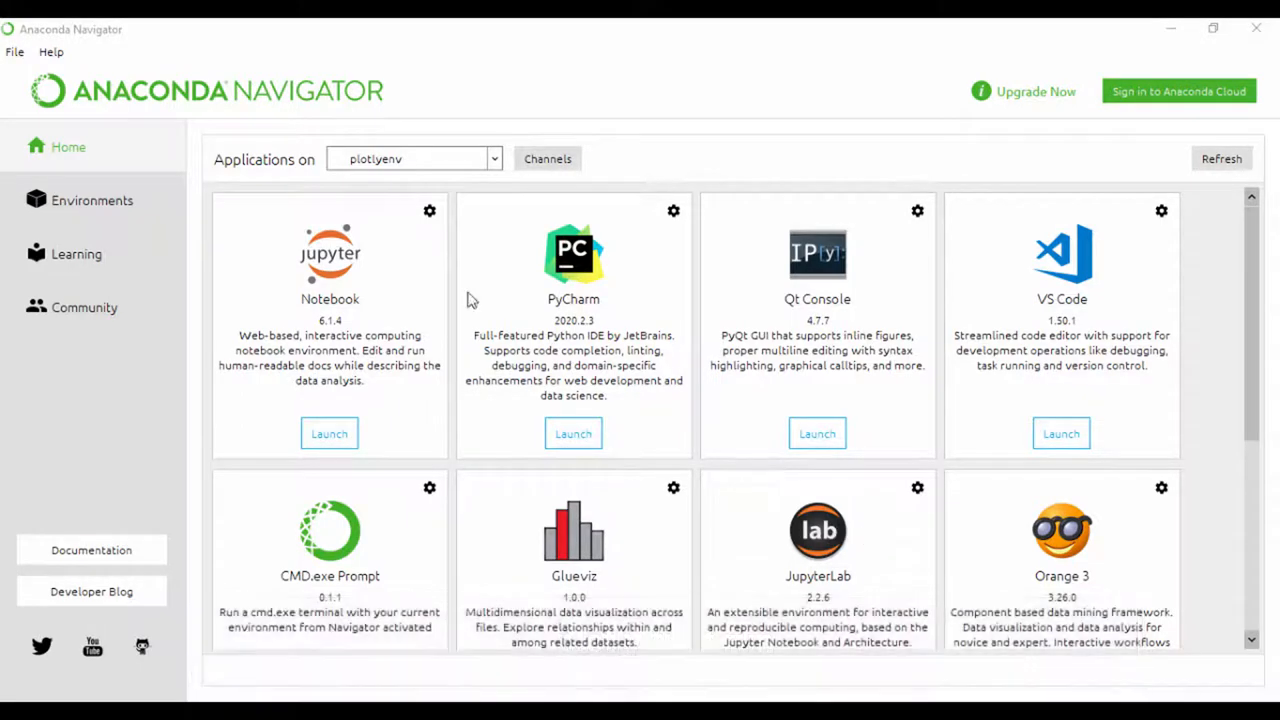
Inspect the conda environments list, then return to the Home applications view
left_click(92, 200)
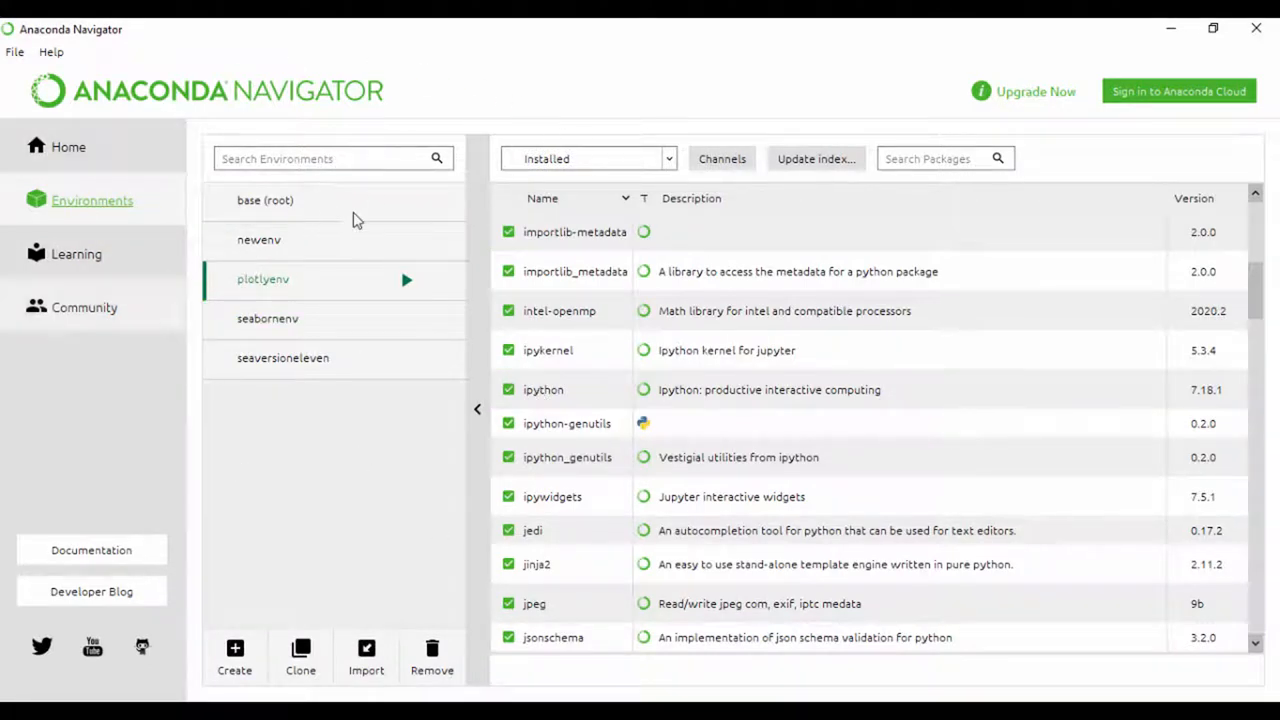
left_click(68, 148)
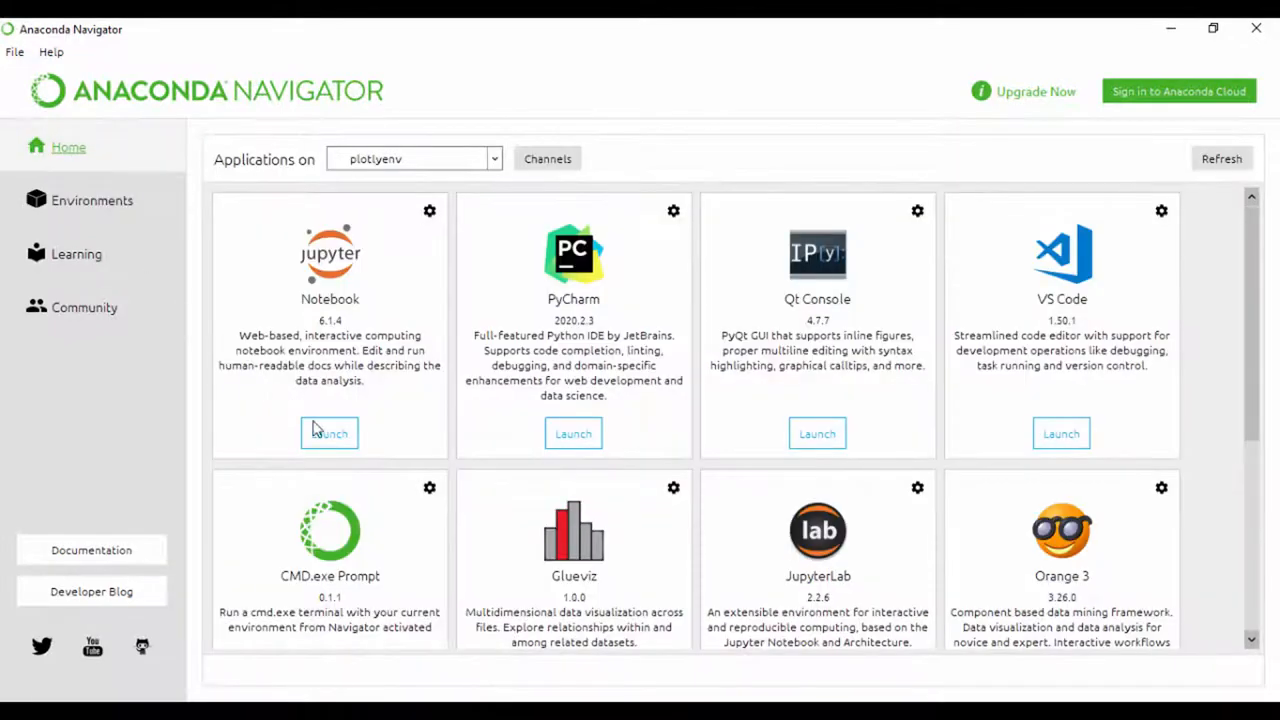
mouse_move(716, 576)
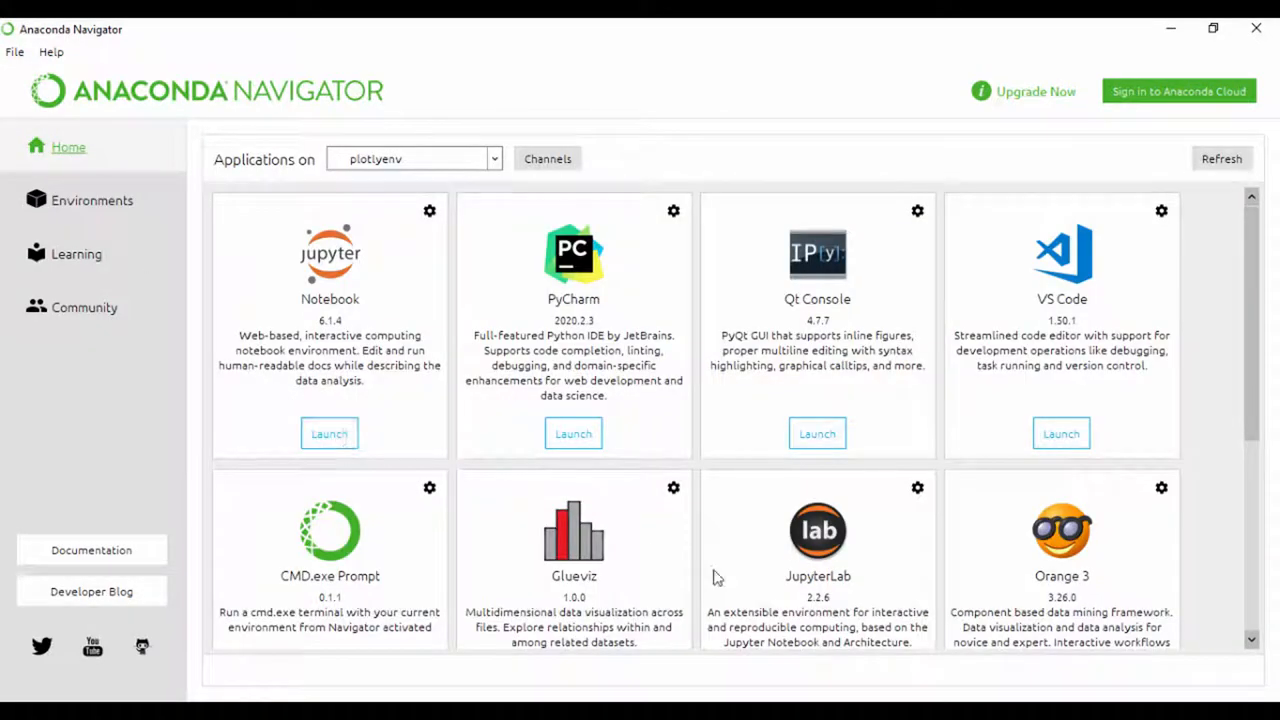
Launch Jupyter Notebook in plotlyenv and write import plotly in the first cell
left_click(328, 432)
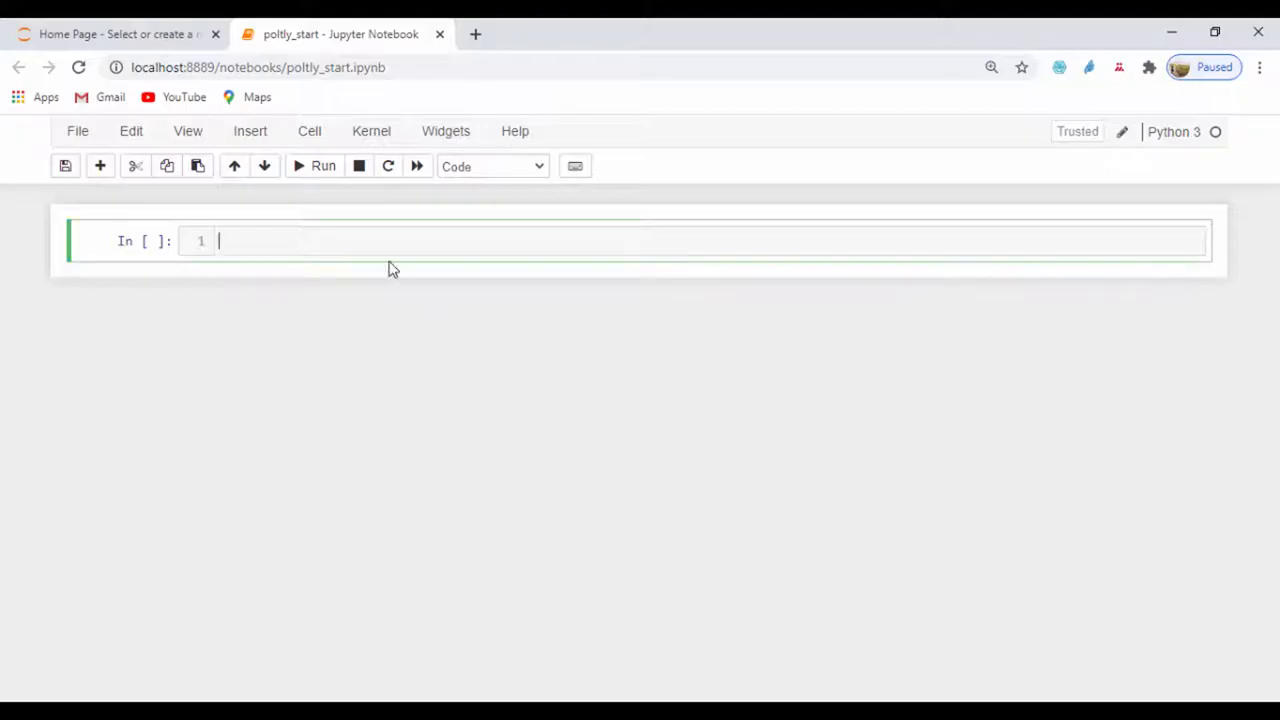
left_click(64, 166)
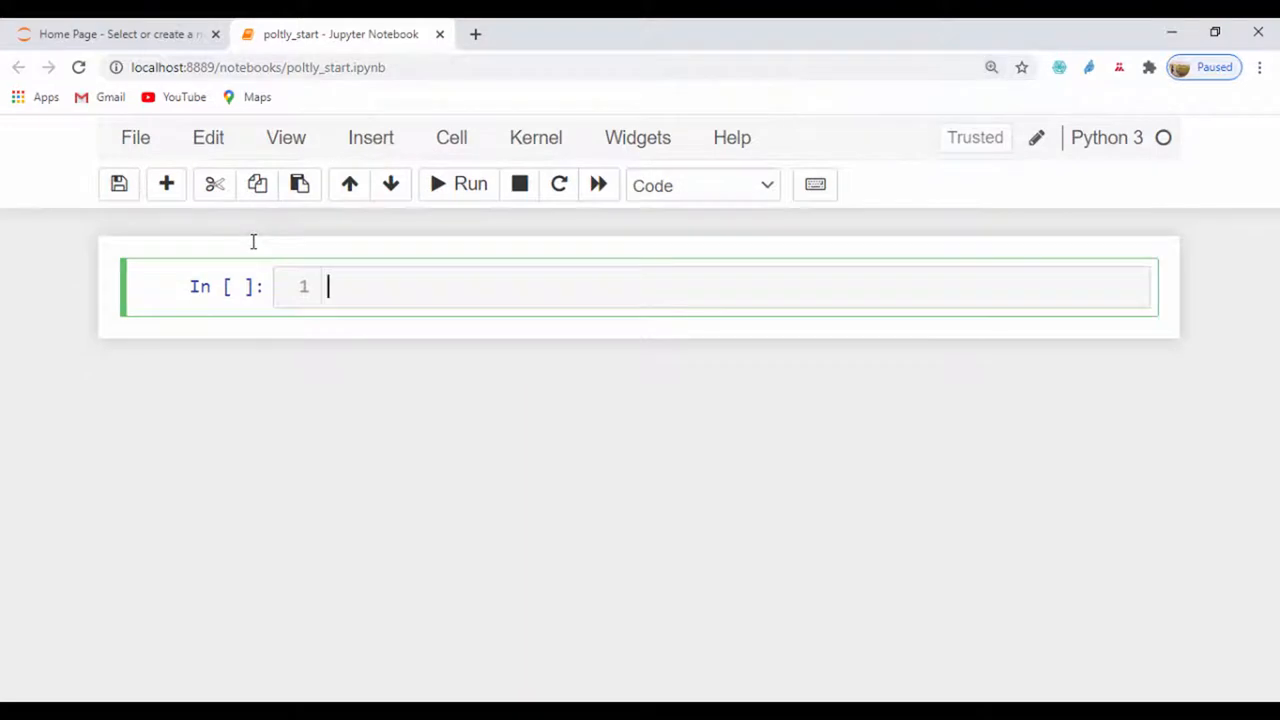
type("im")
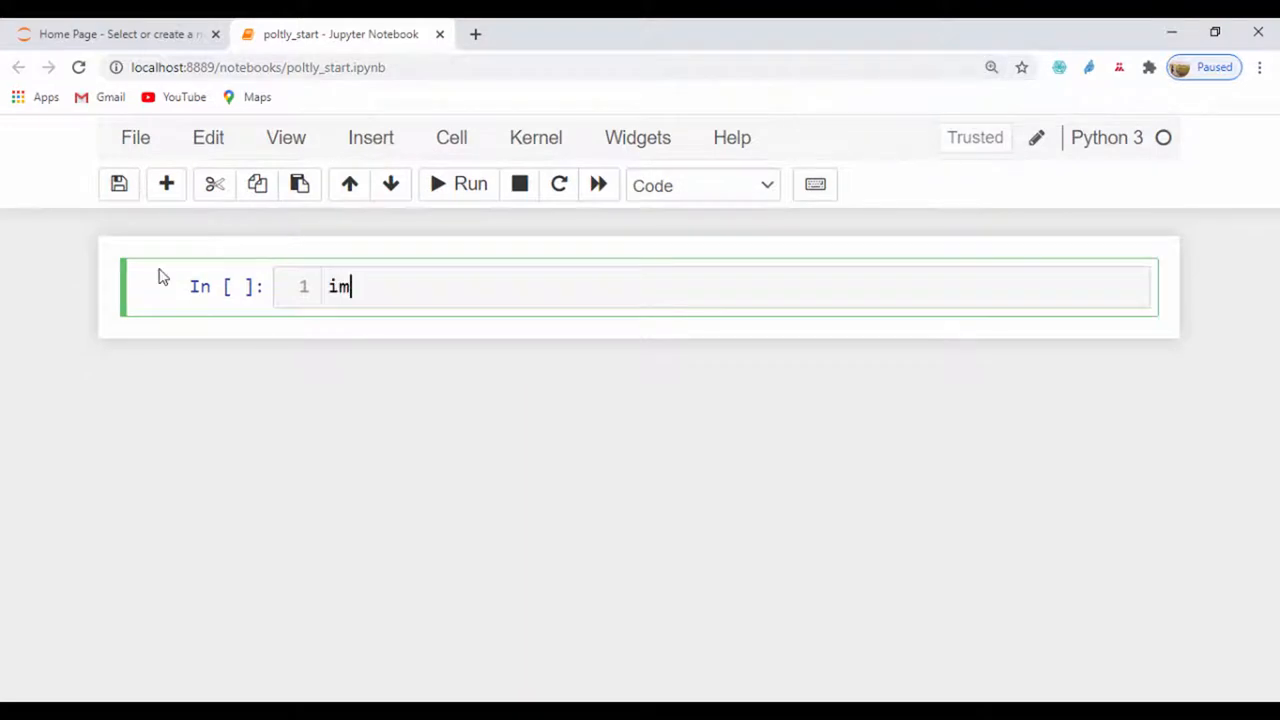
type("port plotly")
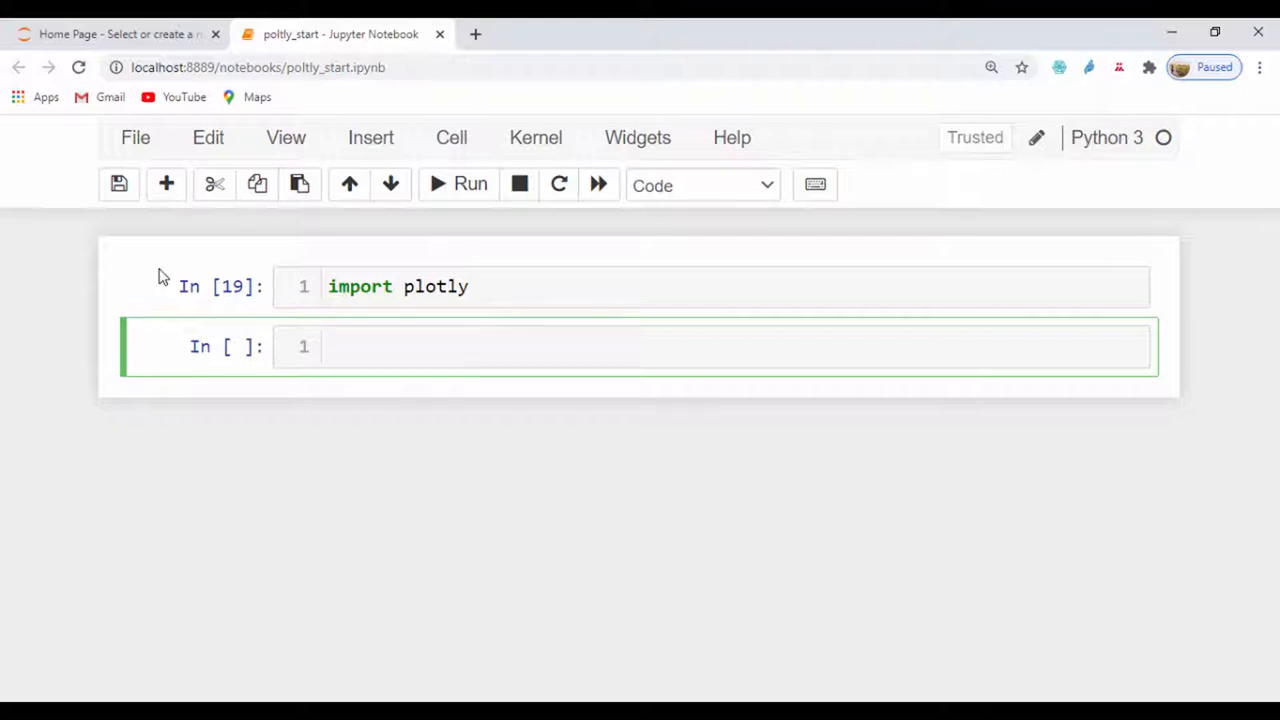
left_click(120, 184)
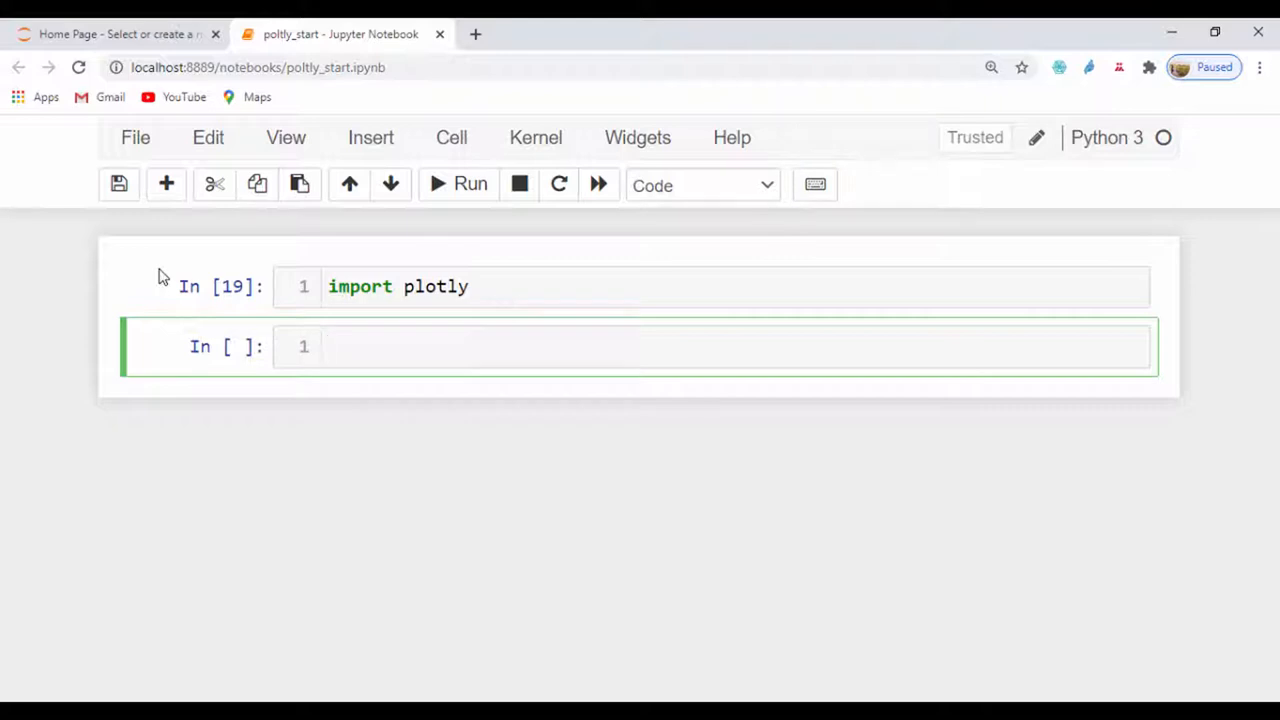
Begin typing dir(help(plotly)) in the second cell
type("d")
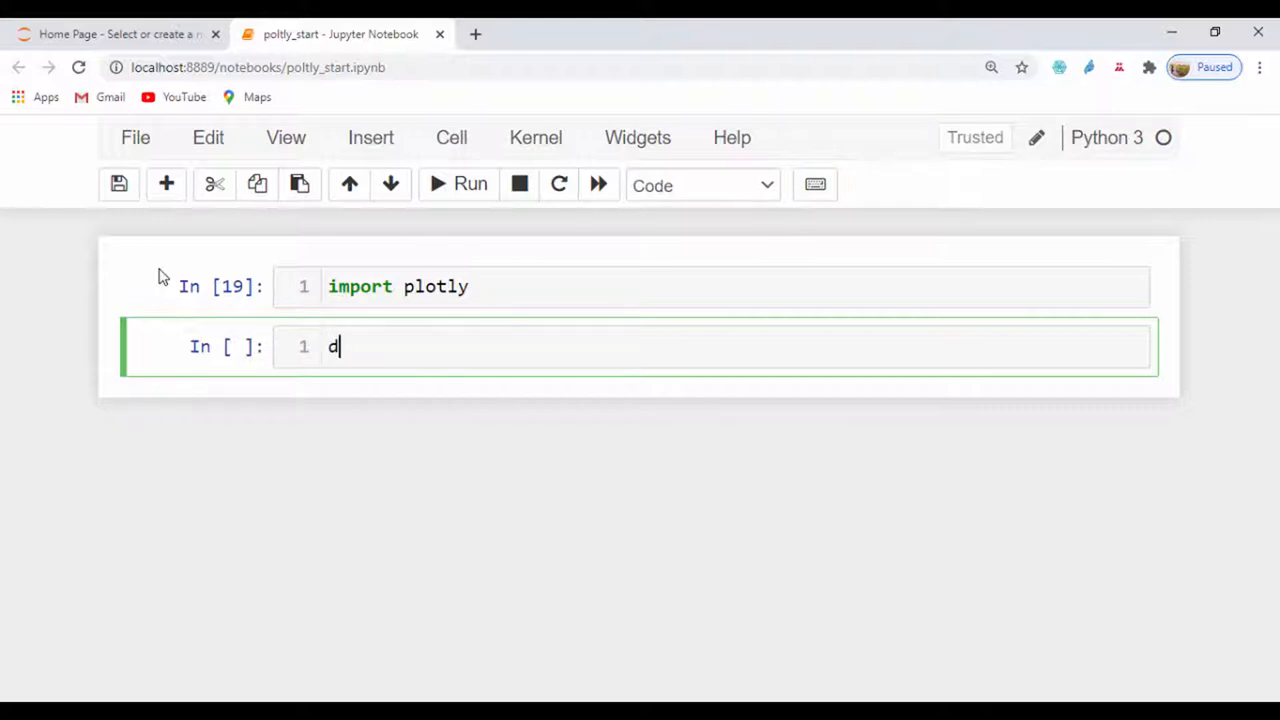
type("ir")
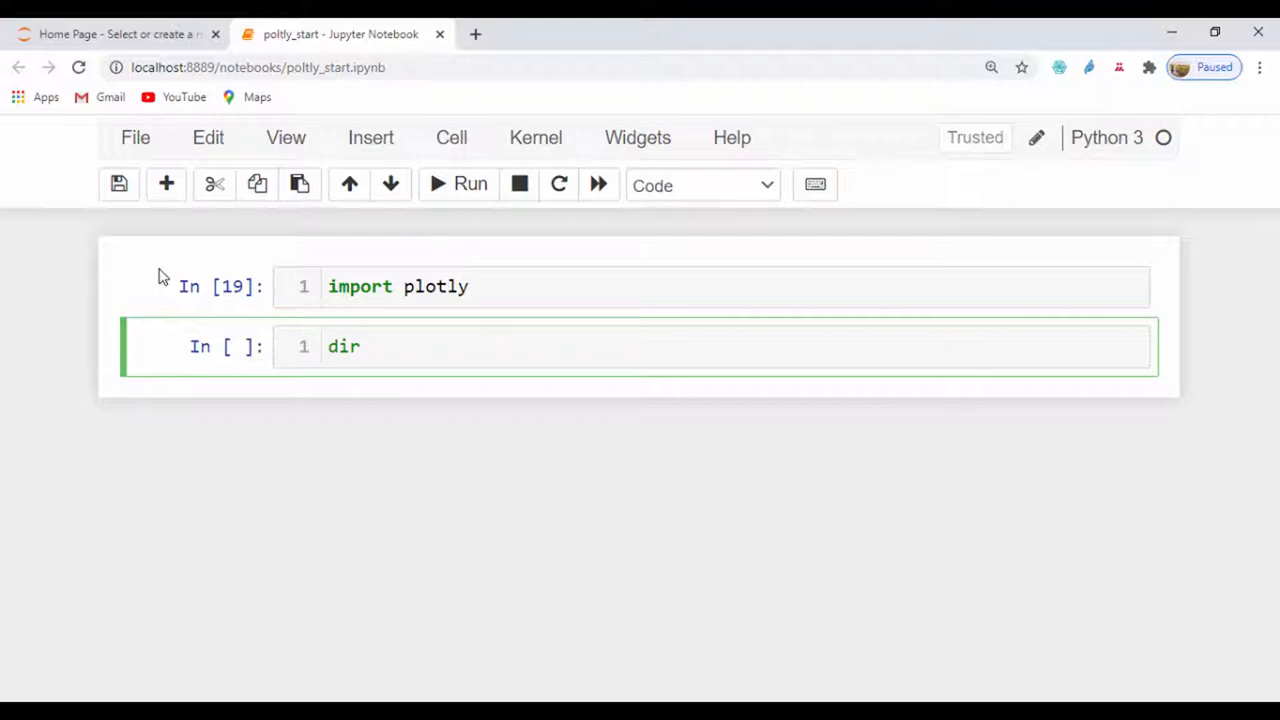
type("(hel")
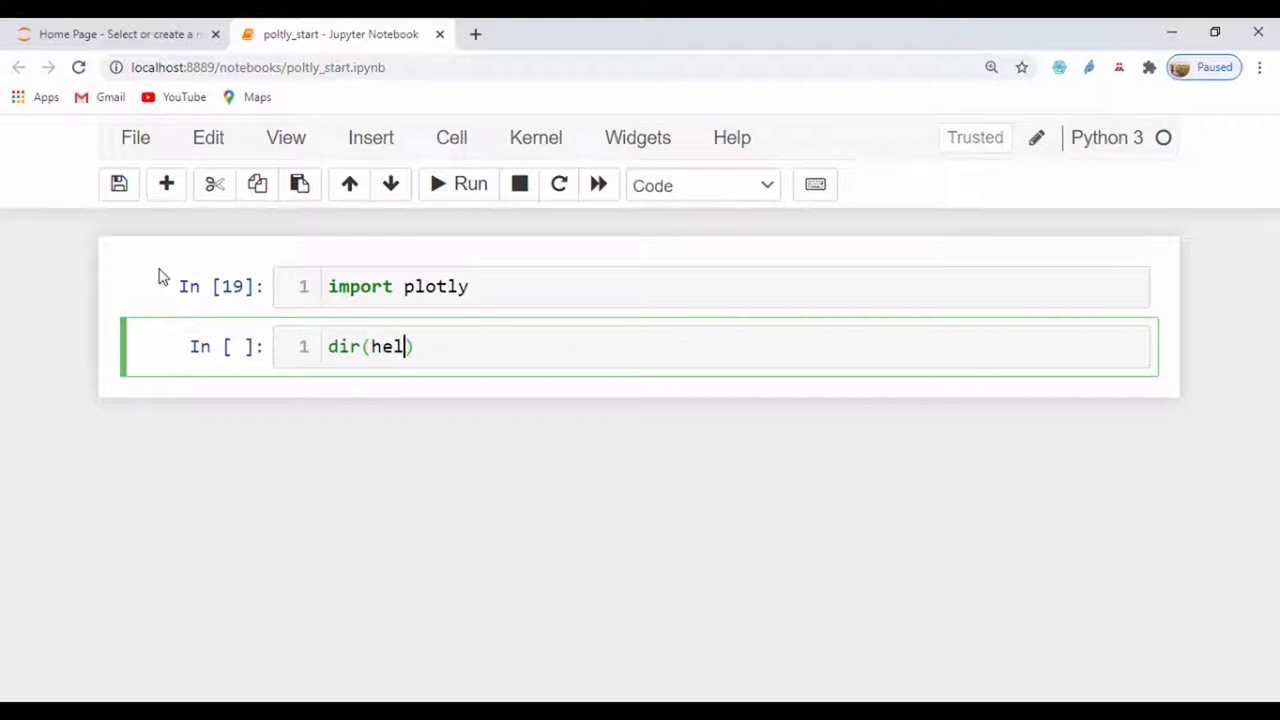
type("p(plo")
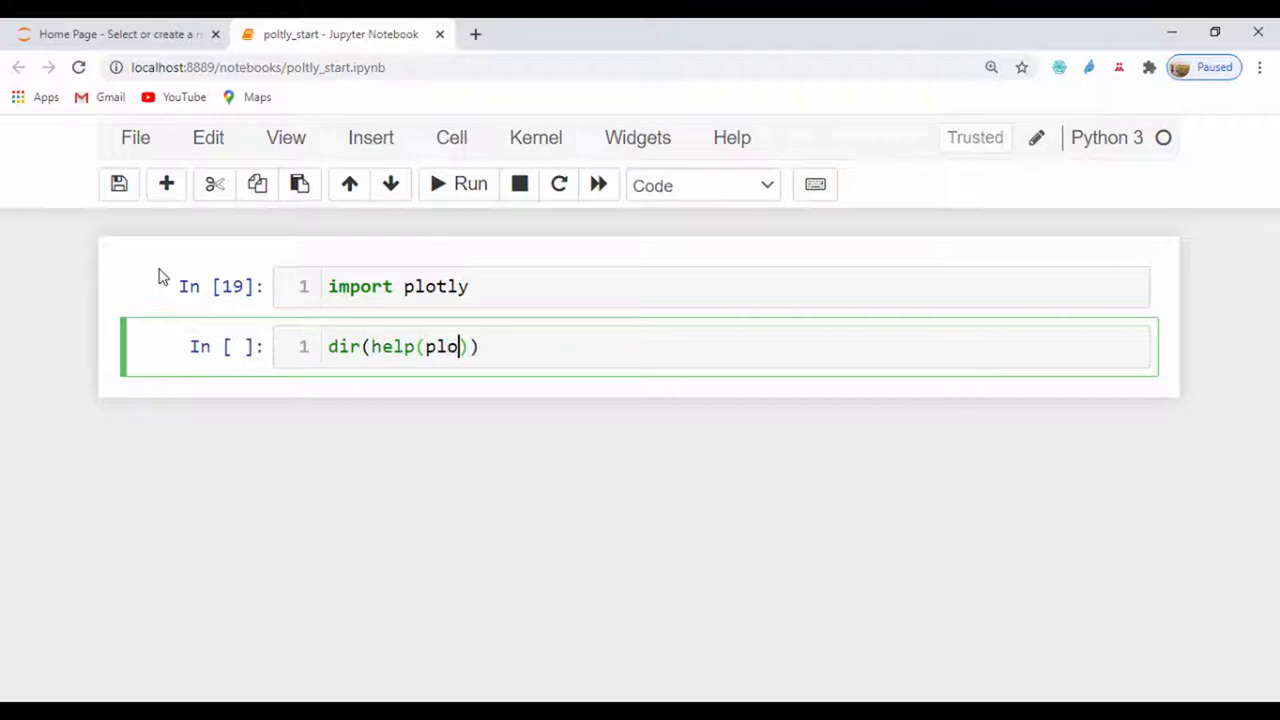
Run dir(help(plotly)) and collapse its long help output
left_click(456, 184)
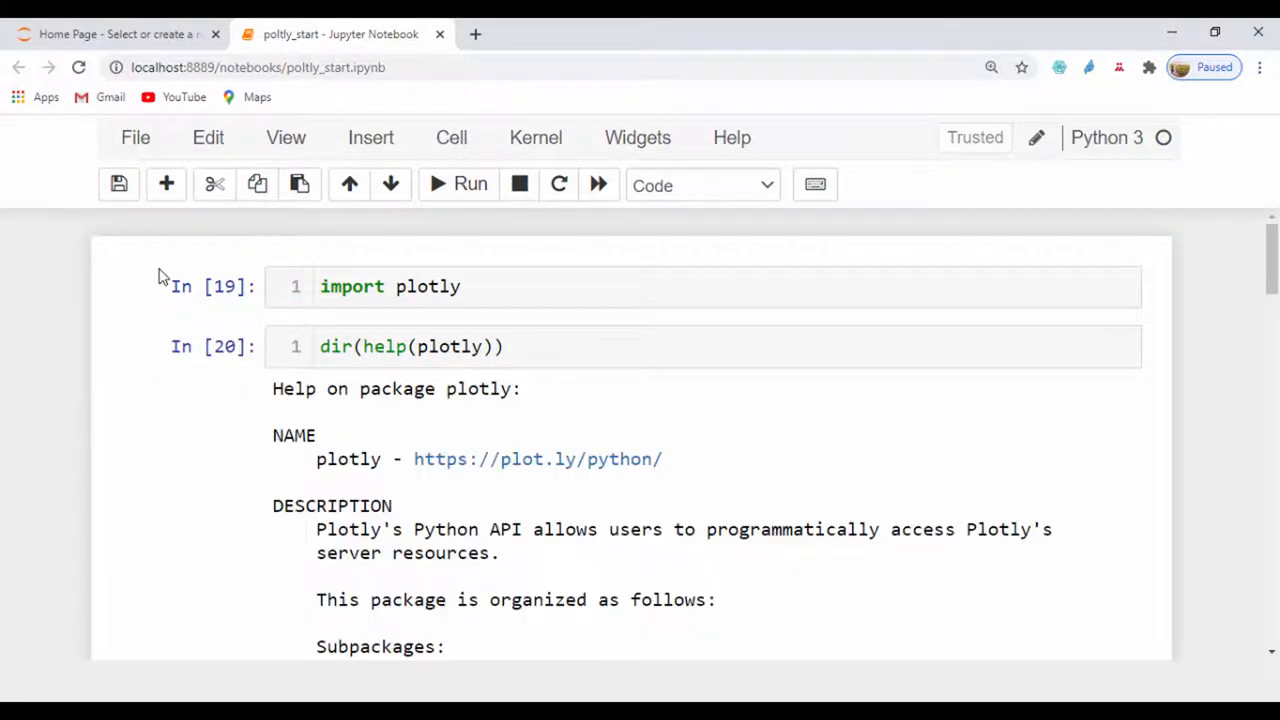
left_click(148, 436)
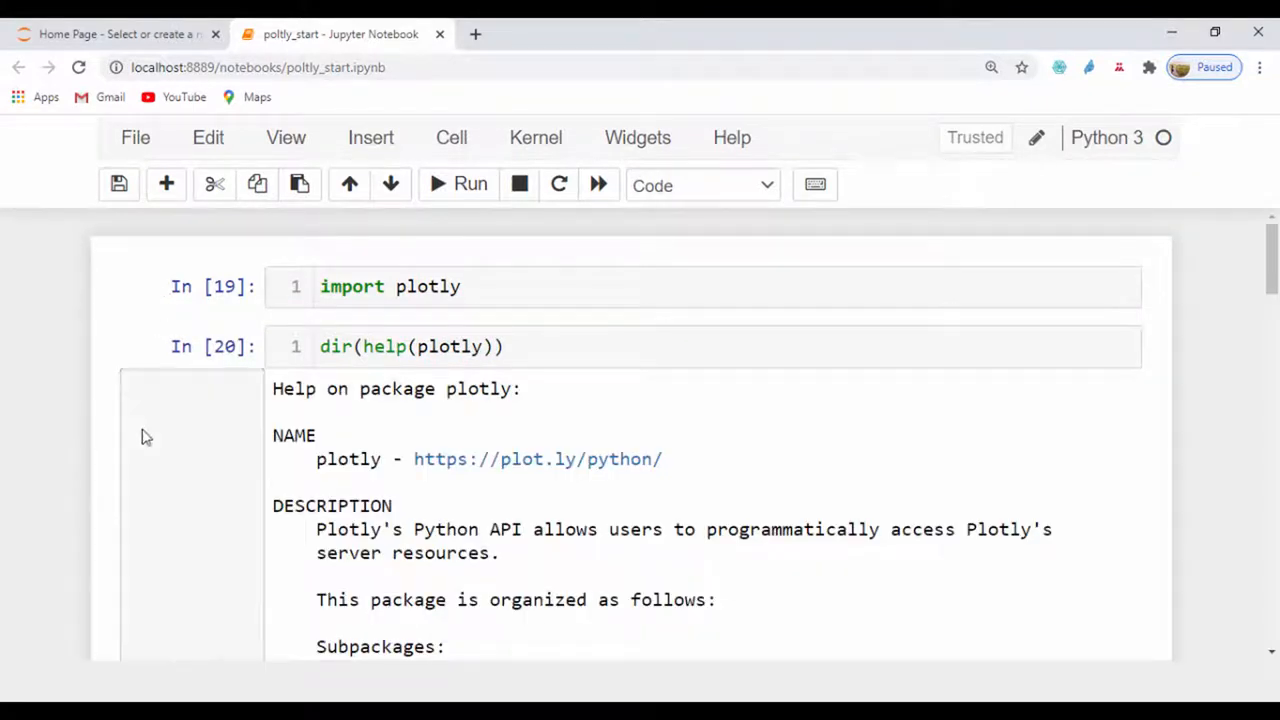
scroll("down", 3)
type("import")
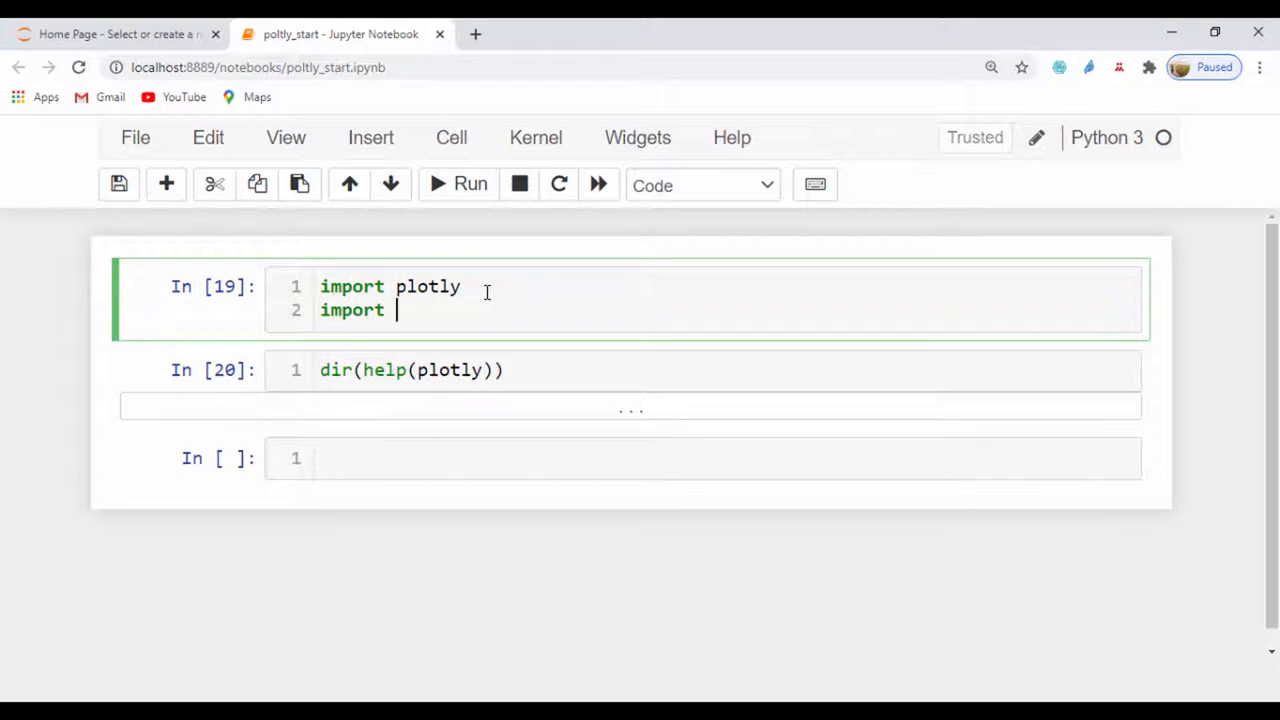
Add the line import plotly.graph_objects as go to the first cell
type("plotly")
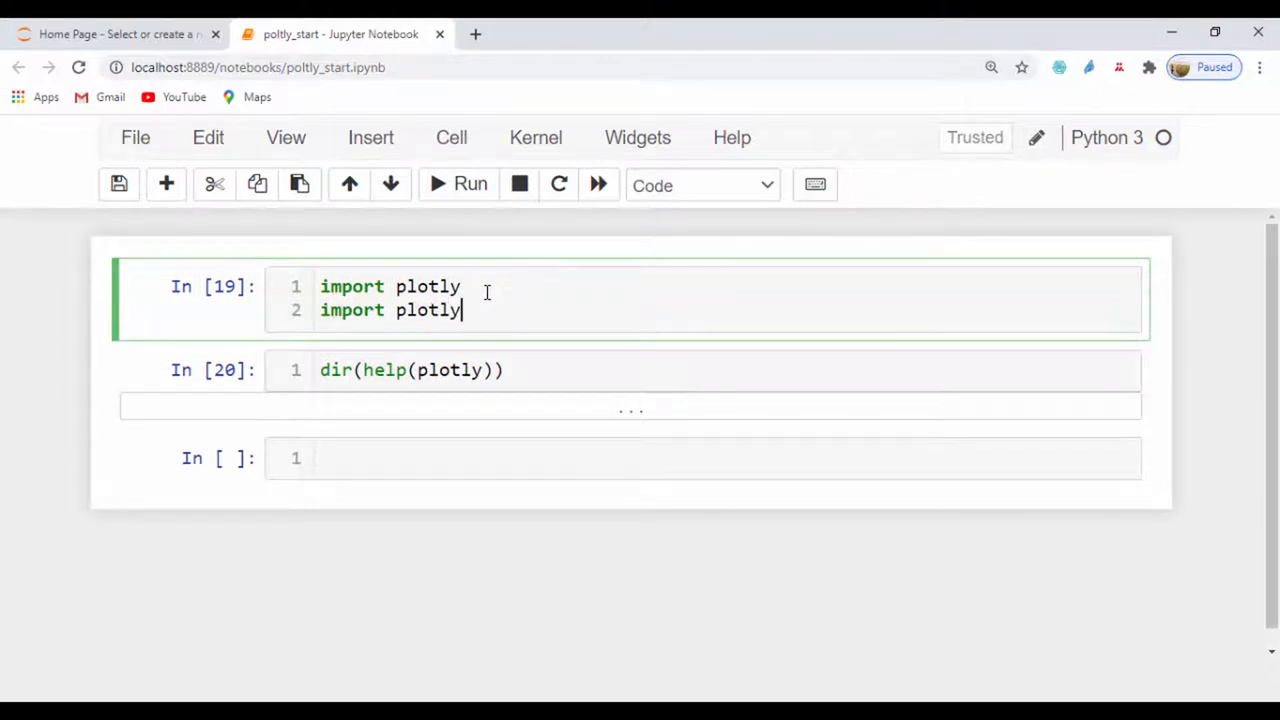
type(".graph")
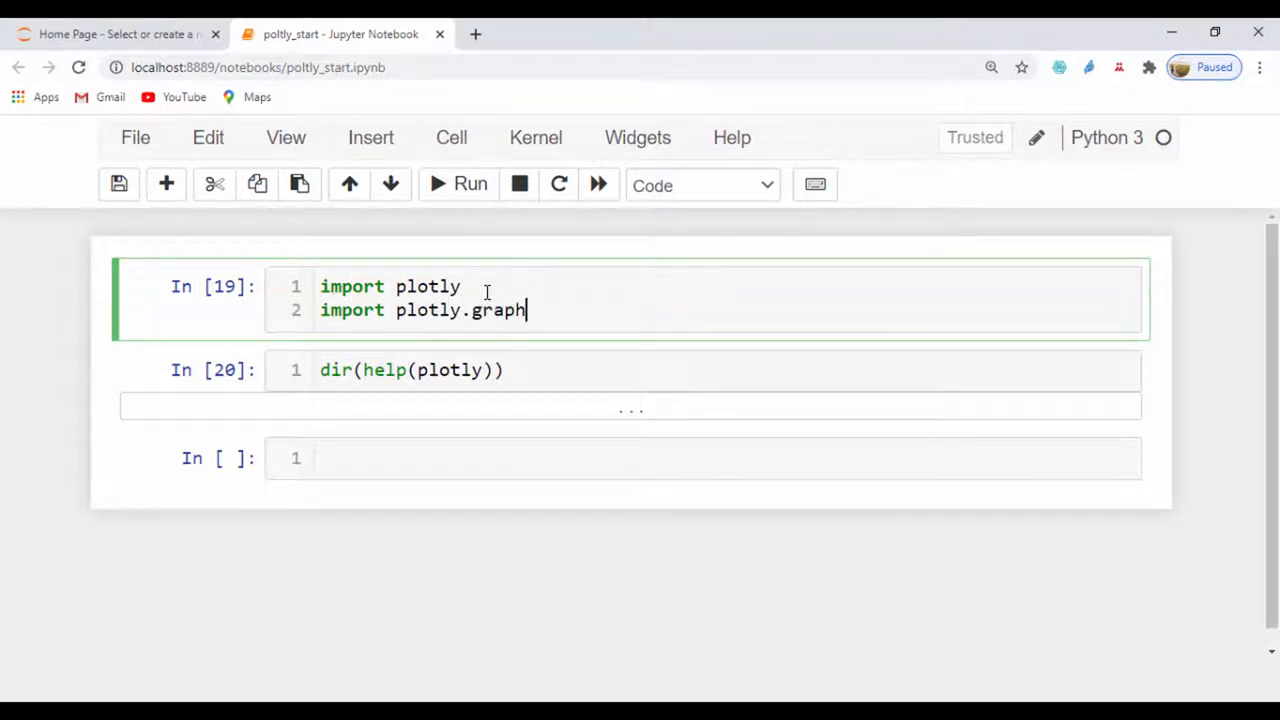
type("_obec")
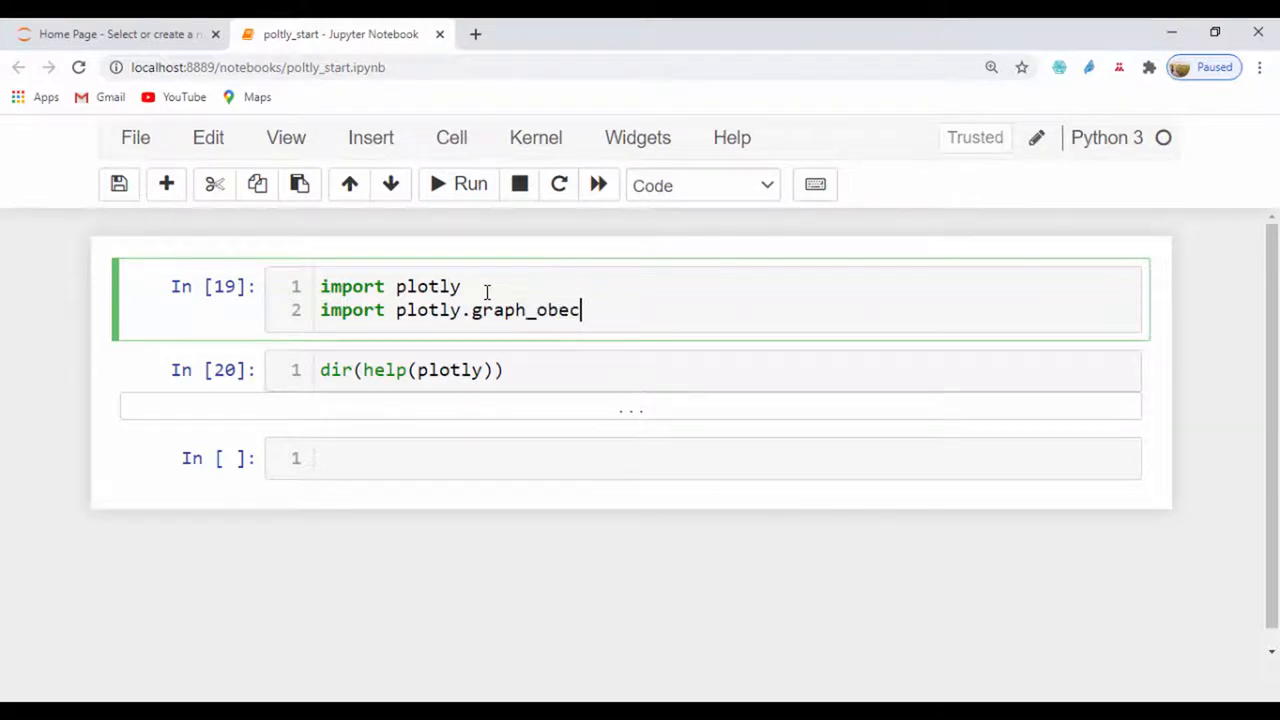
key("BackSpace")
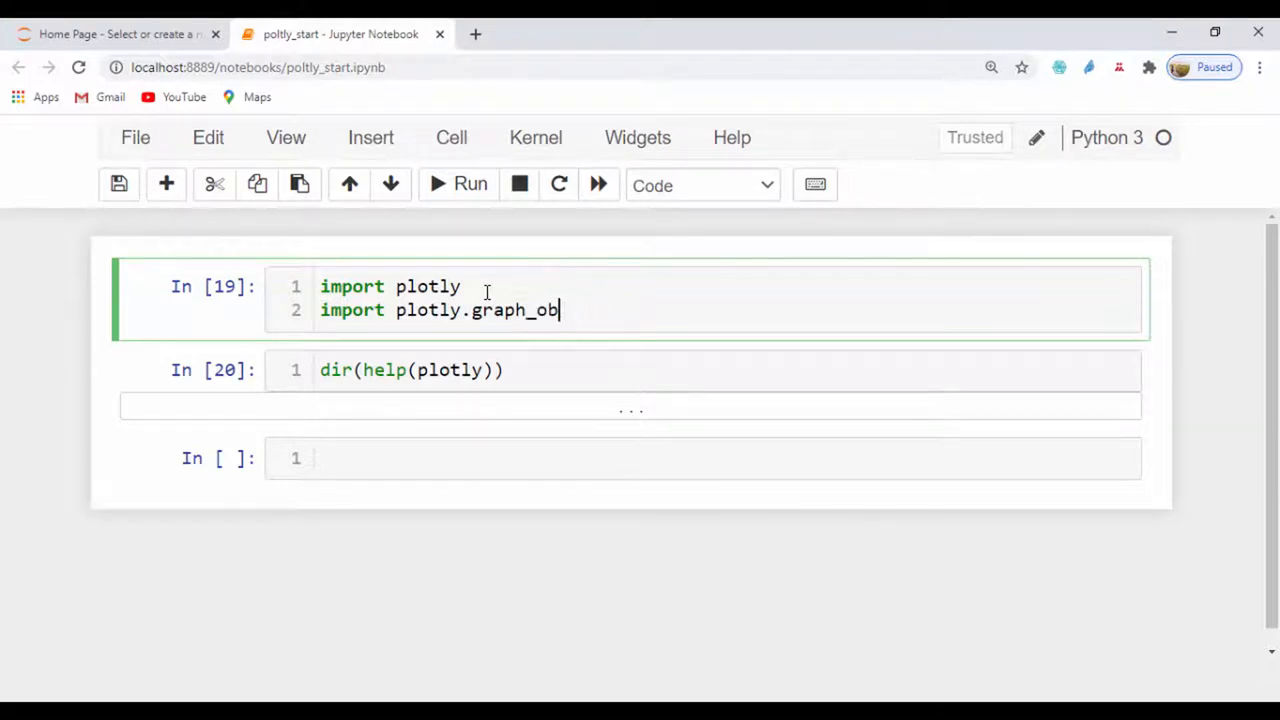
type("jects as go")
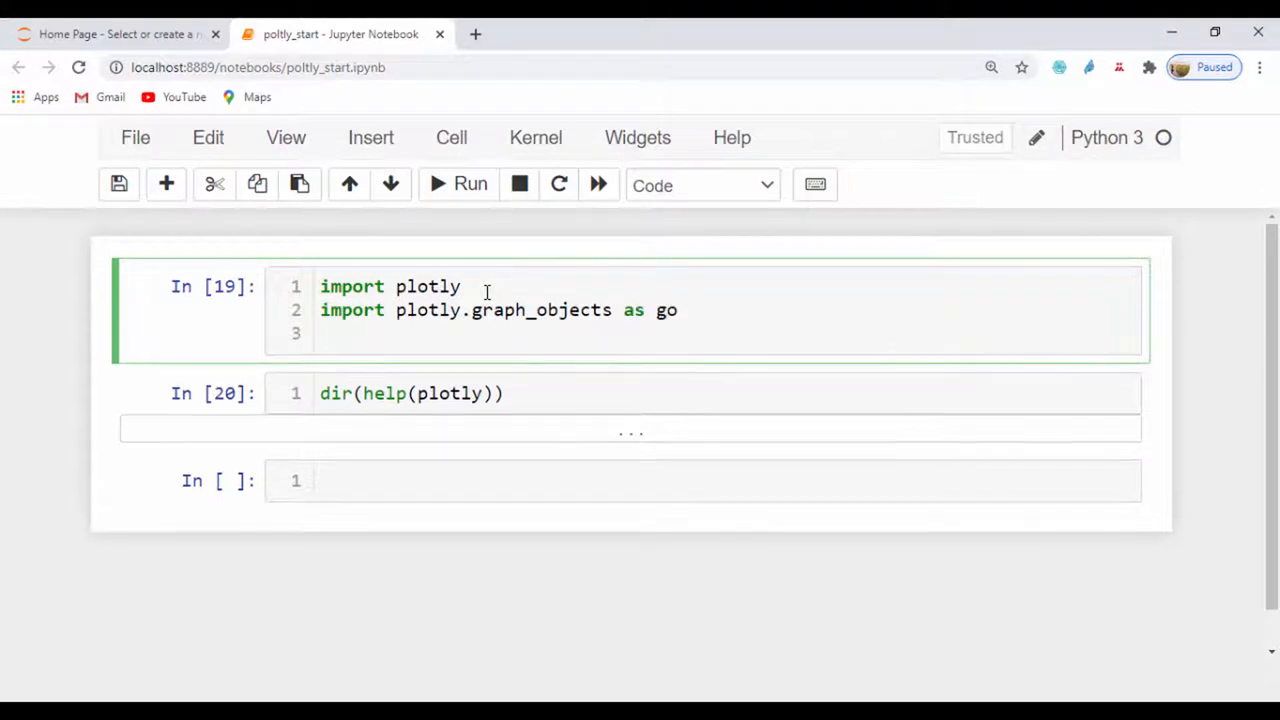
Add import numpy as np, re-run the imports cell and move to the empty cell
type("import")
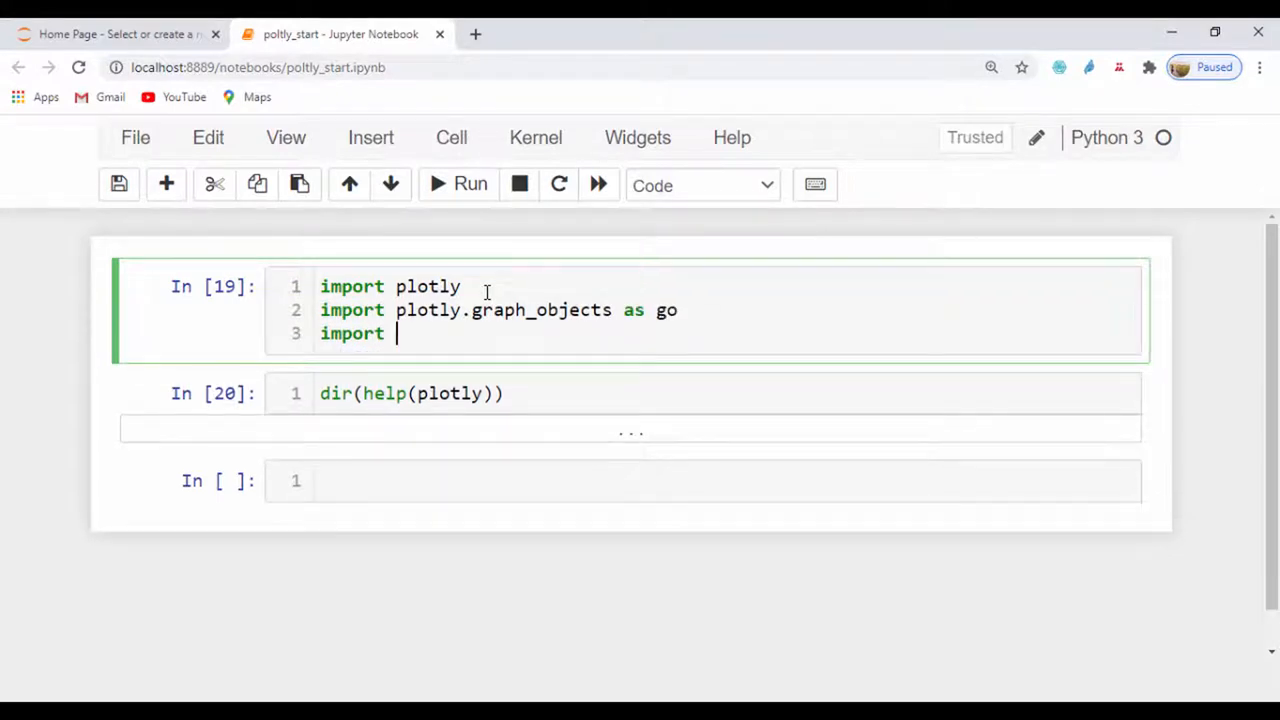
type("numpy")
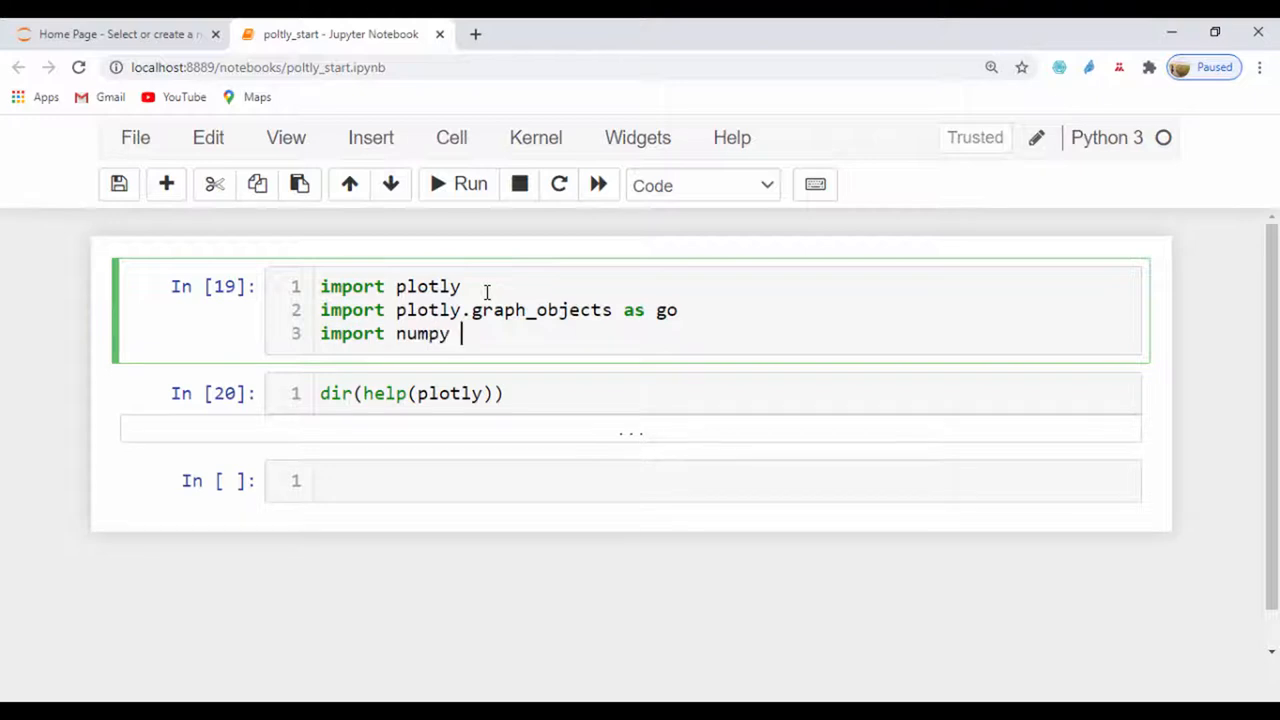
type("as np")
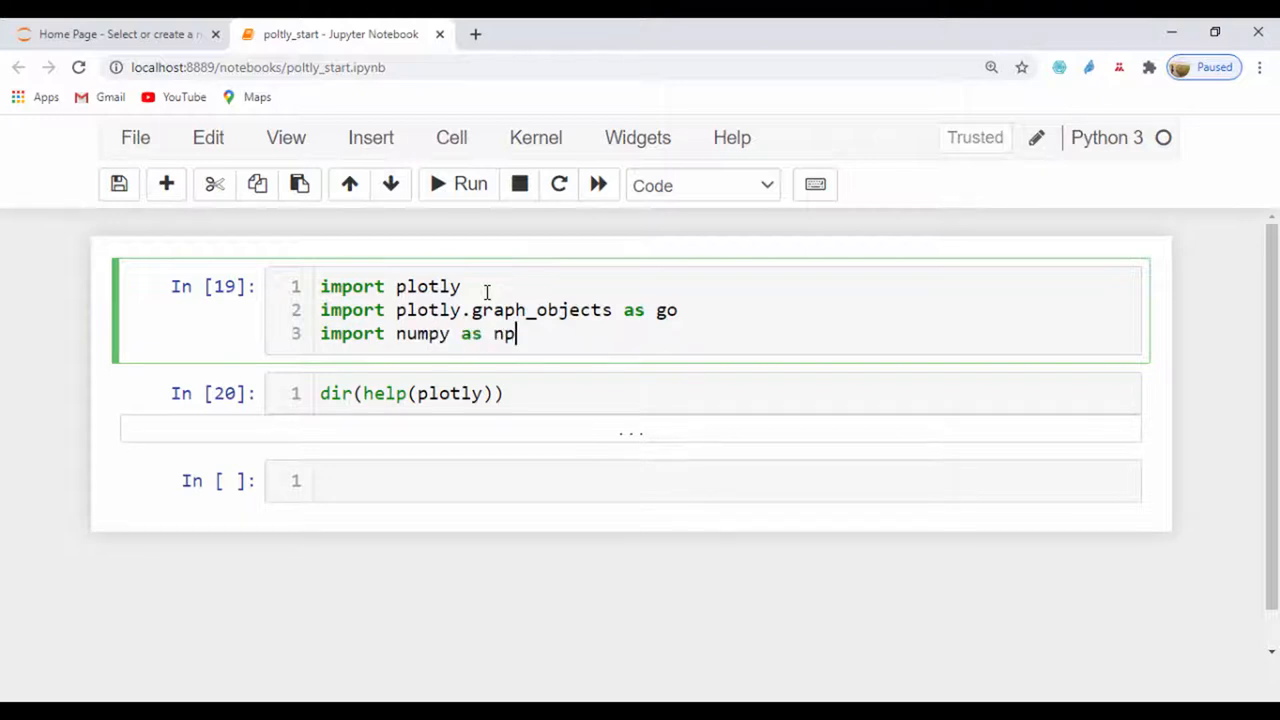
key("shift+Return")
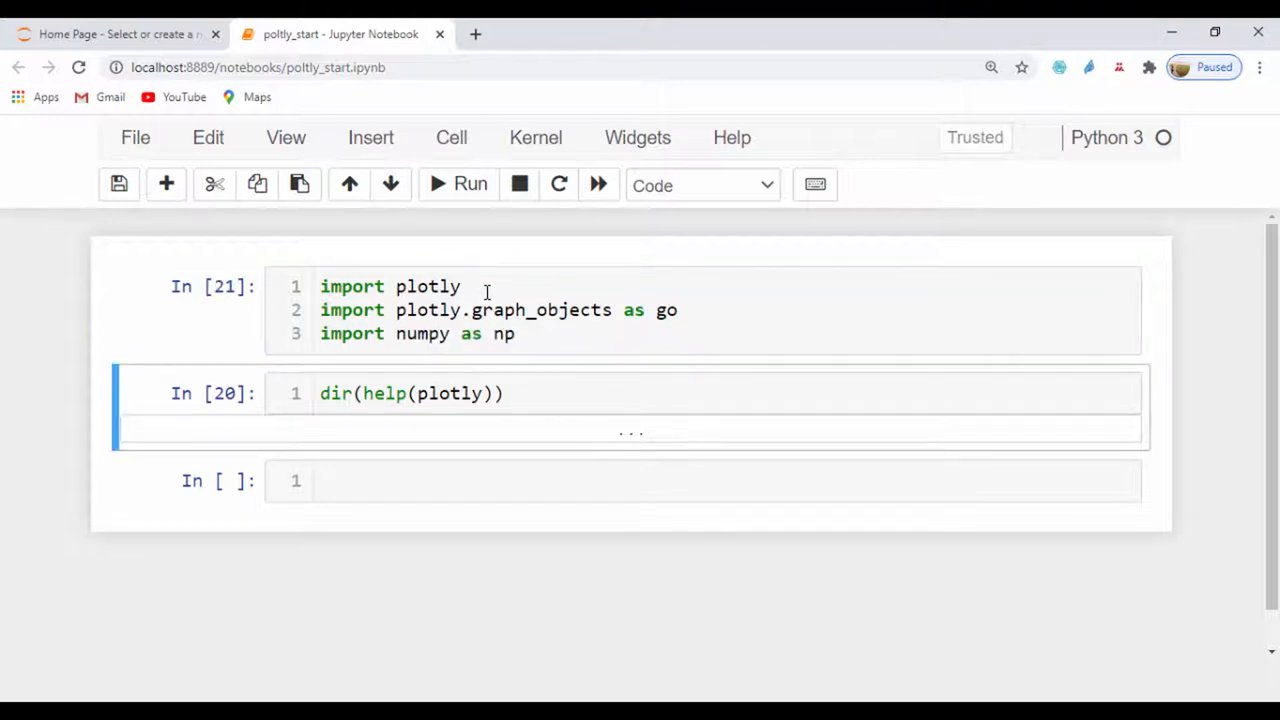
left_click(560, 480)
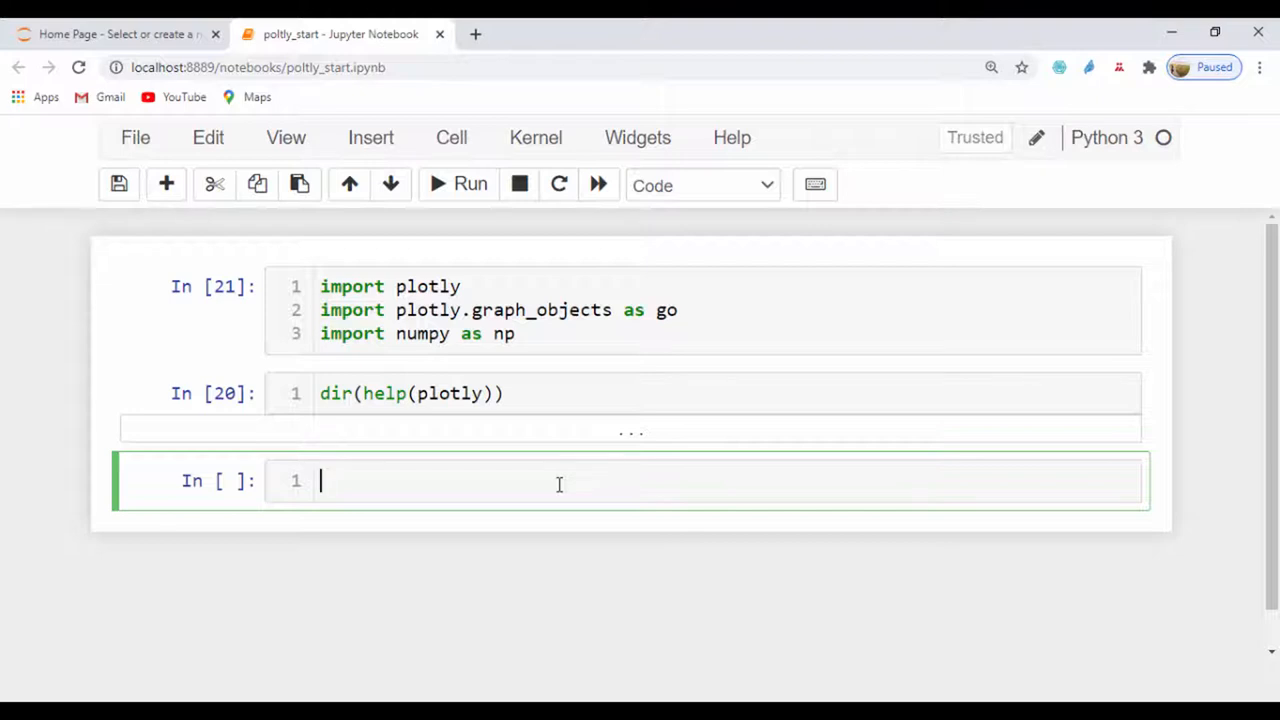
Create figure = go.Figure(), display figure and run it to render an empty plot
type("figu")
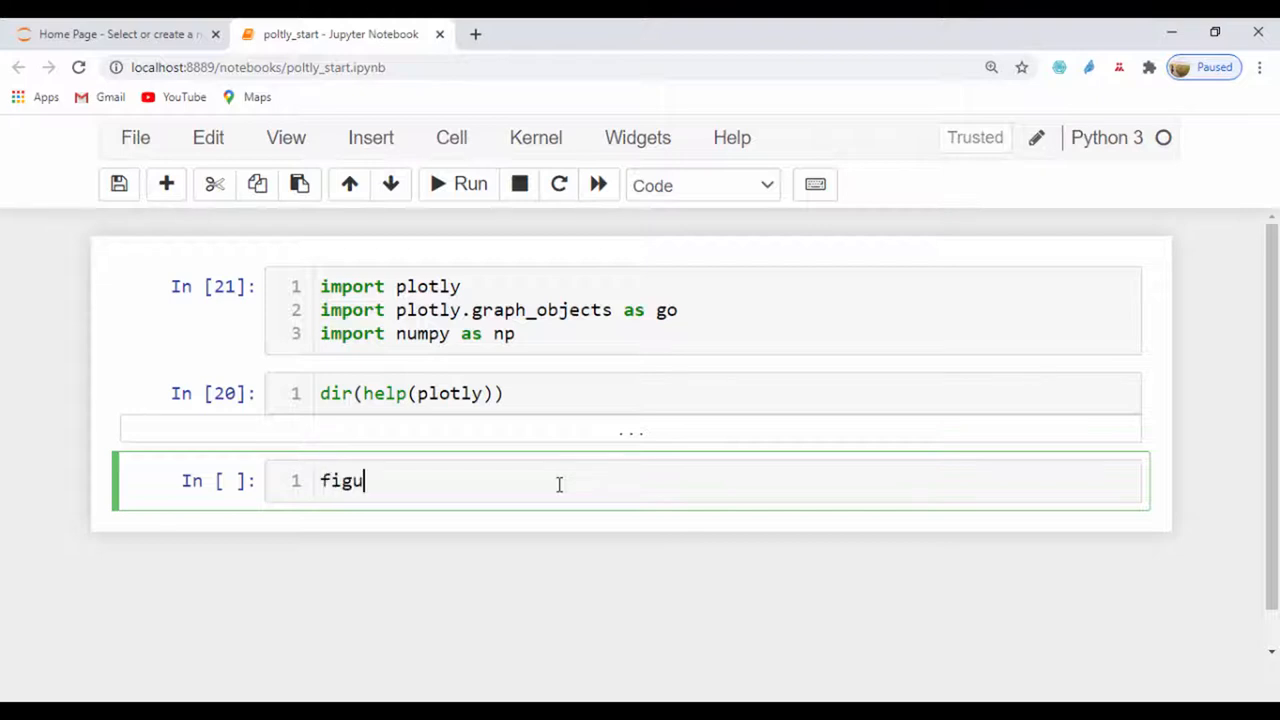
type("re =")
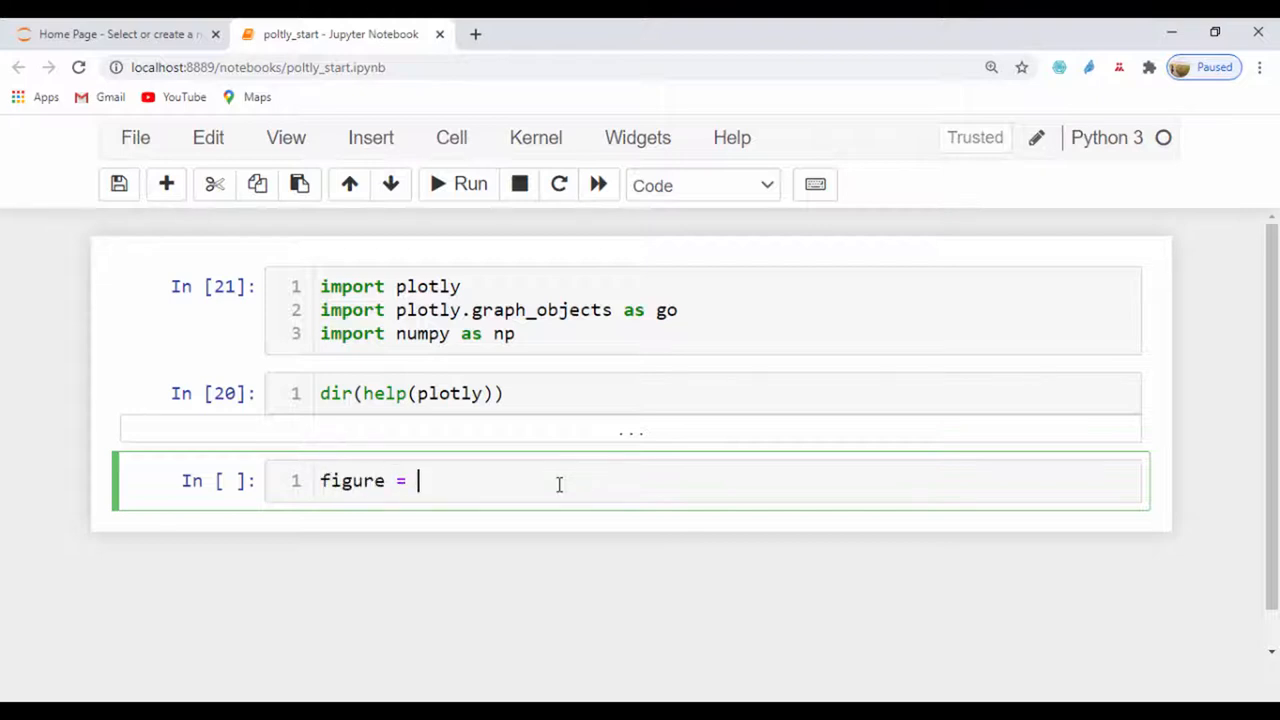
type("go.Fi")
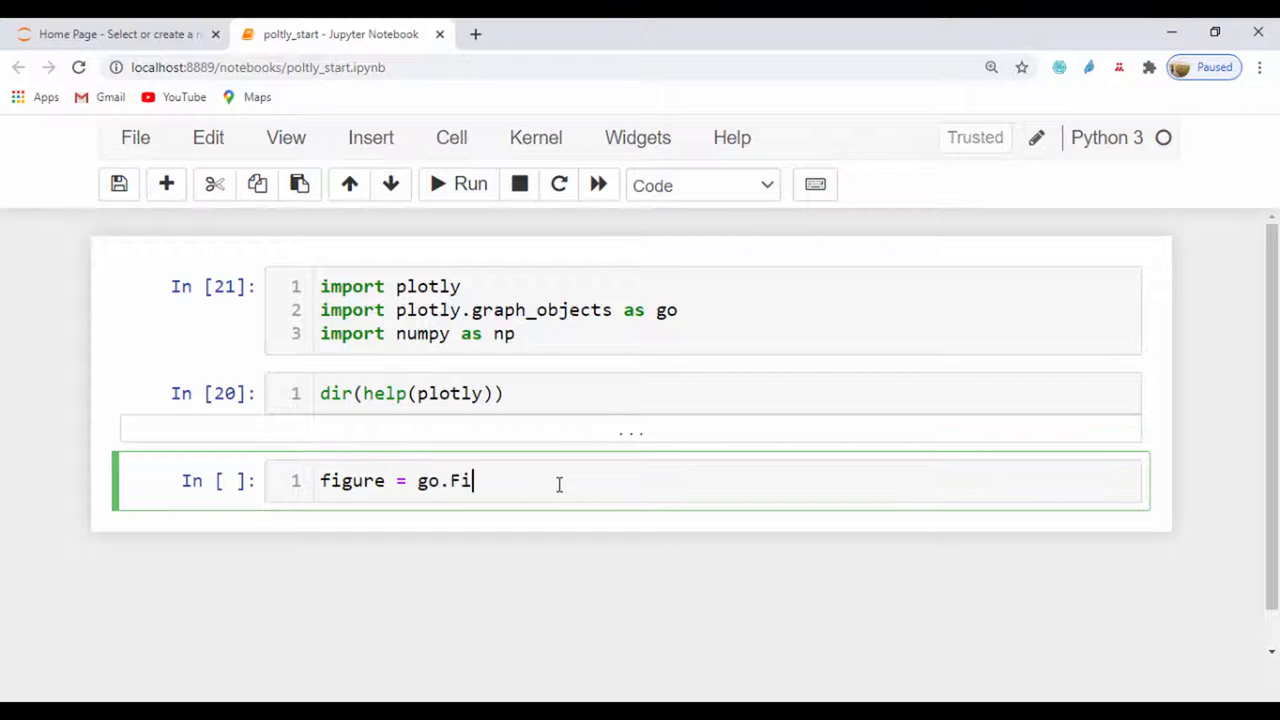
type("gure()")
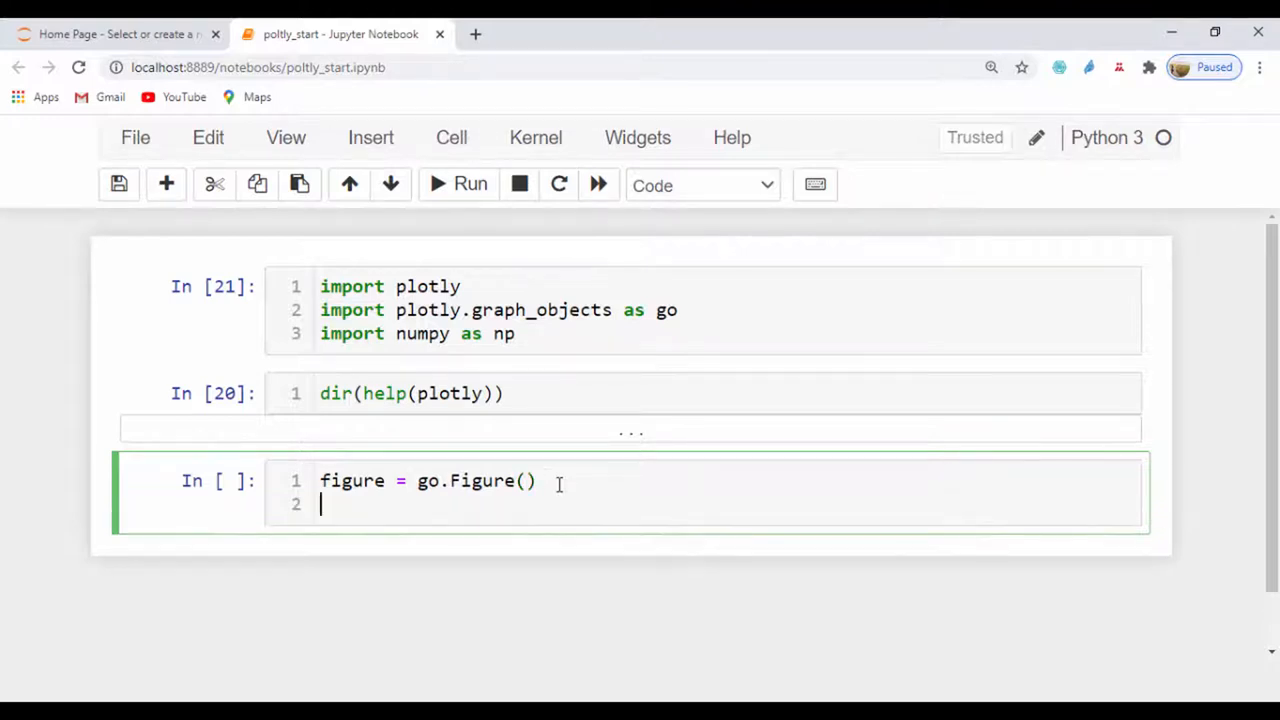
type("figure")
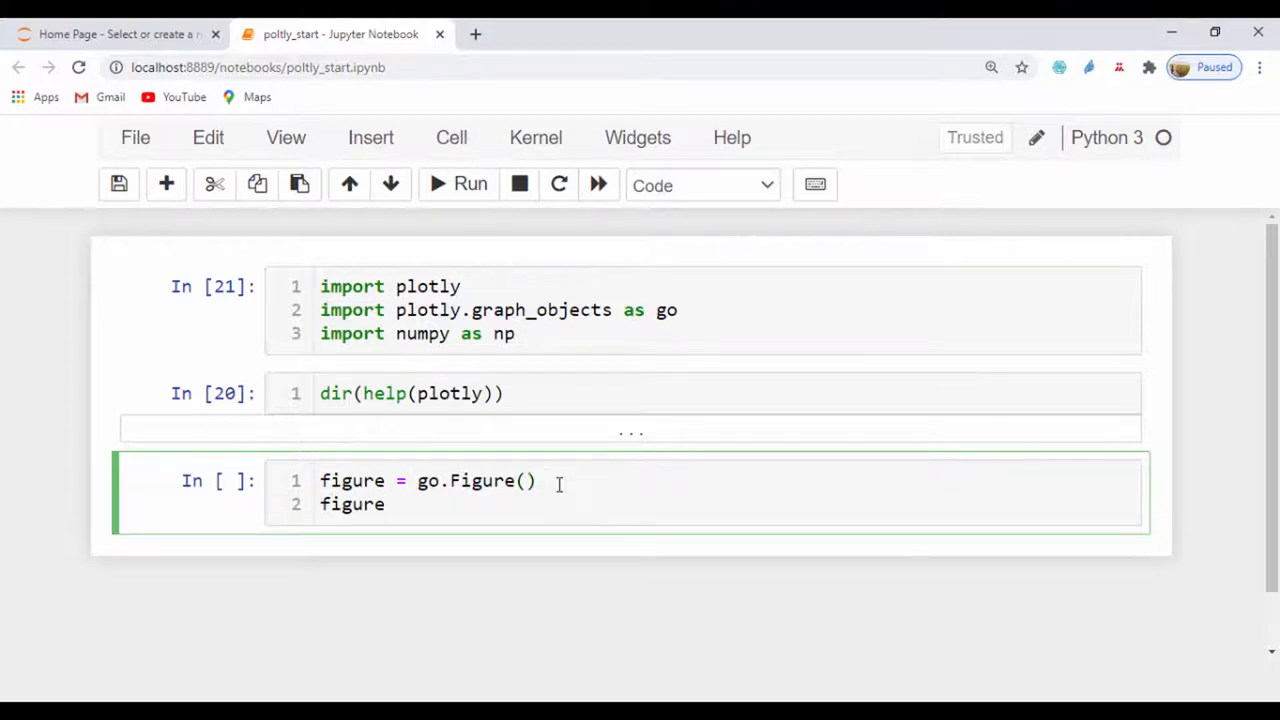
left_click(456, 184)
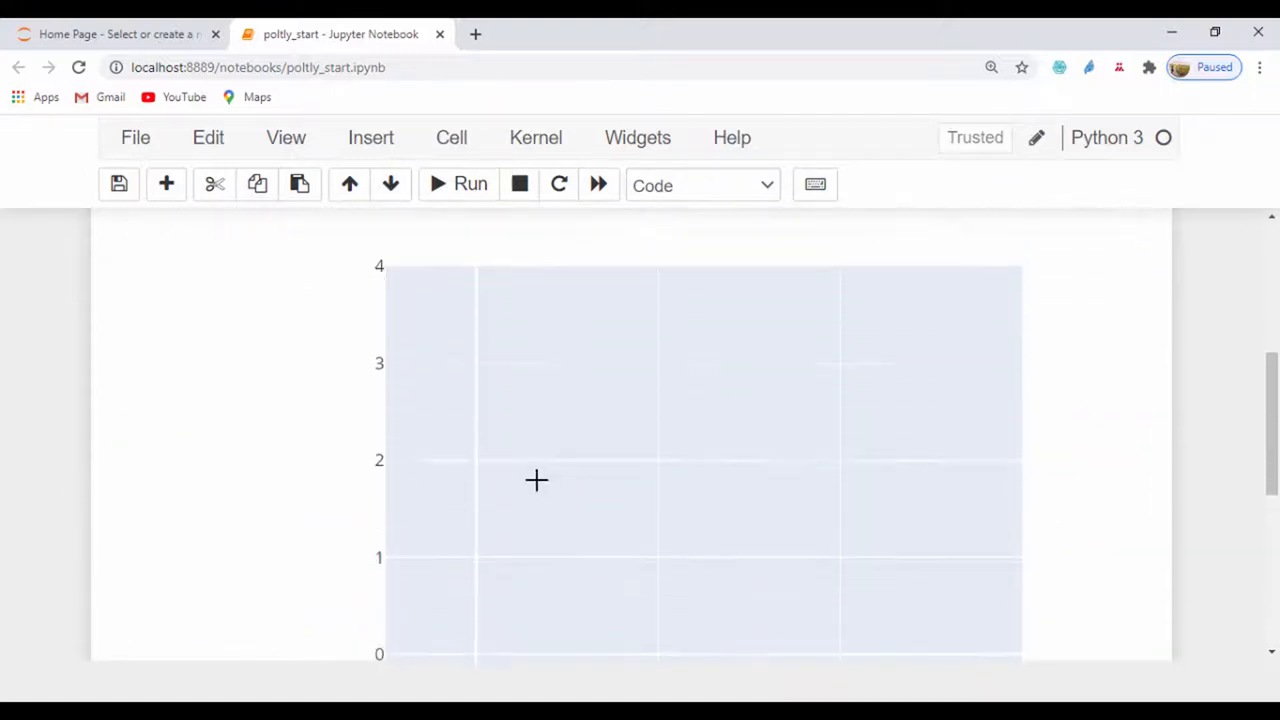
scroll("down", 3)
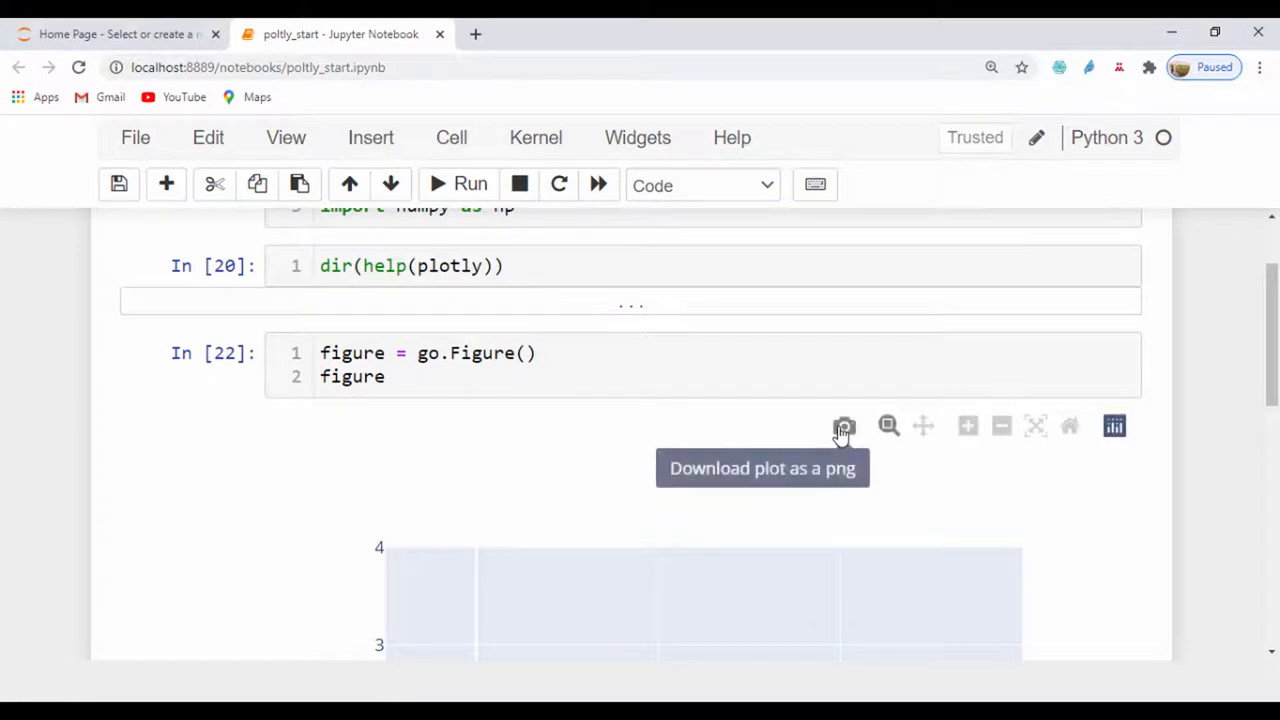
mouse_move(920, 442)
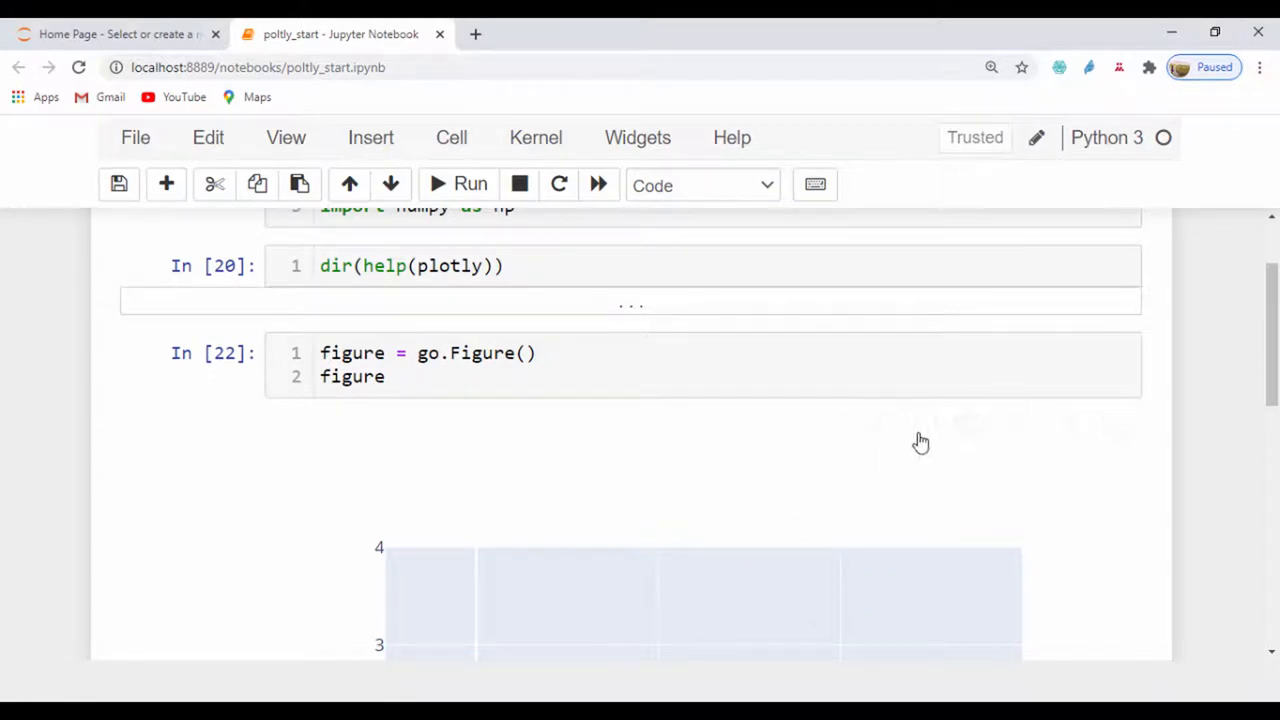
mouse_move(968, 426)
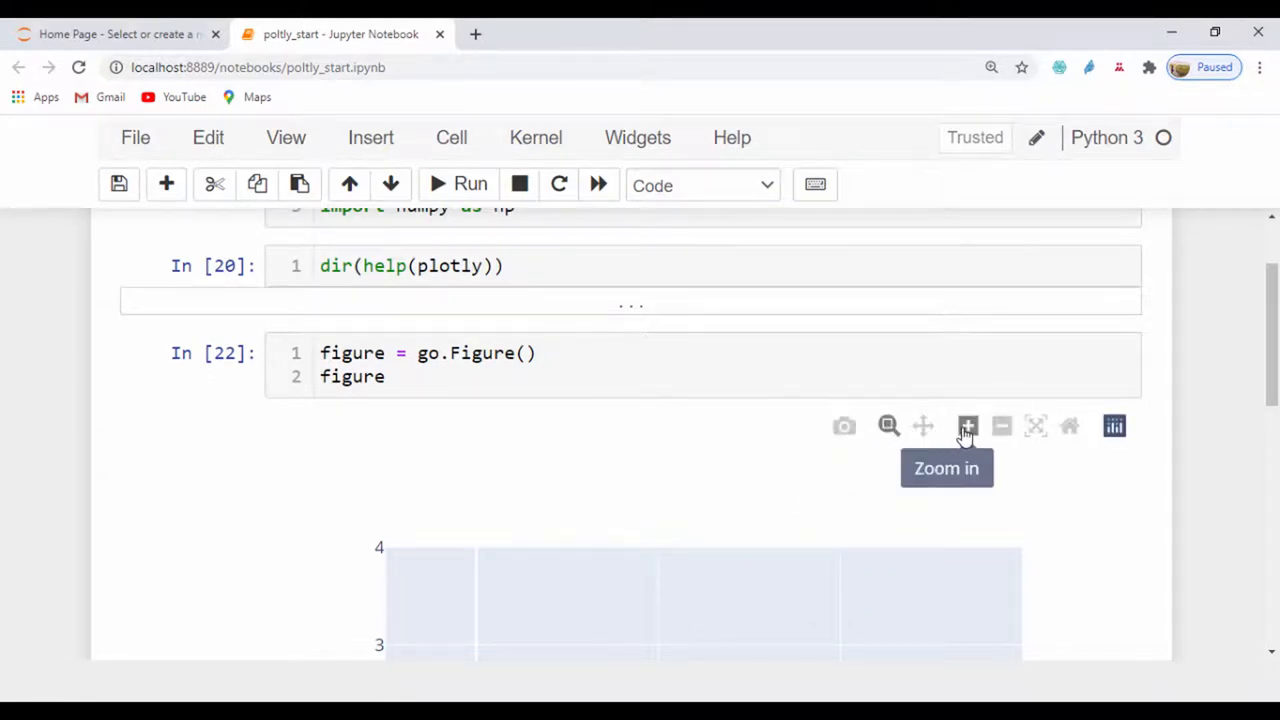
mouse_move(364, 512)
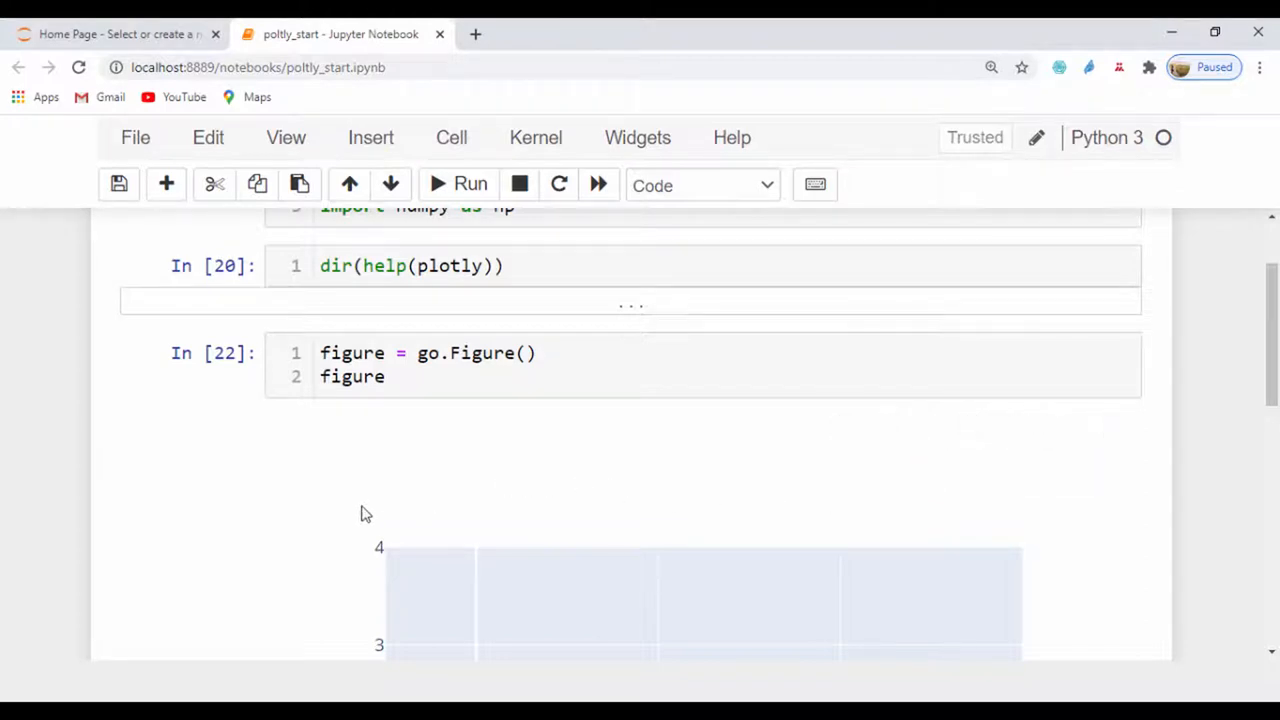
scroll("down", 3)
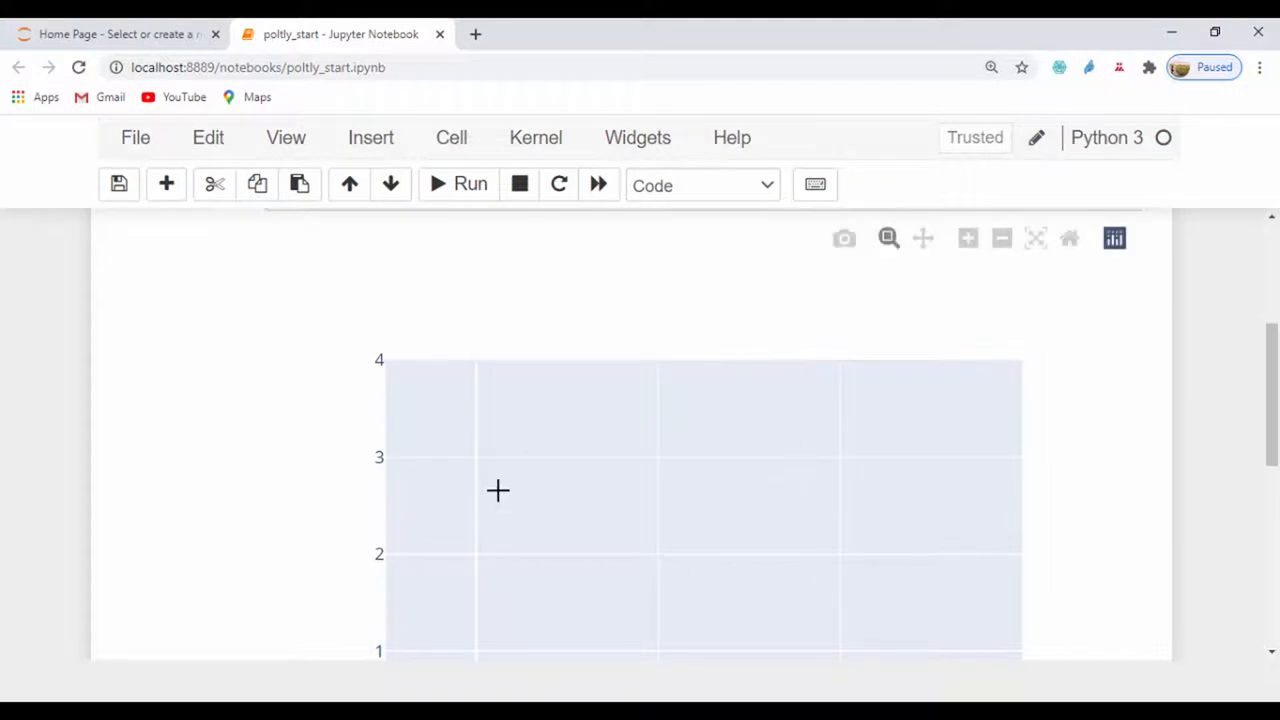
scroll("down", 3)
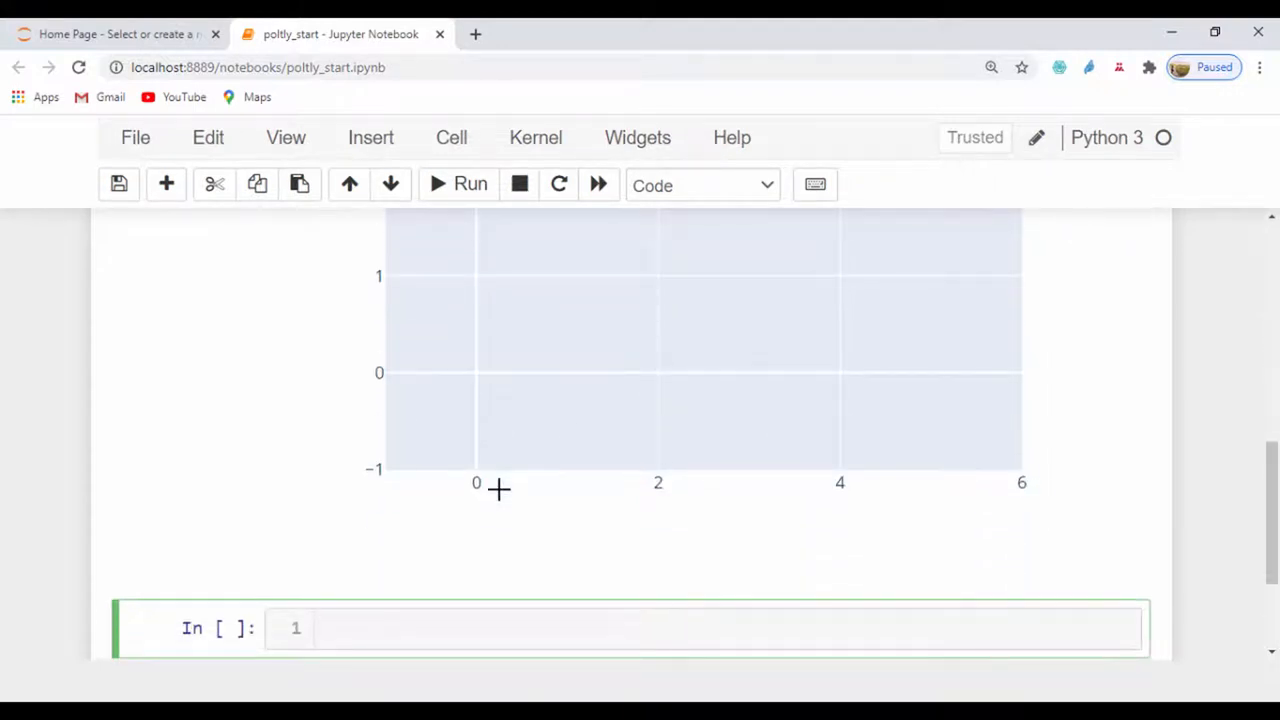
mouse_move(1258, 32)
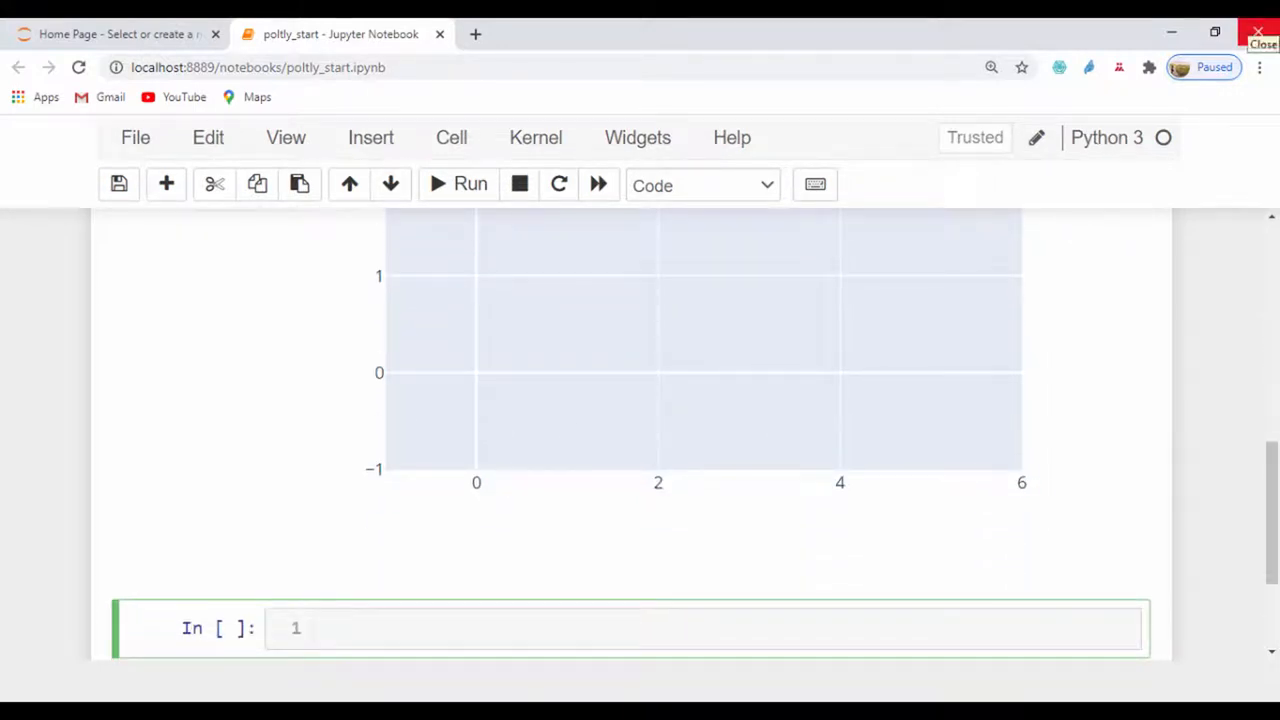
left_click(118, 184)
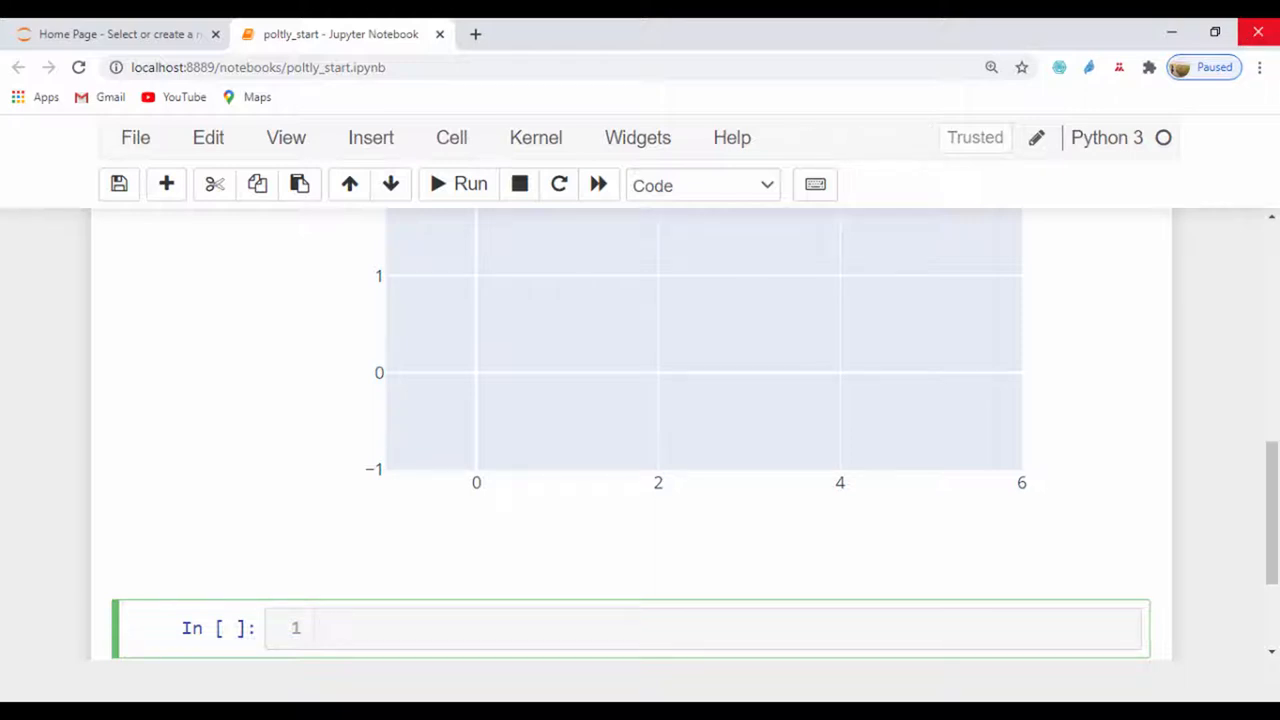
left_click(320, 628)
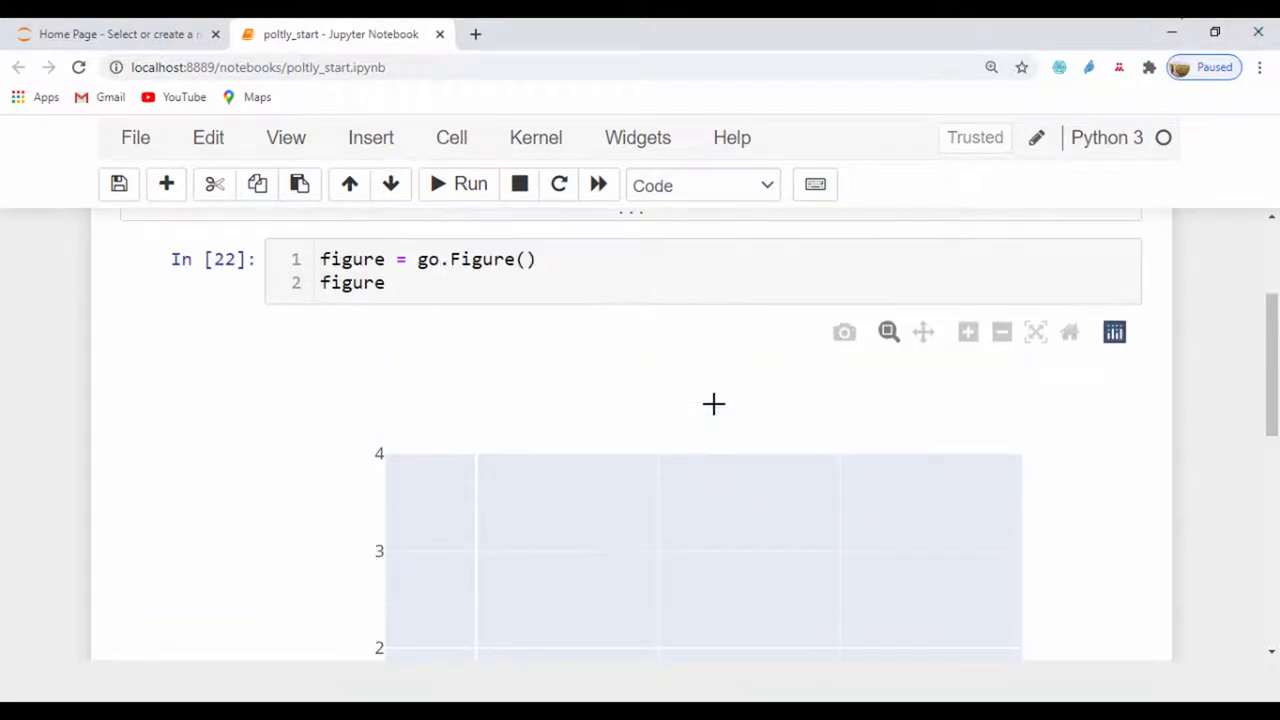
Rewrite line 2 as figure.add_trace(go.Scatter( ... )) in the figure cell
left_click(400, 284)
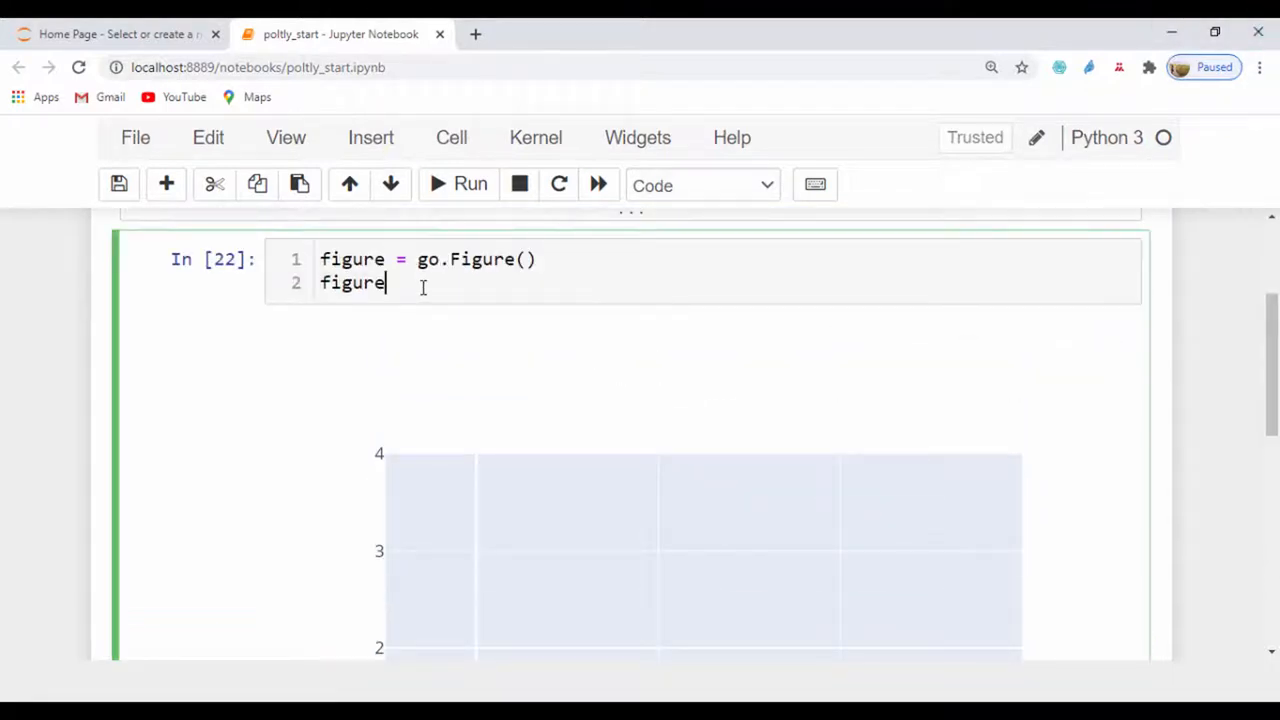
key("BackSpace")
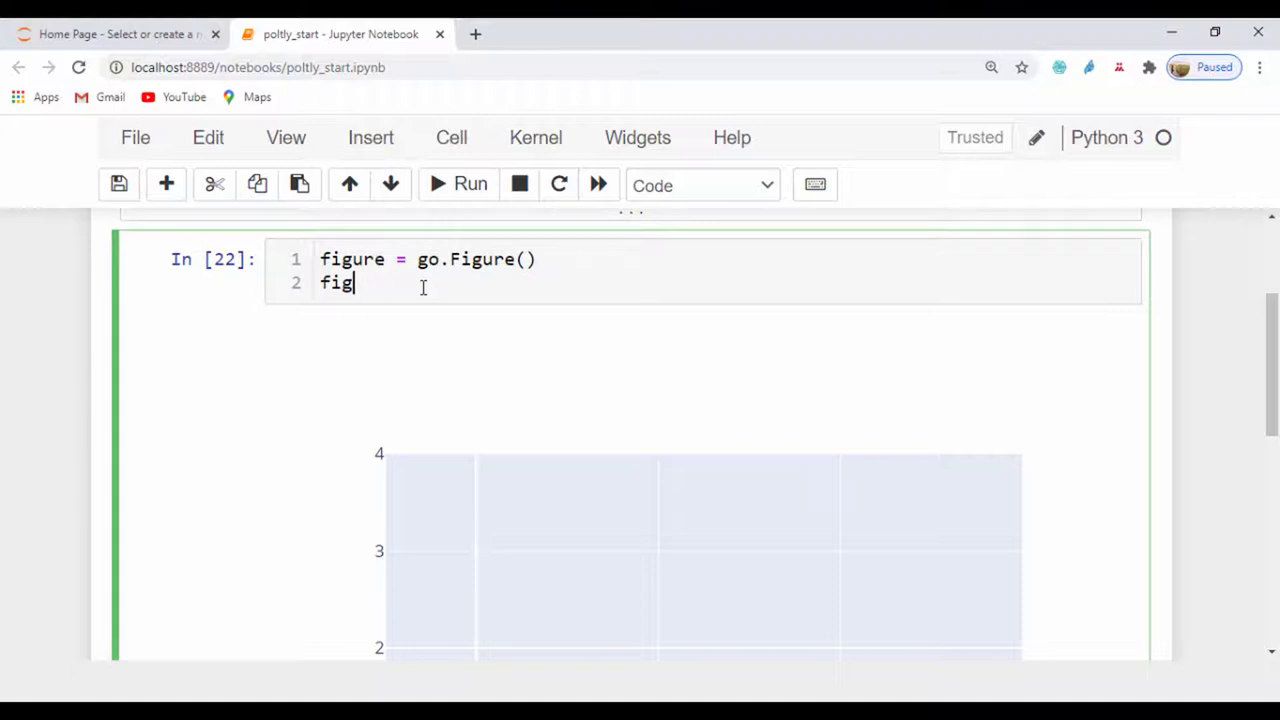
type("ure")
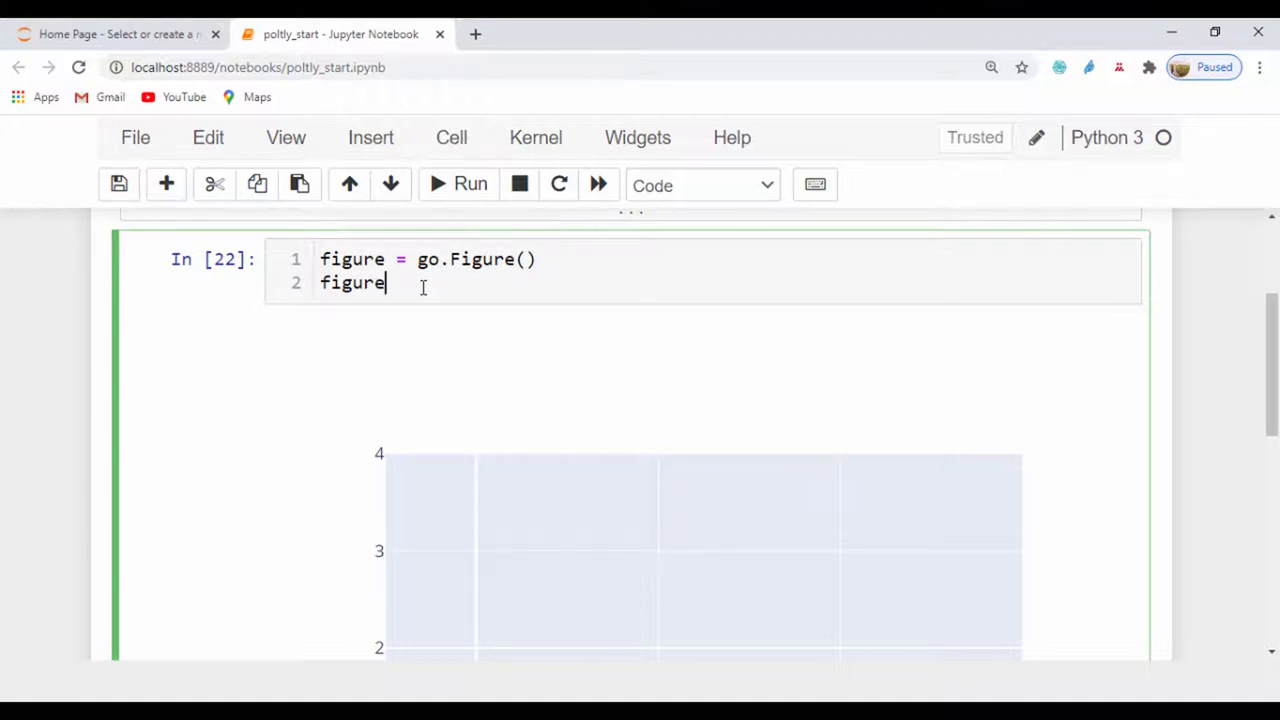
type(".add")
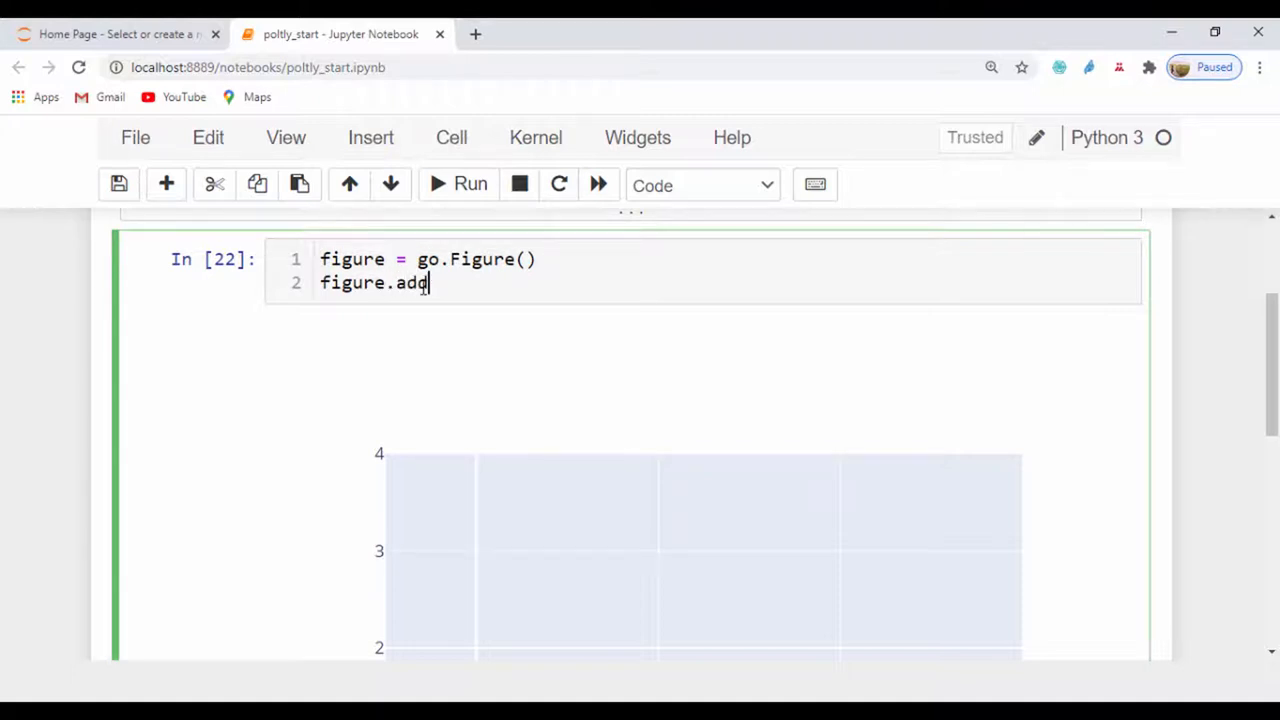
type("_trace")
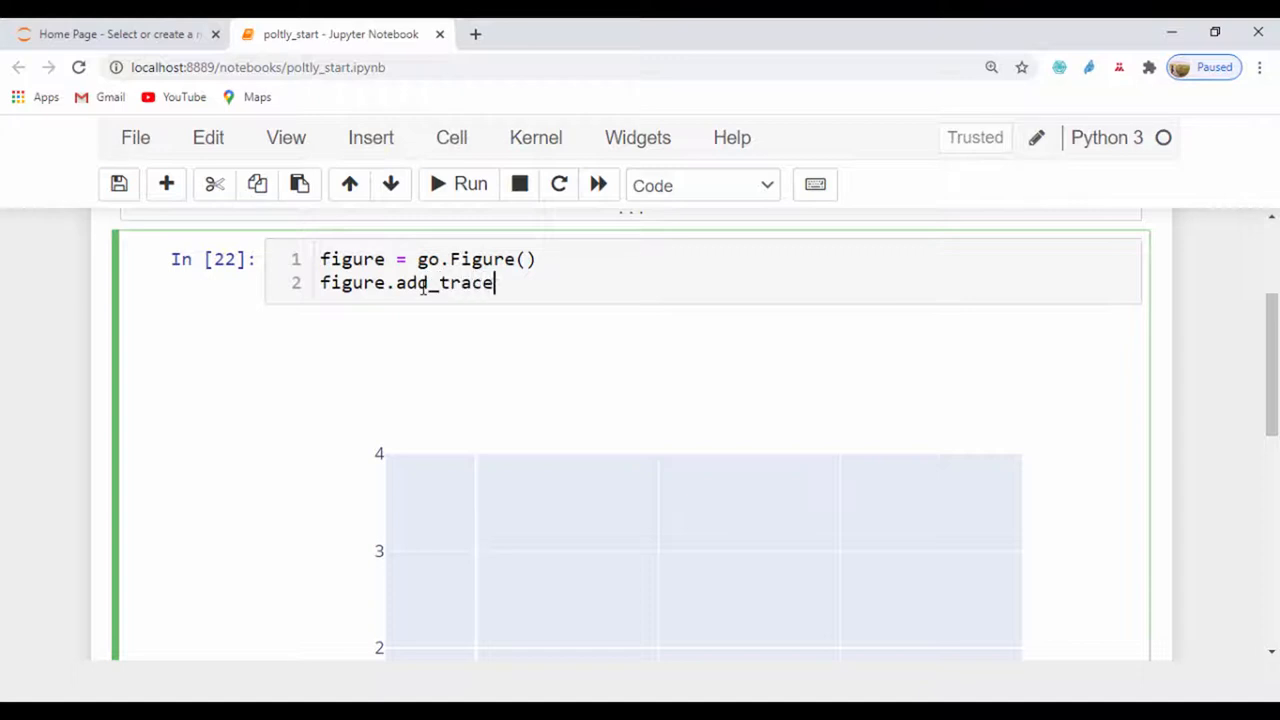
type("()")
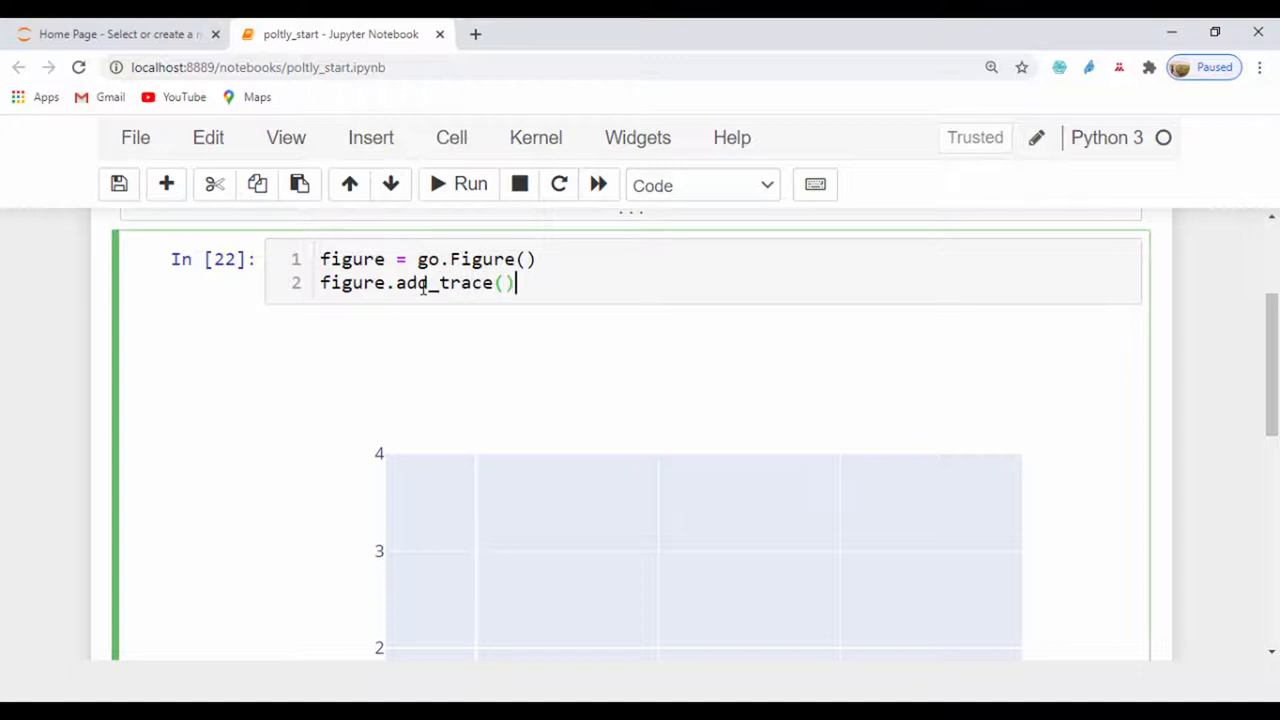
type("go.Sca")
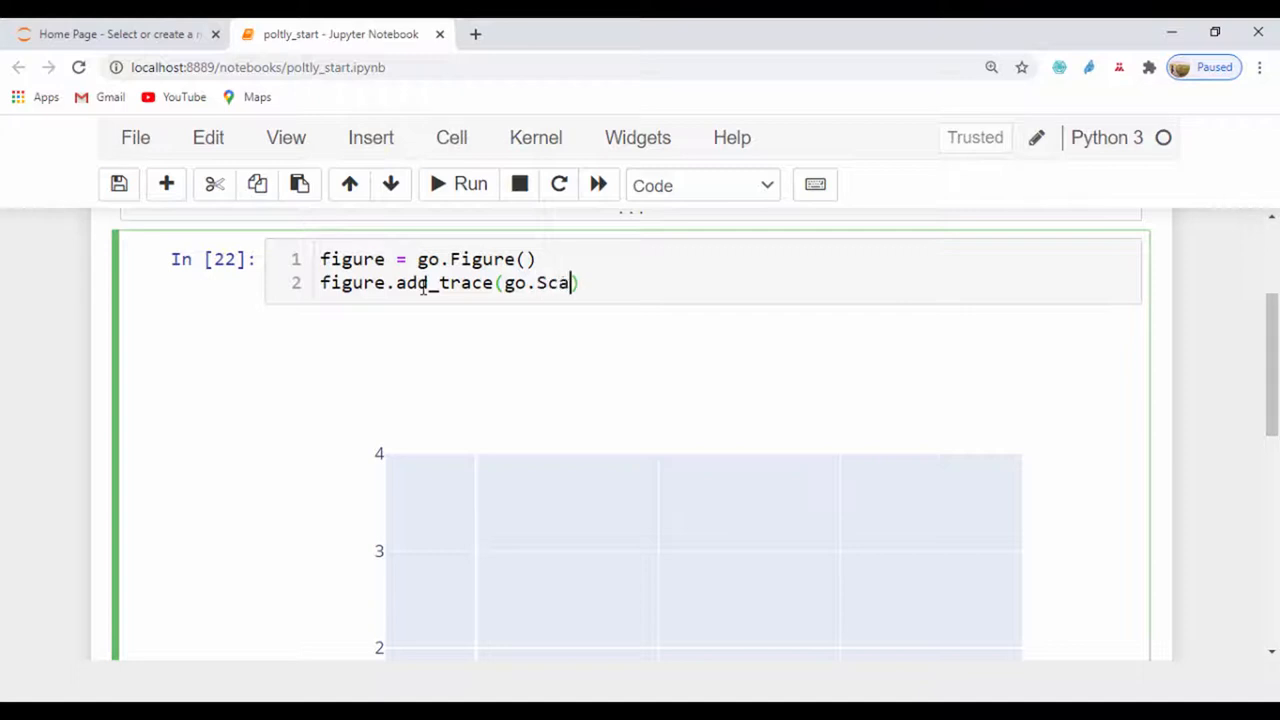
type("tter")
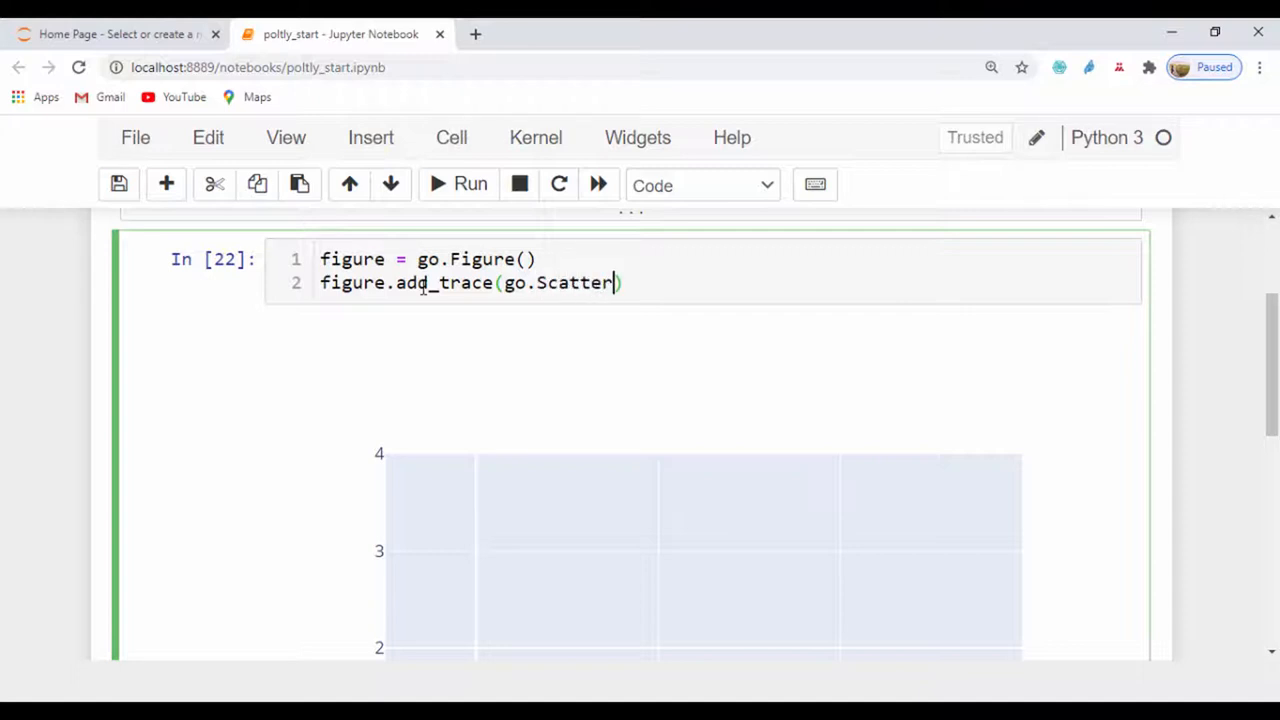
type("(")
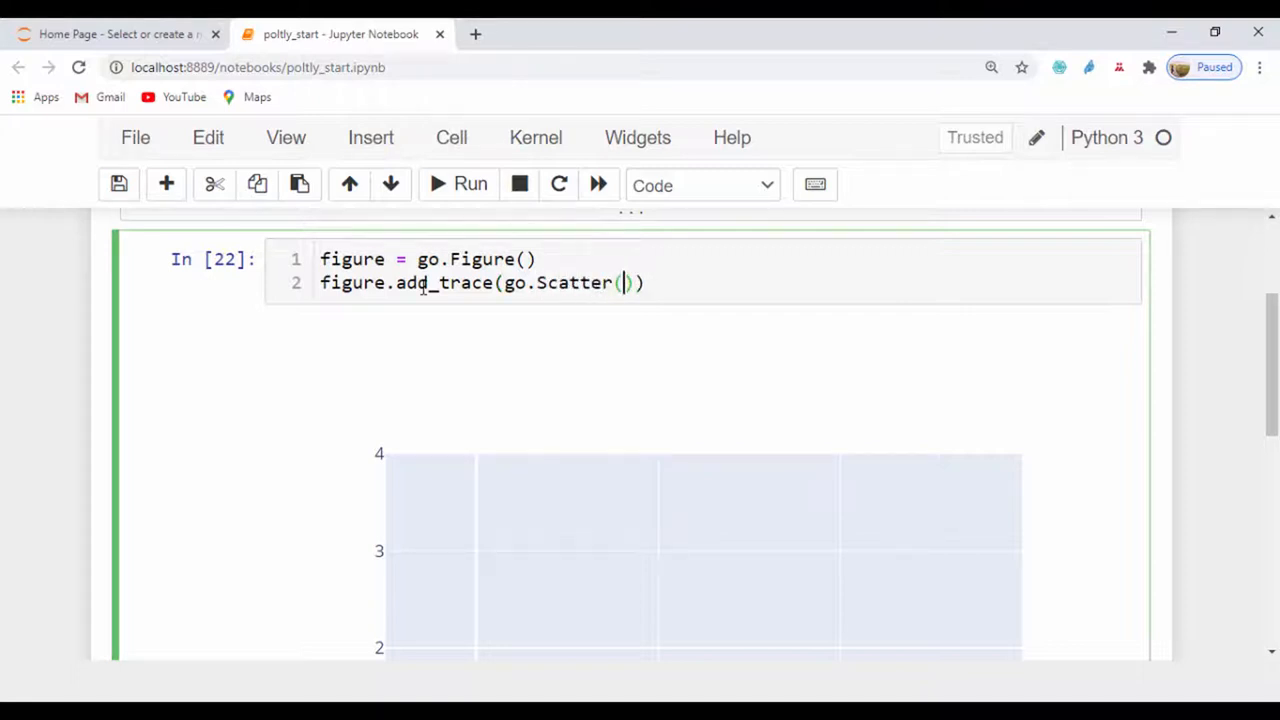
Give the Scatter trace x=[1,3,5] and y=[4,5,2]
type("x= []")
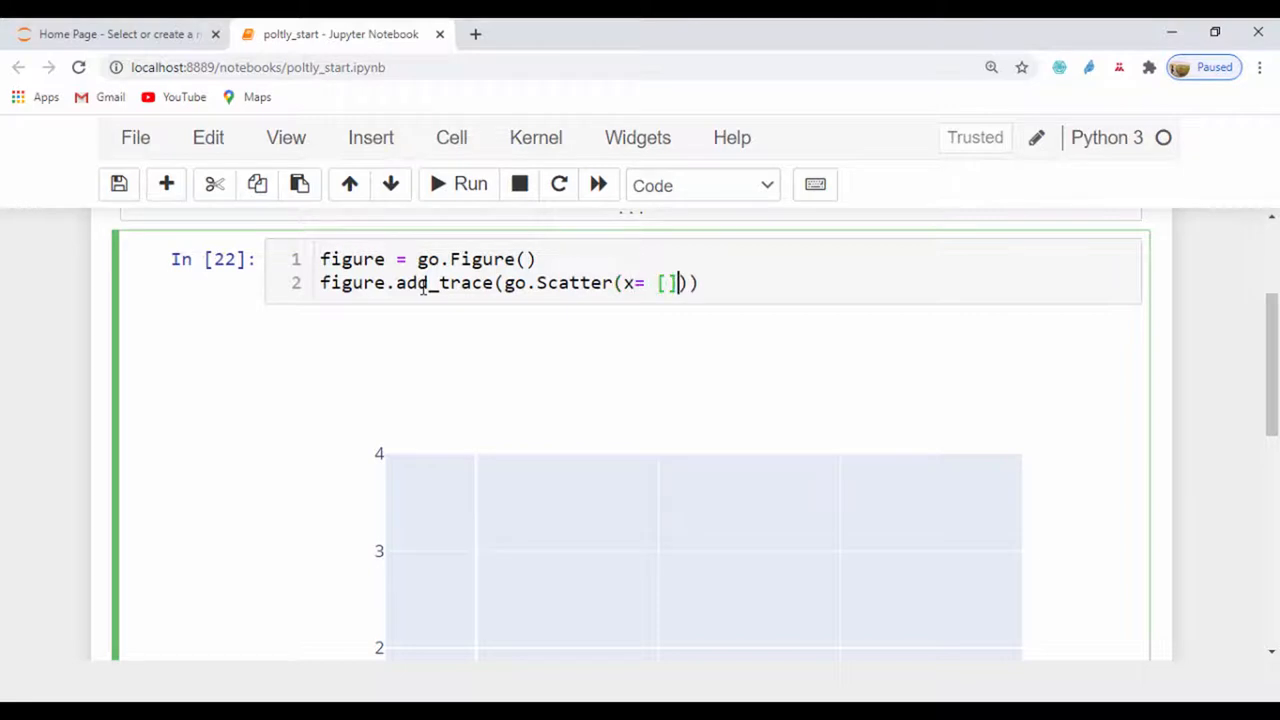
type("1")
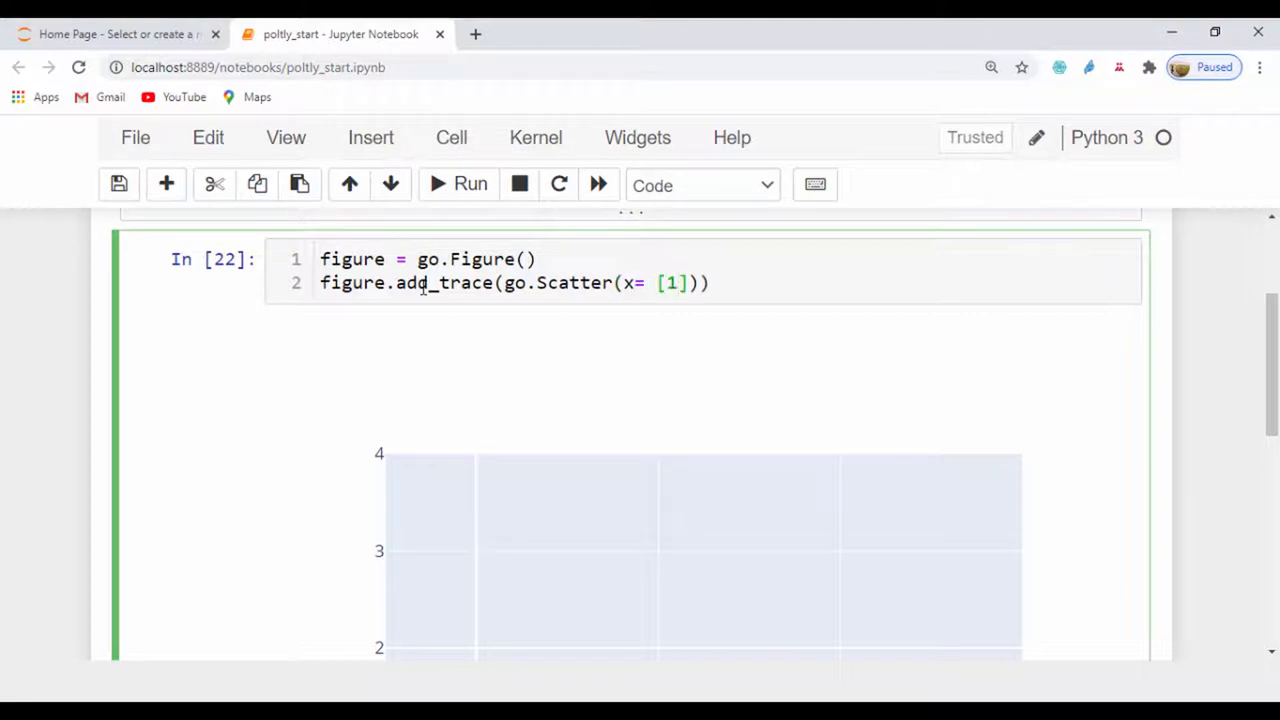
type(",3,5")
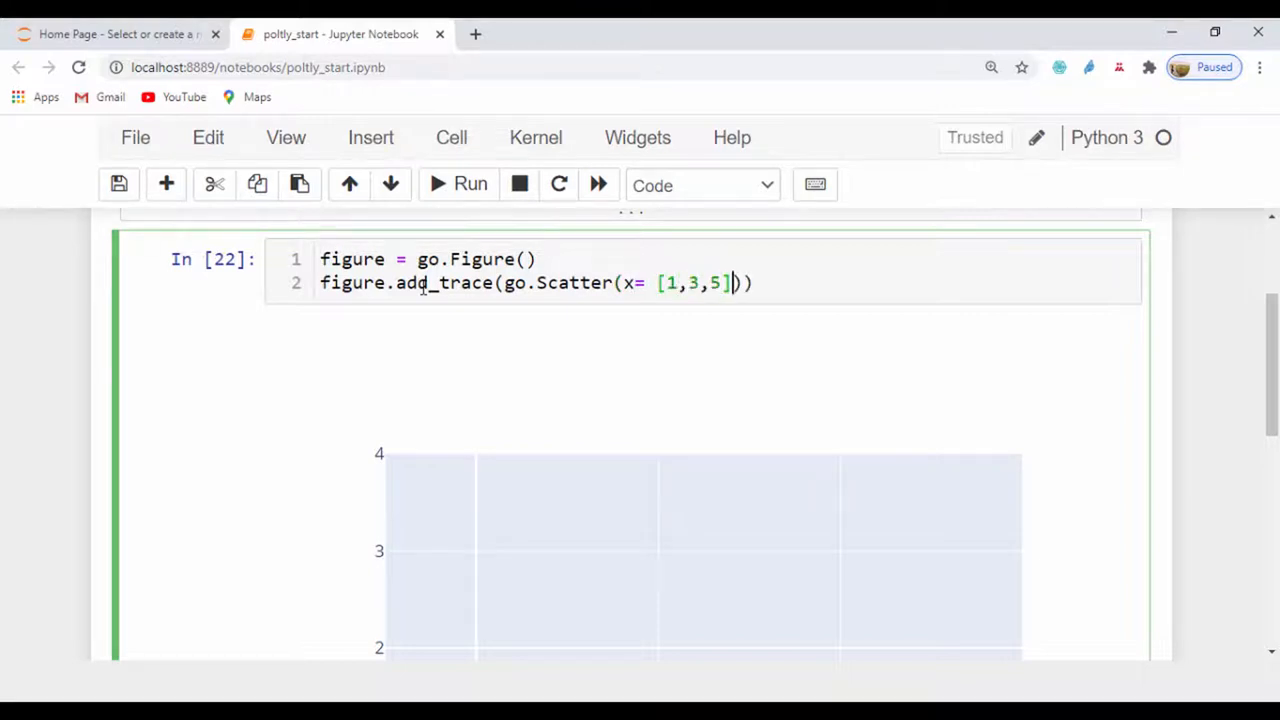
type(", y")
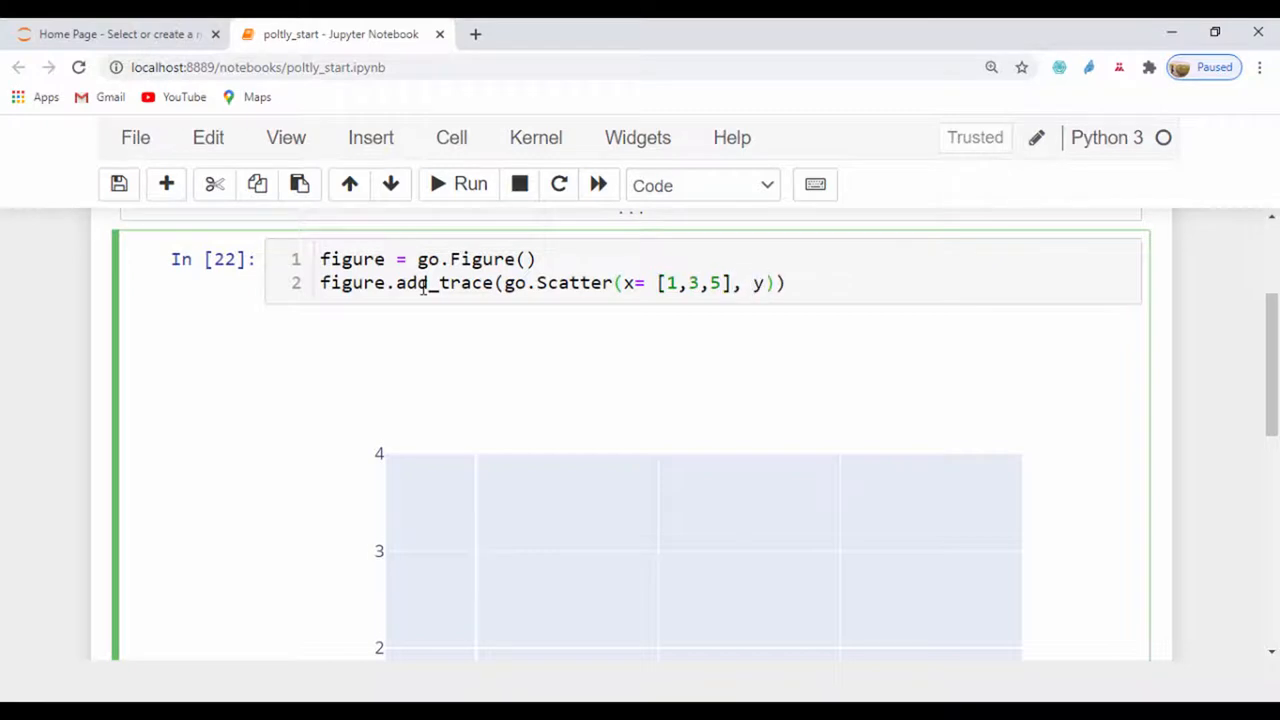
type("= []")
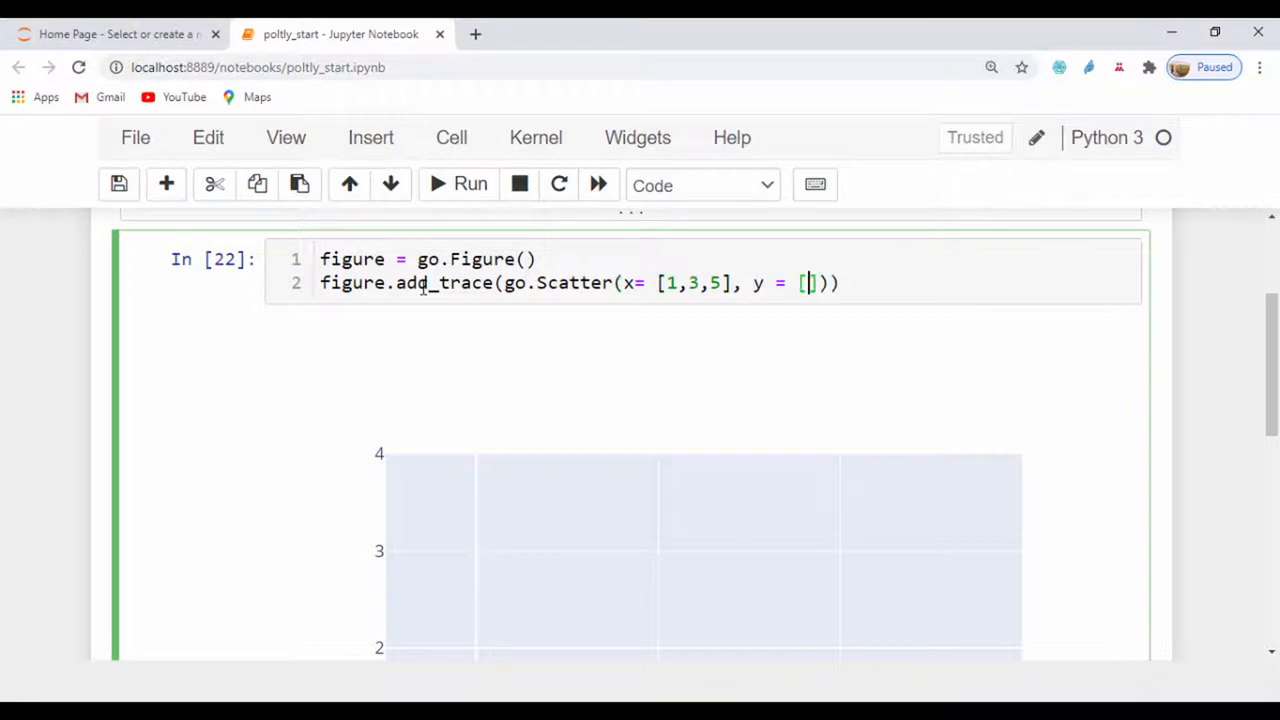
type("4")
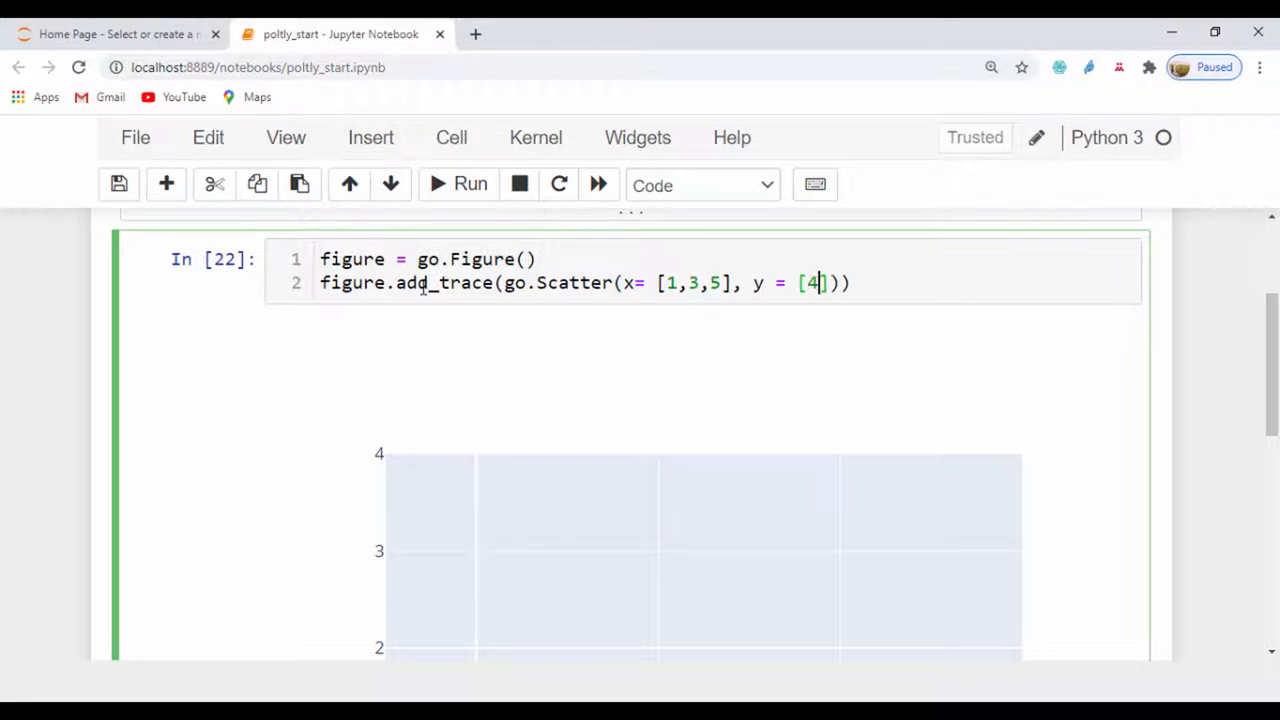
type(",5,2")
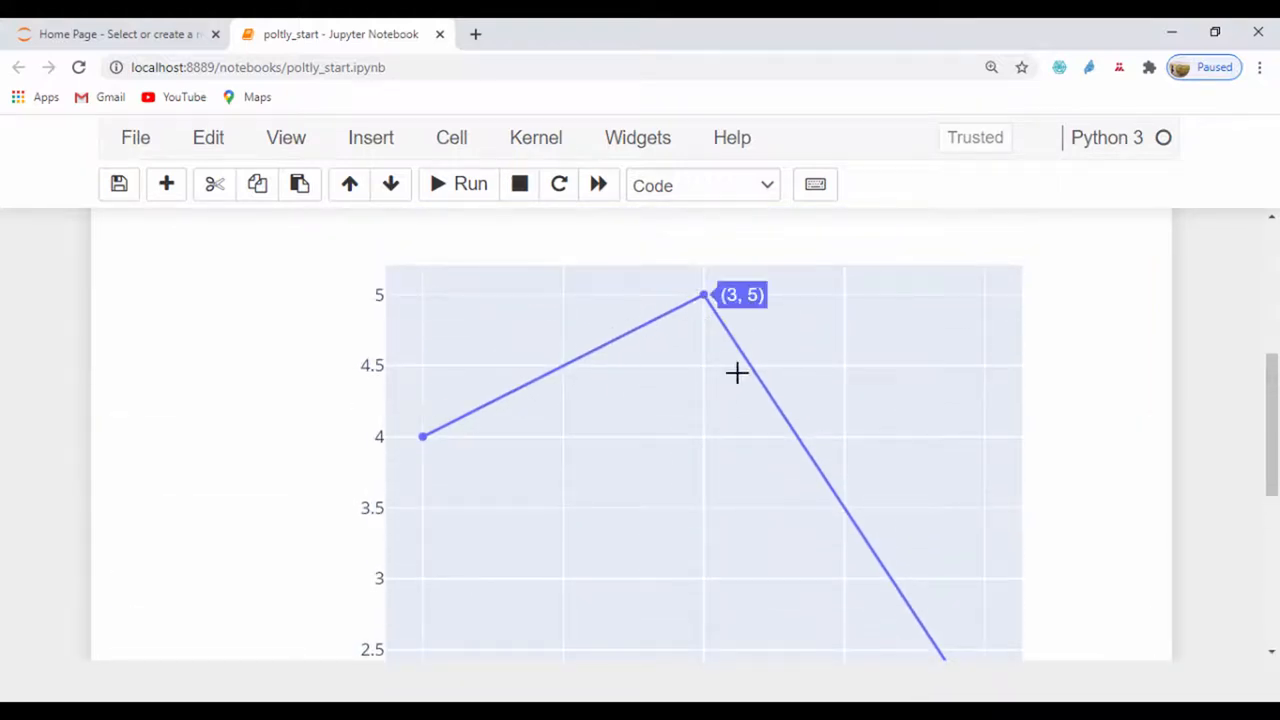
scroll("down", 3)
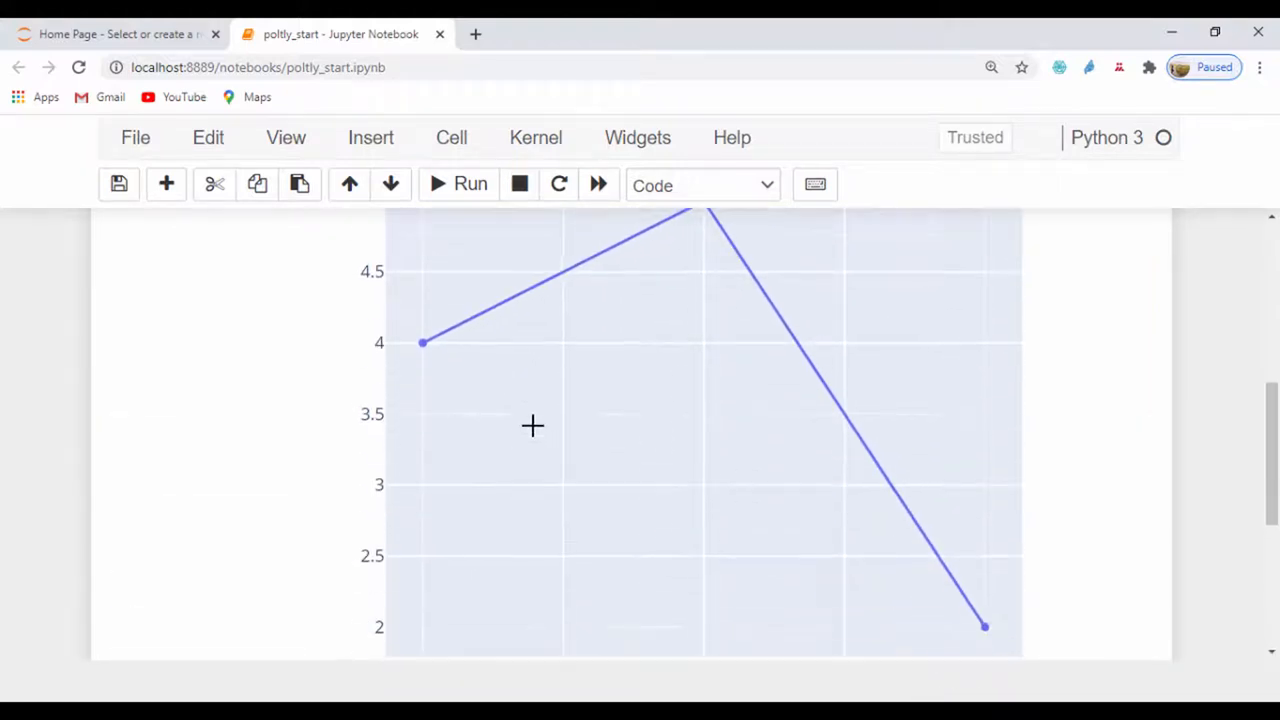
mouse_move(420, 344)
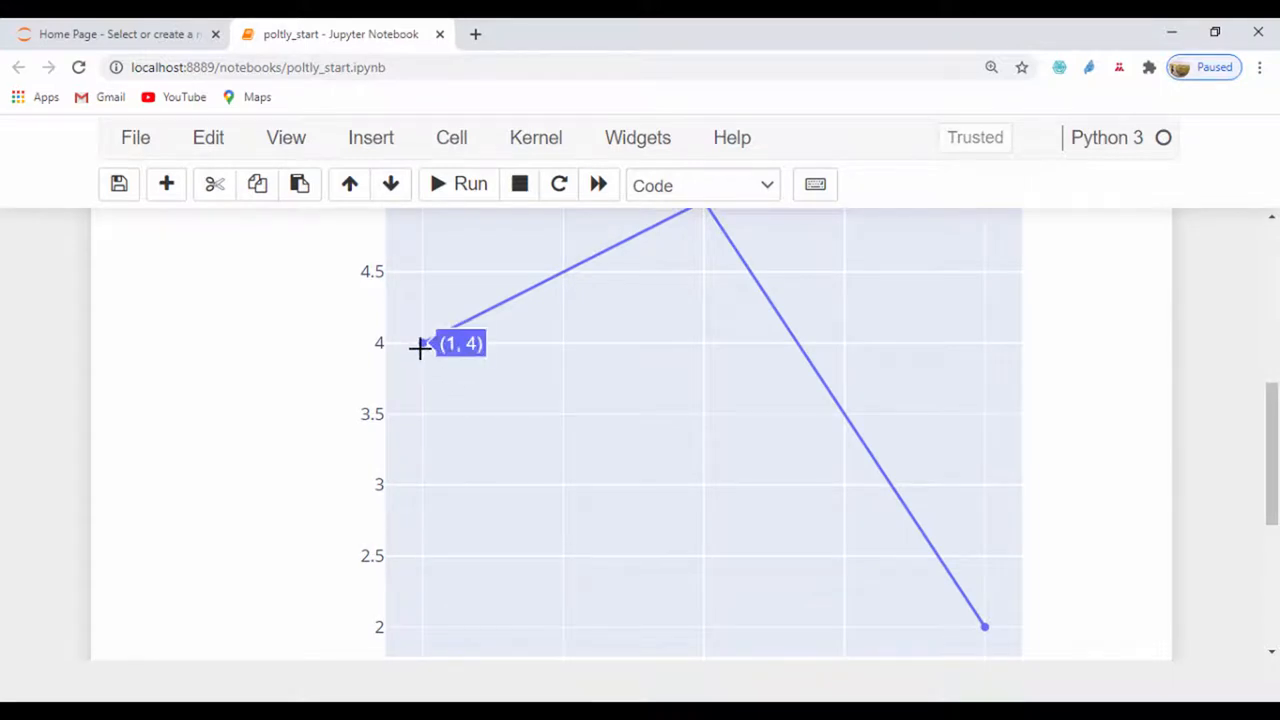
scroll("up", 3)
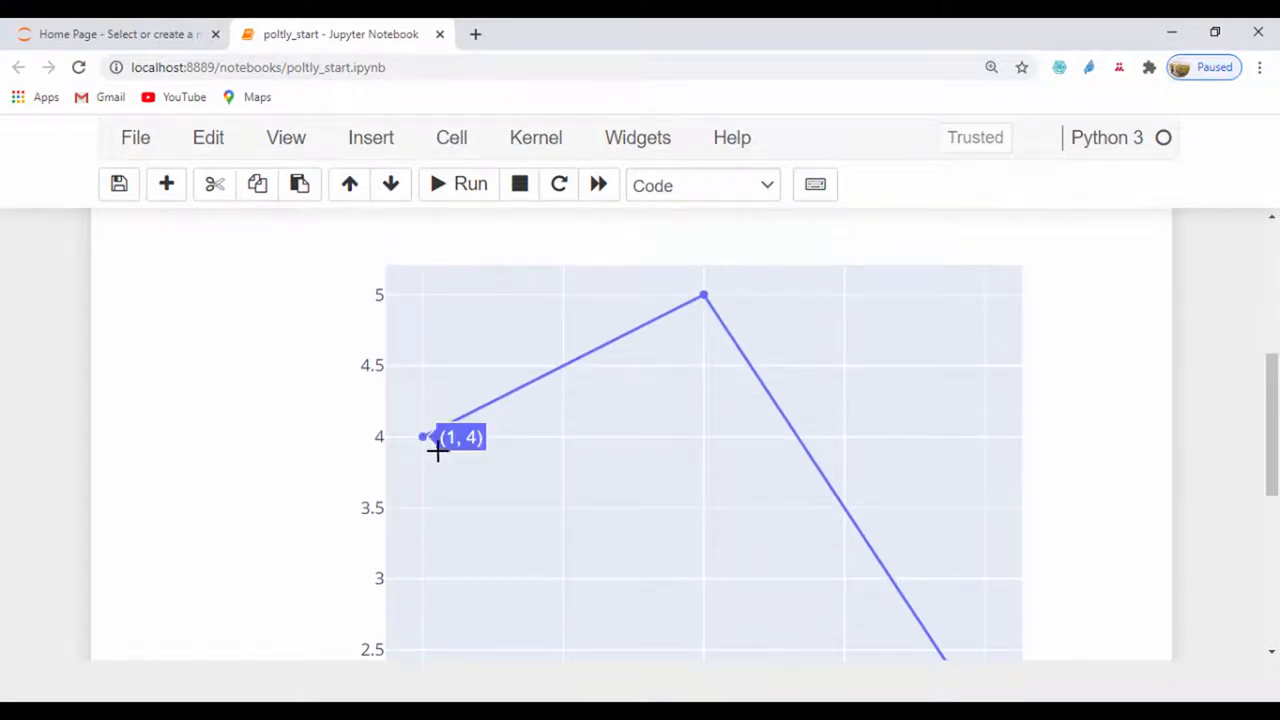
mouse_move(438, 424)
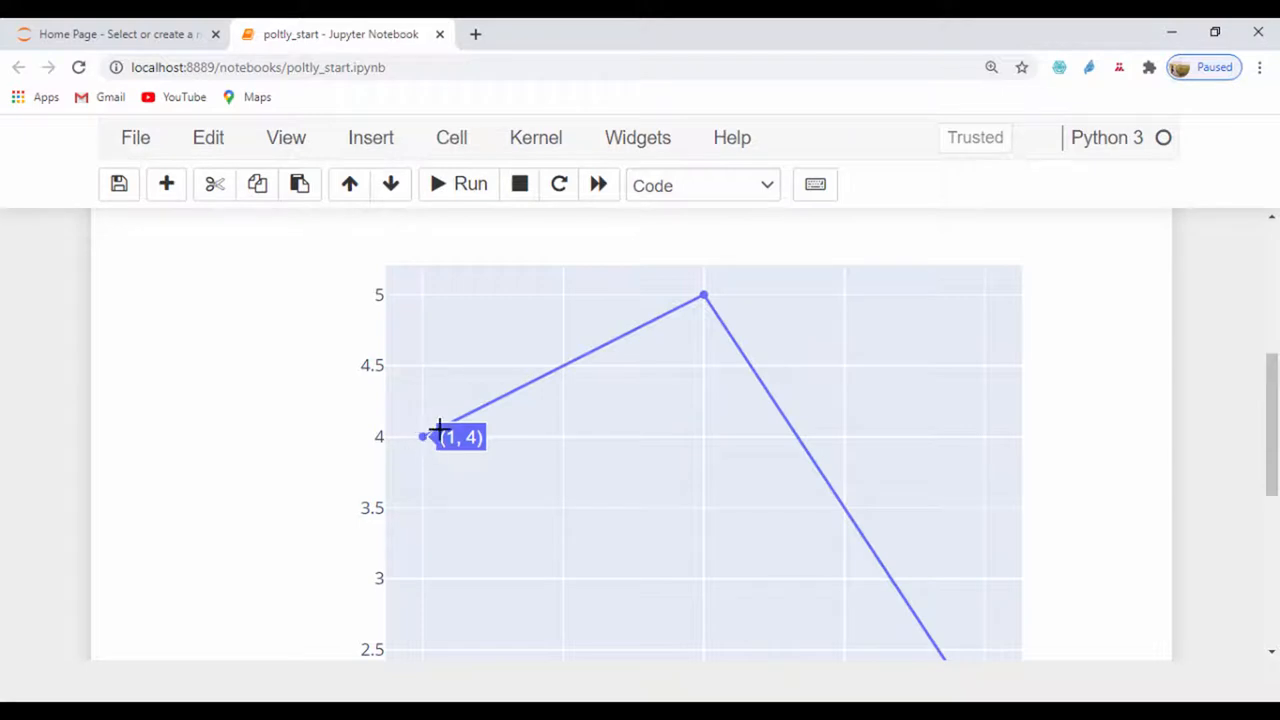
mouse_move(944, 682)
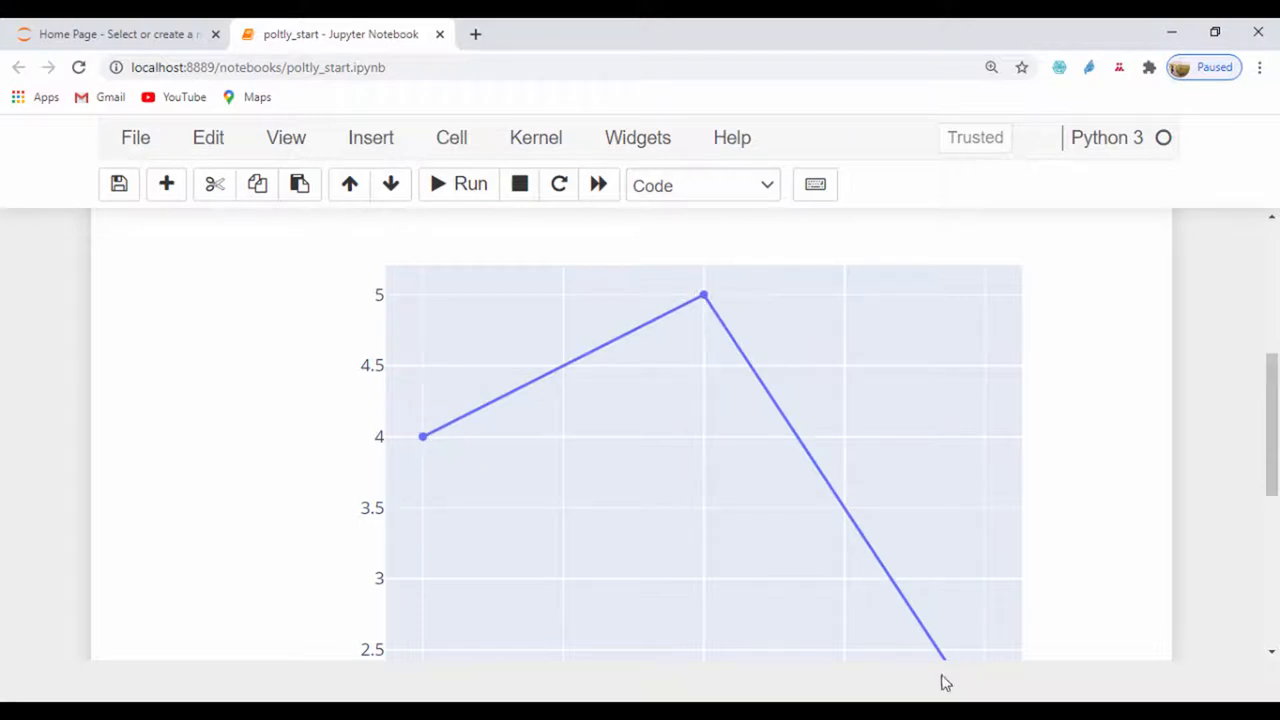
scroll("up", 3)
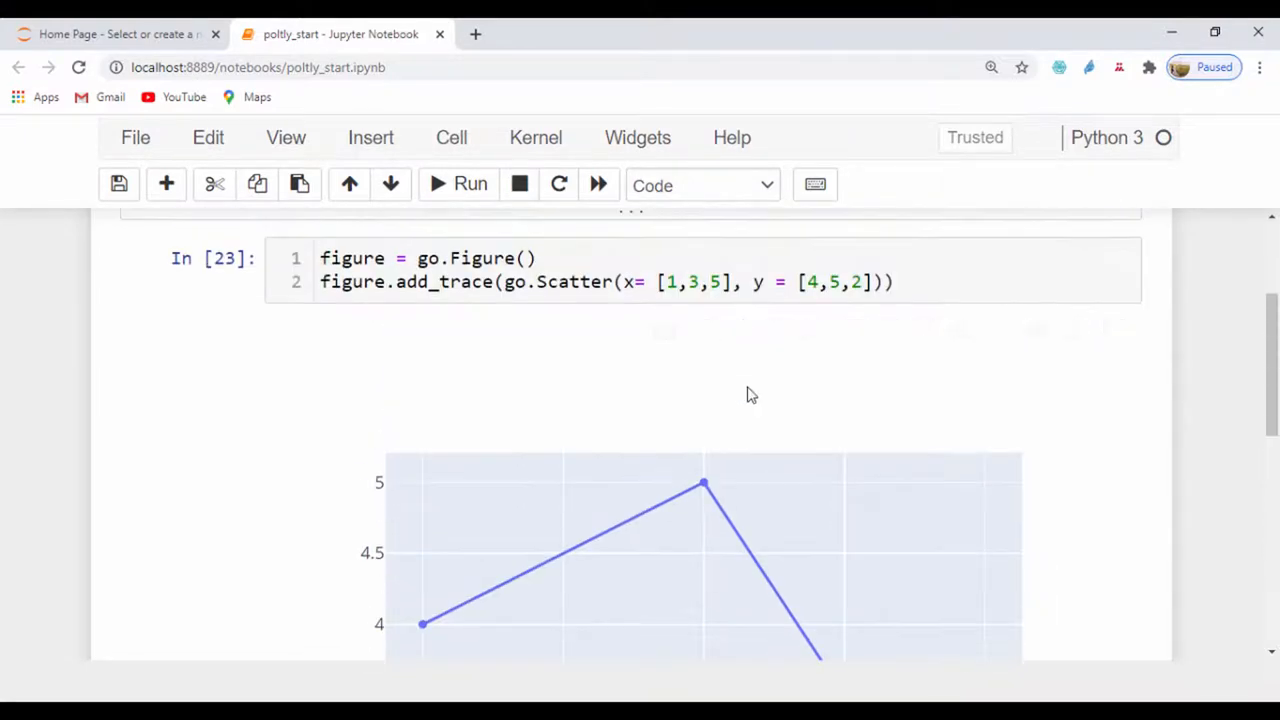
left_click(888, 332)
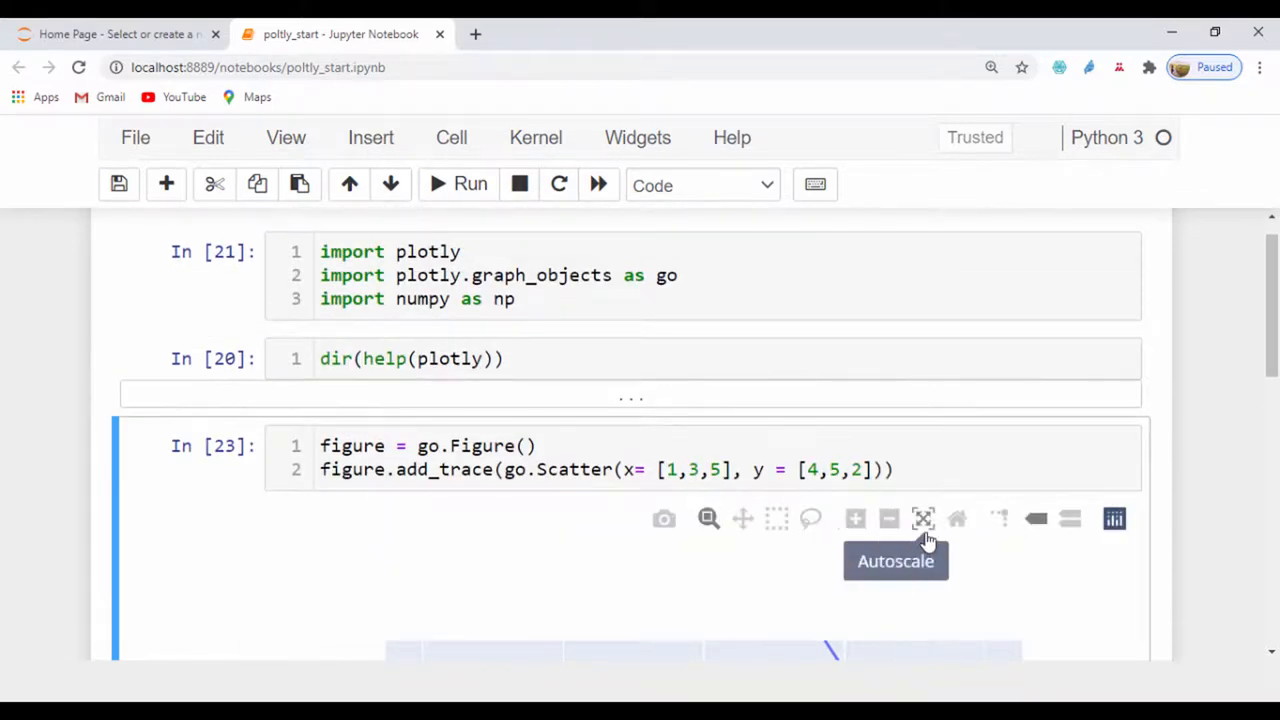
mouse_move(956, 518)
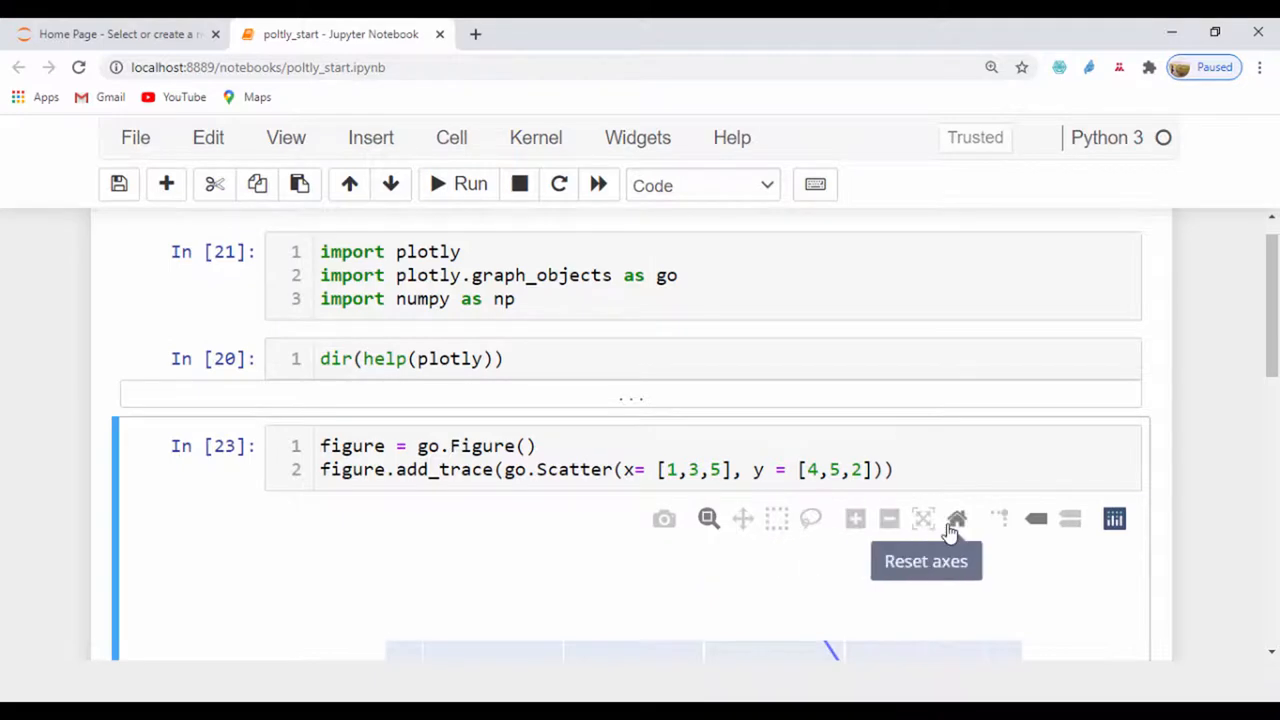
scroll("down", 3)
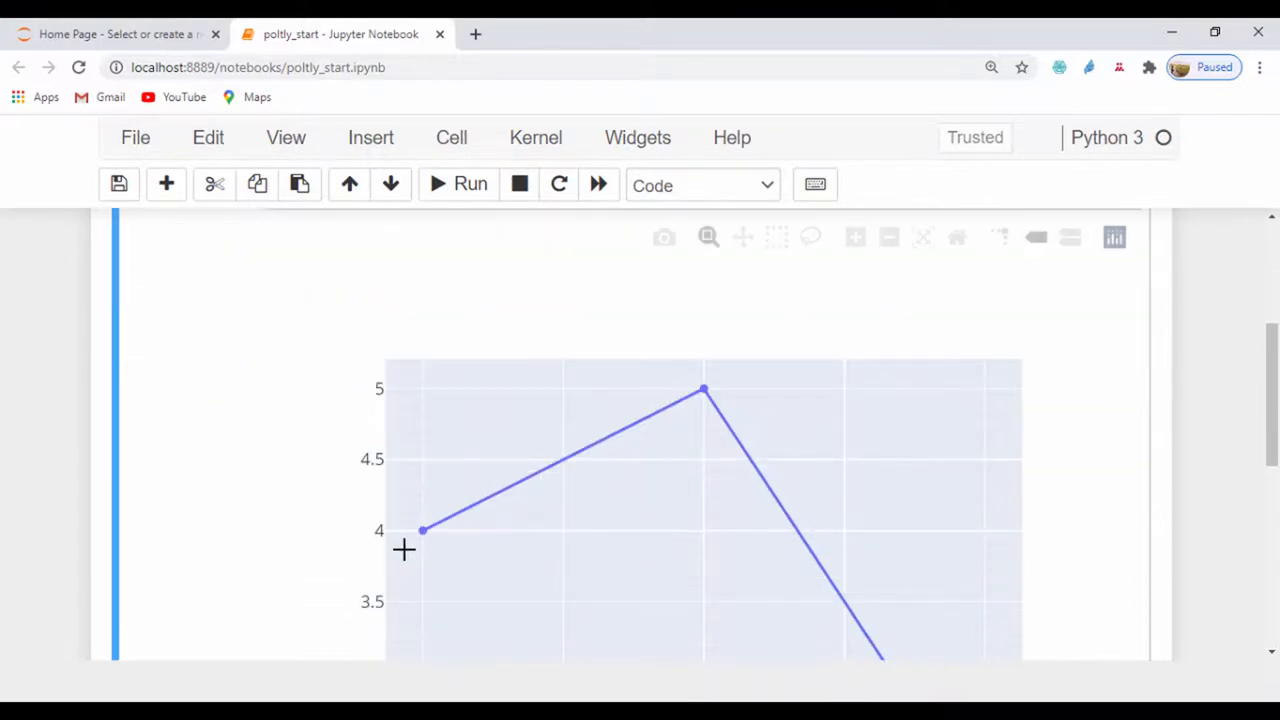
scroll("up", 3)
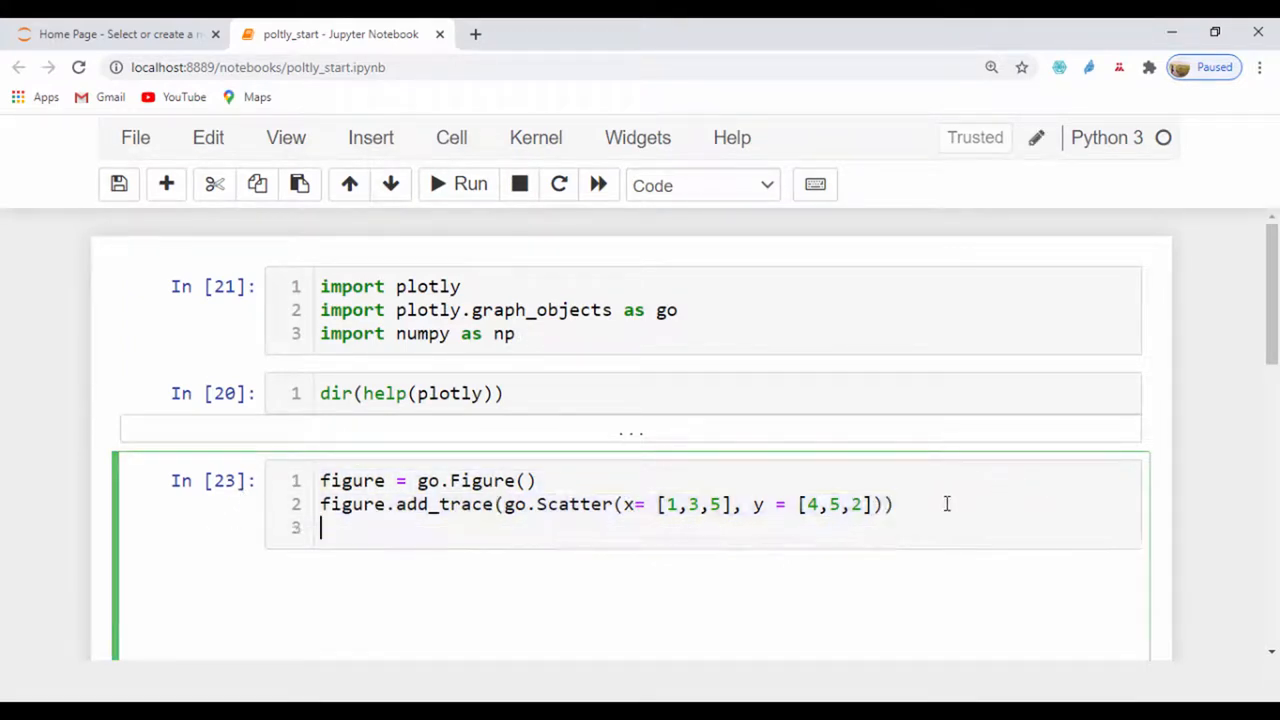
Paste a second add_trace line, edit it to x=[4,2,1], y=[3,5,7], and run the cell
type("figure.add_trace(go.Scatter(x= [1,3,5], y = [4,5,2]))")
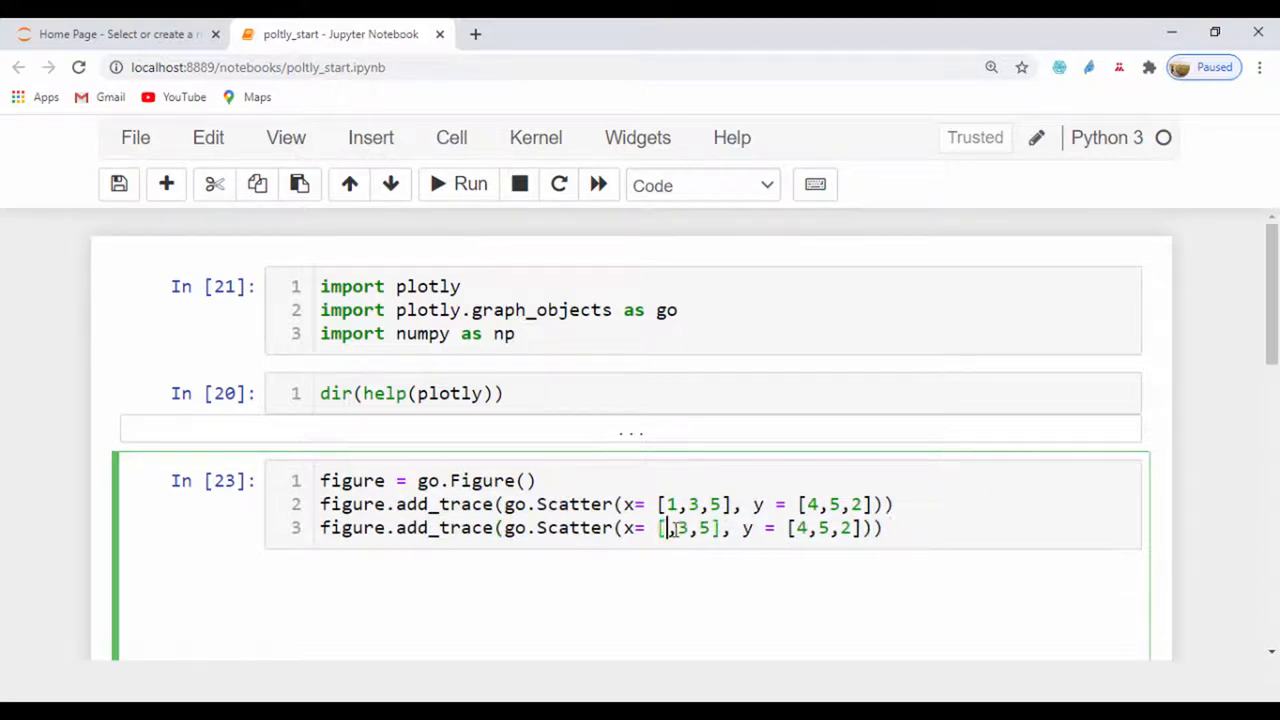
type("43")
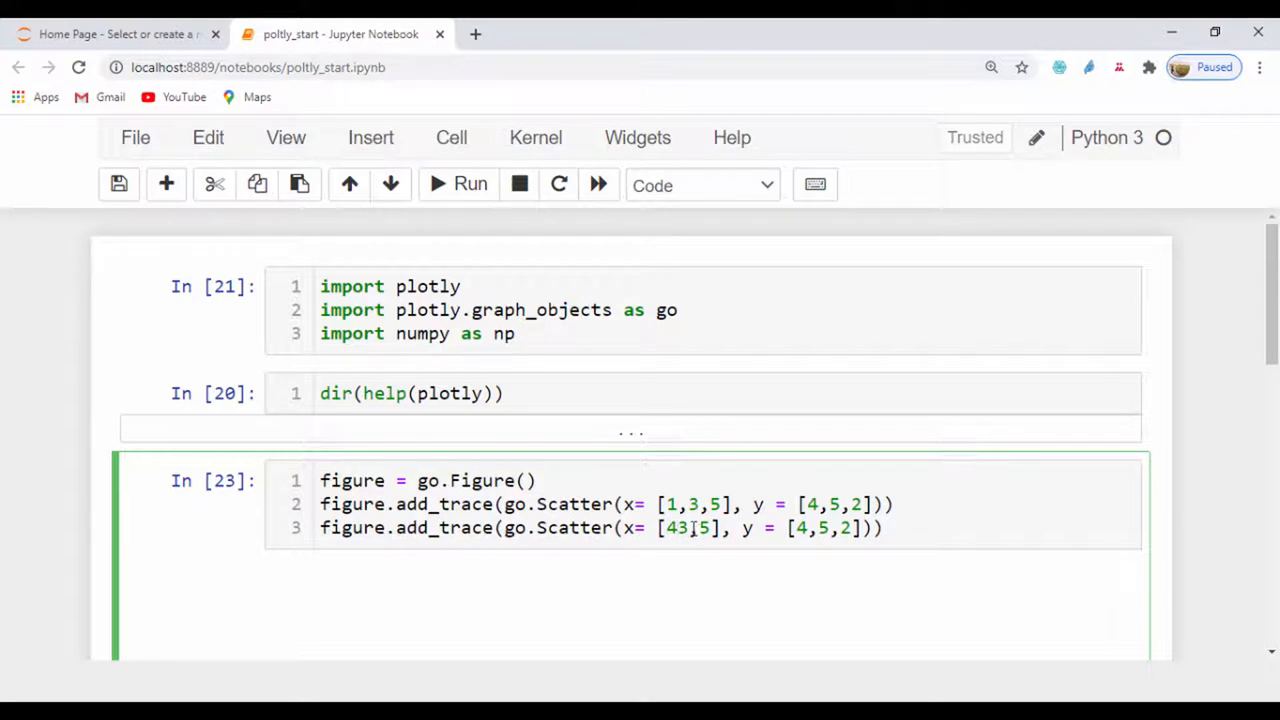
type(",,")
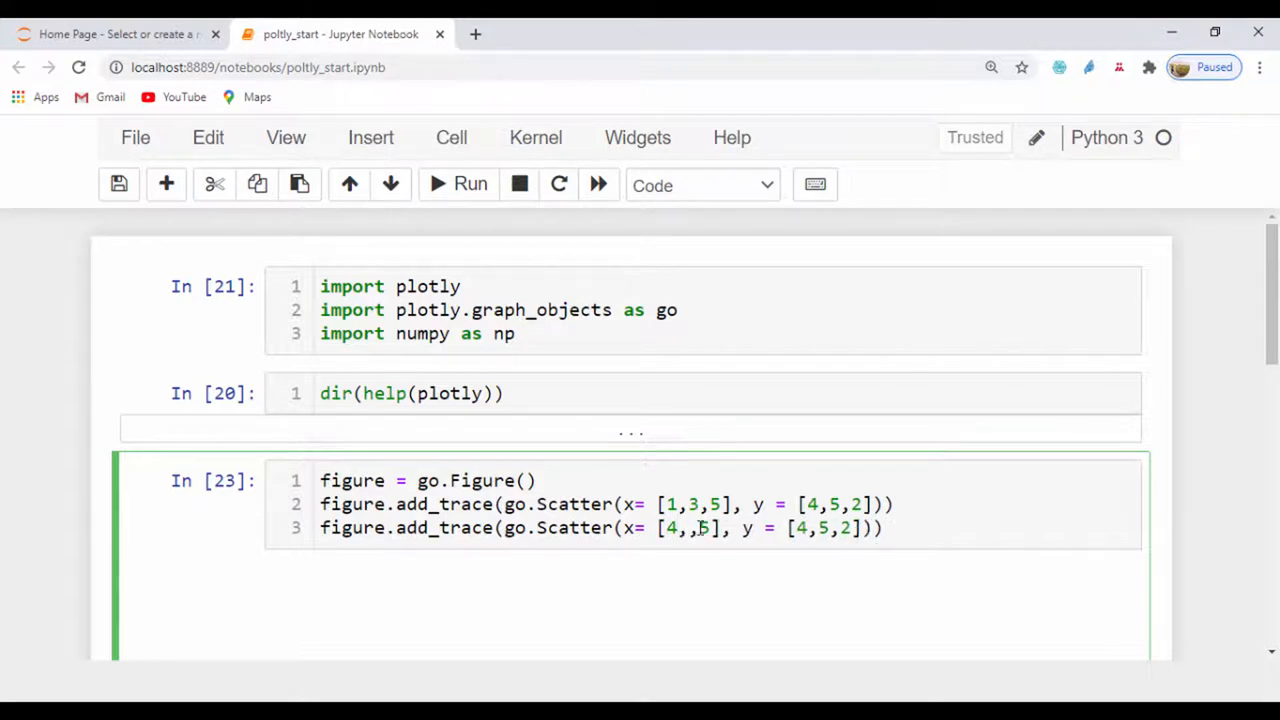
type("2")
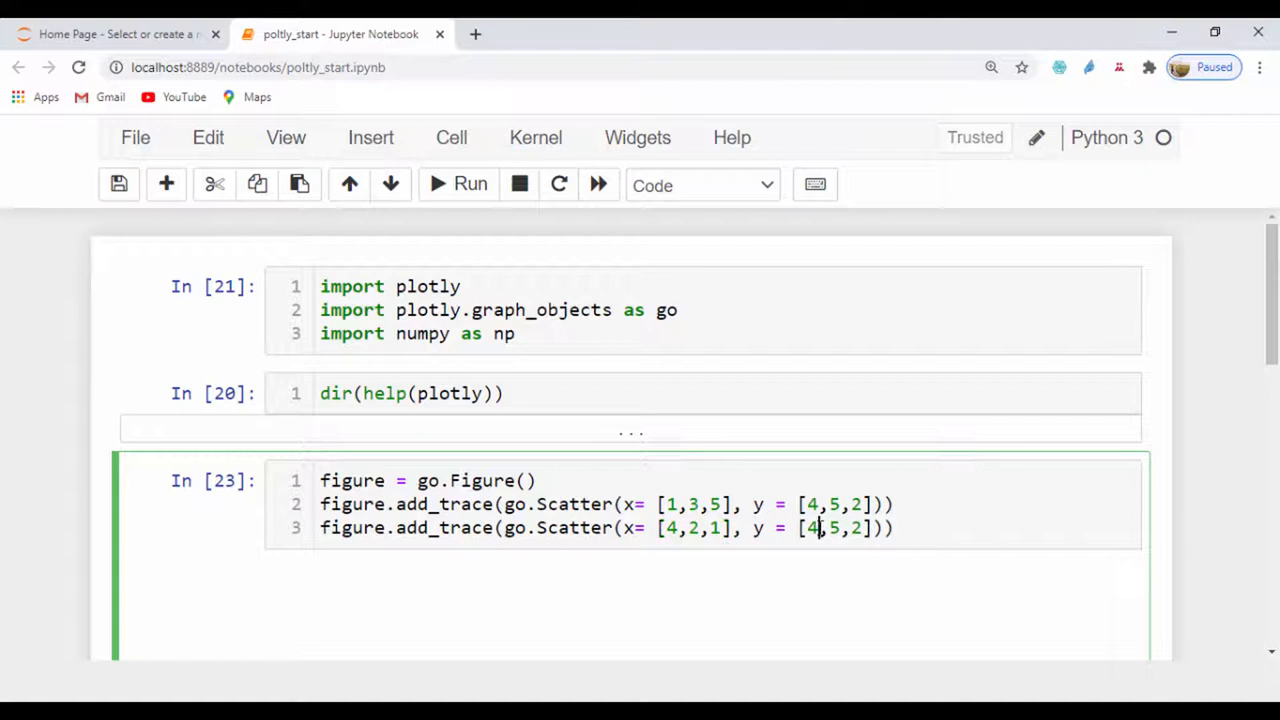
type("3")
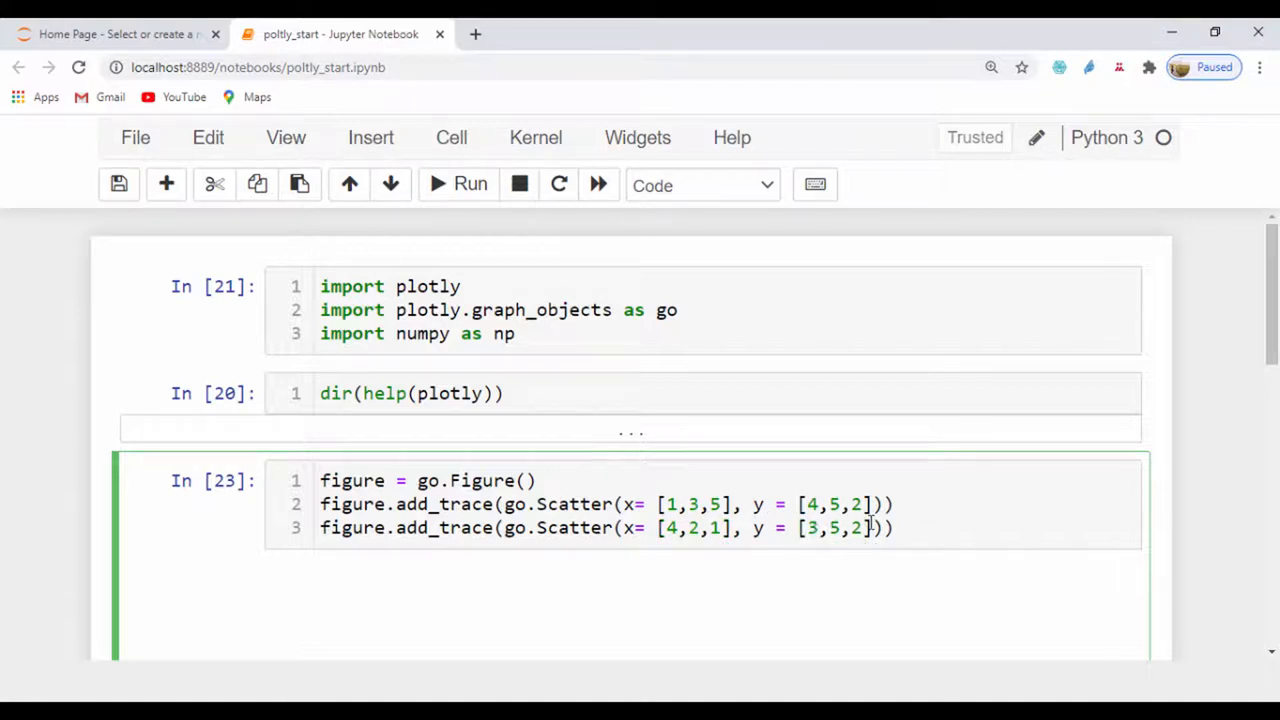
type("7")
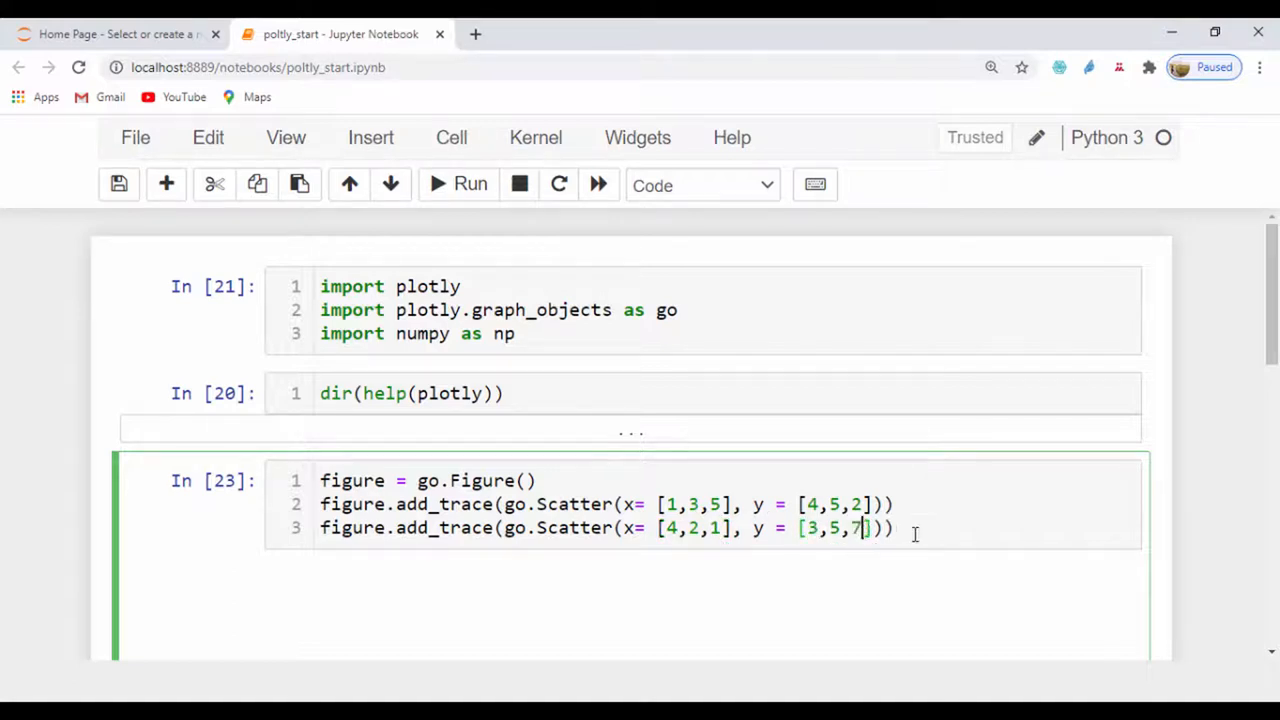
left_click(470, 184)
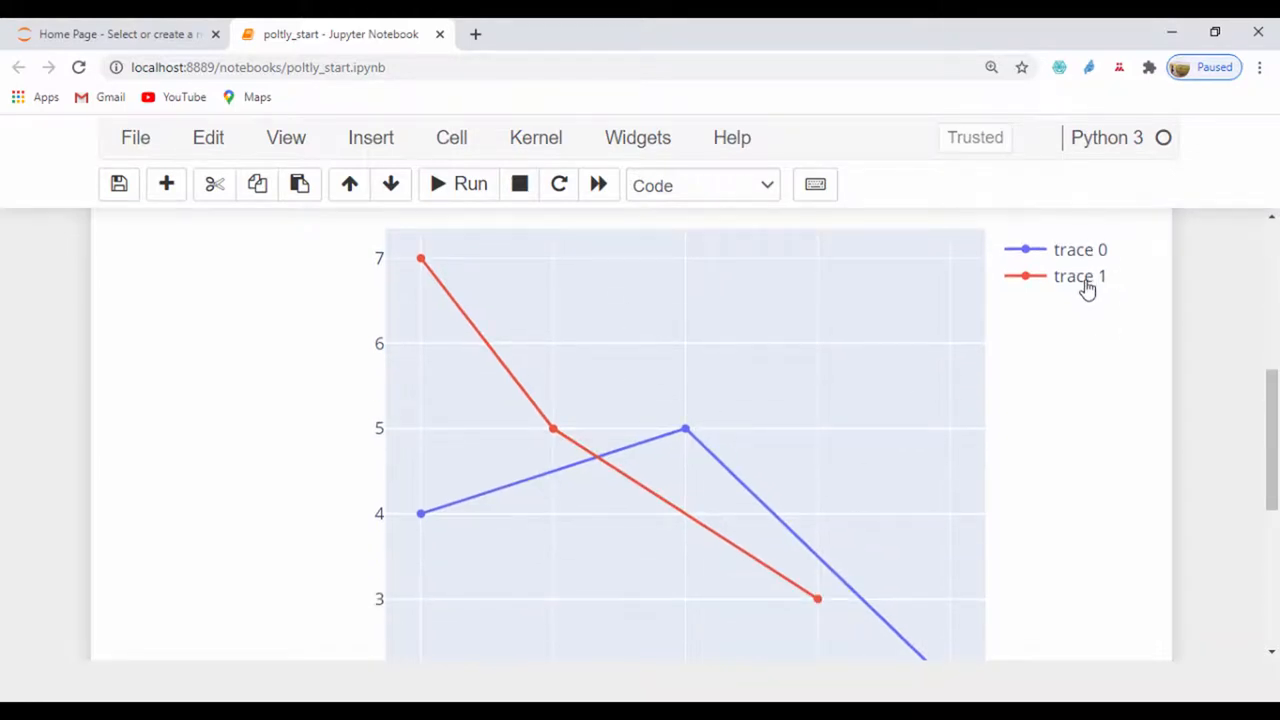
mouse_move(768, 534)
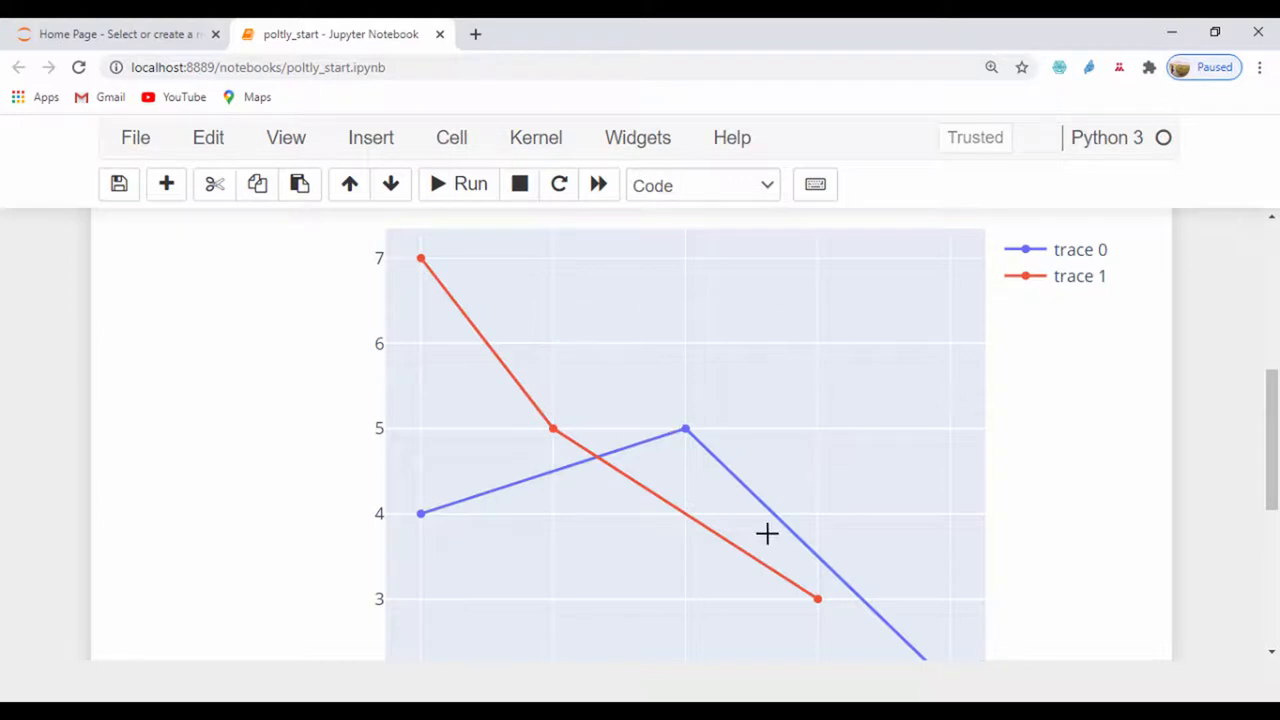
mouse_move(686, 432)
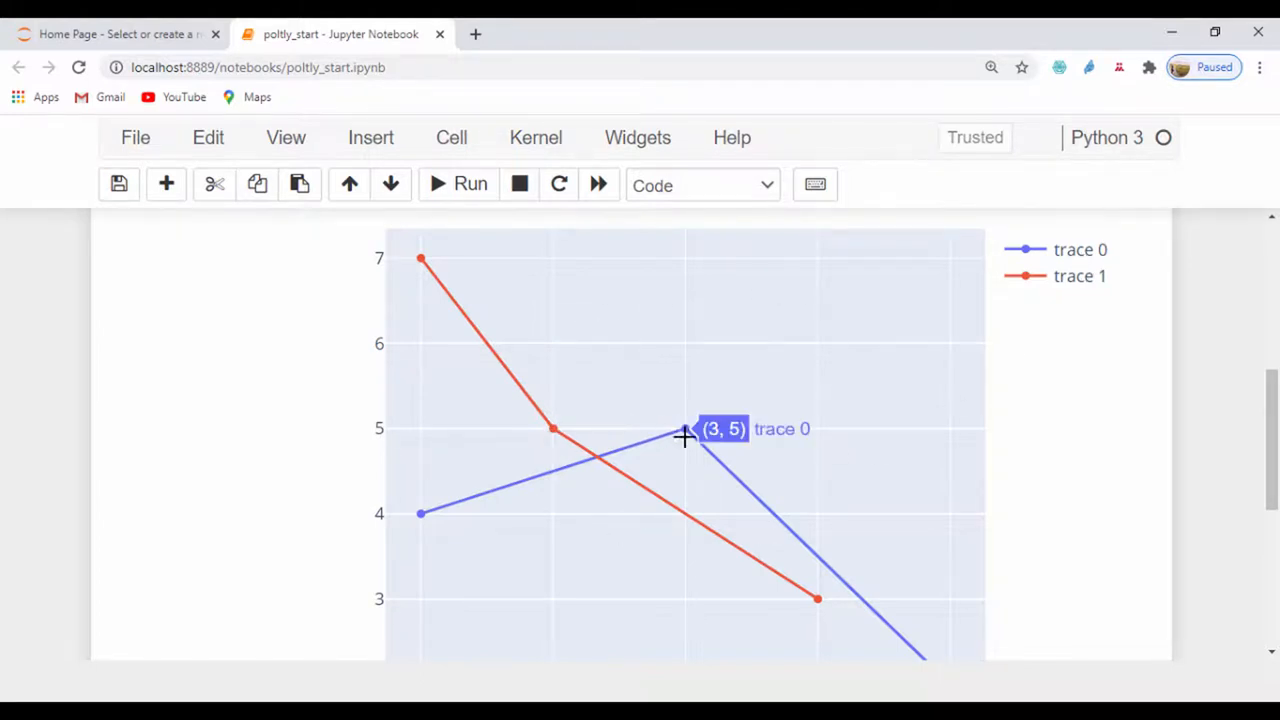
mouse_move(624, 436)
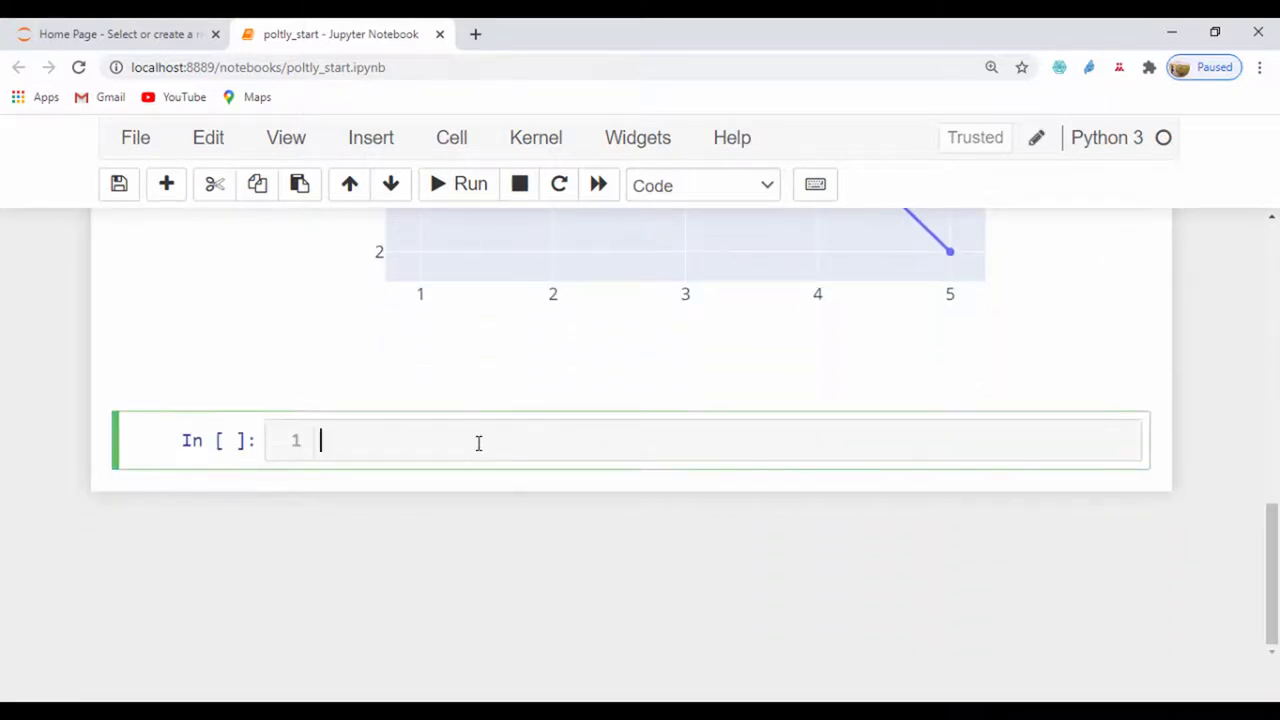
Write fig = go.Figure() and x = np.arange(5) in a new cell
type("fig")
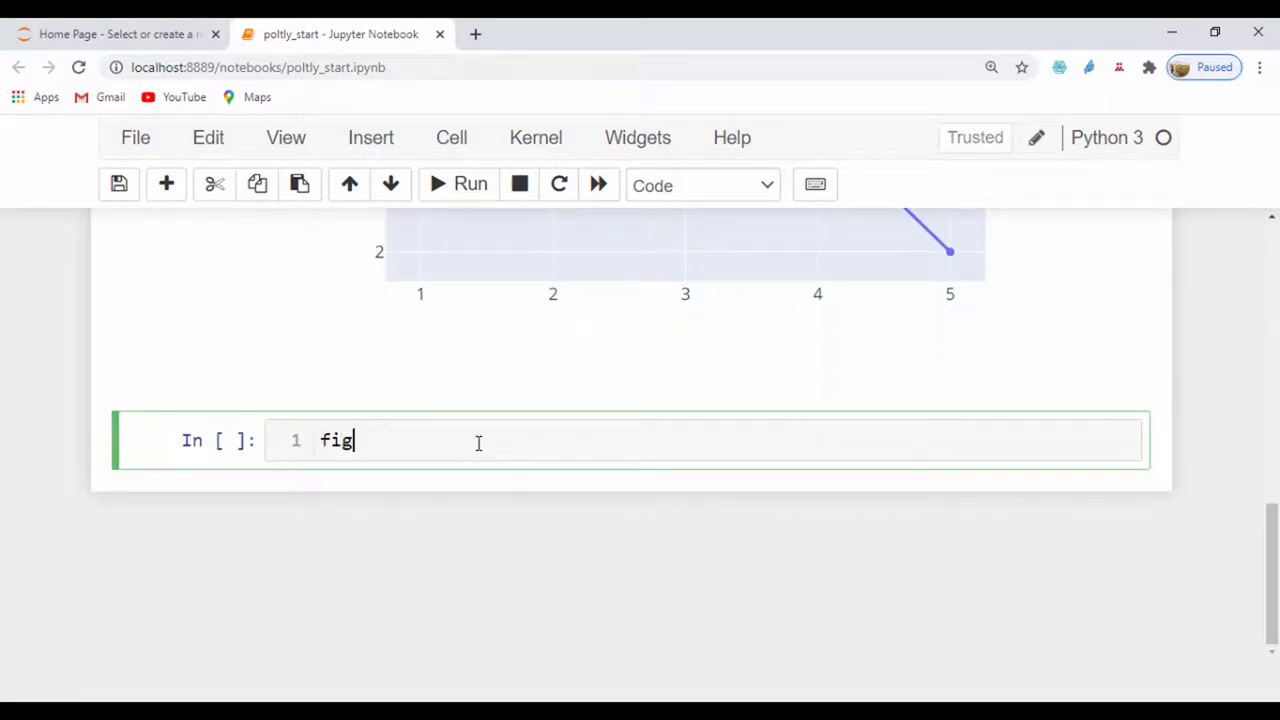
type("= go.")
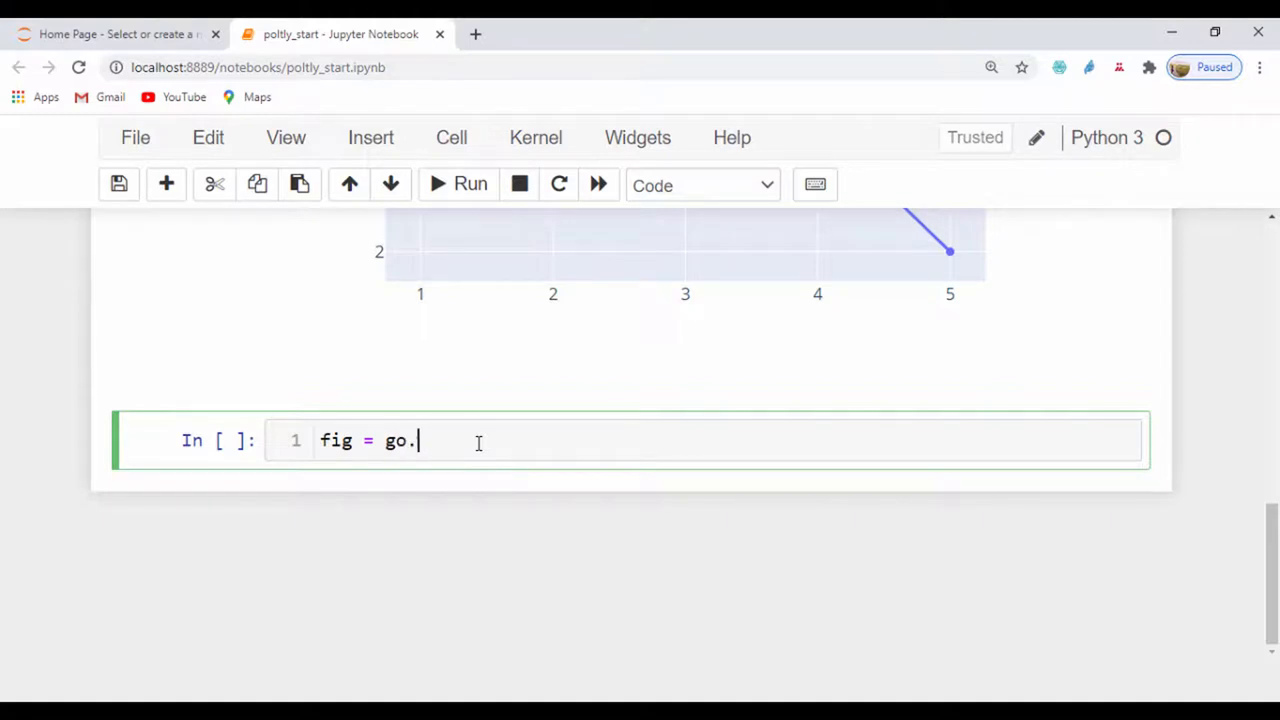
type("Figure()")
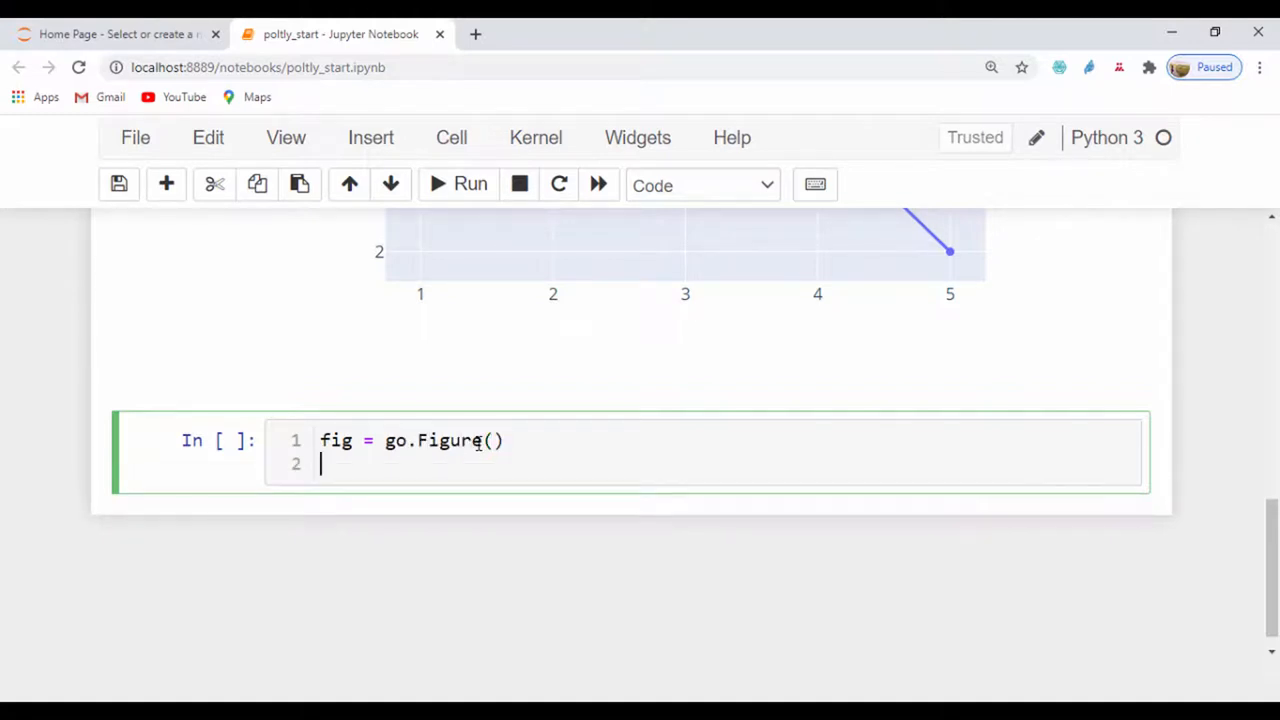
type("x =")
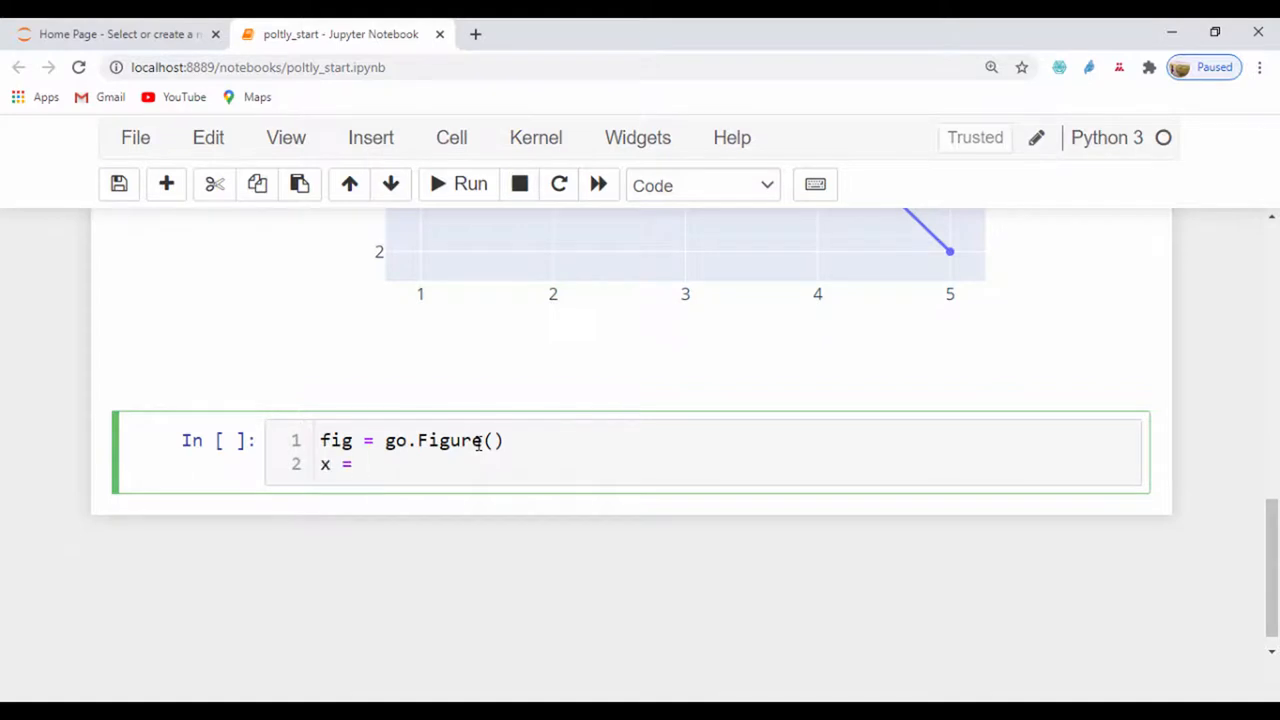
type("np.")
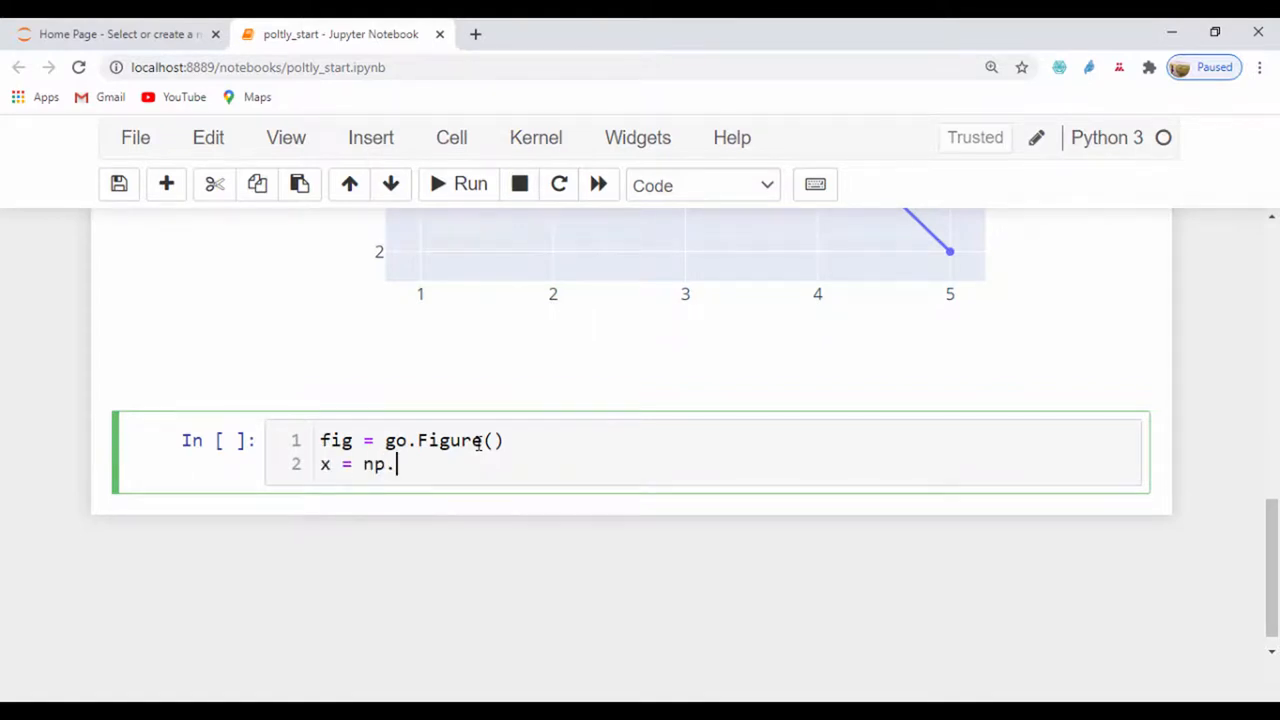
type("arange")
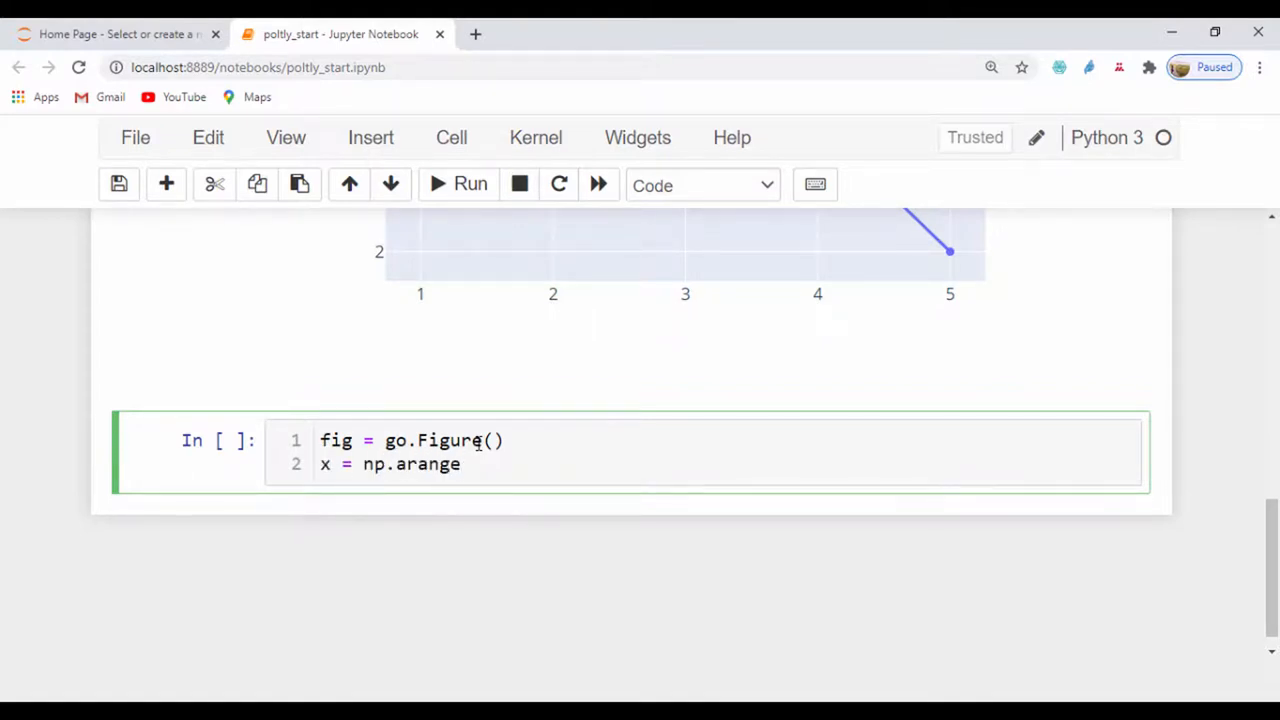
type("(5)")
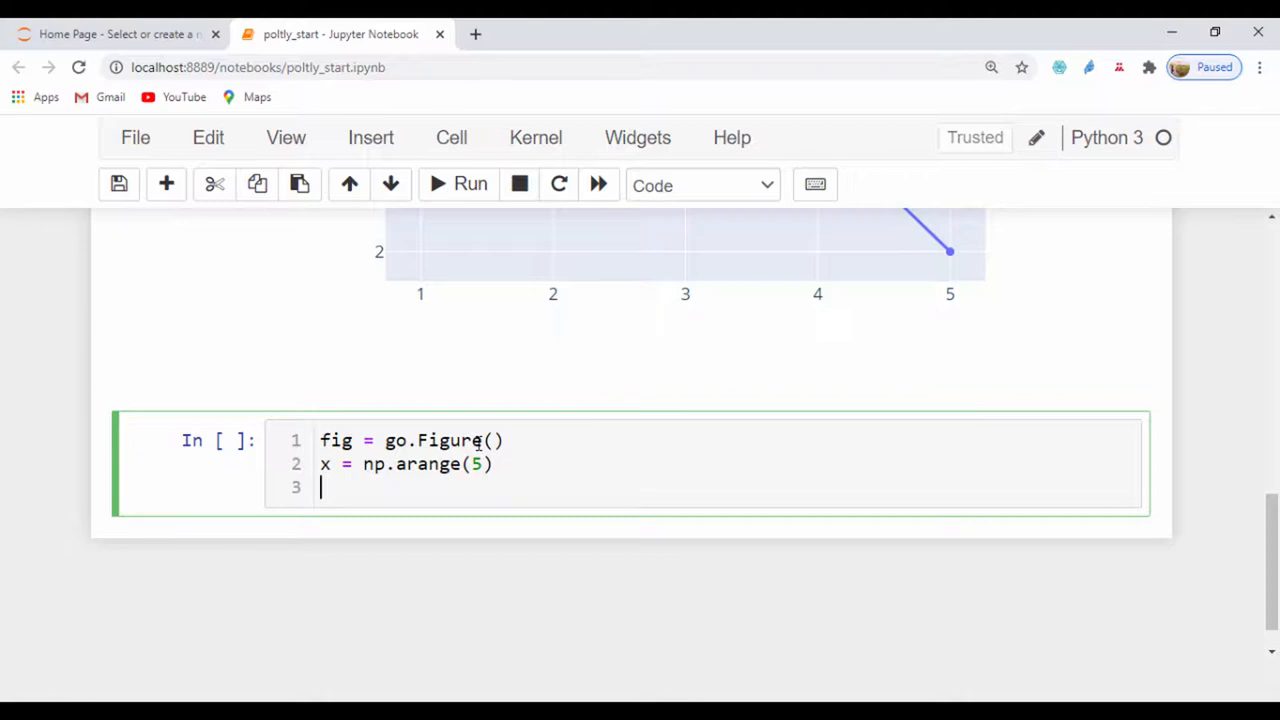
Add fig.add_trace(go.Scatter(x = x, ...)) as the third line
type("fig.add")
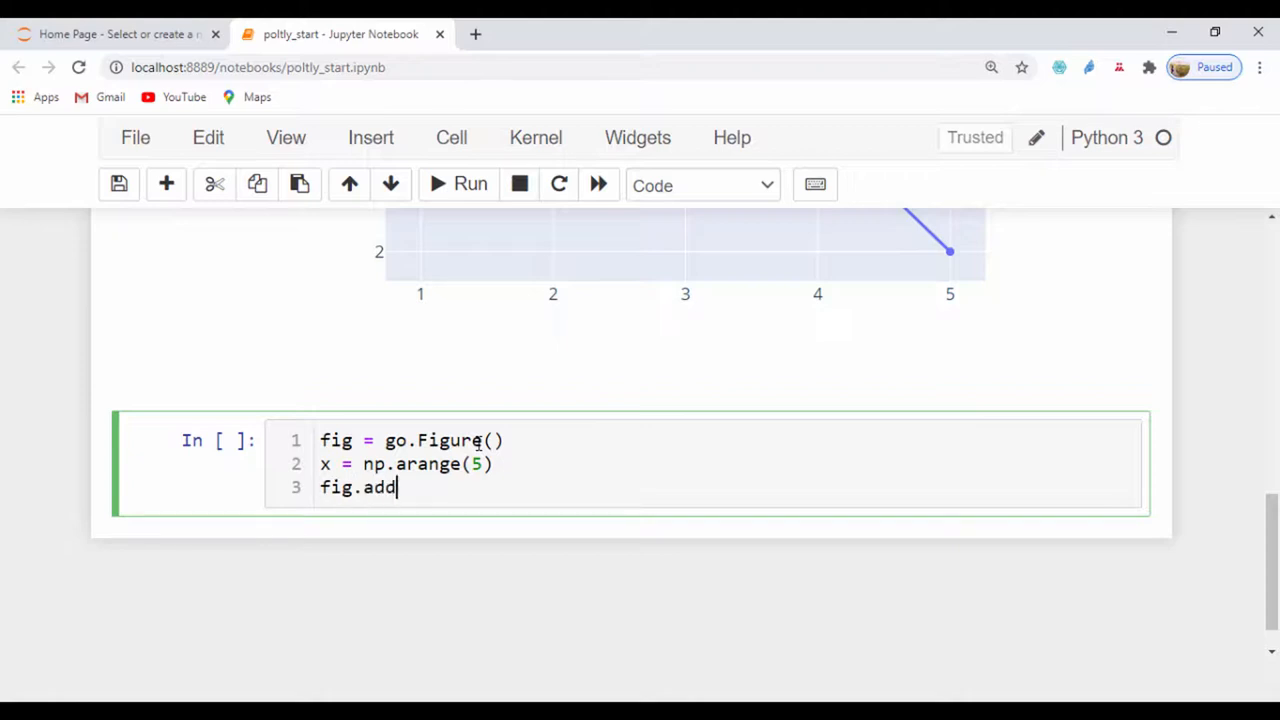
type("_trace")
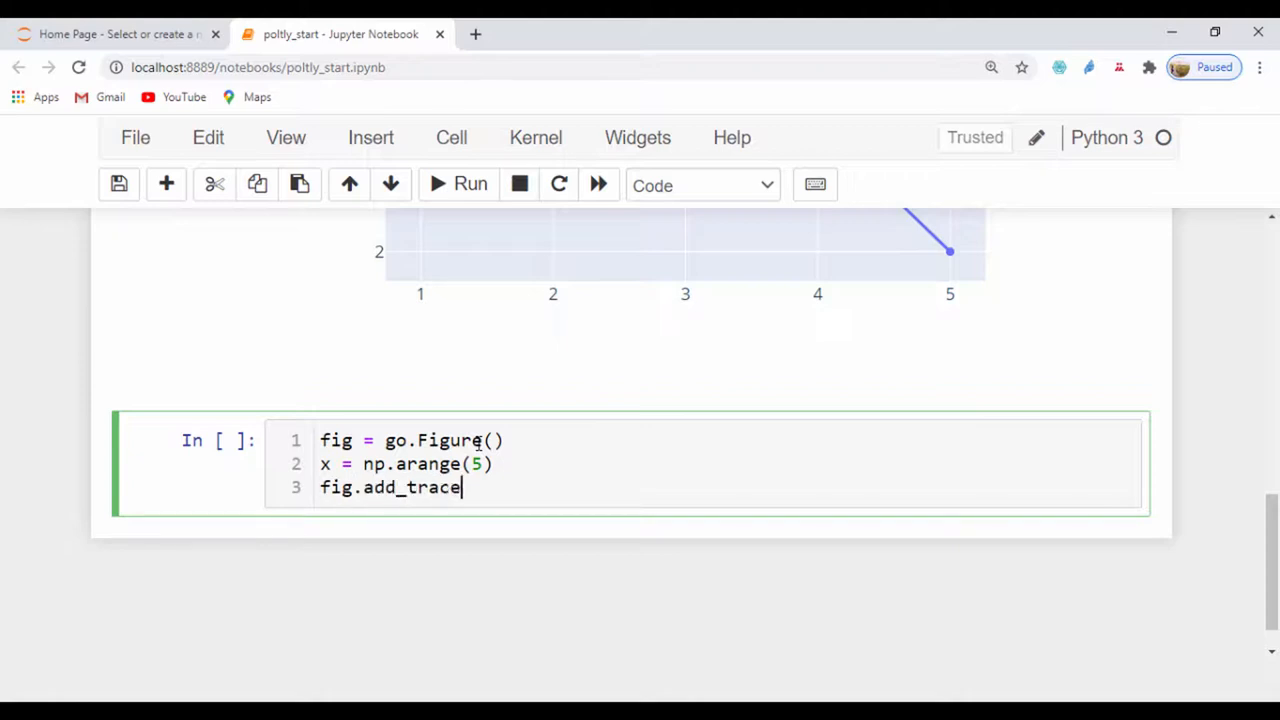
type("()")
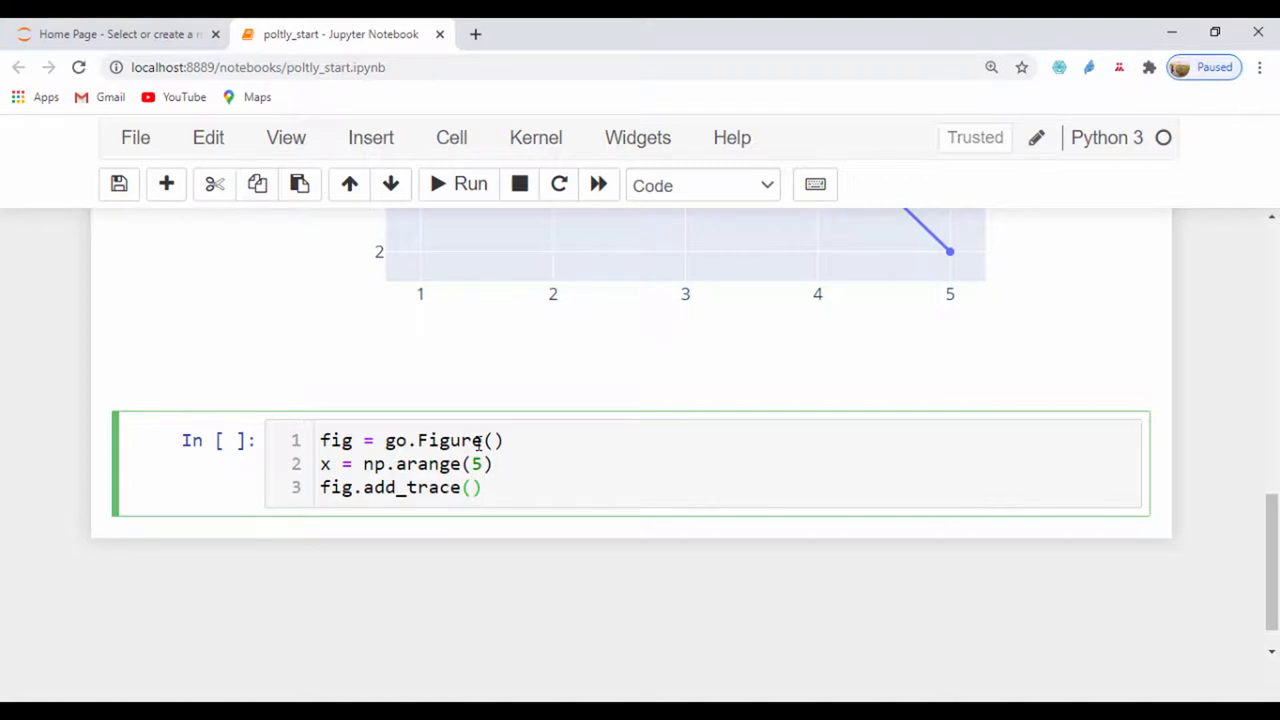
type("go.Sca")
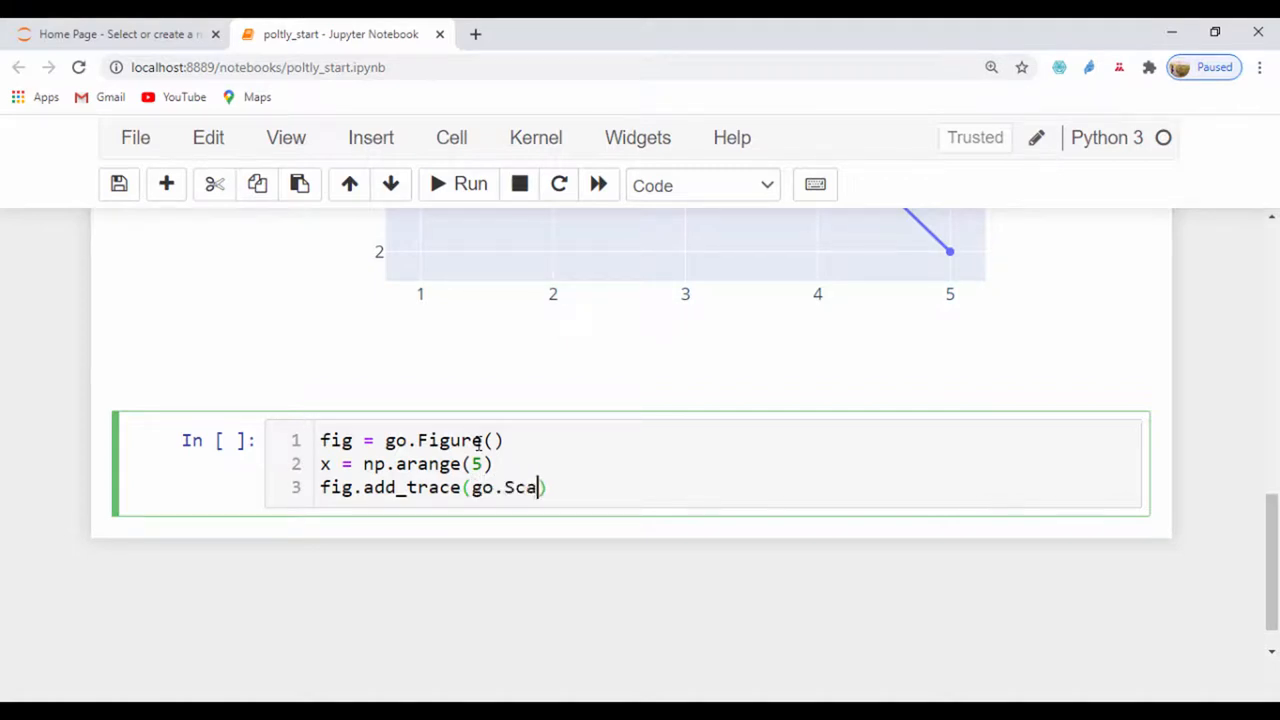
type("tter")
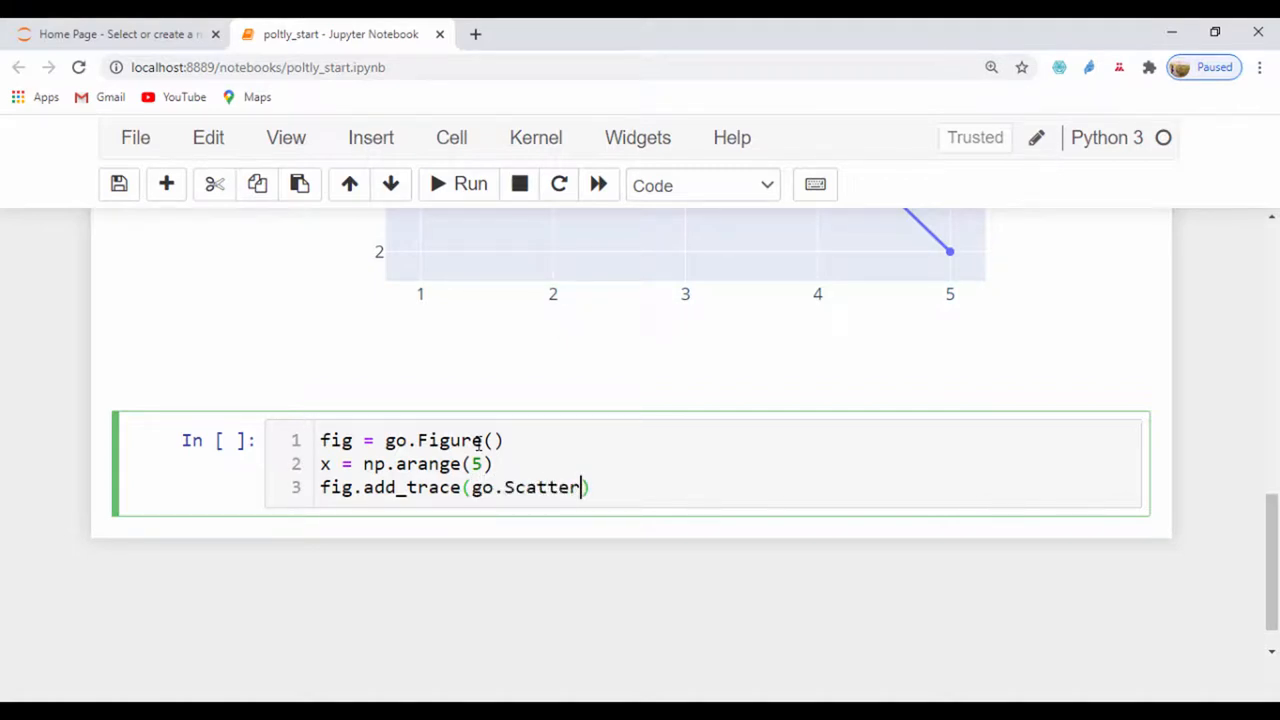
type("(x")
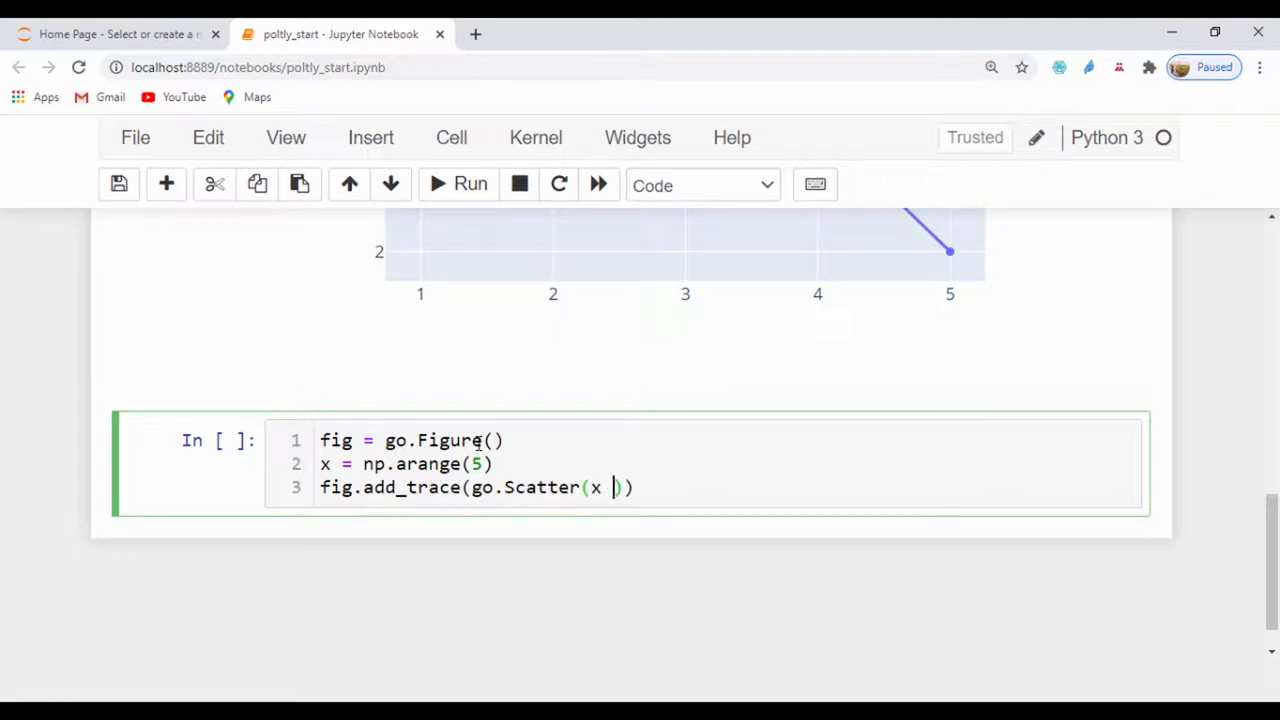
type("= x")
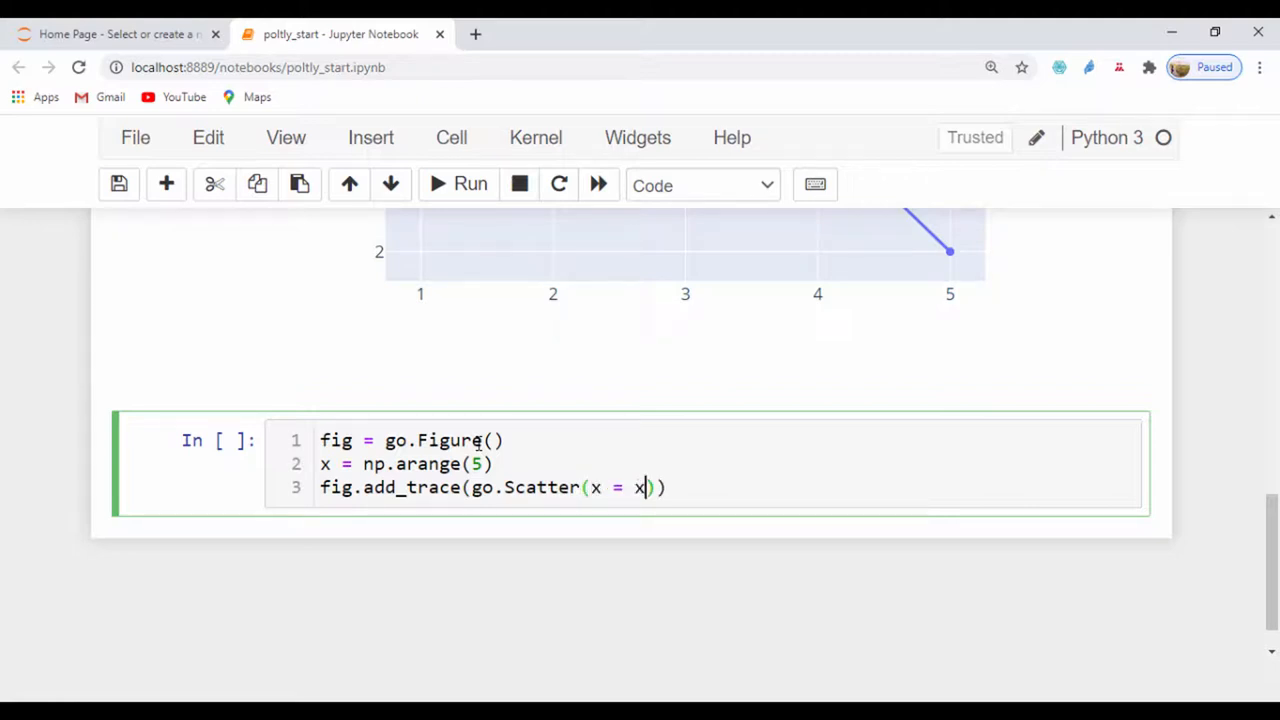
type(",")
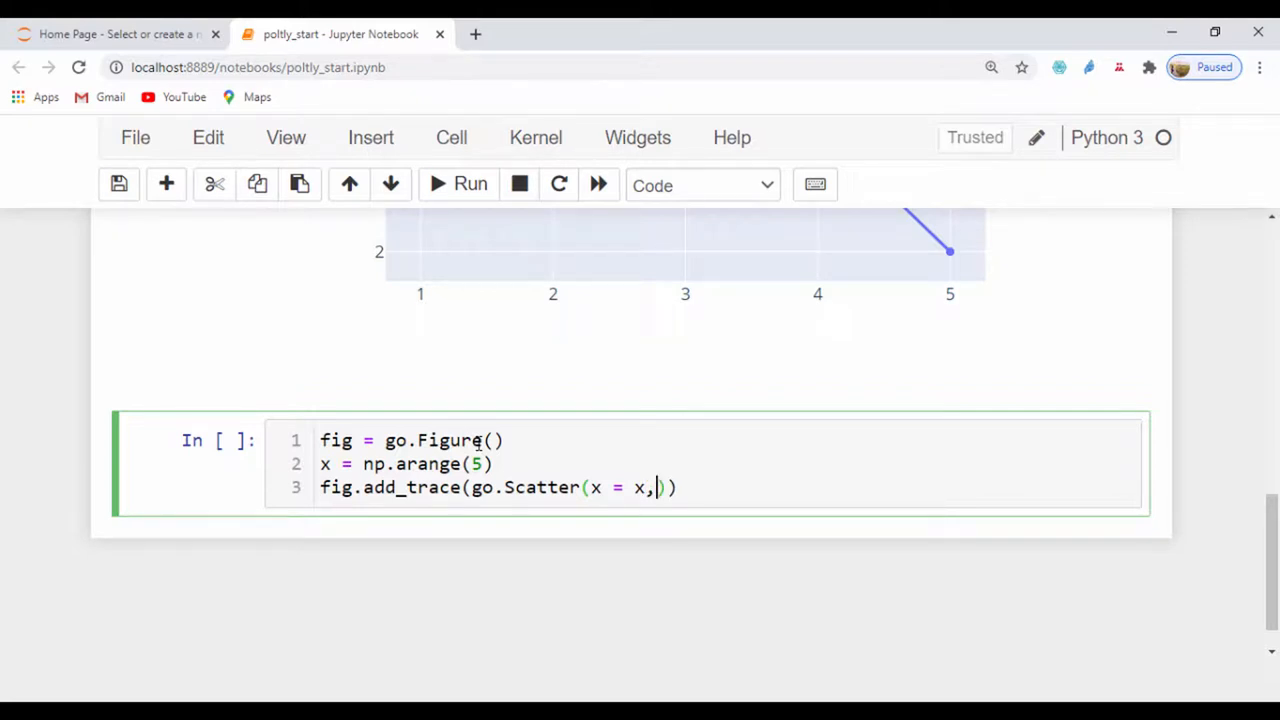
Complete the trace with y = np.sin(x**2)
type("y =")
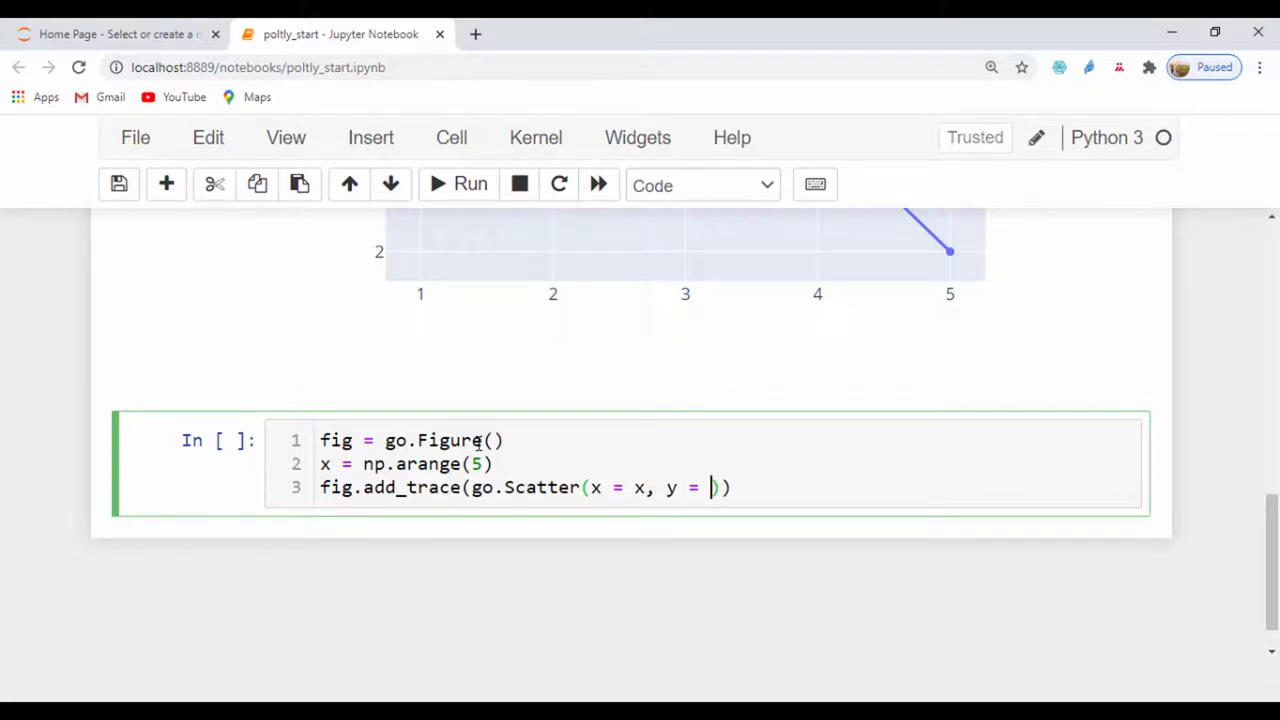
type("np.s")
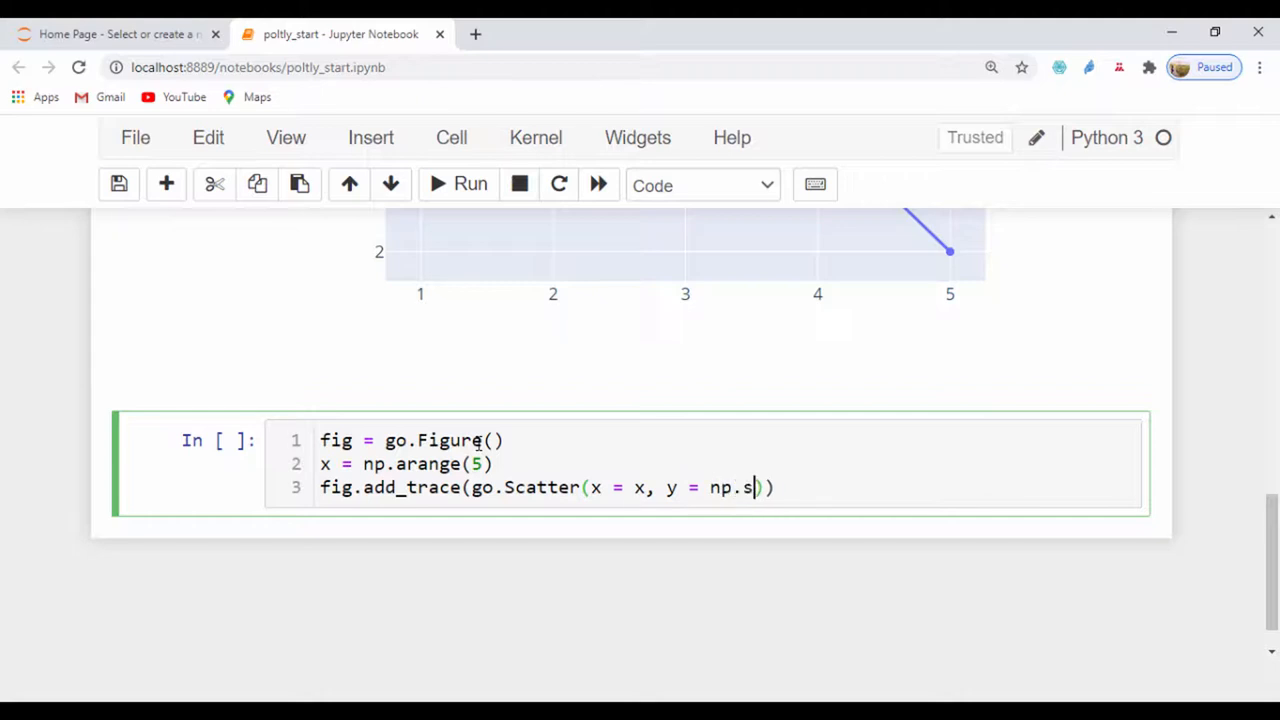
type("in()")
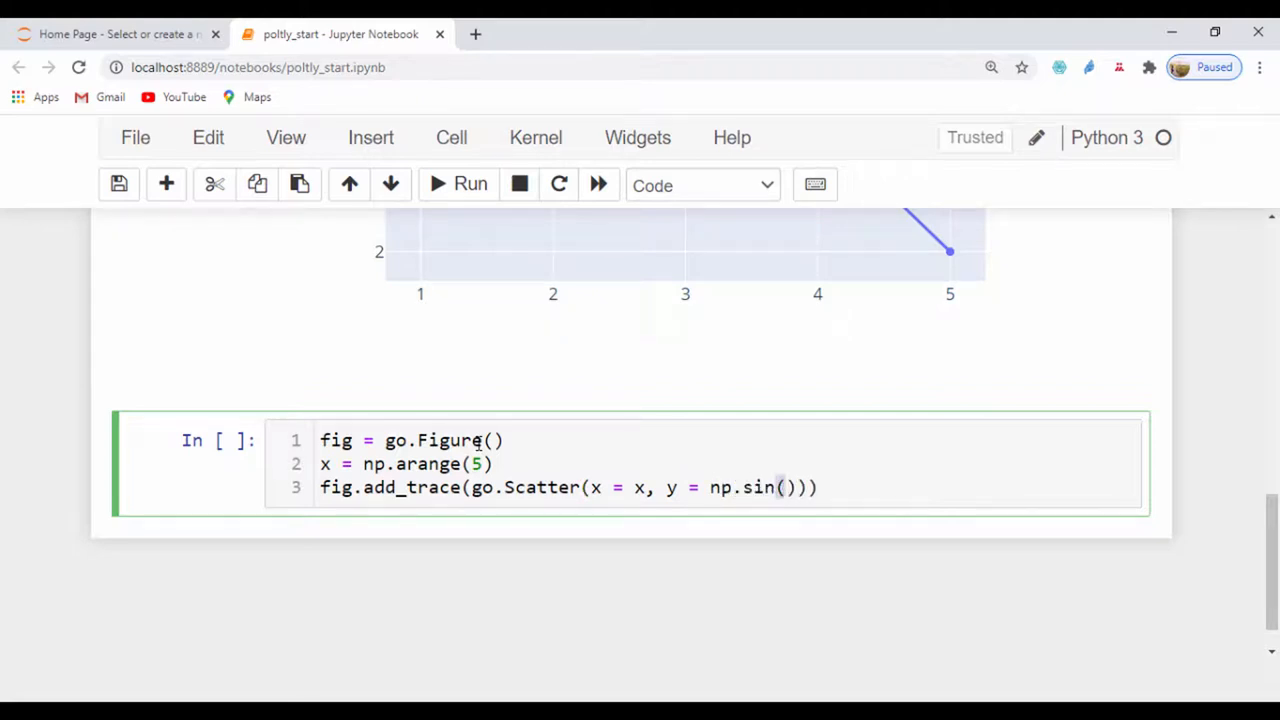
type("x")
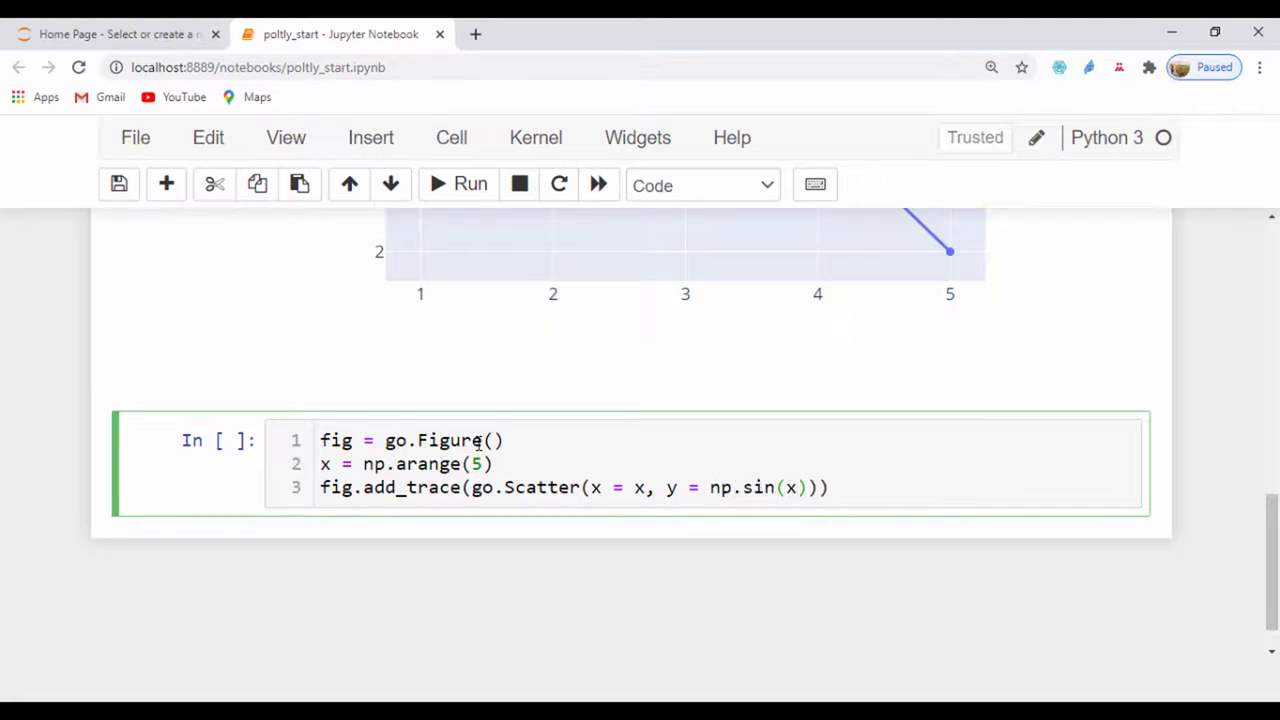
type("**2")
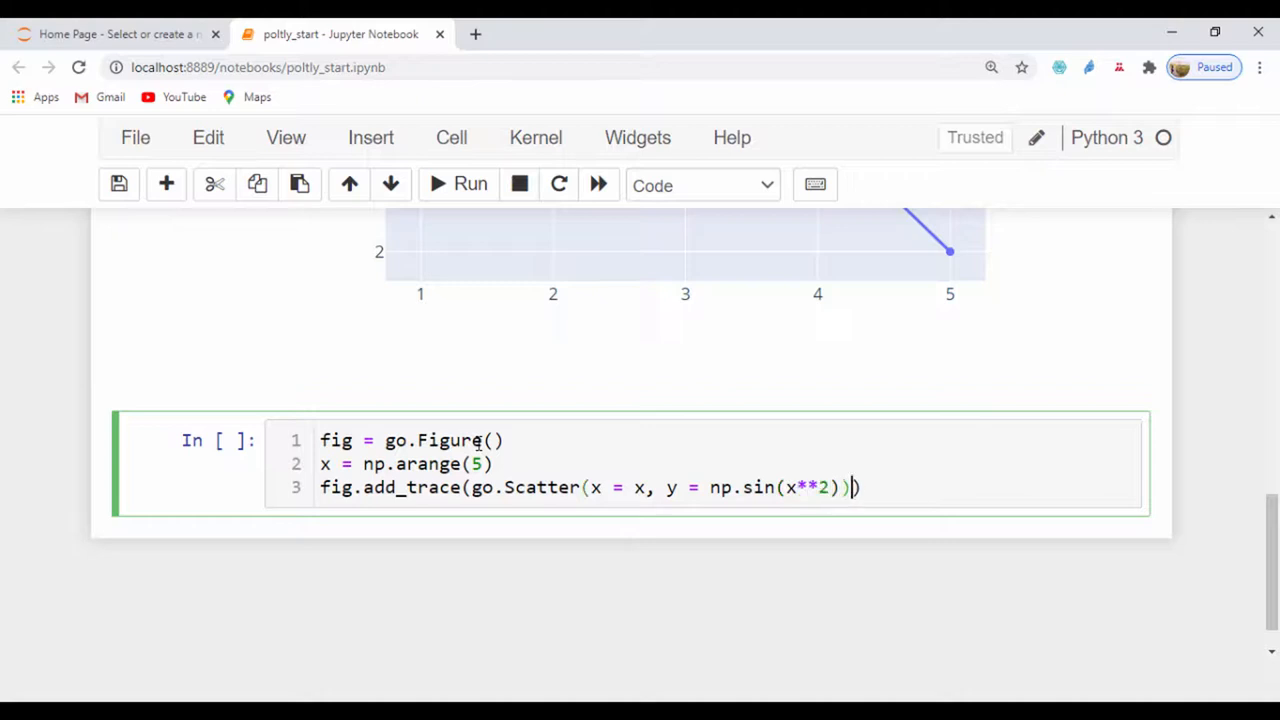
type(")")
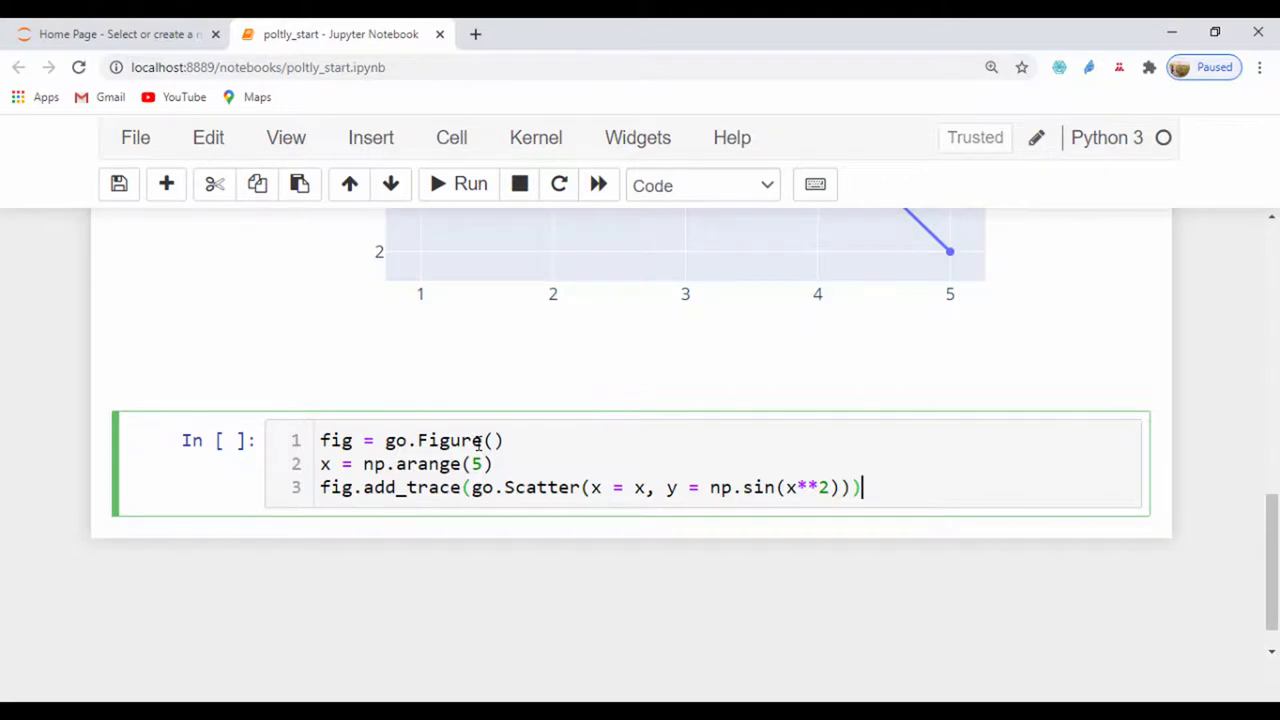
Run the np.sin(x**2) cell and view its zigzag line plot
left_click(468, 184)
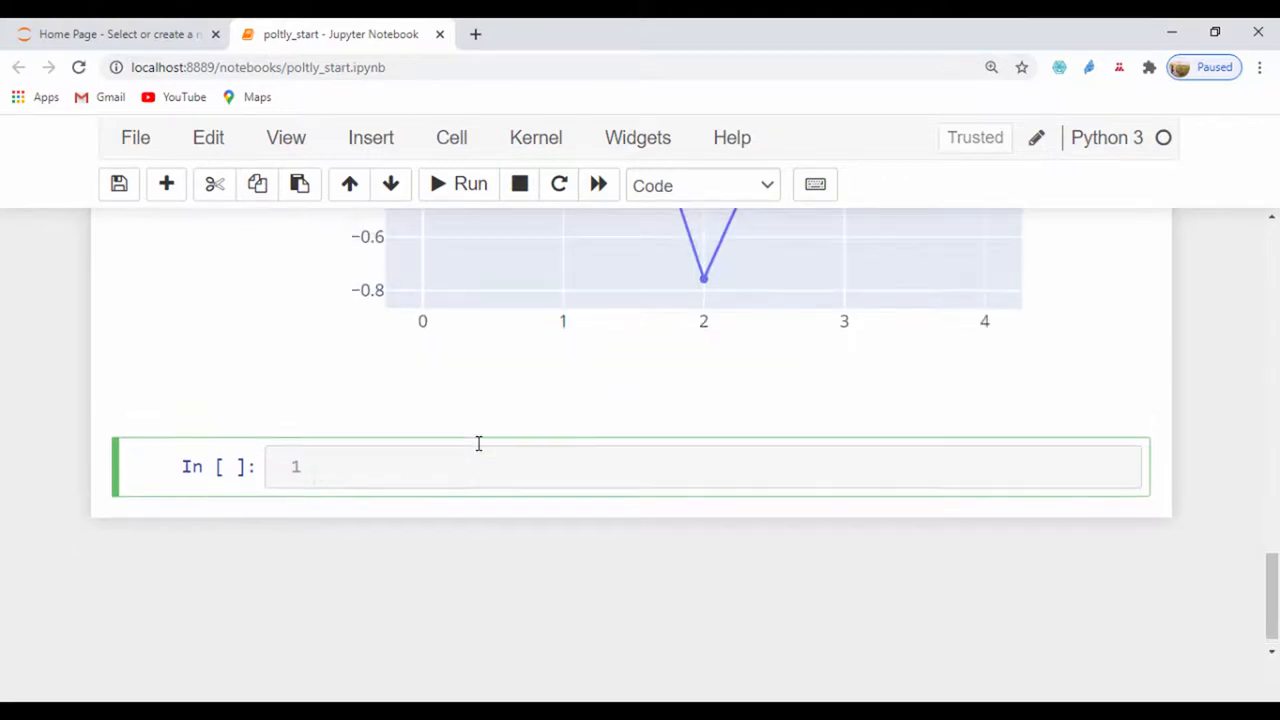
scroll("up", 3)
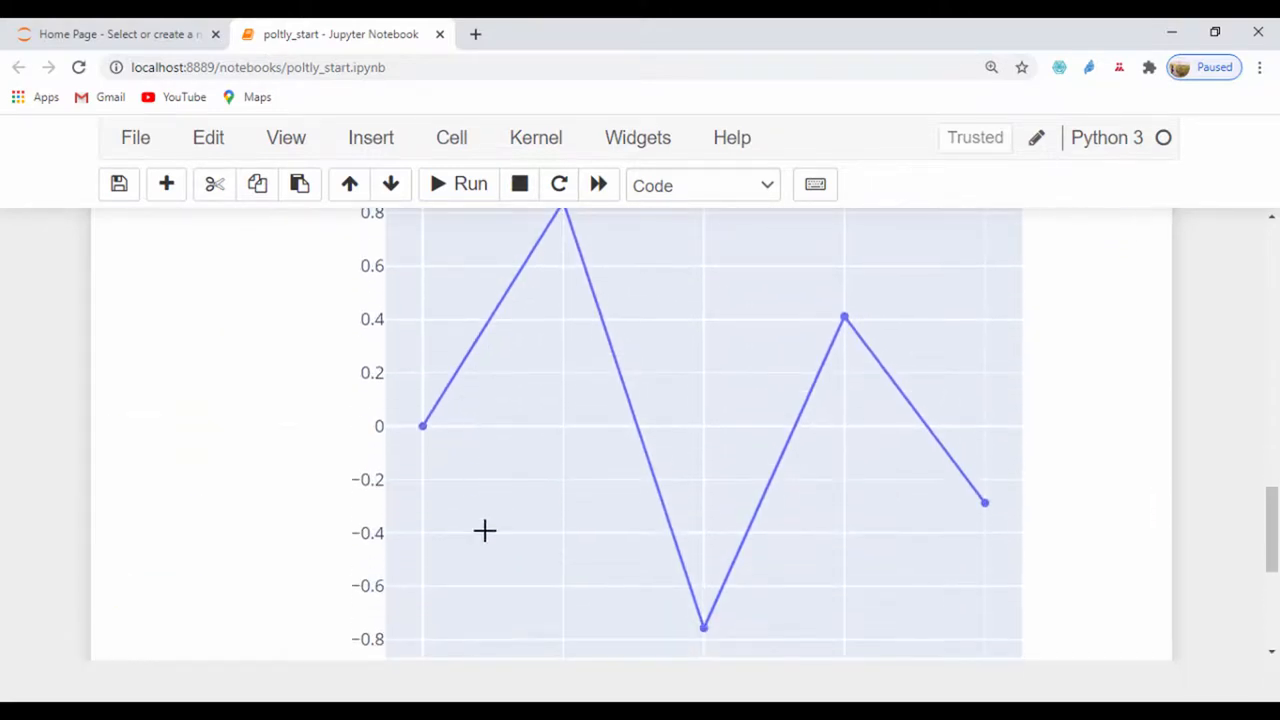
scroll("down", 3)
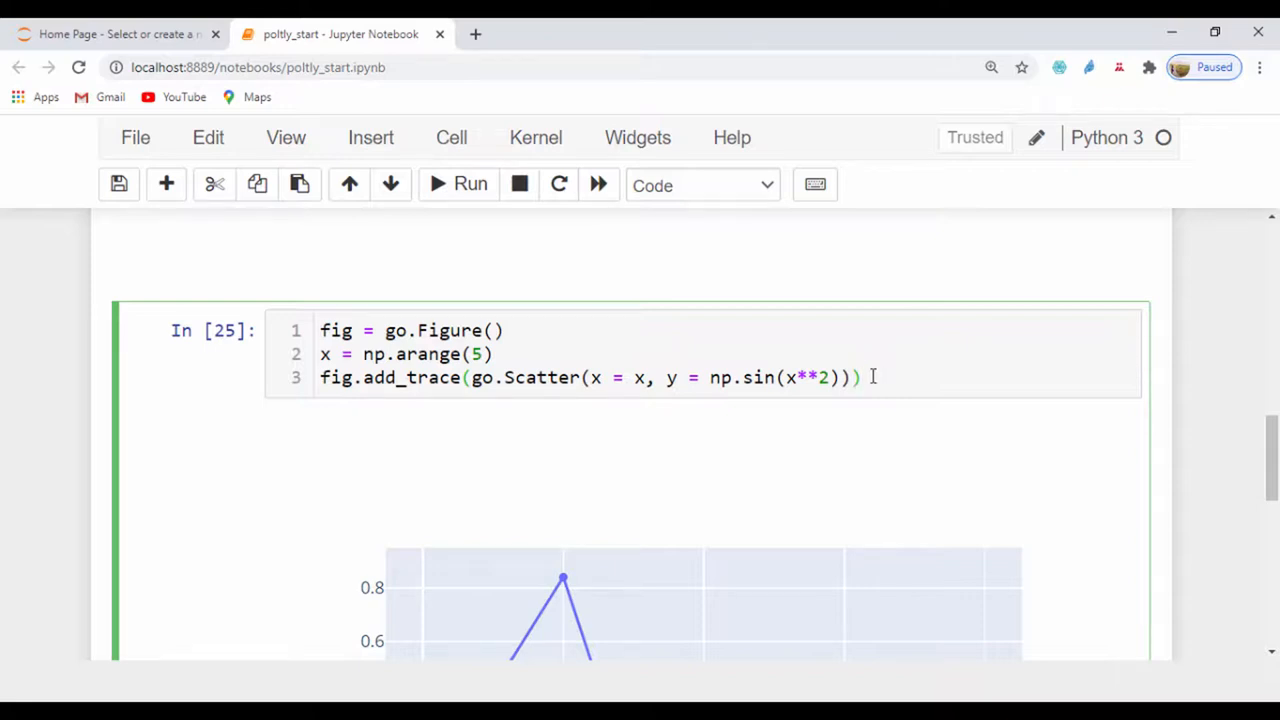
Copy the trace to line 4 with x=[1,4,5,4,2,1] and y = np.cos(x**2)
right_click(340, 376)
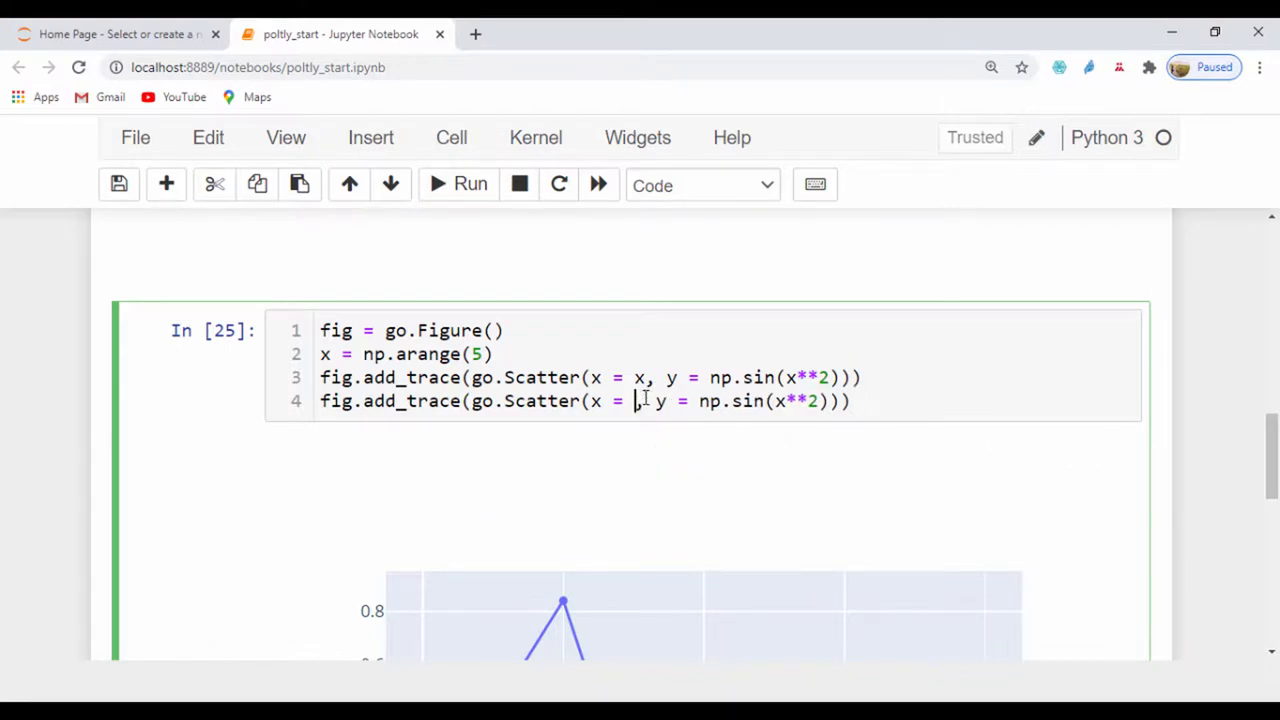
type("[]")
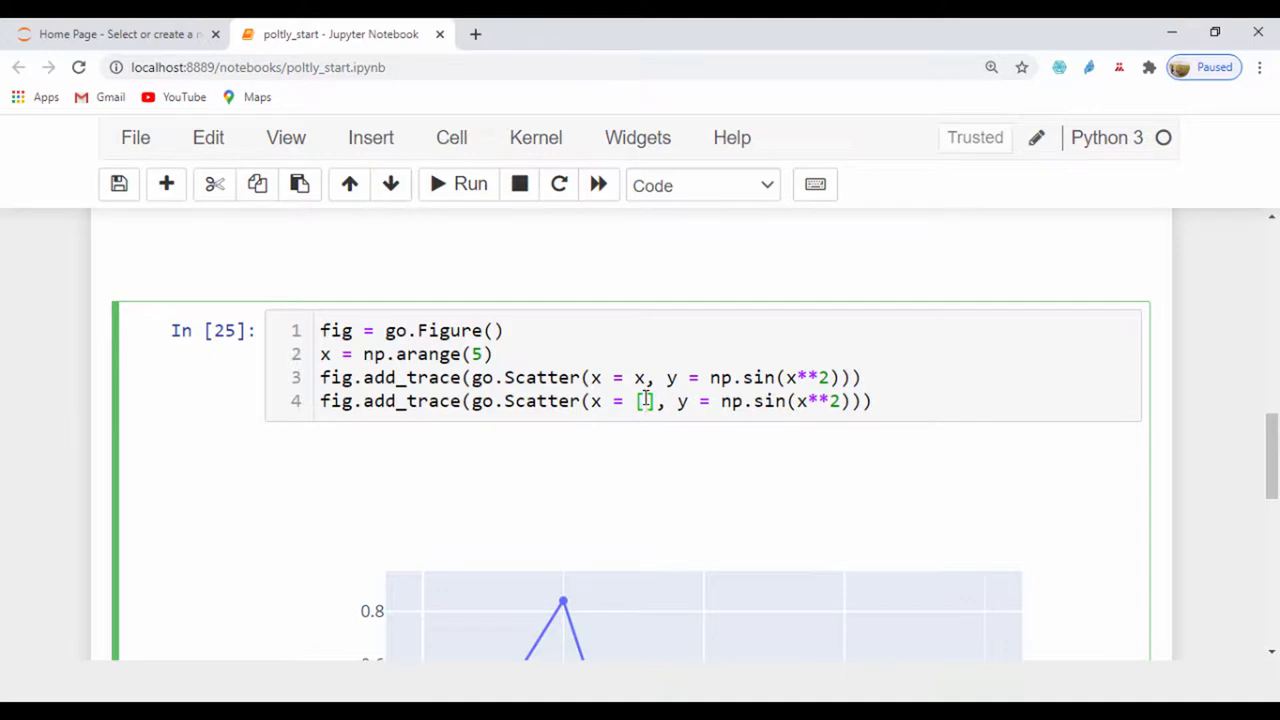
type("4,5,4,2,1")
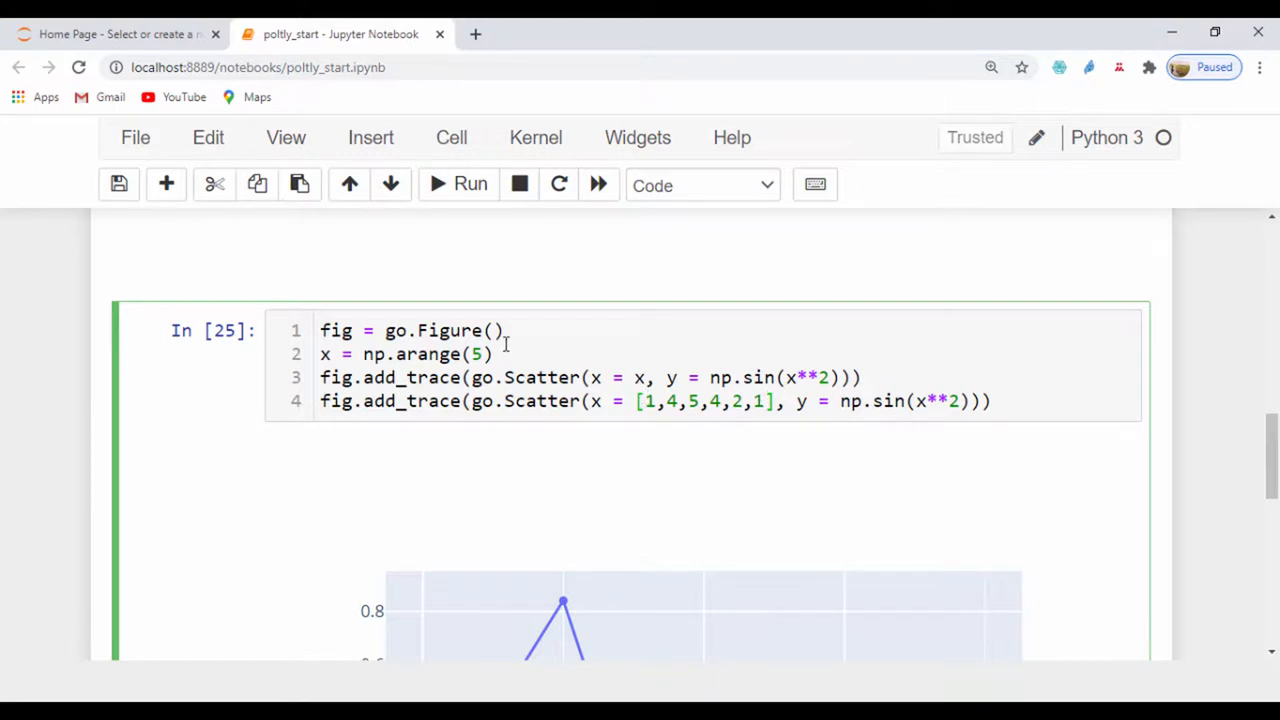
left_click(480, 354)
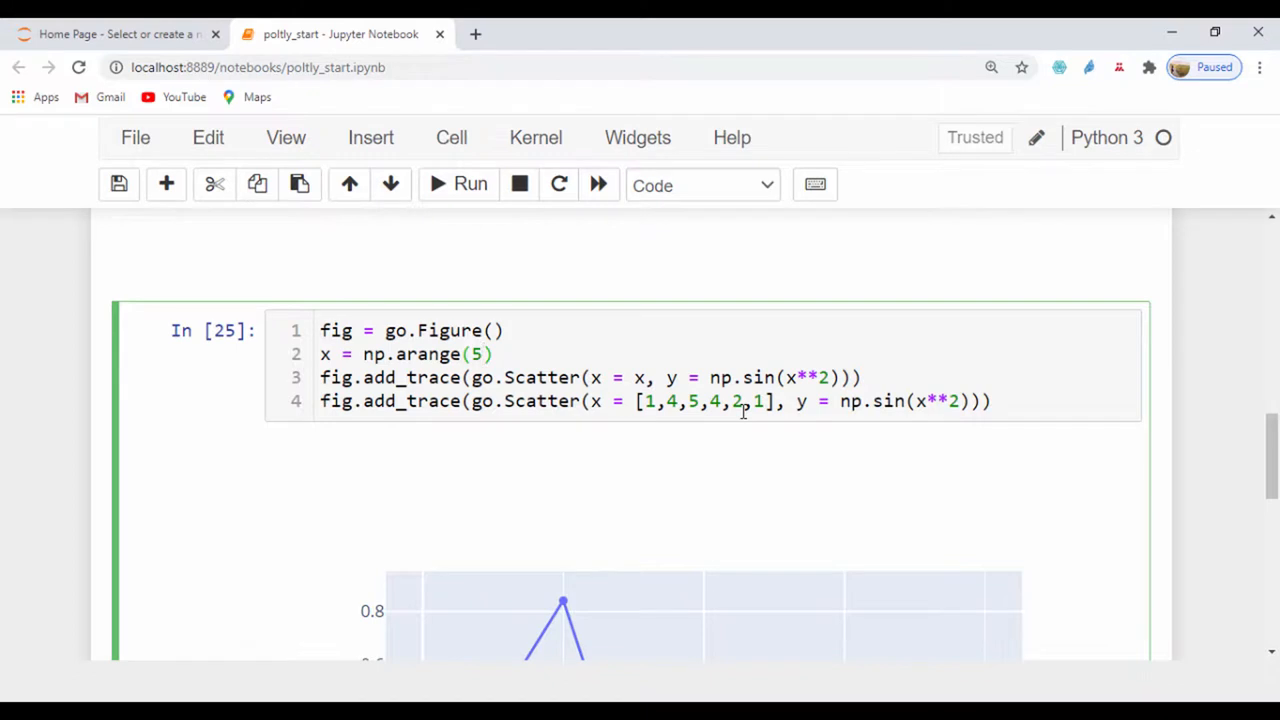
mouse_move(632, 442)
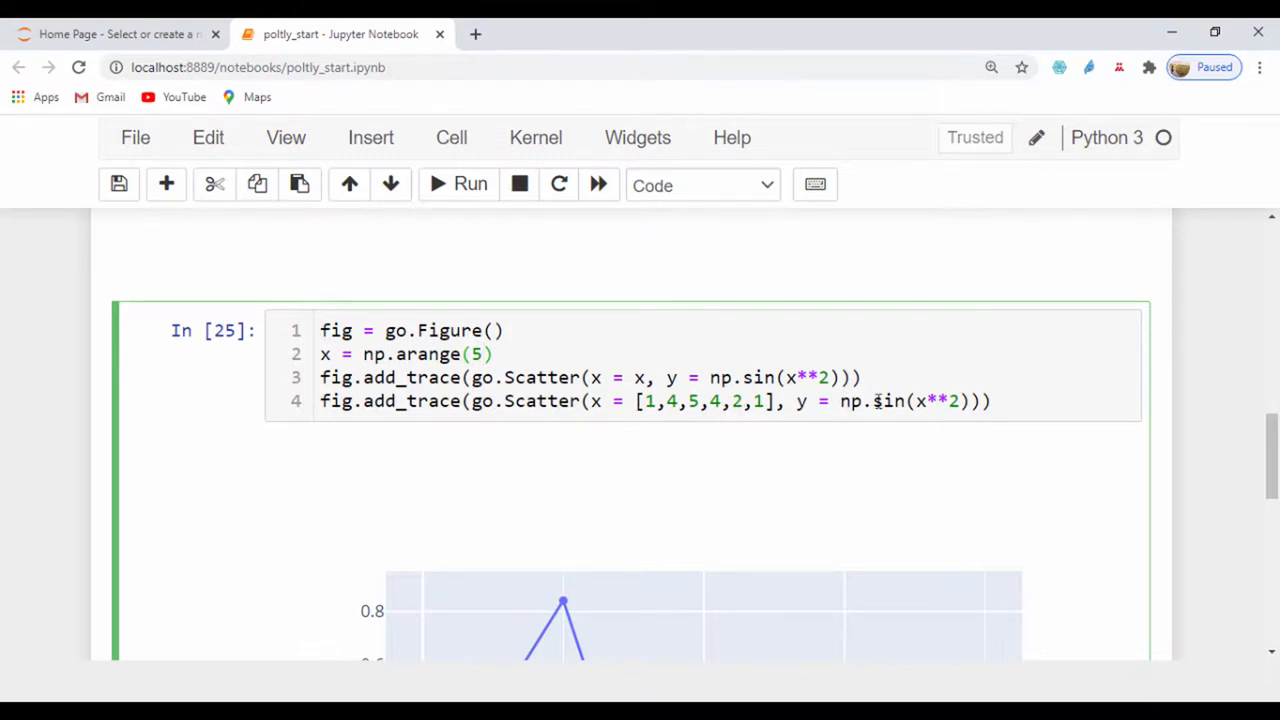
key("ctrl+s")
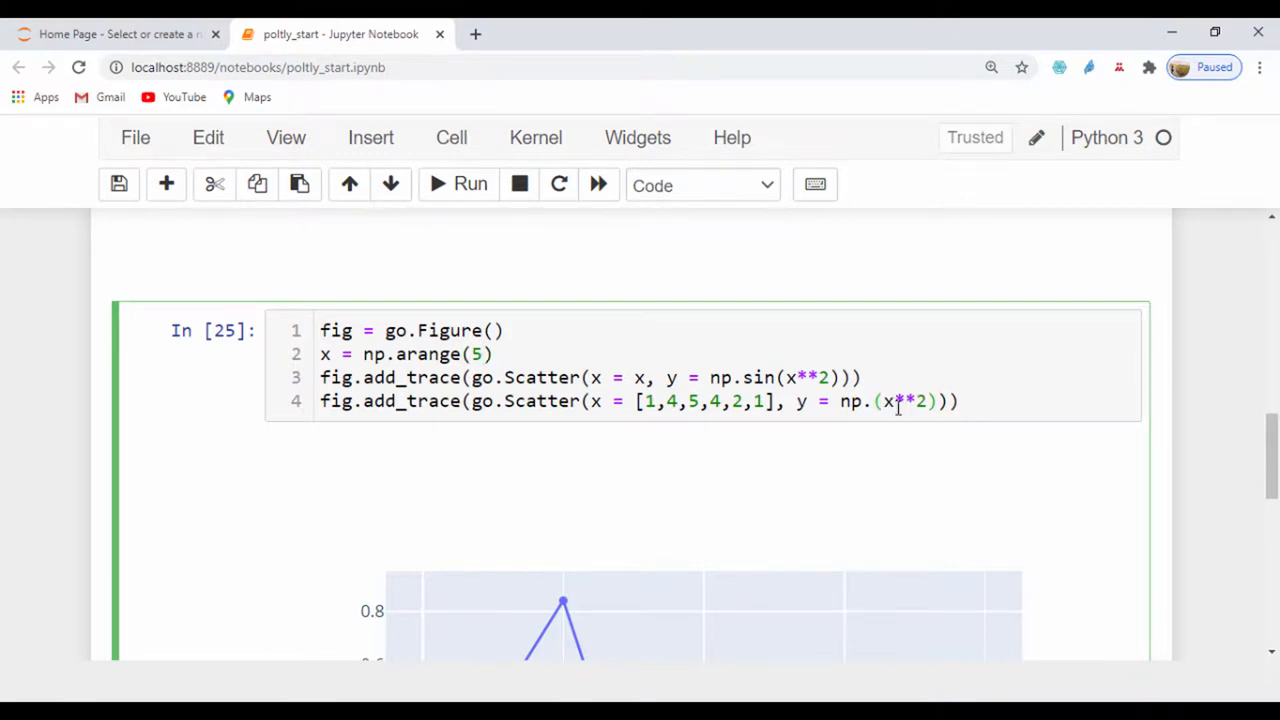
type("cos")
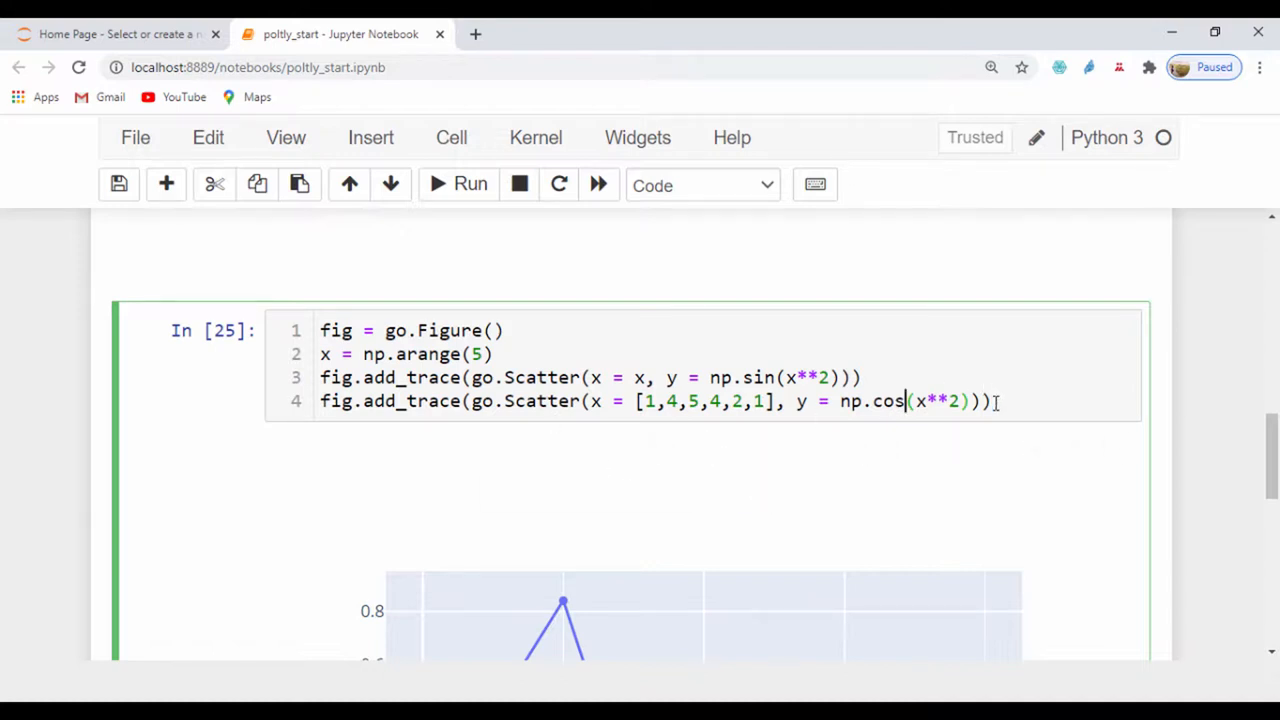
Rerun the cell so the plot shows the blue sin trace and the red cos trace
left_click(456, 184)
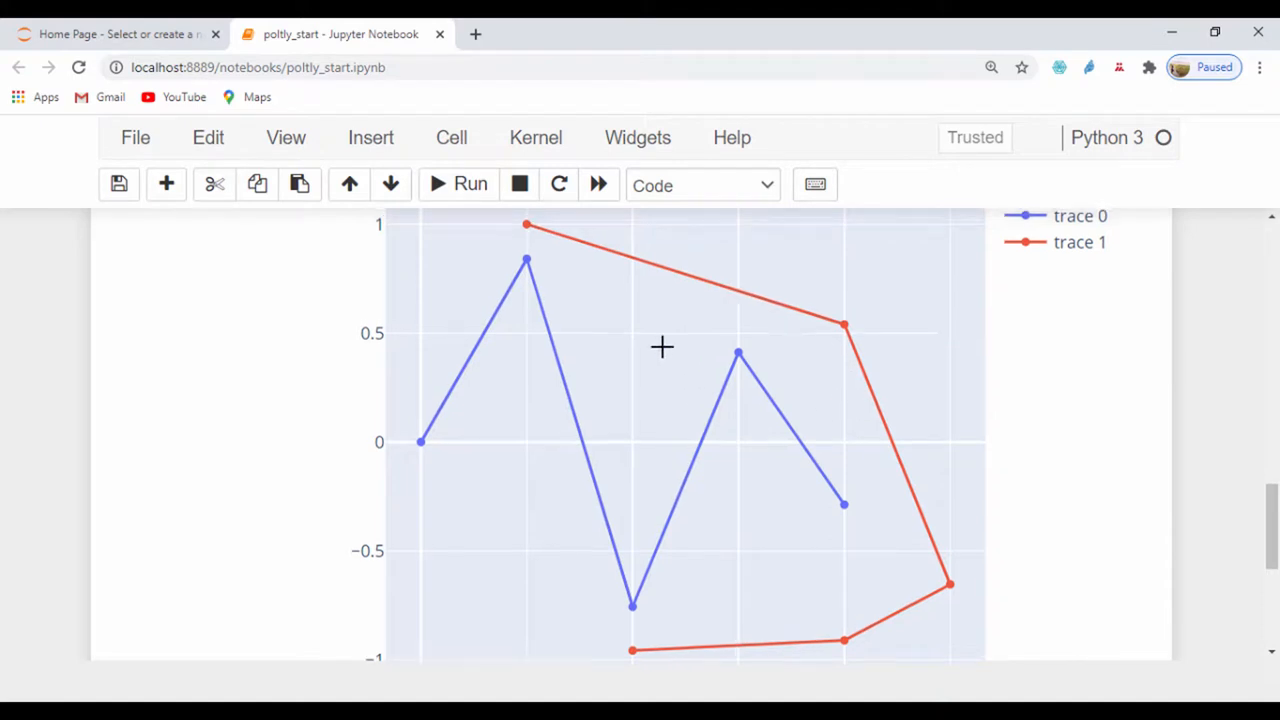
scroll("down", 3)
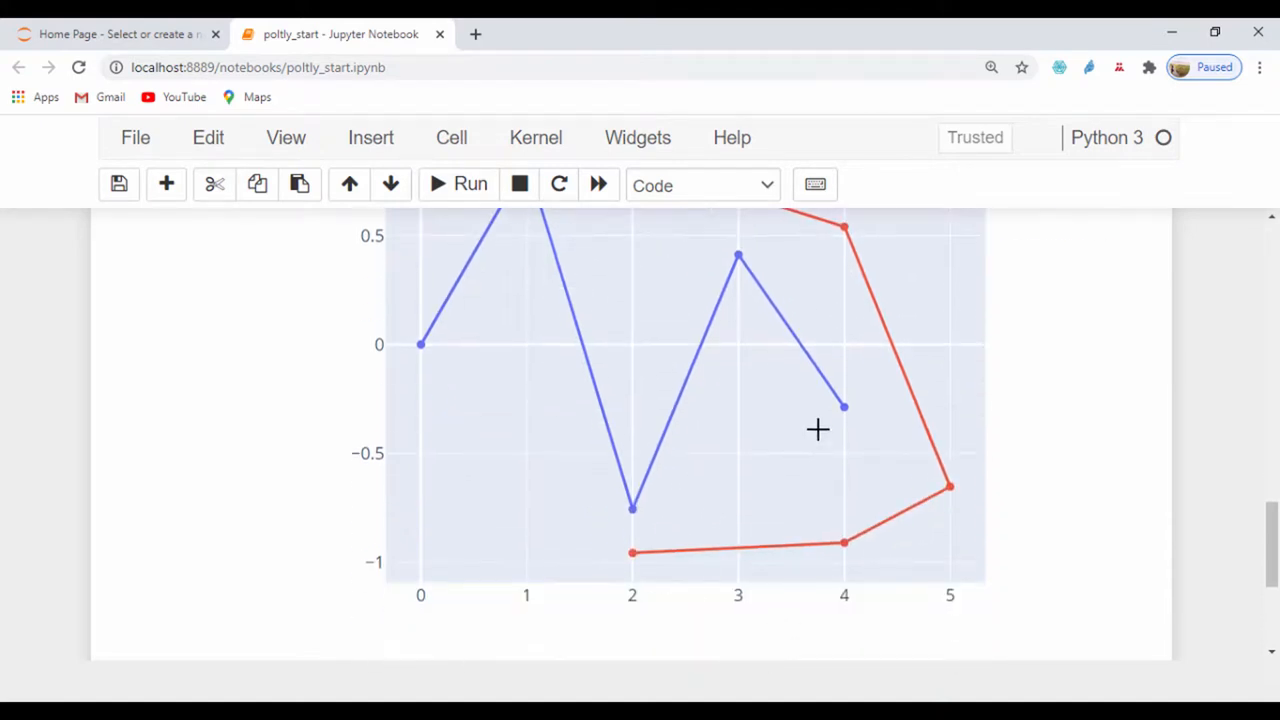
scroll("down", 3)
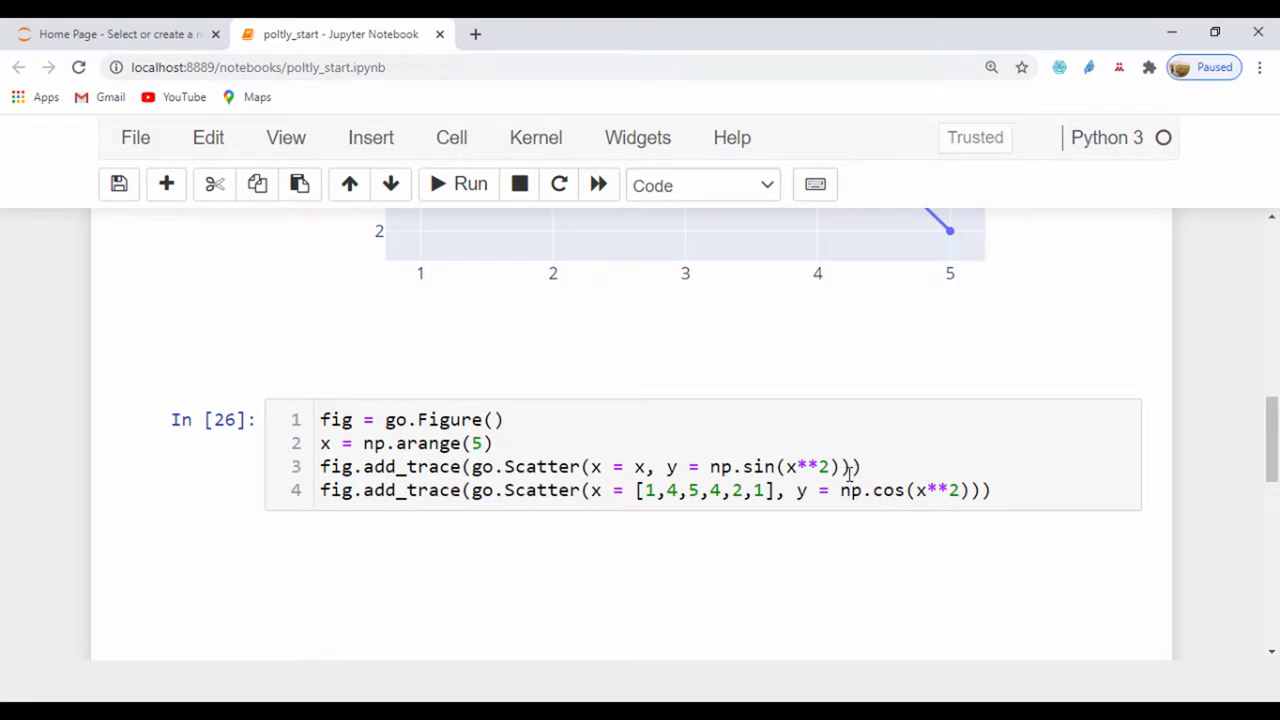
Add mode='lines+markers' to the first go.Scatter trace
key("Enter")
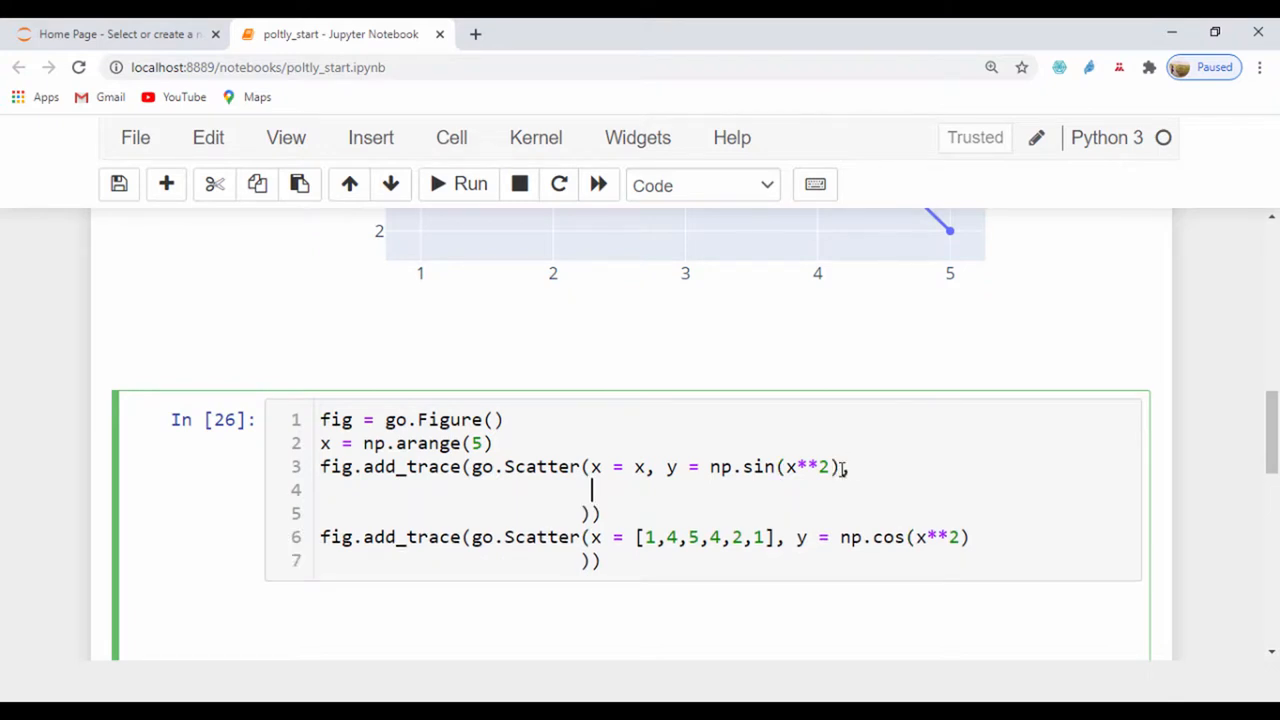
type("mode")
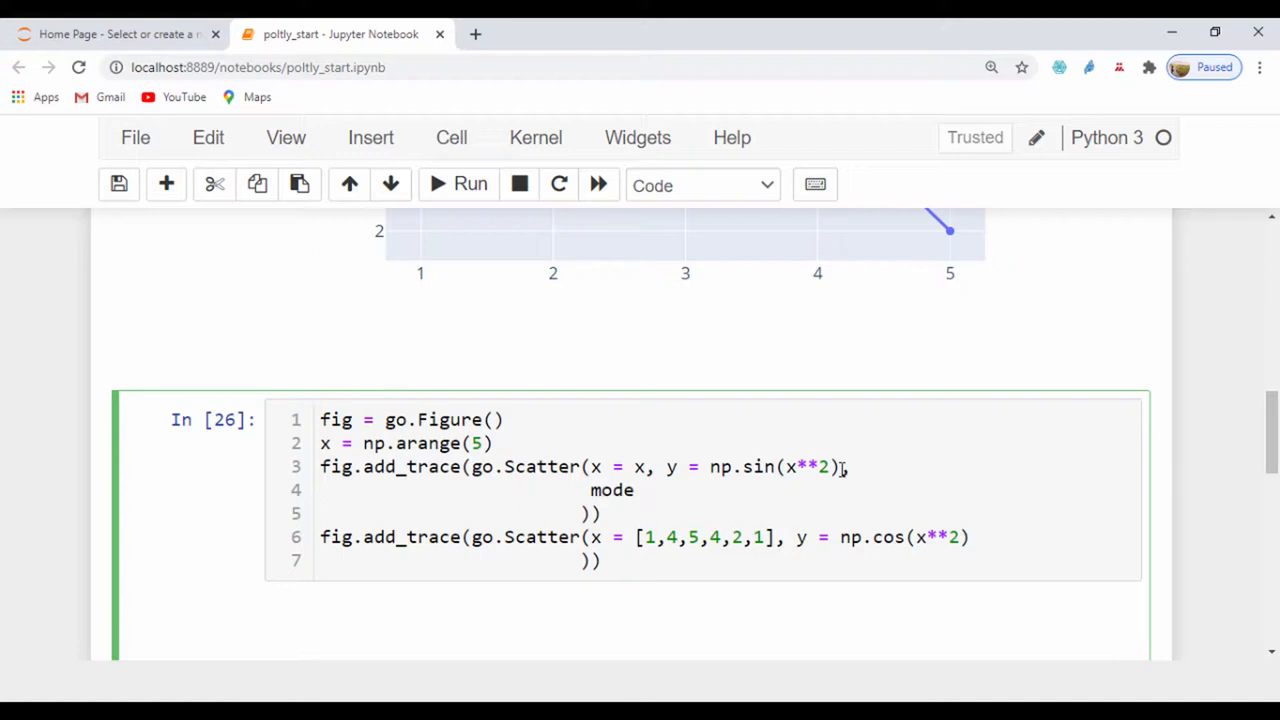
type("= ''")
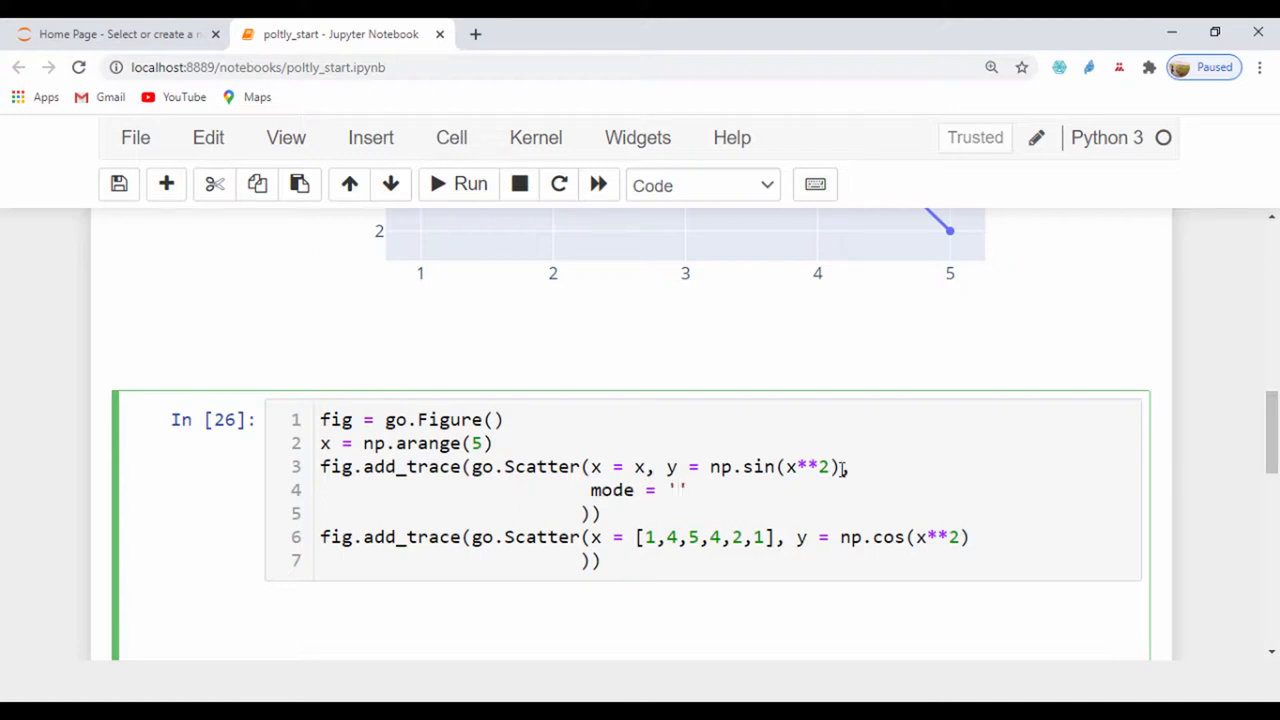
type("lines")
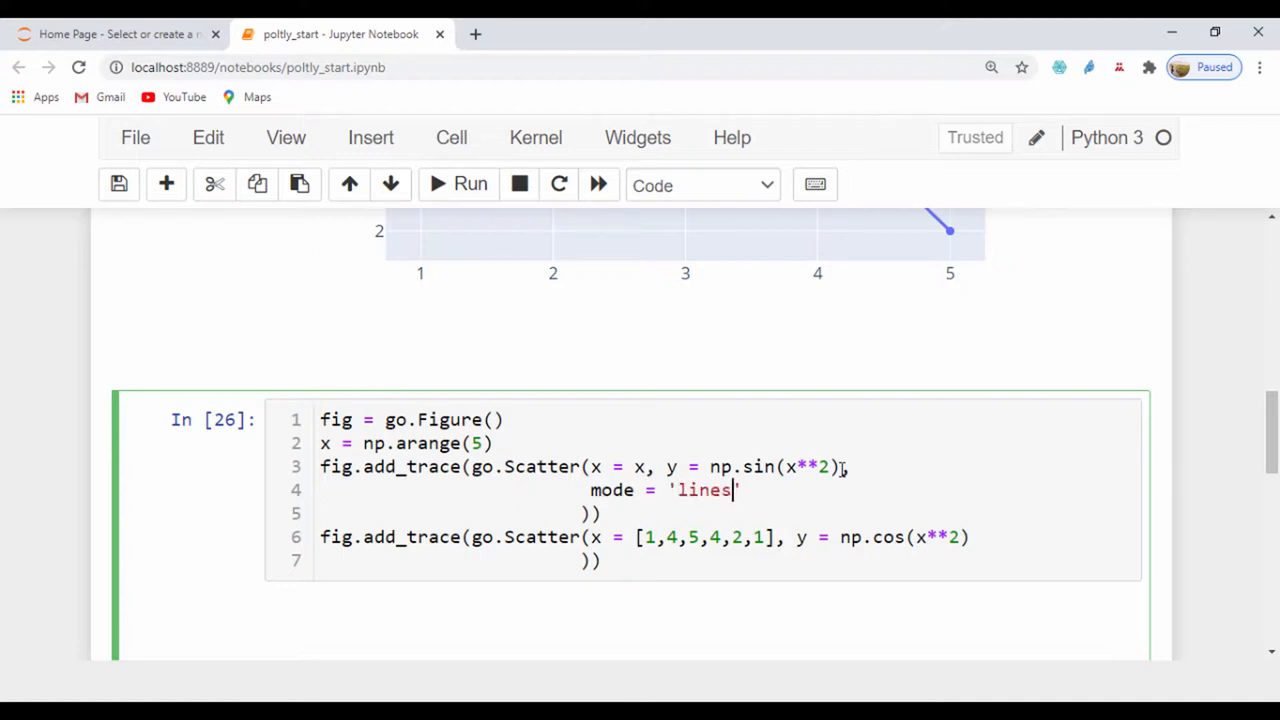
type("+mar")
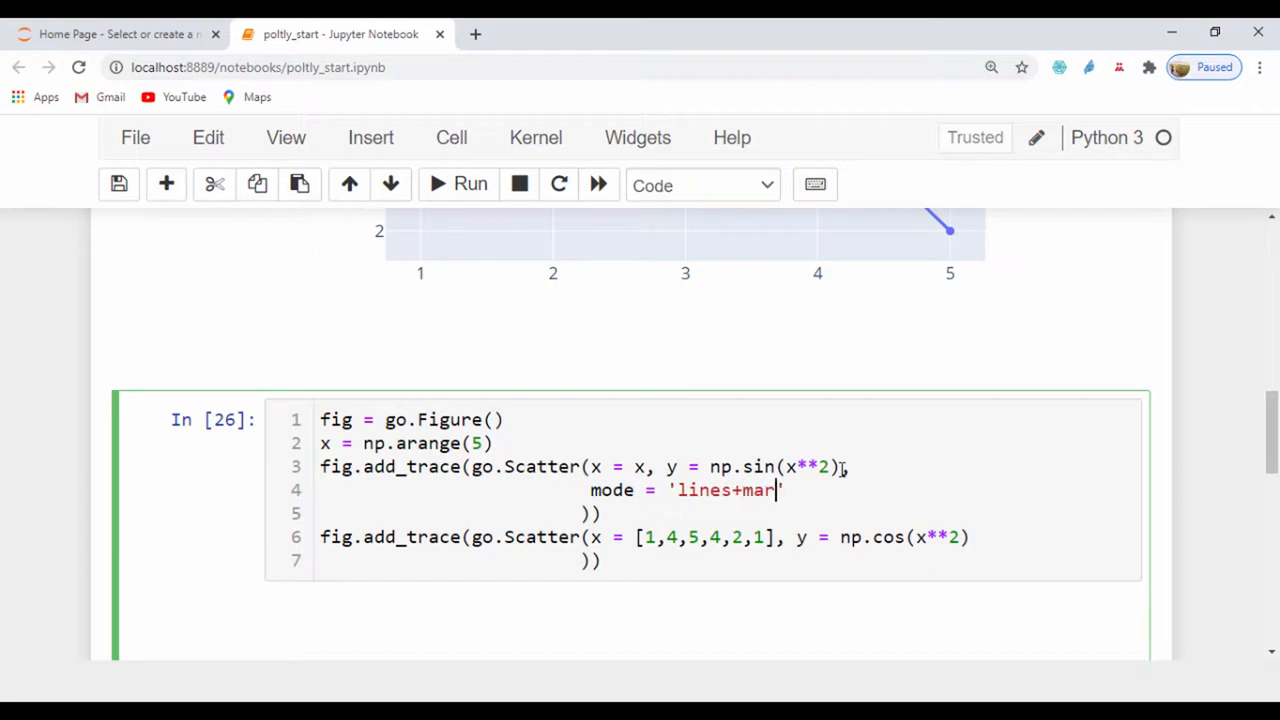
type("kers',")
type("nam")
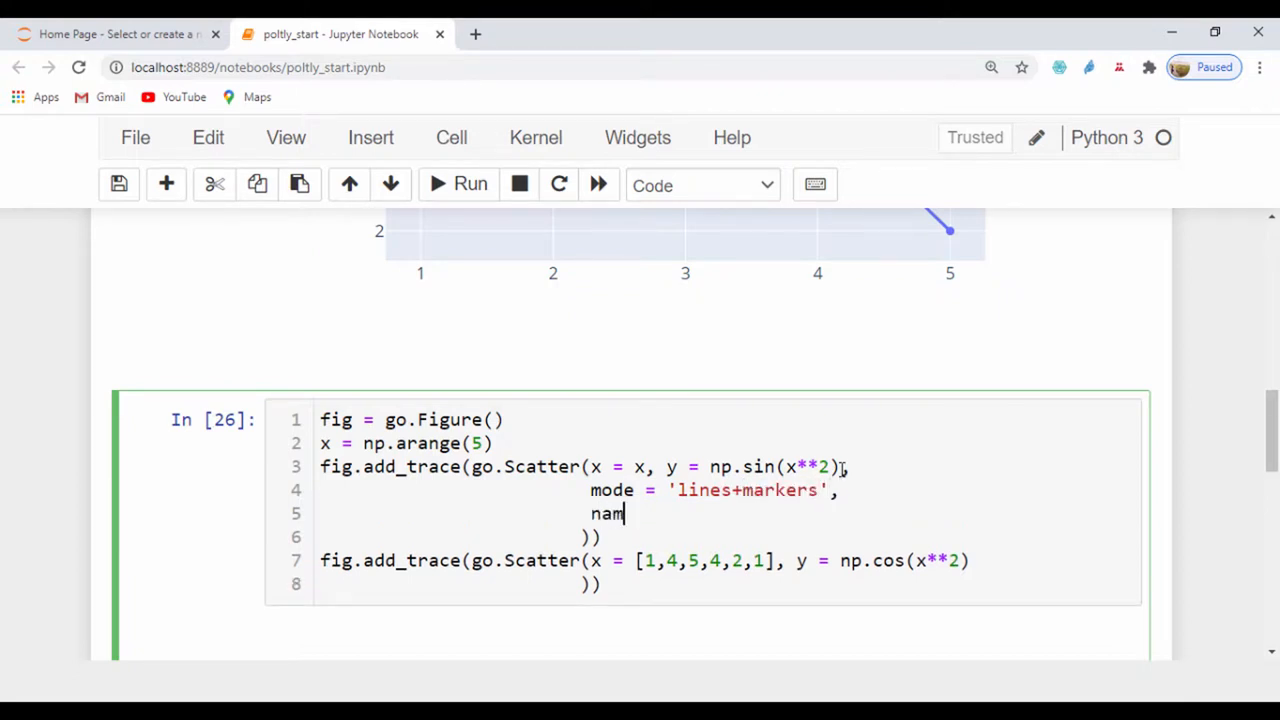
Add name='sawtooth' to the first trace so the legend labels it sawtooth
type("e = ''")
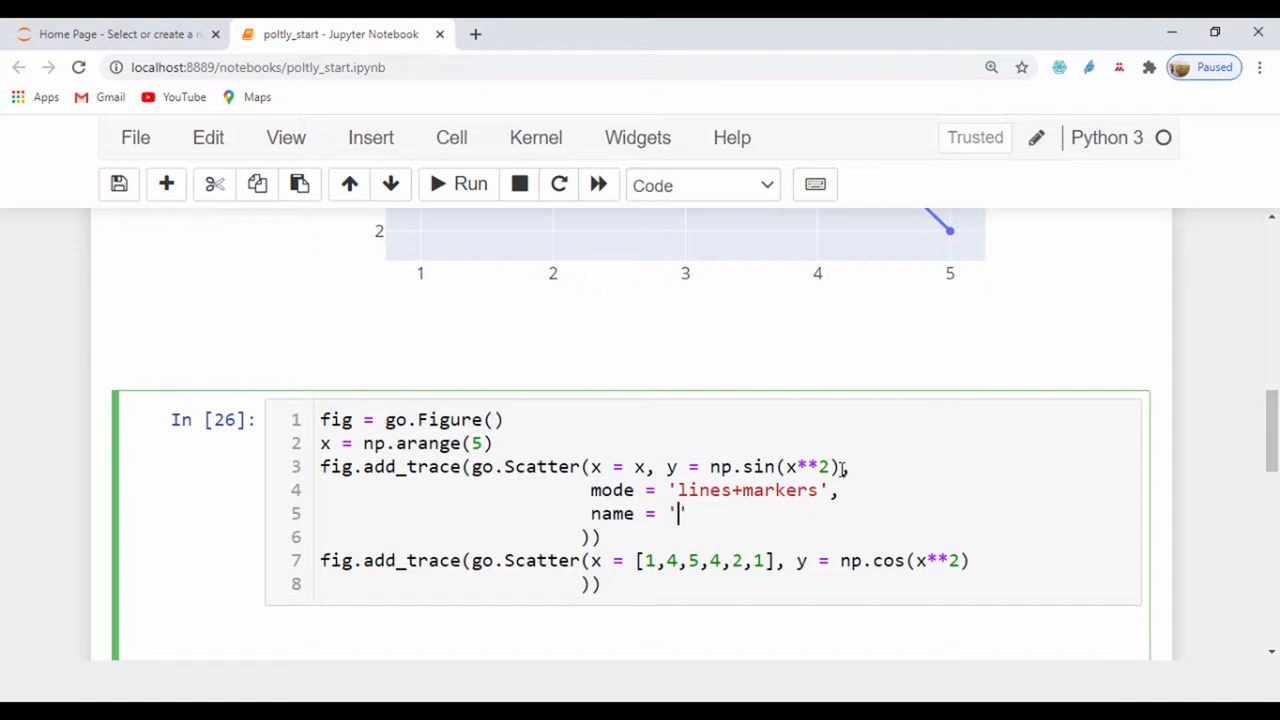
type("sa")
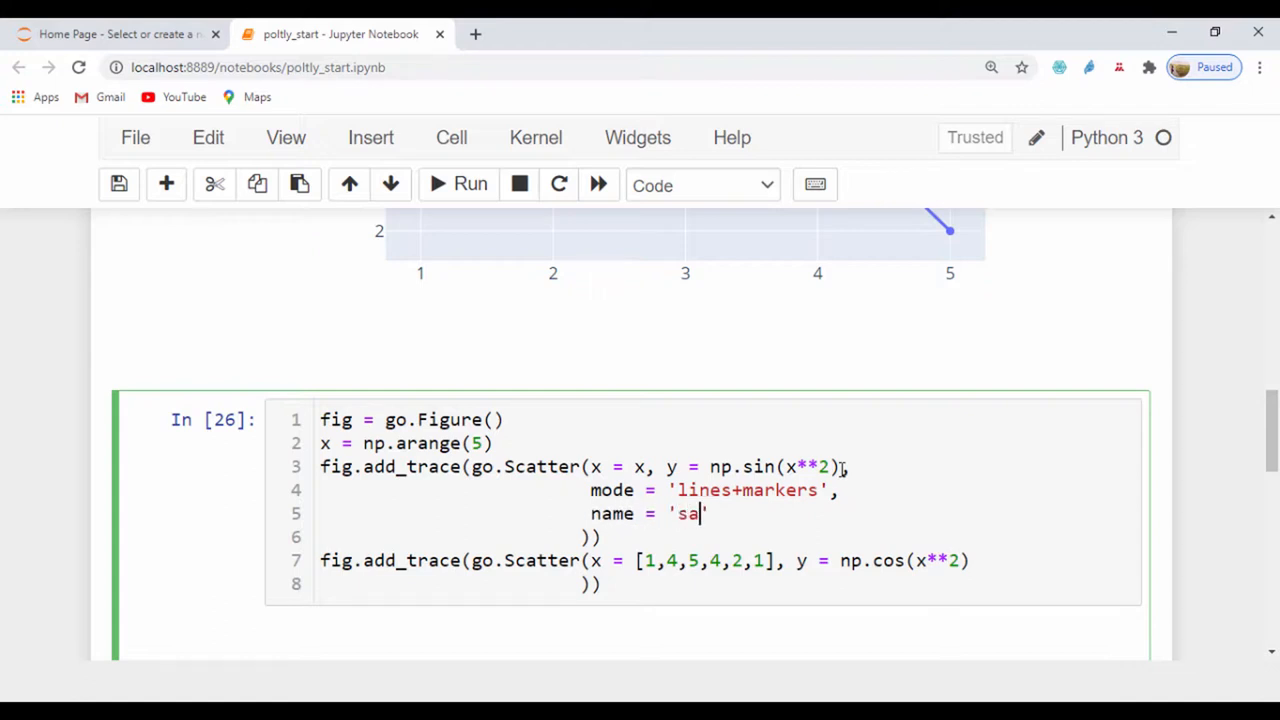
type("wtoo")
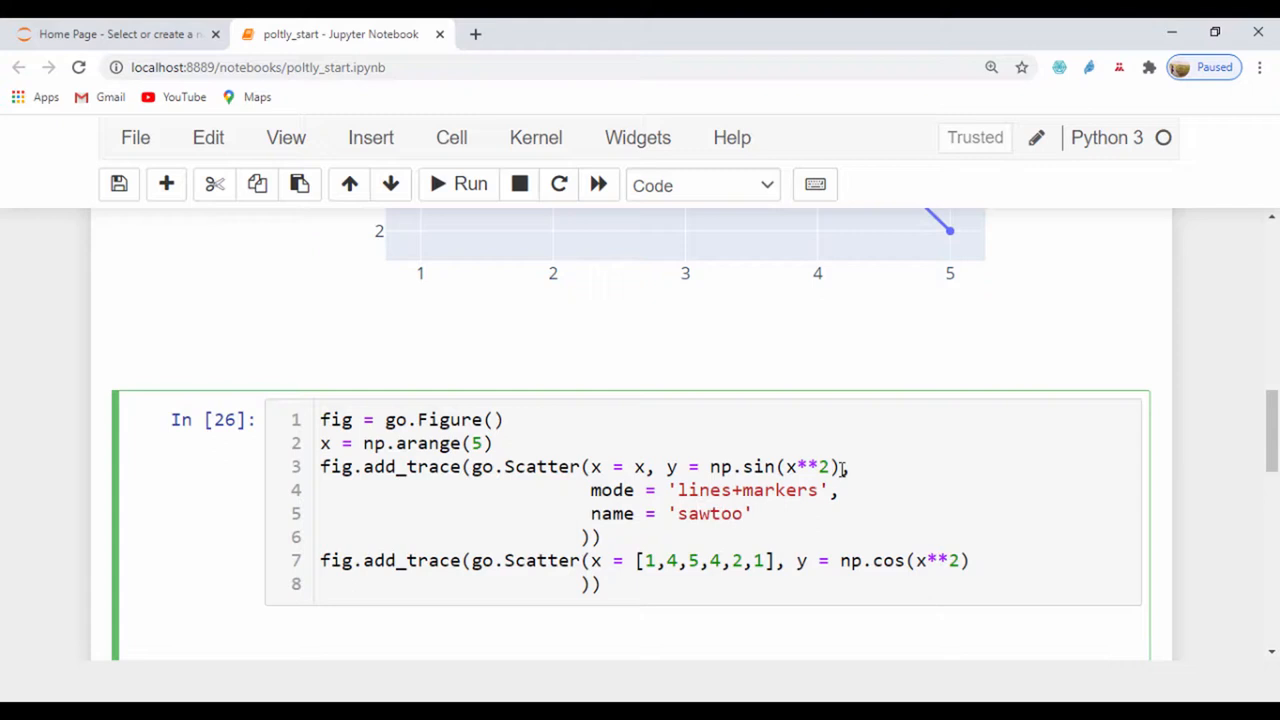
type("th")
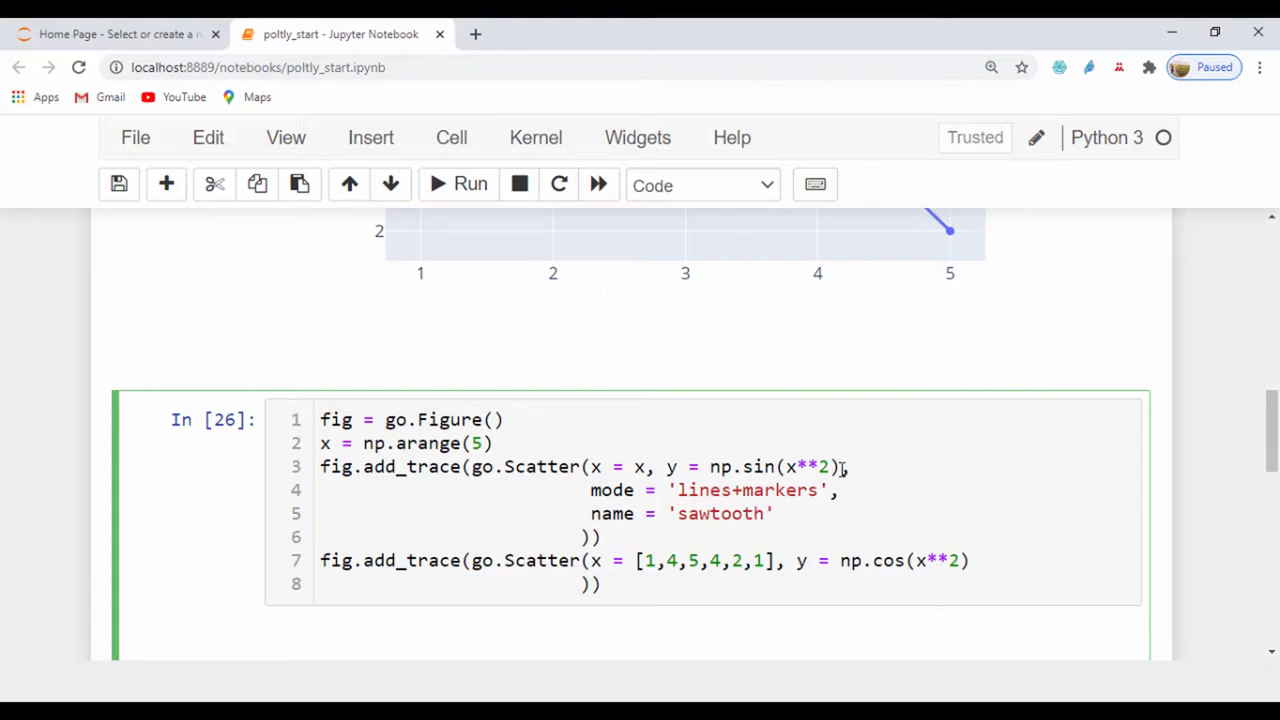
type(",")
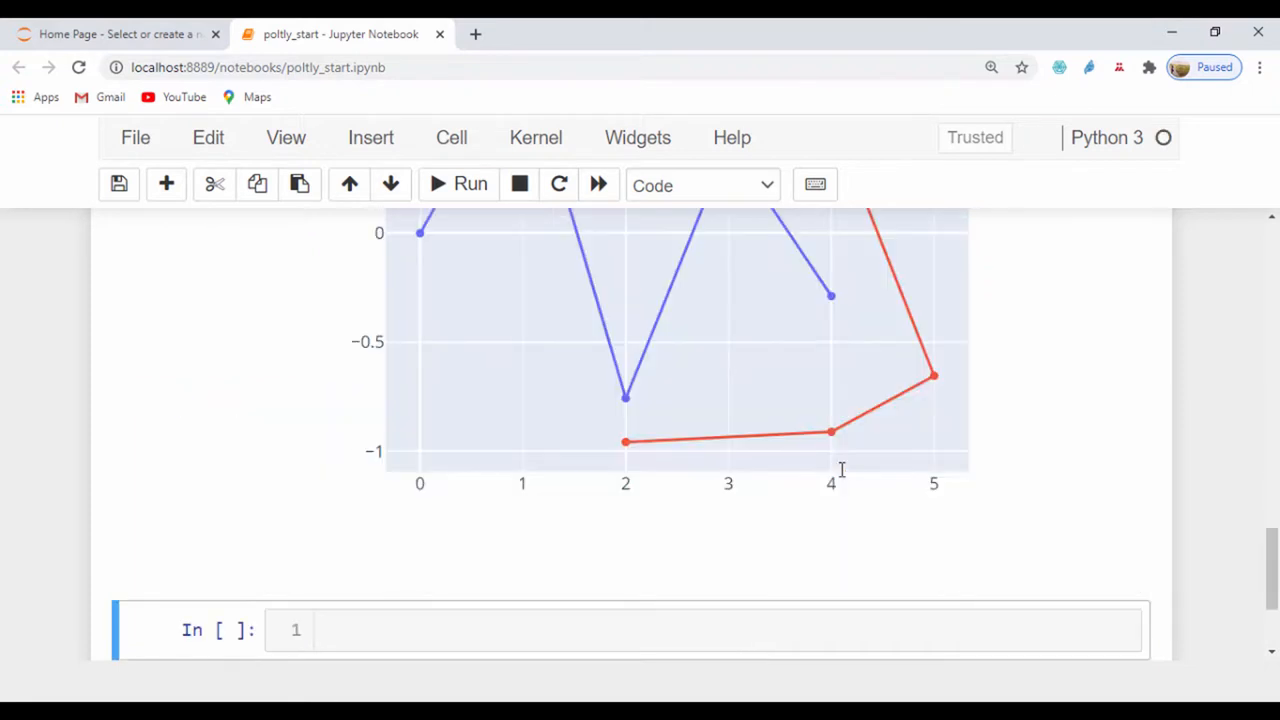
scroll("up", 3)
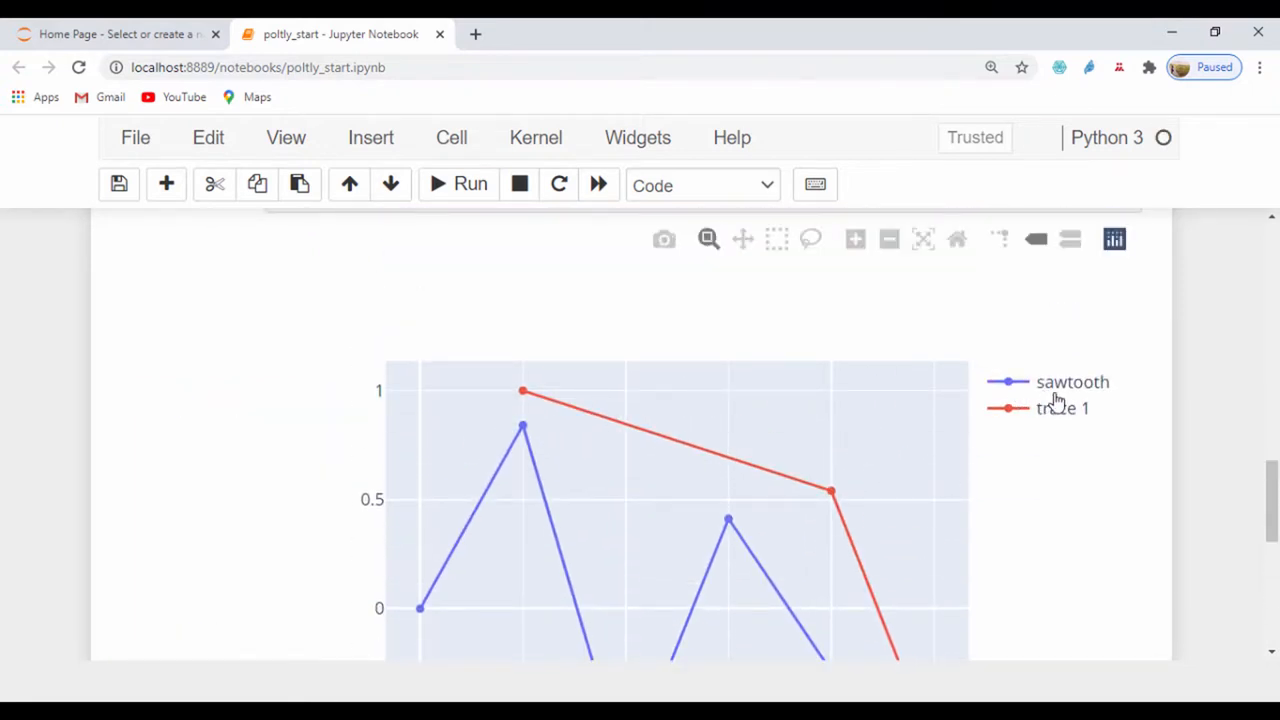
mouse_move(980, 420)
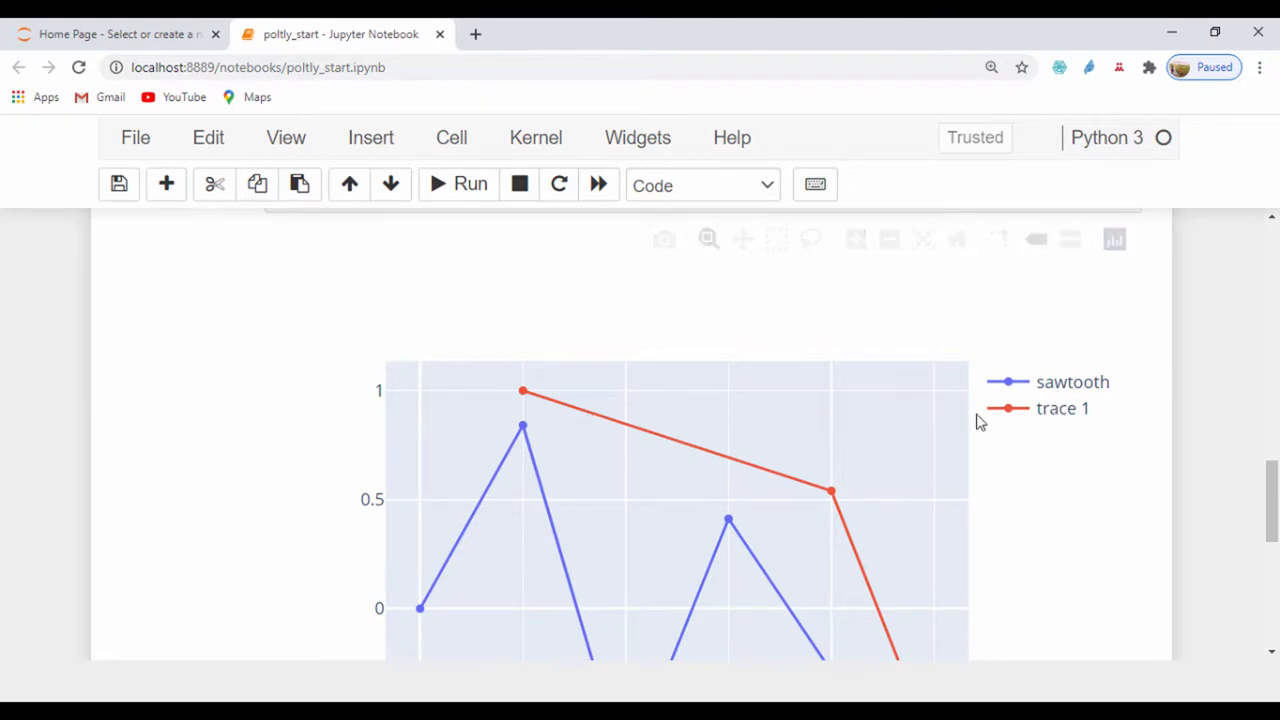
Copy the first trace's mode and name lines into the second go.Scatter
scroll("up", 3)
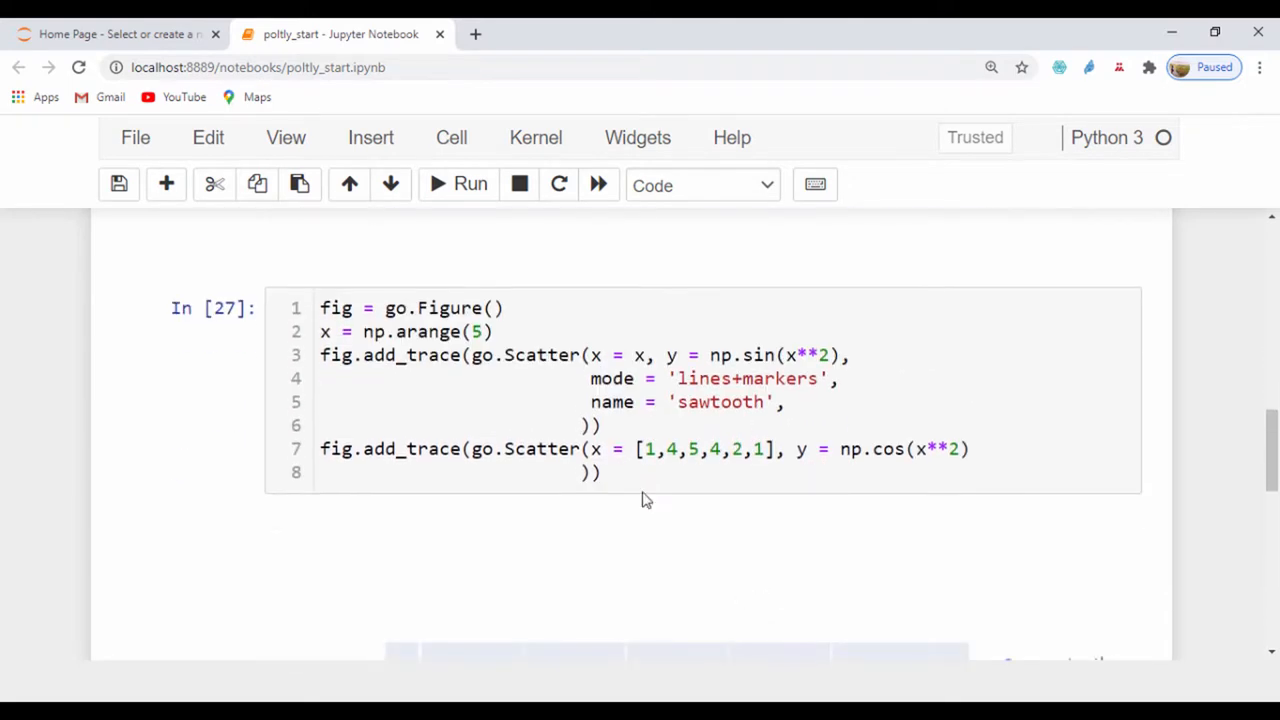
left_click(976, 448)
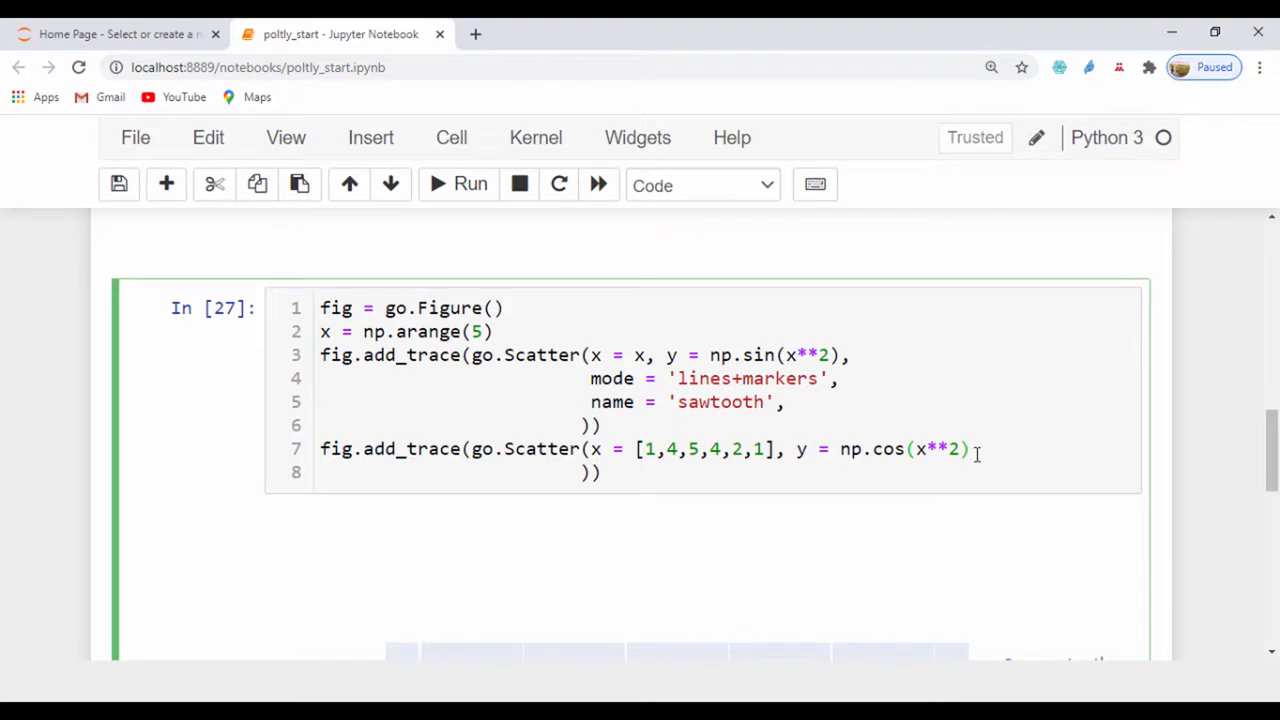
type(",")
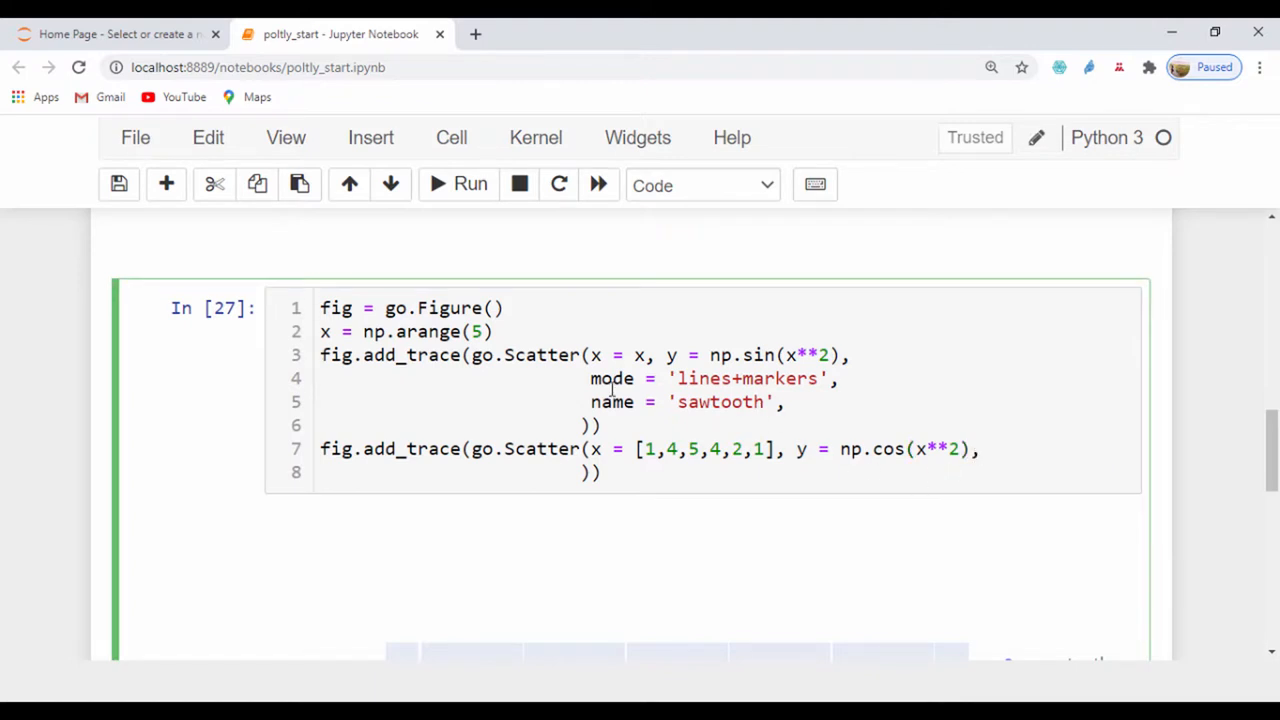
left_click_drag(590, 378, 784, 400)
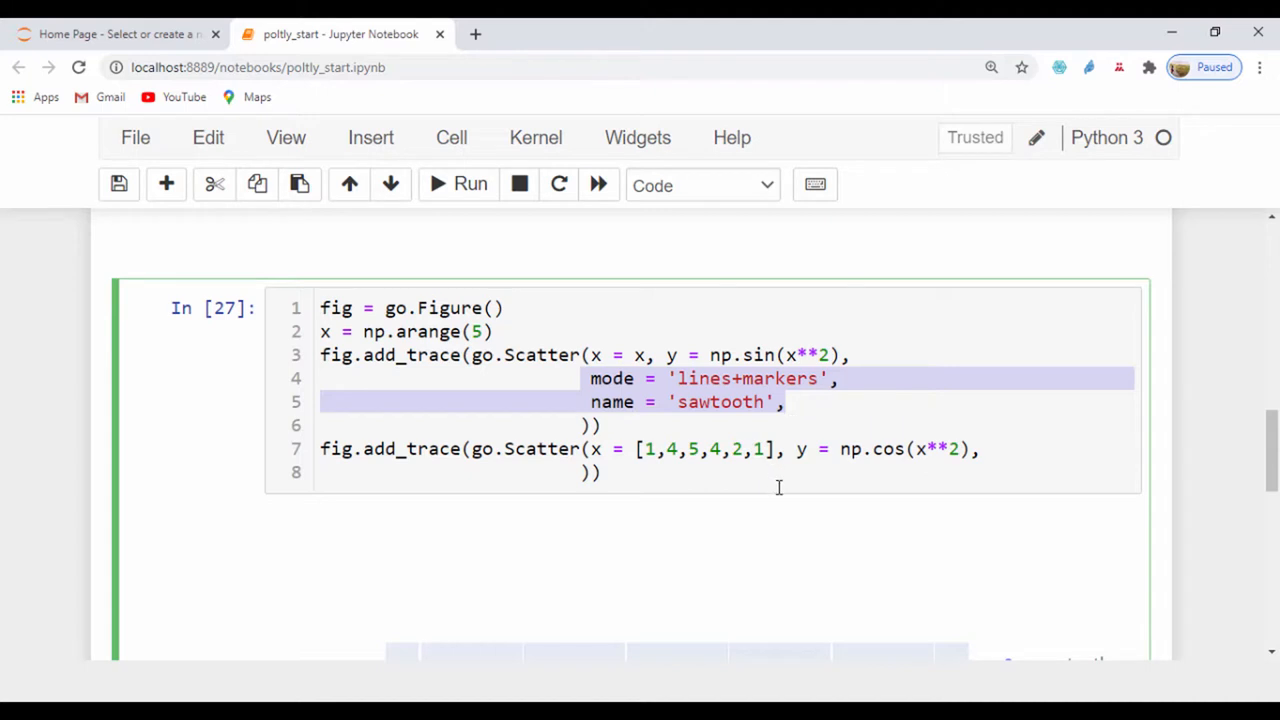
left_click(980, 448)
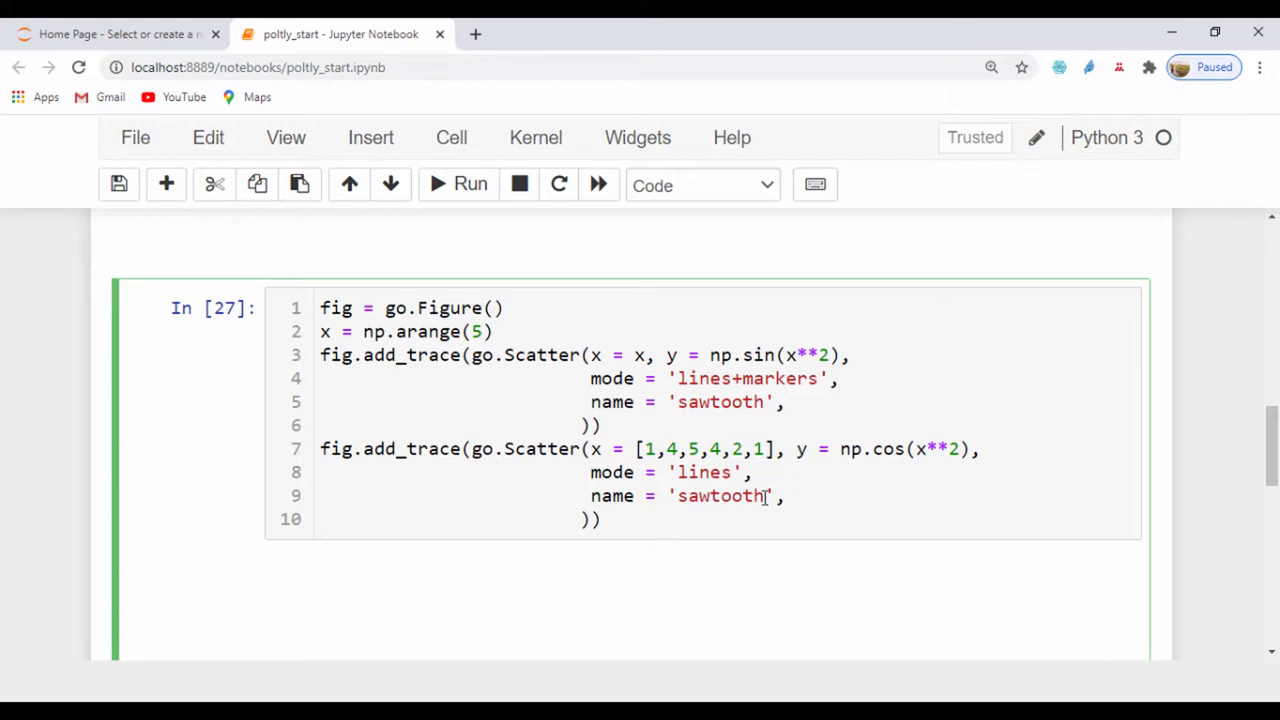
Set the second trace to mode='lines' with name 'red' and rerun the cell
double_click(718, 496)
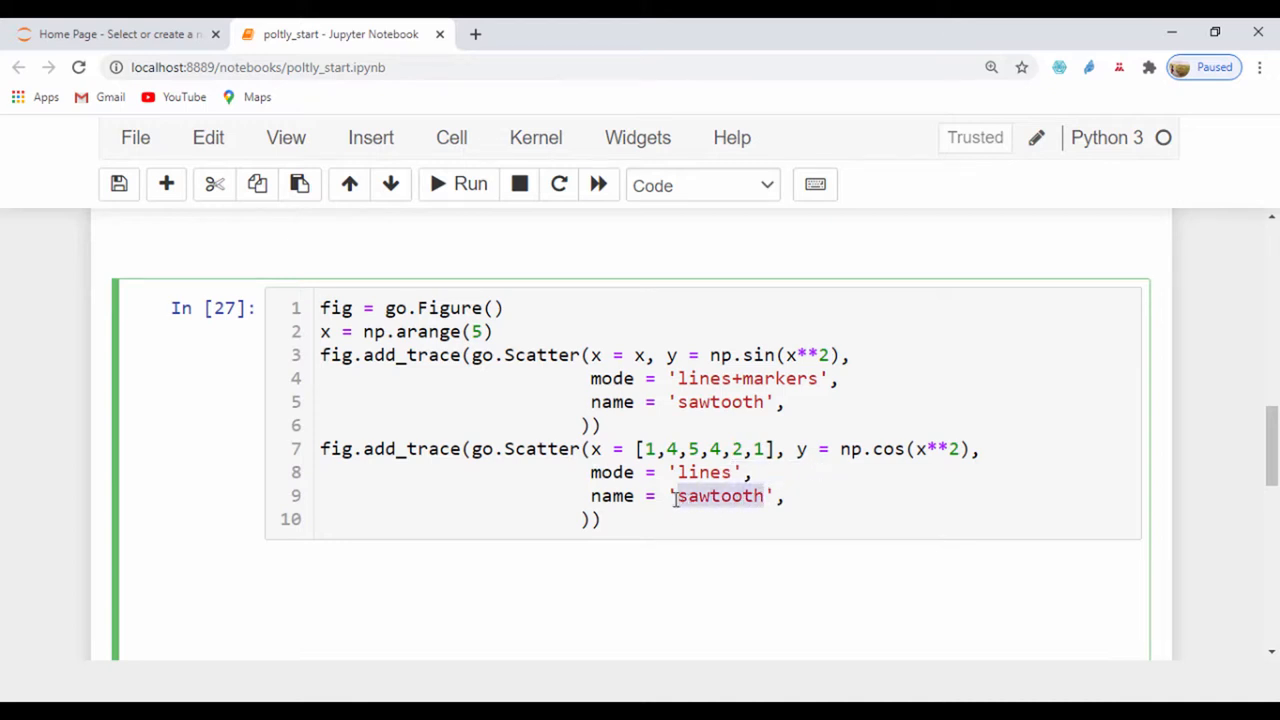
left_click(456, 184)
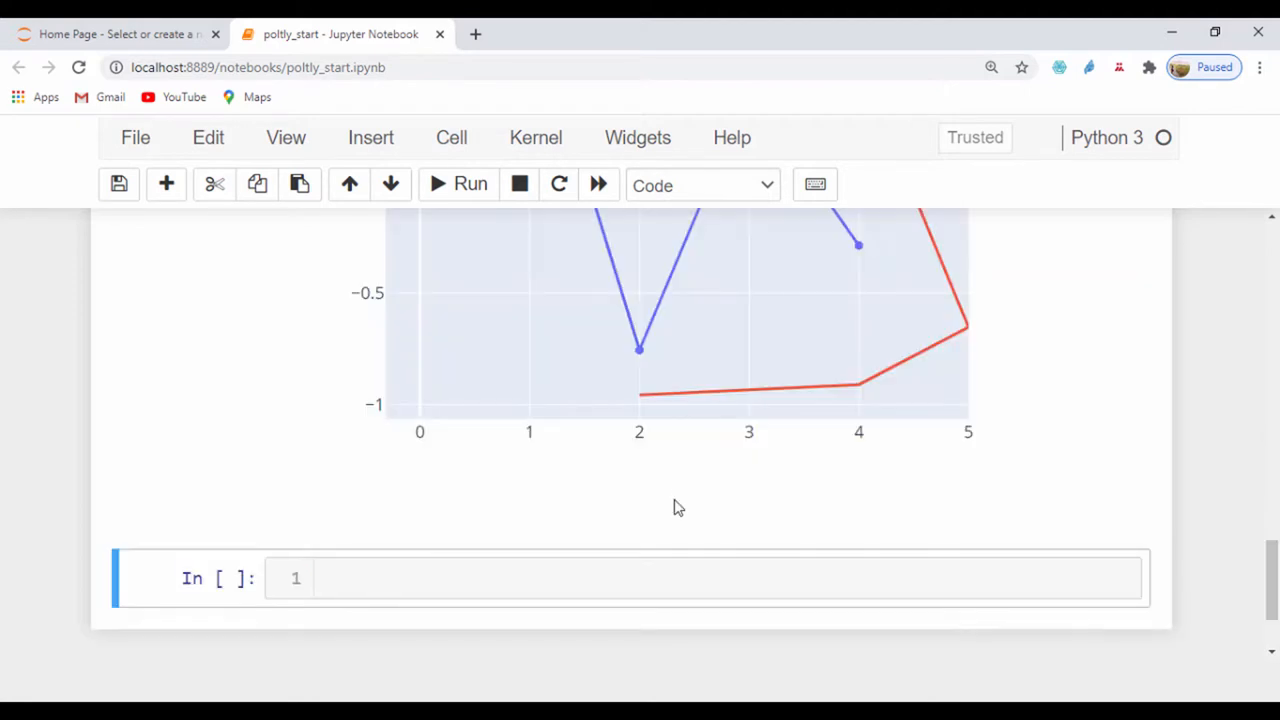
scroll("up", 3)
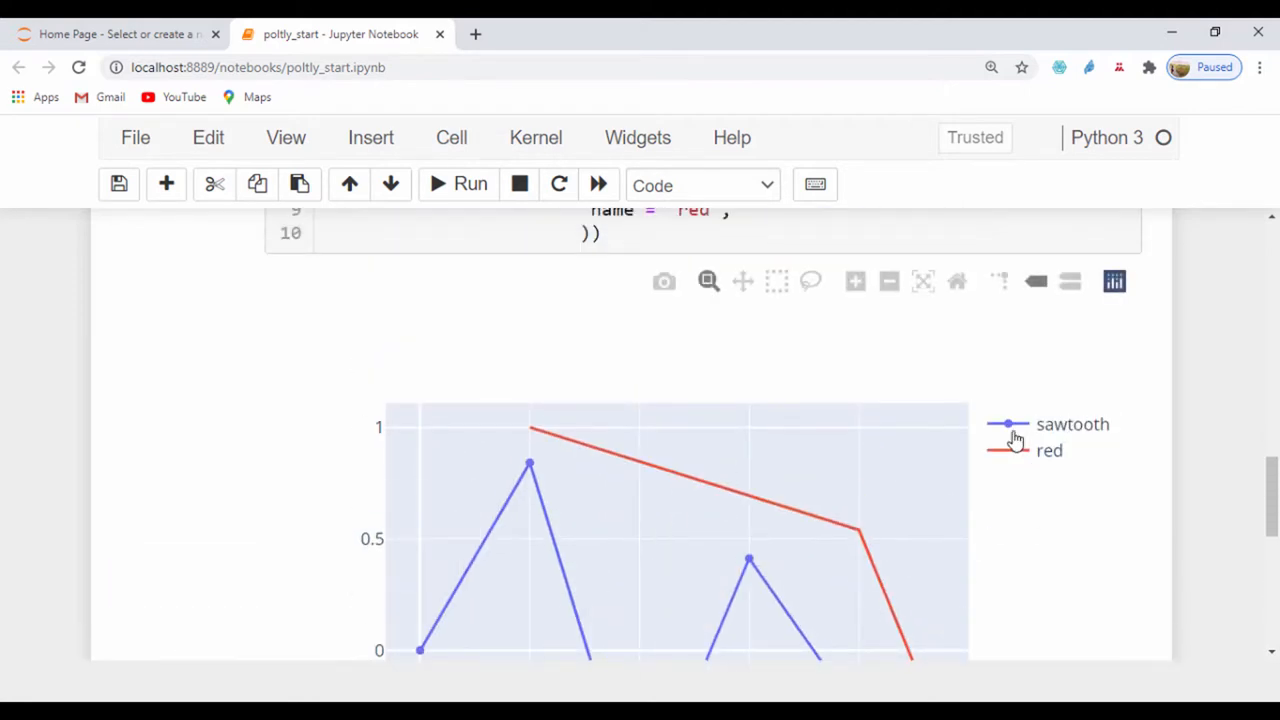
mouse_move(996, 428)
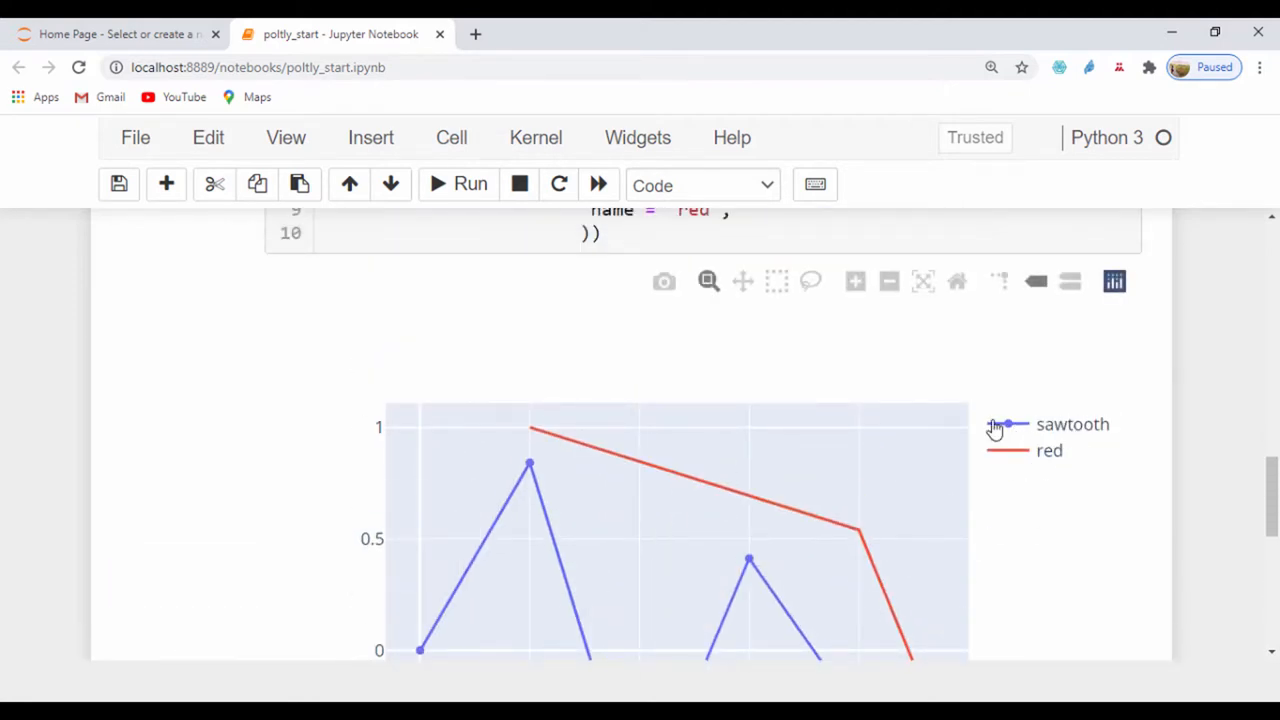
mouse_move(850, 538)
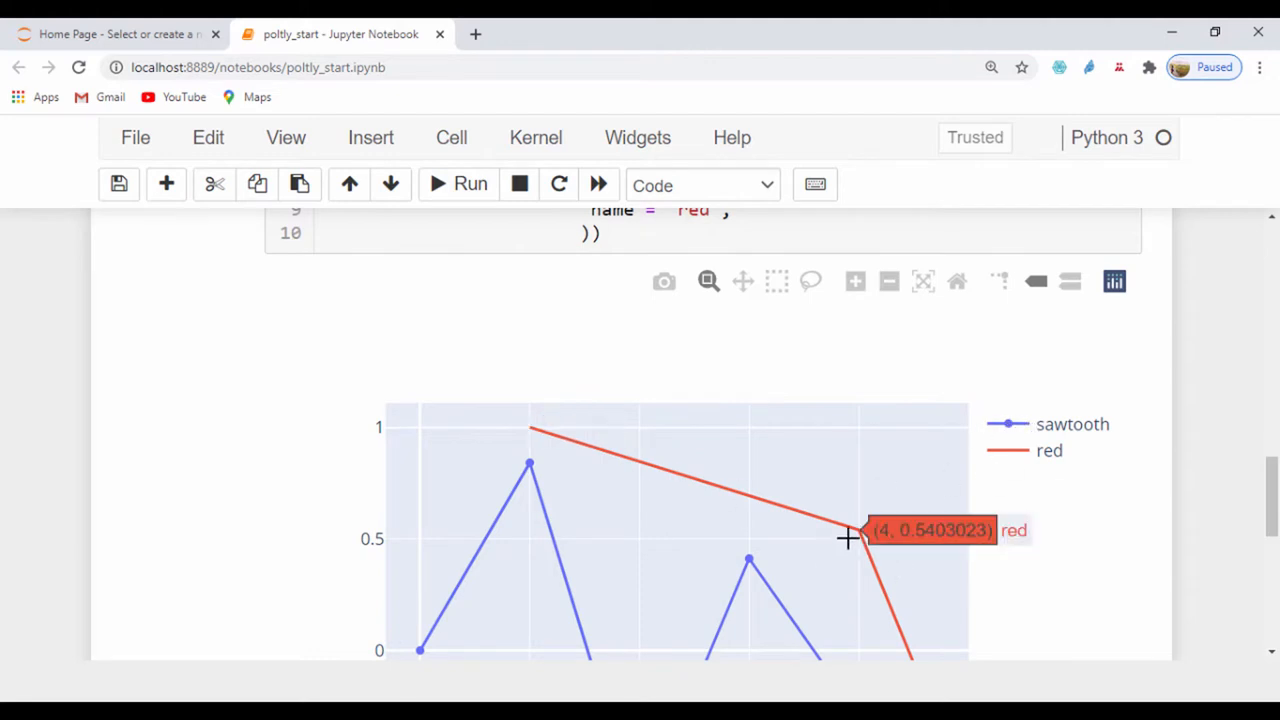
scroll("up", 3)
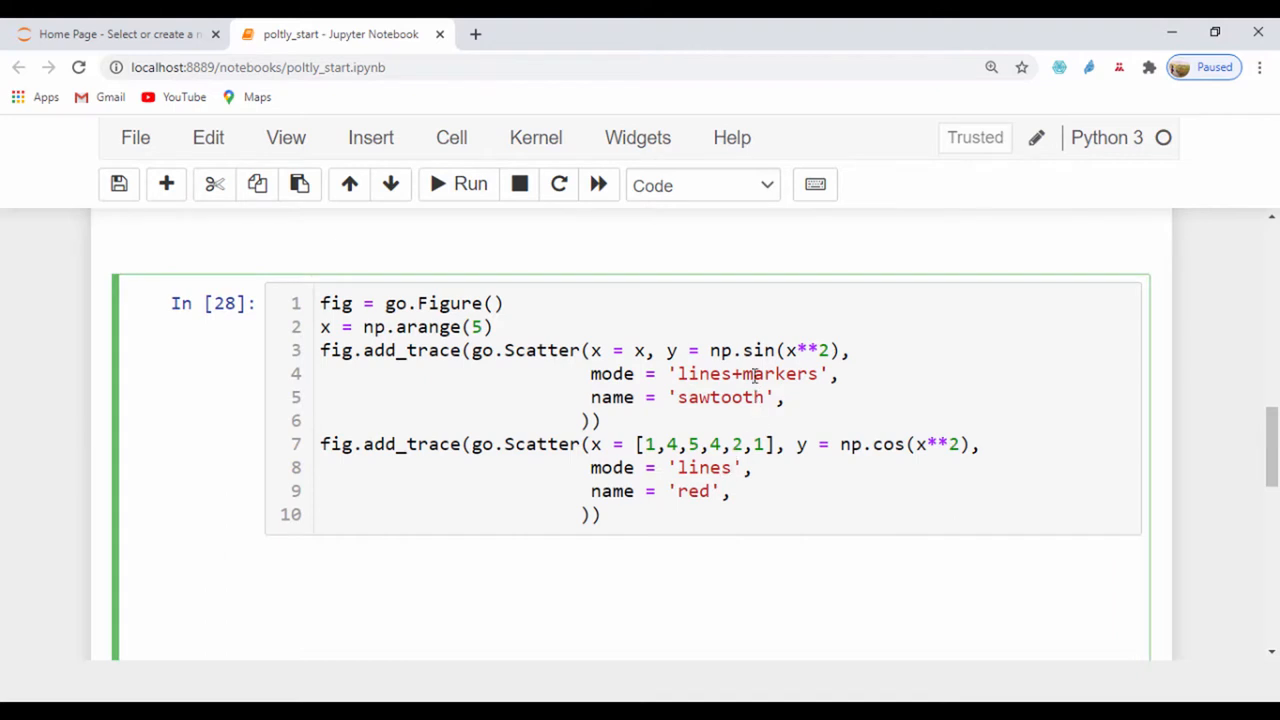
left_click(456, 184)
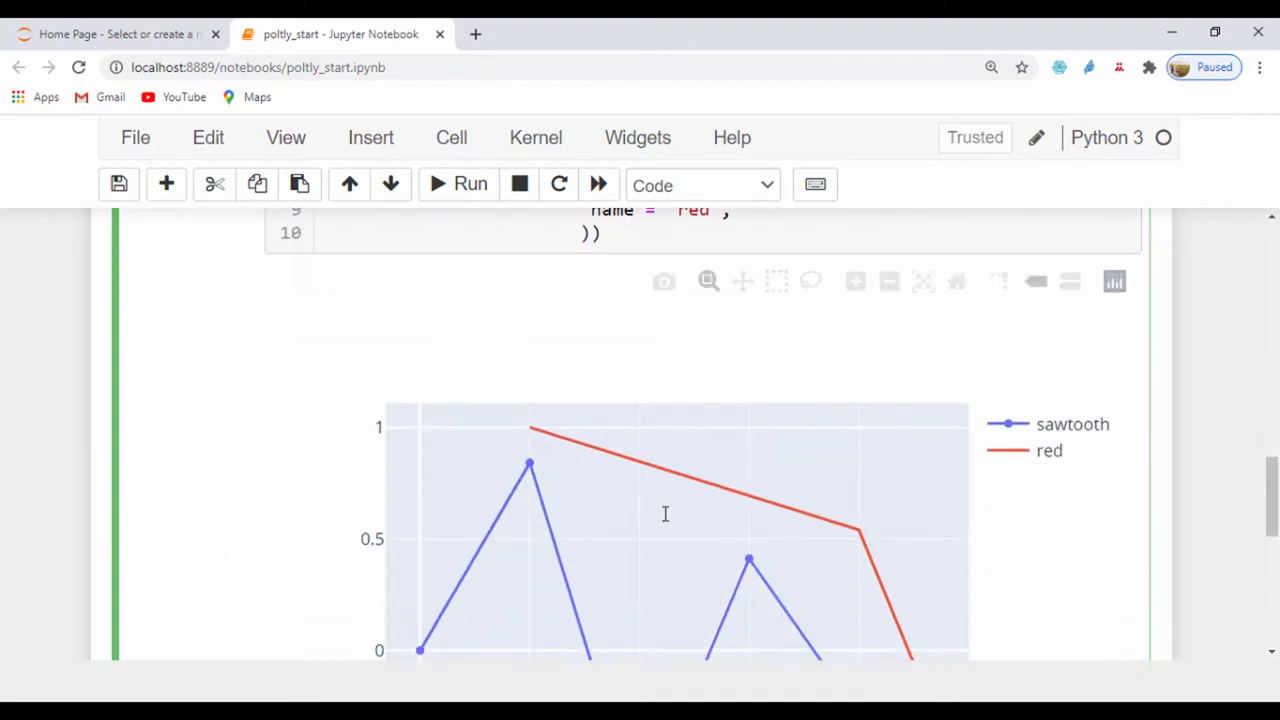
Add fig.update_layout(title = 'Sawtooth vs lines') and rerun to title the chart
scroll("up", 3)
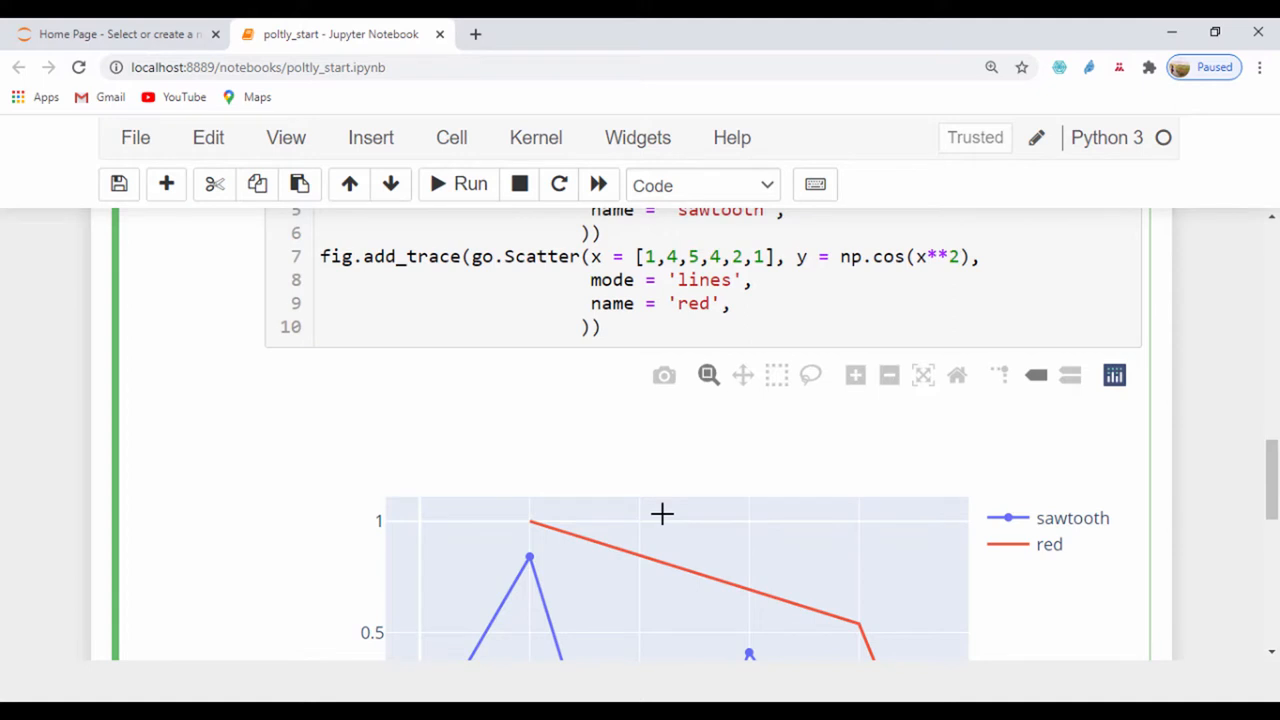
mouse_move(650, 400)
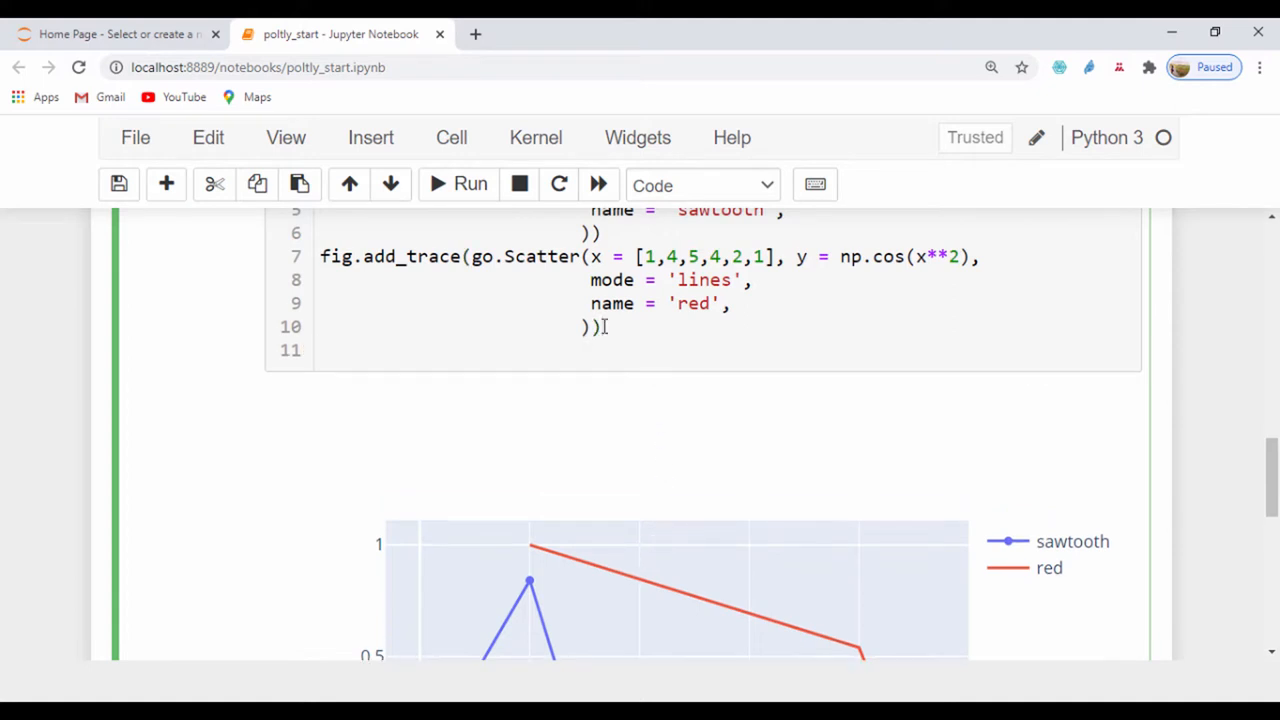
type("fig.")
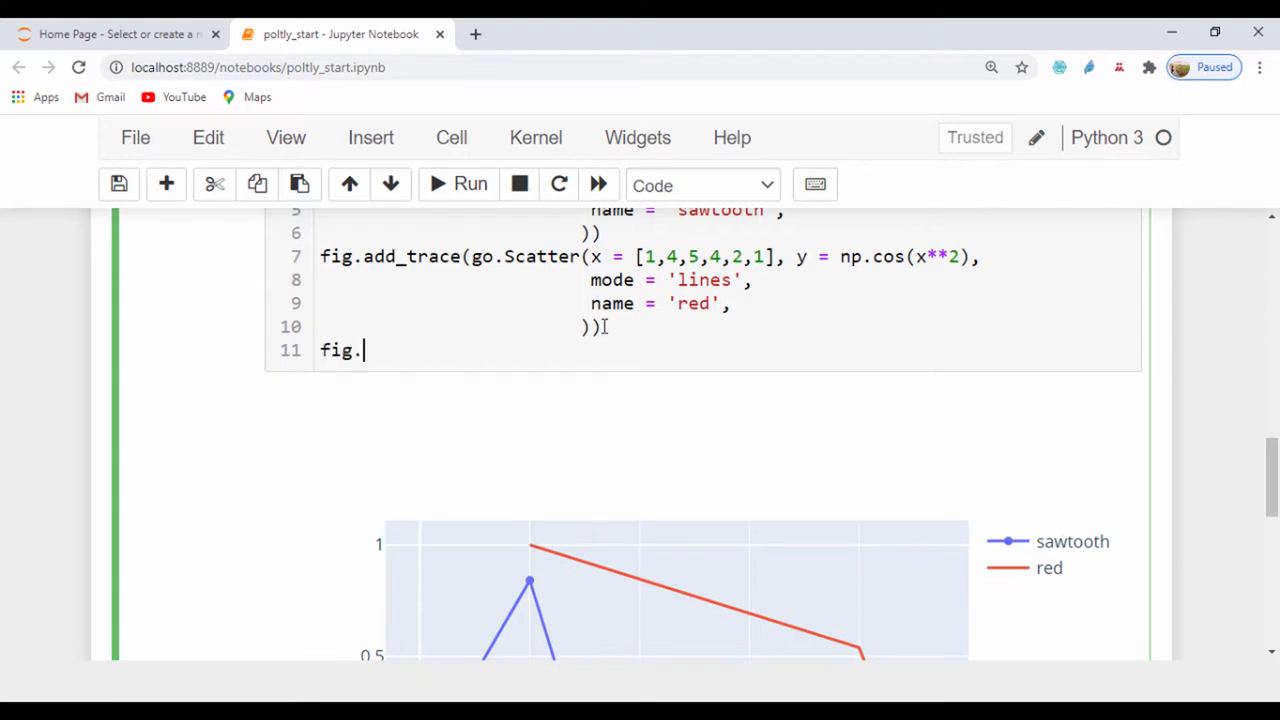
type("update_")
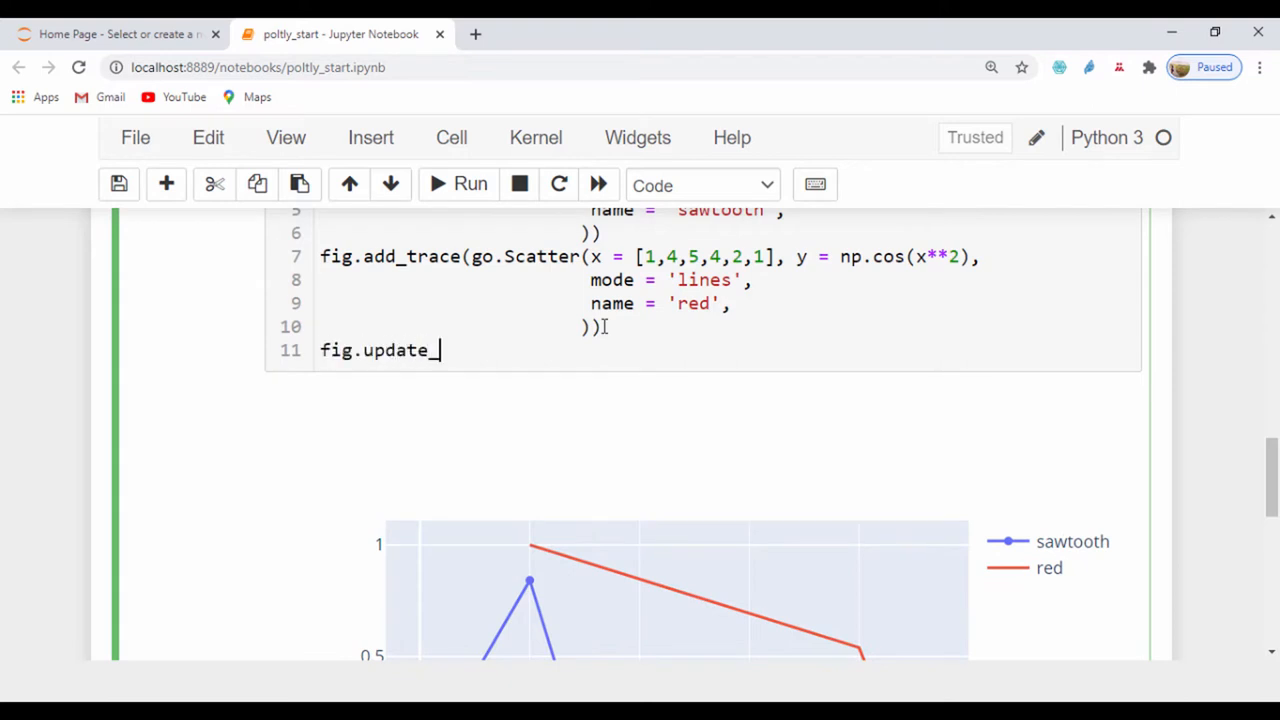
type("layout")
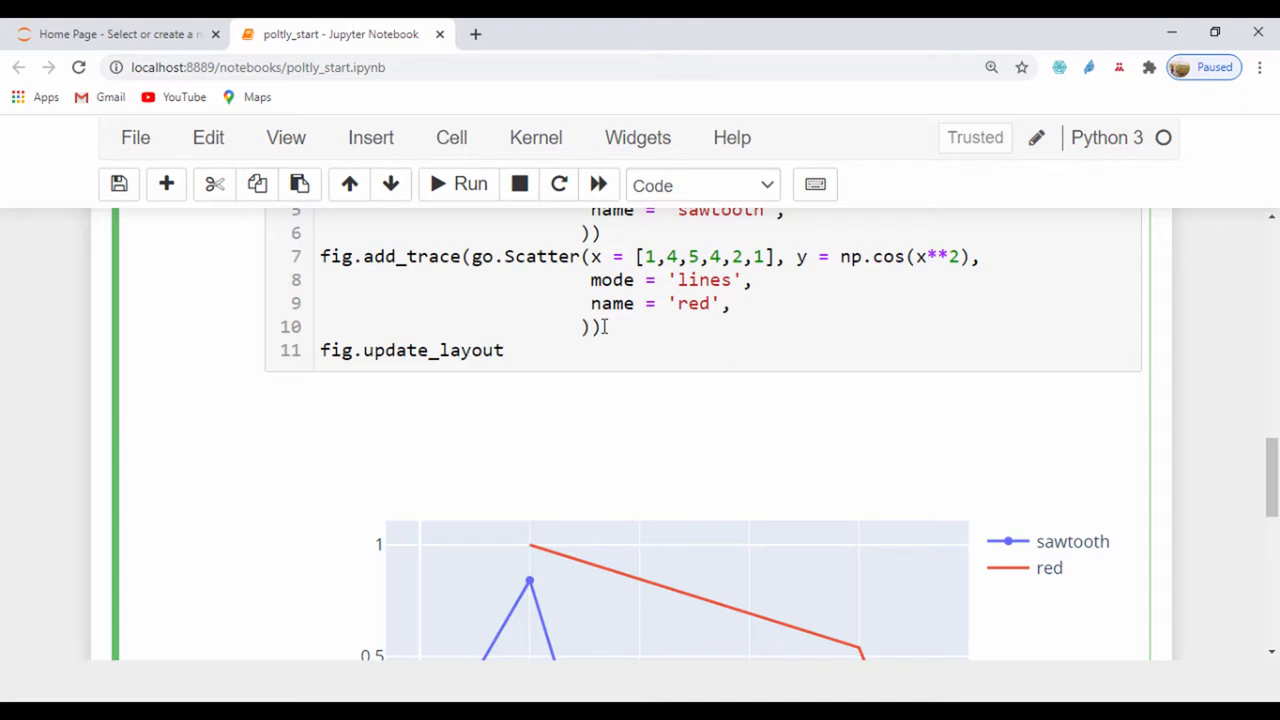
type("()")
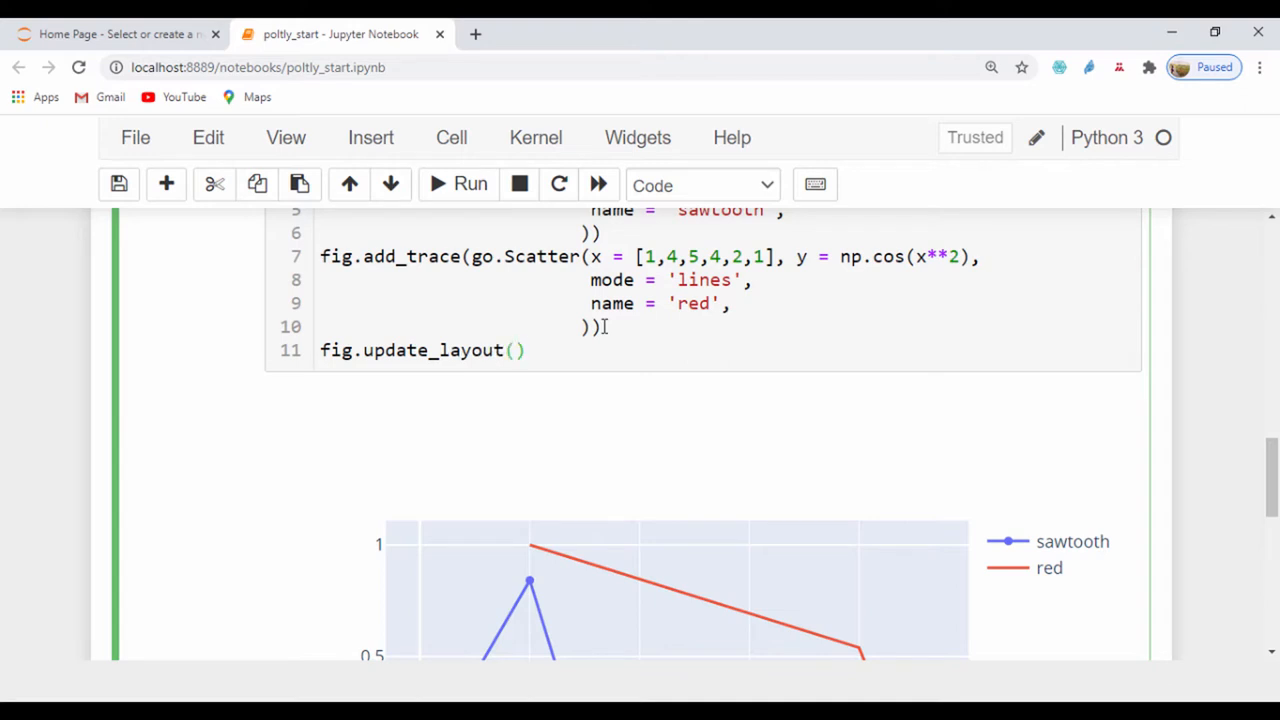
type("title =")
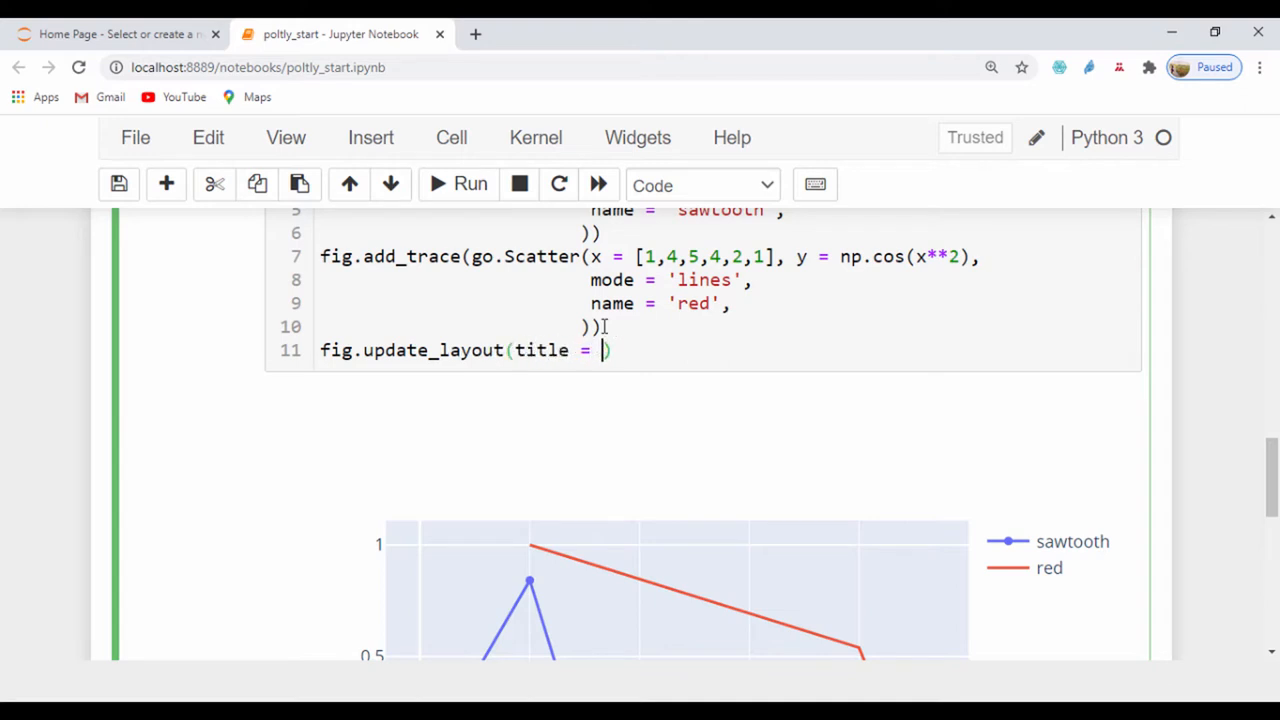
type("'")
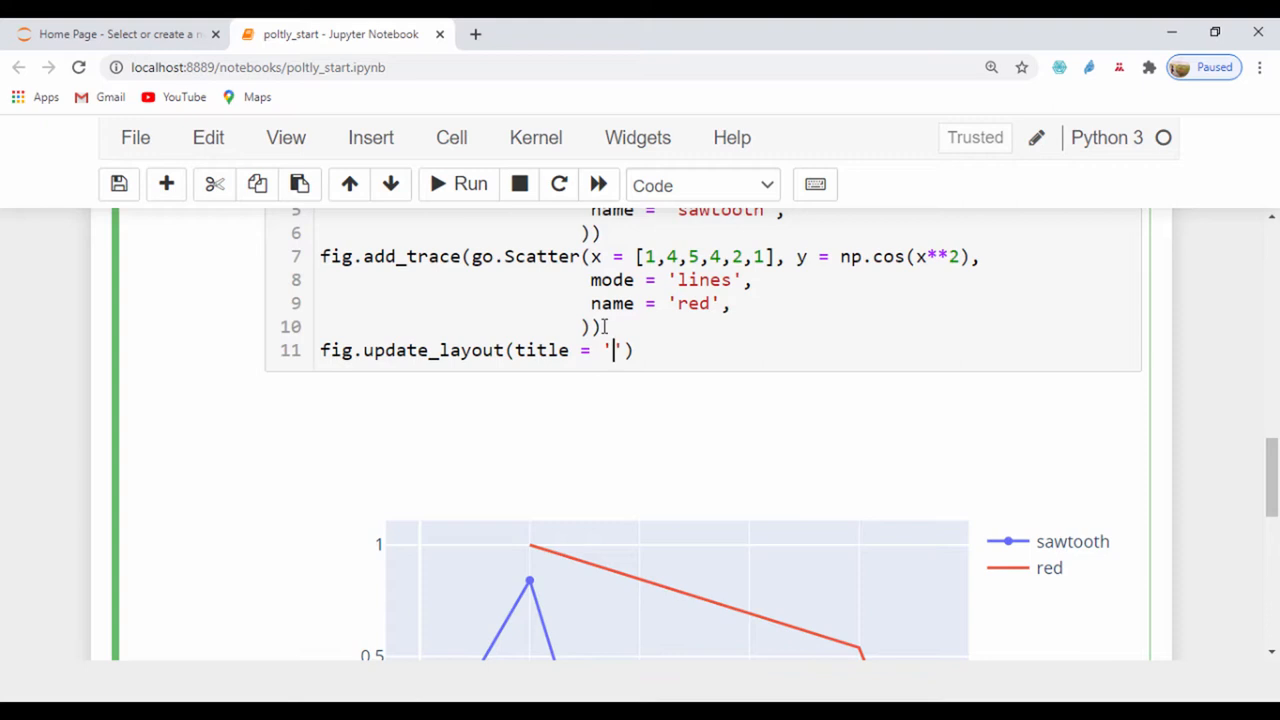
type("Swa")
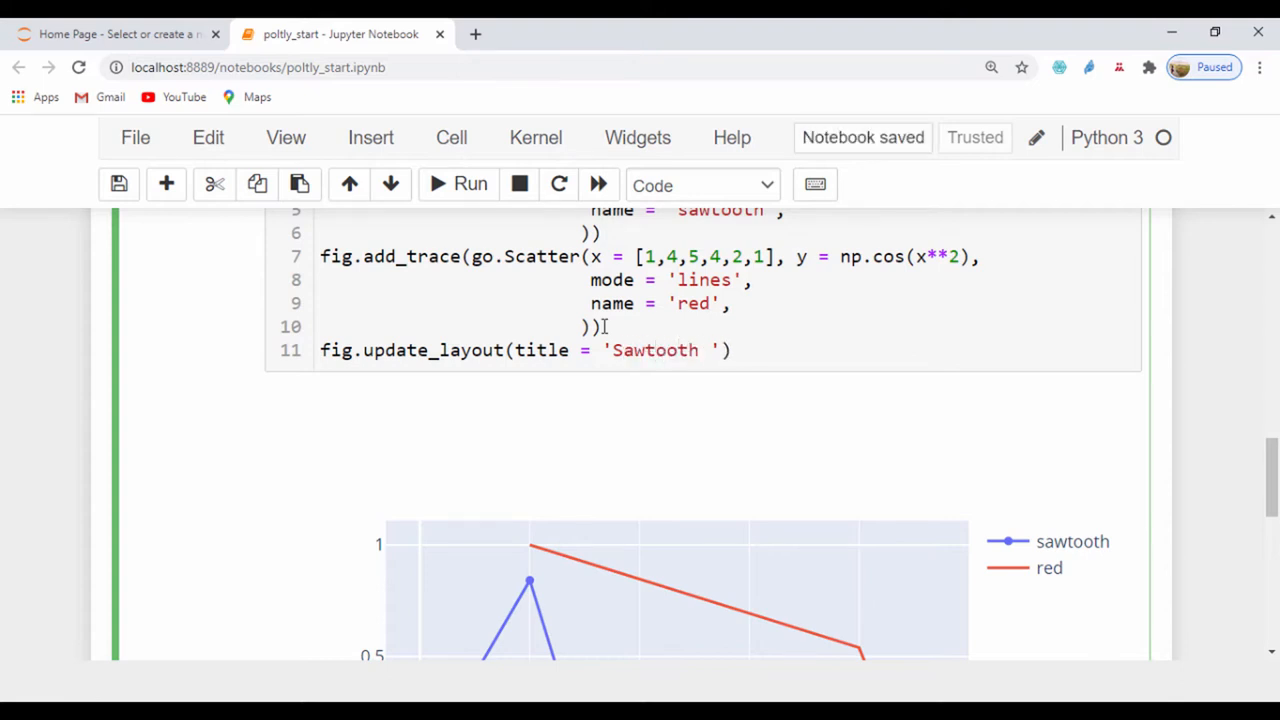
type("v lines")
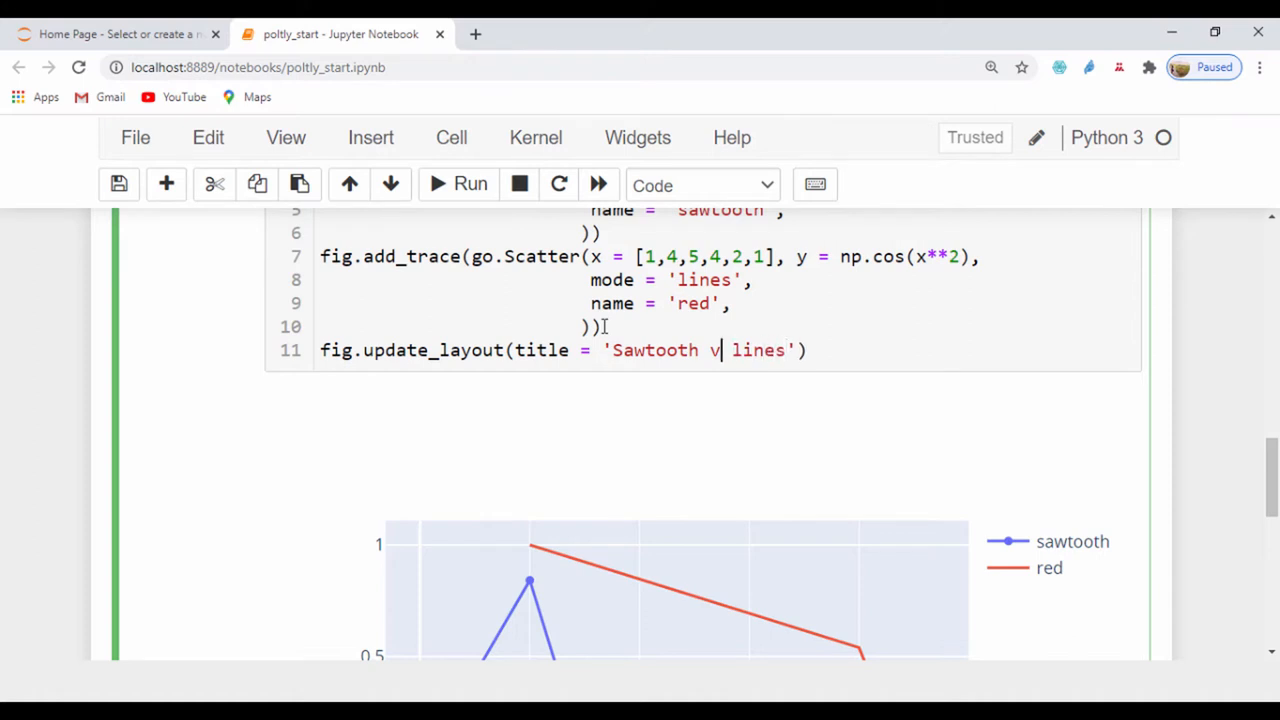
type("s")
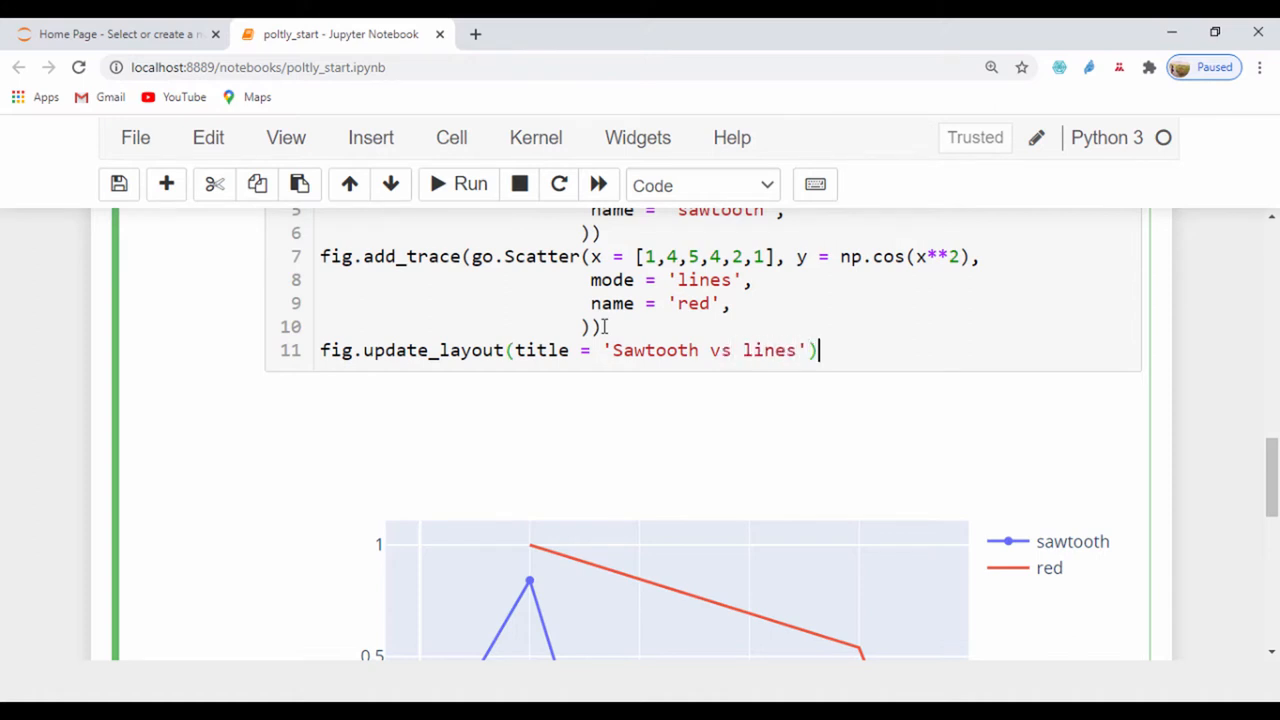
scroll("down", 3)
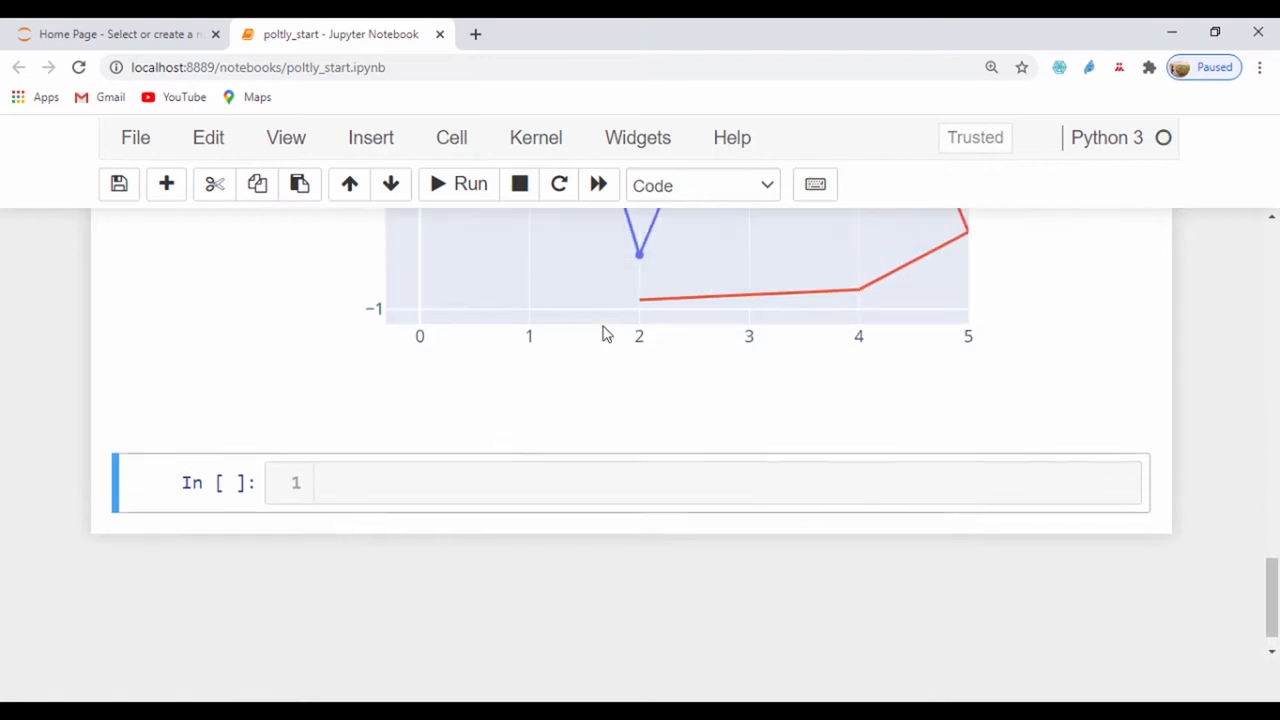
scroll("up", 3)
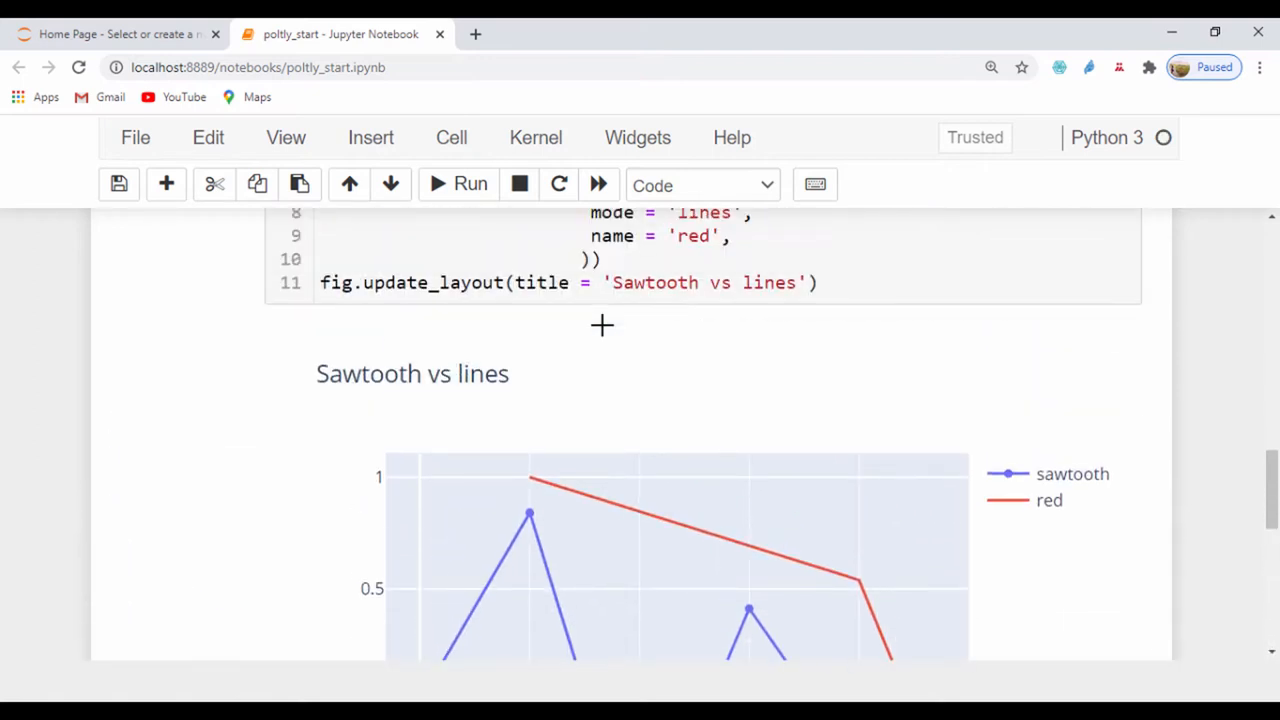
mouse_move(322, 384)
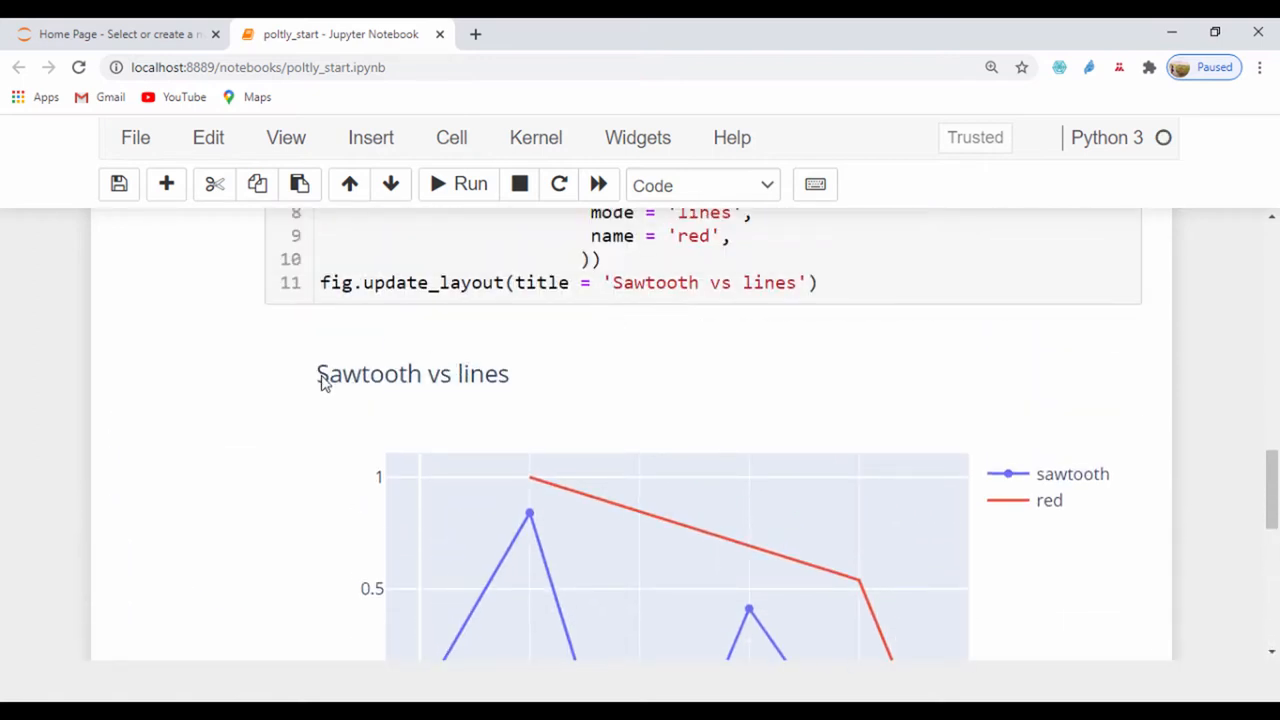
mouse_move(760, 532)
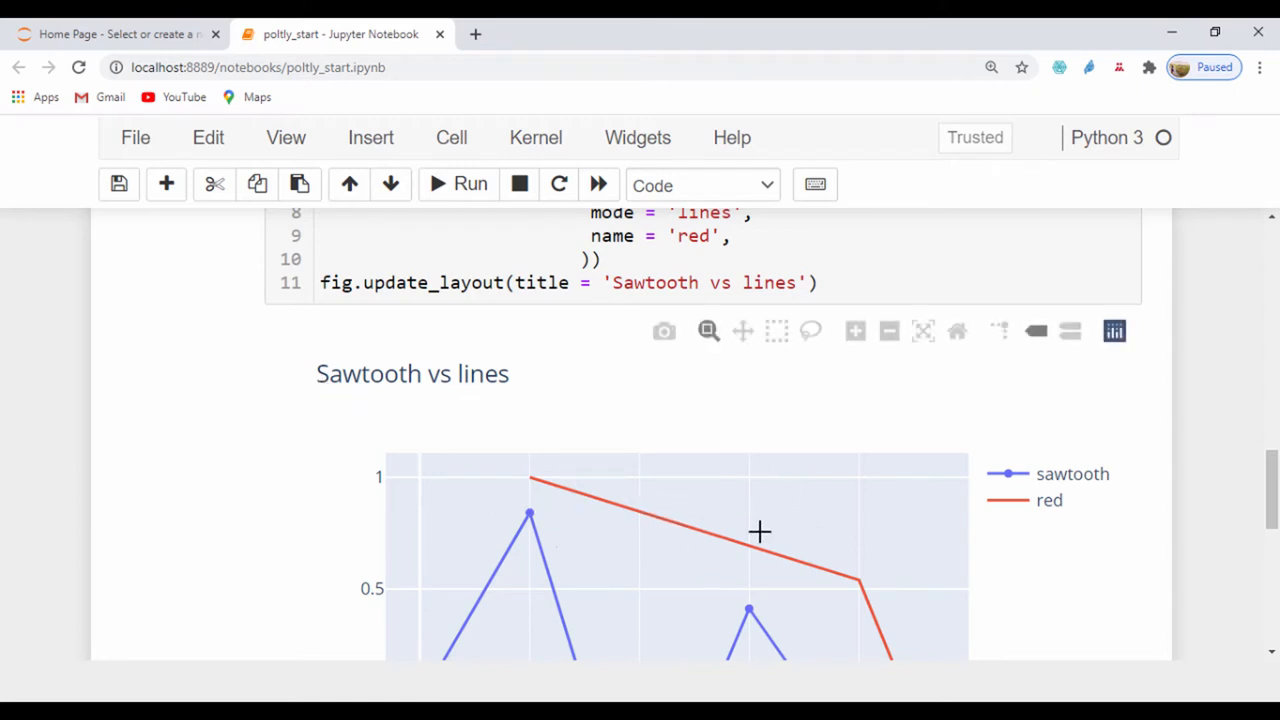
scroll("down", 3)
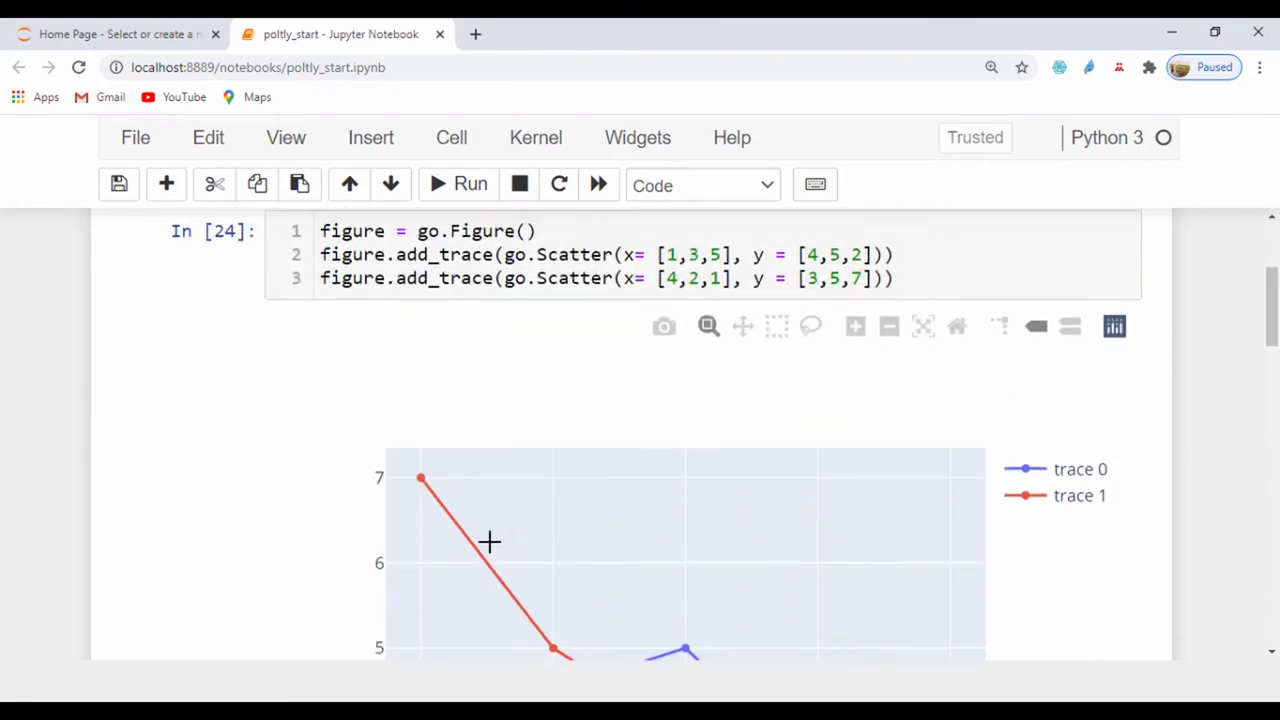
scroll("up", 3)
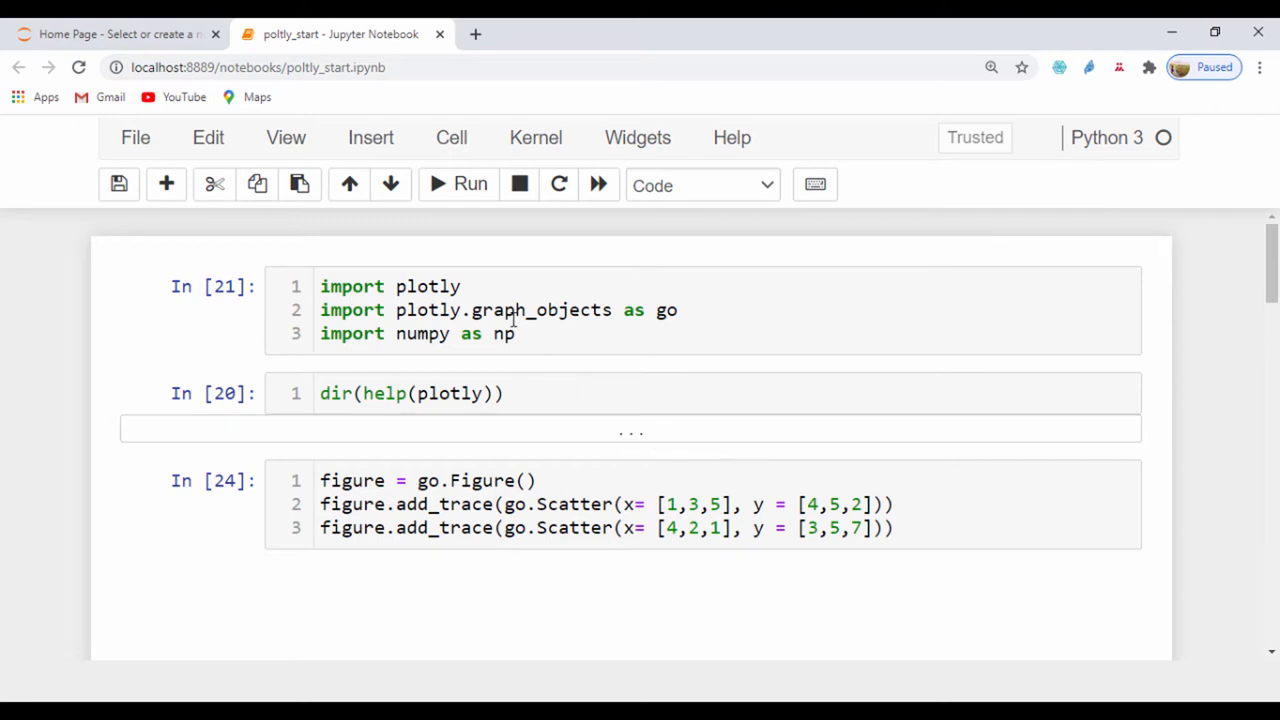
Scroll back through the notebook's import cell and earlier plots
left_click(462, 288)
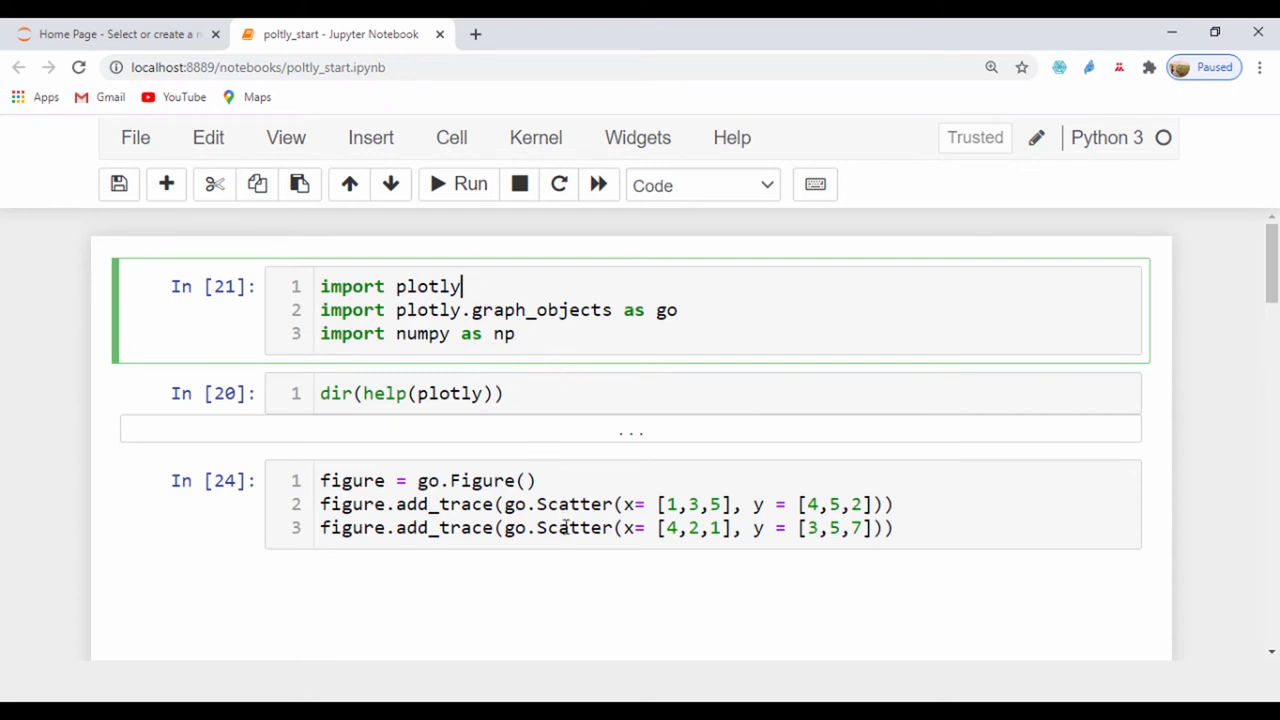
scroll("down", 3)
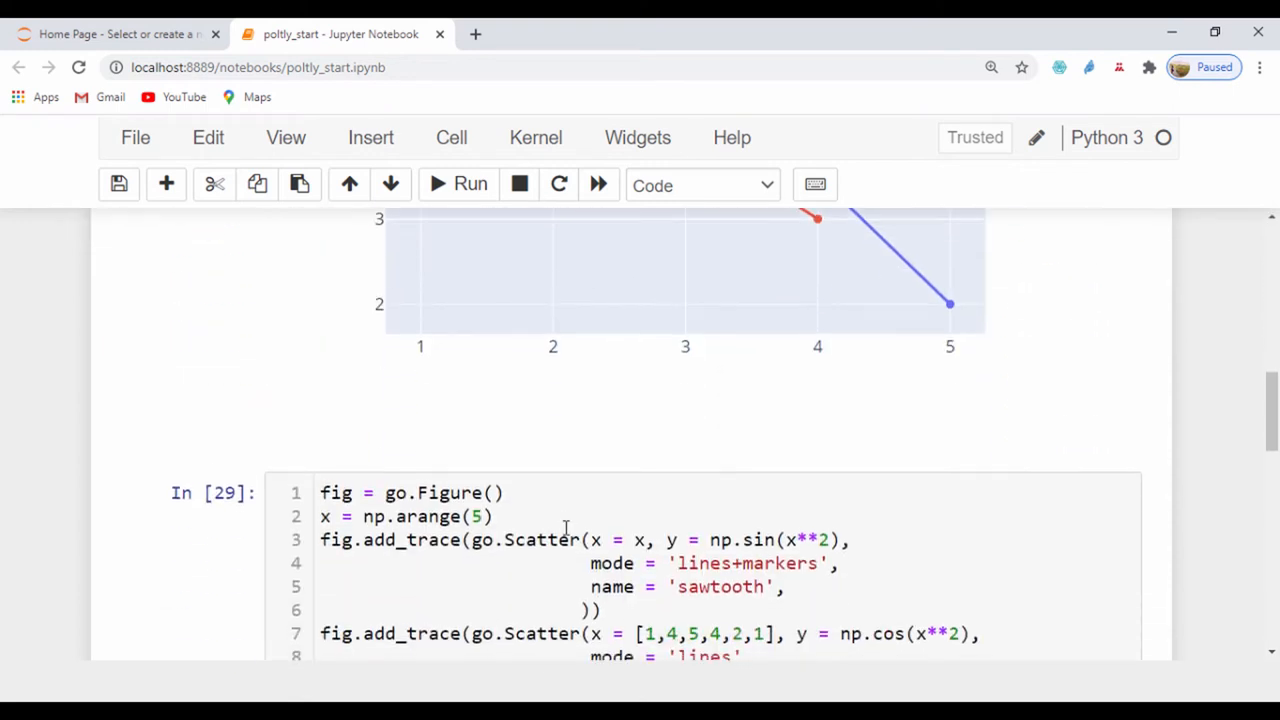
scroll("down", 3)
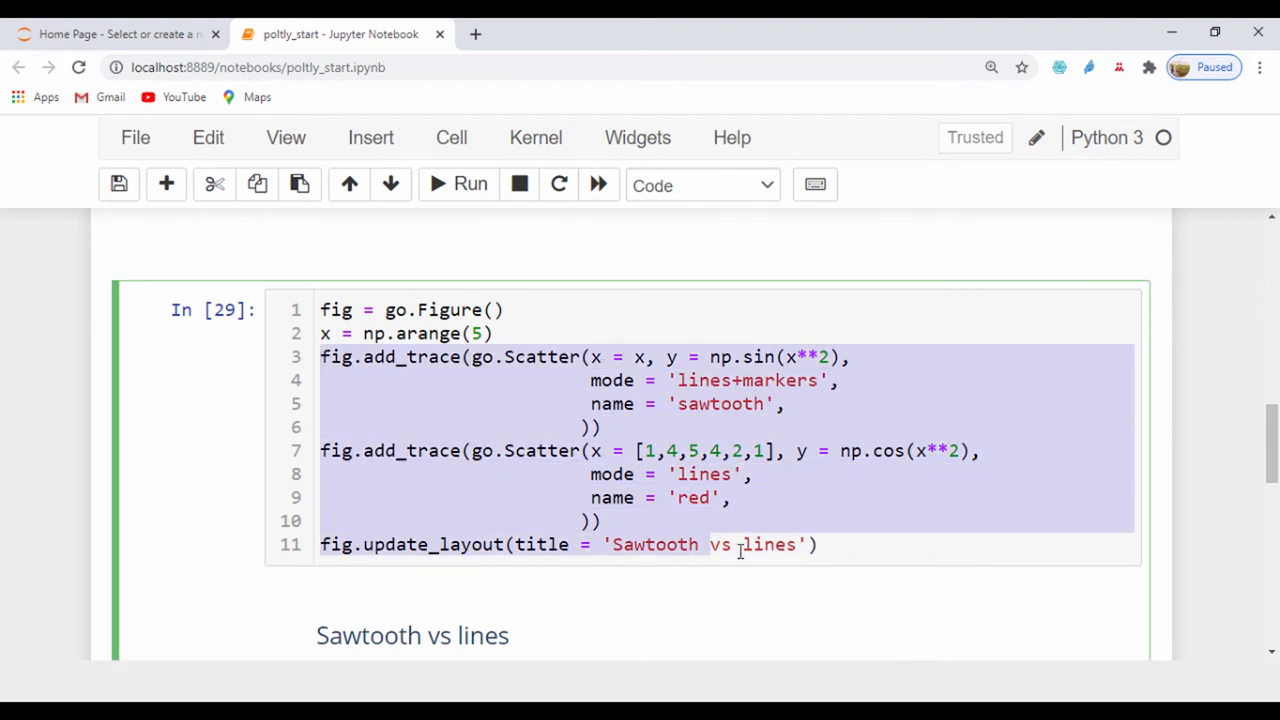
left_click(444, 520)
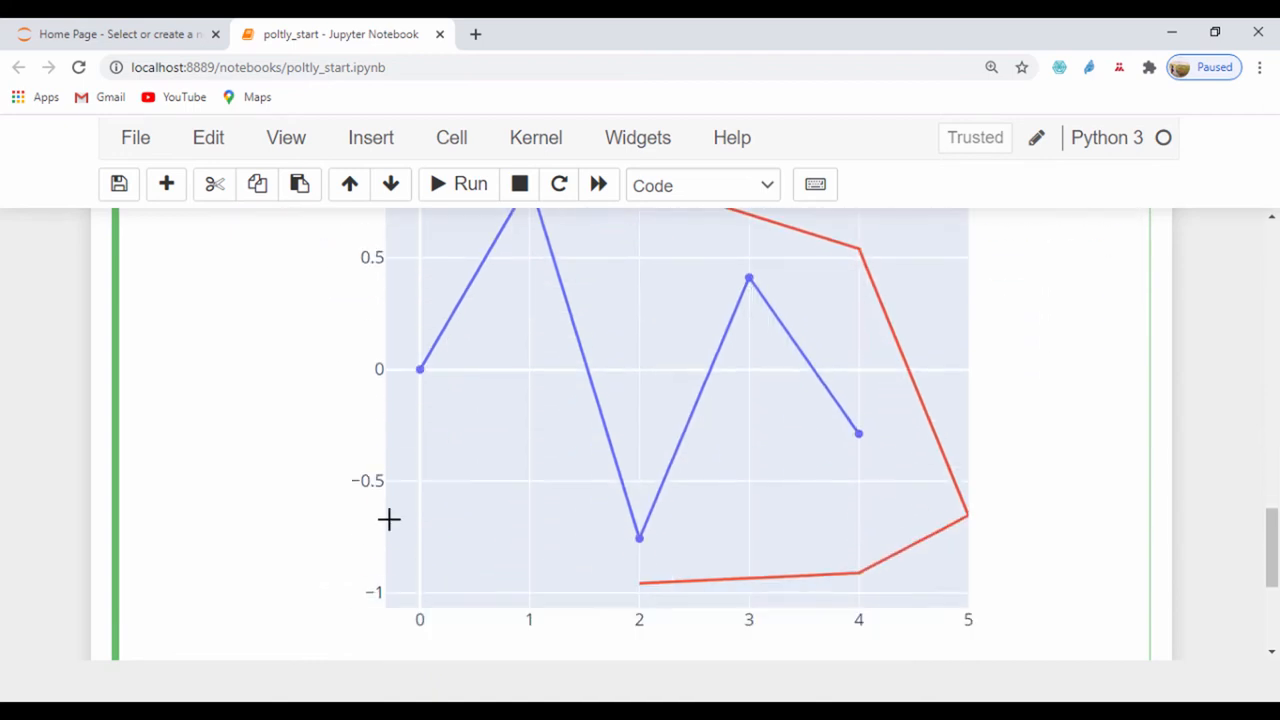
scroll("down", 3)
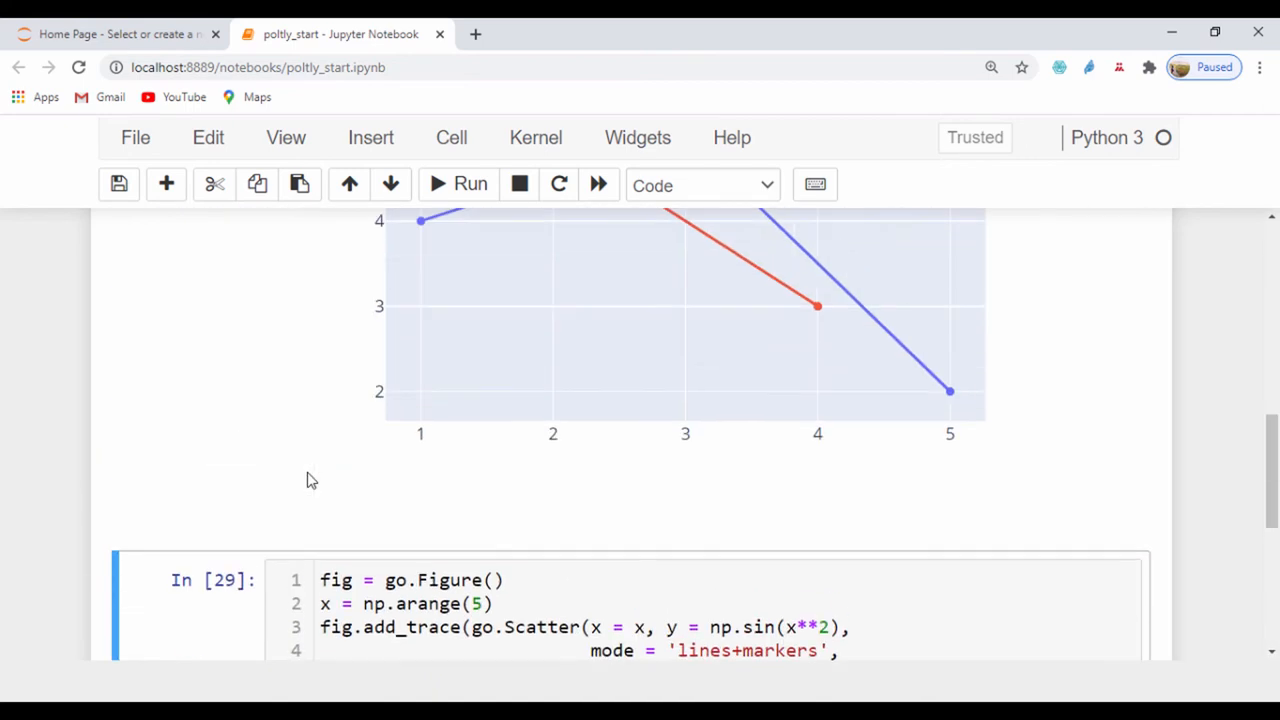
scroll("up", 3)
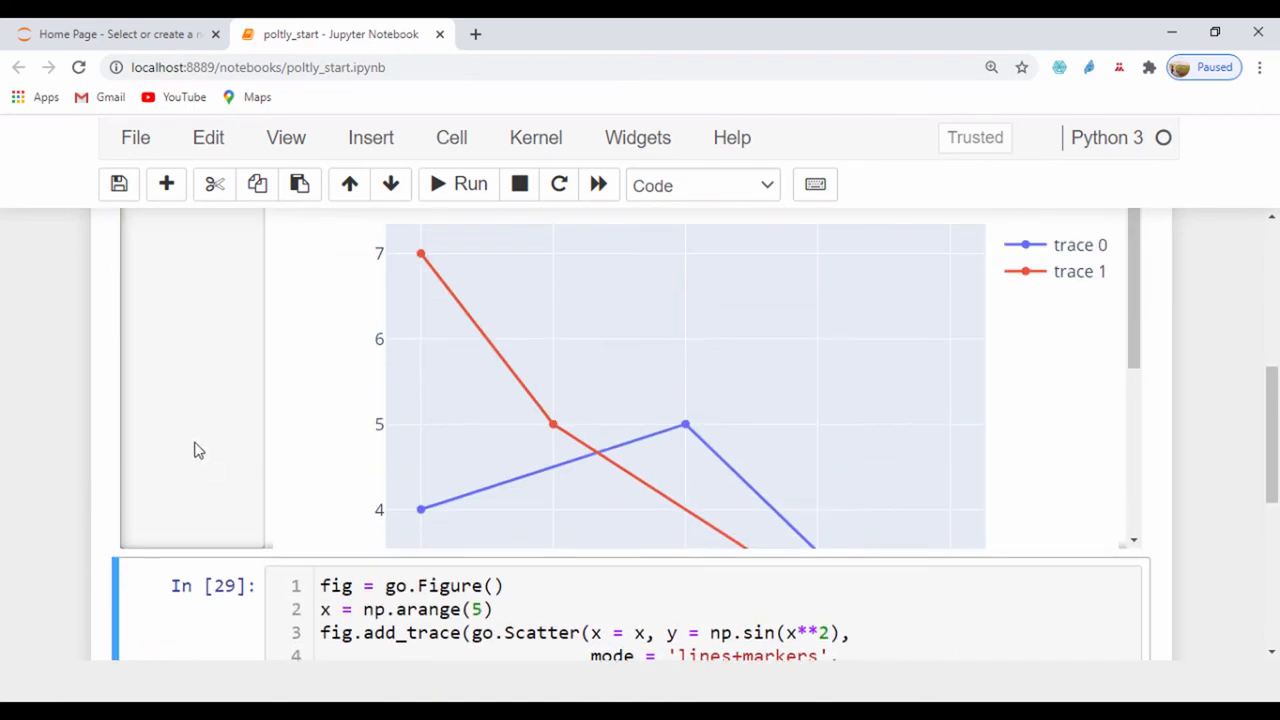
scroll("up", 3)
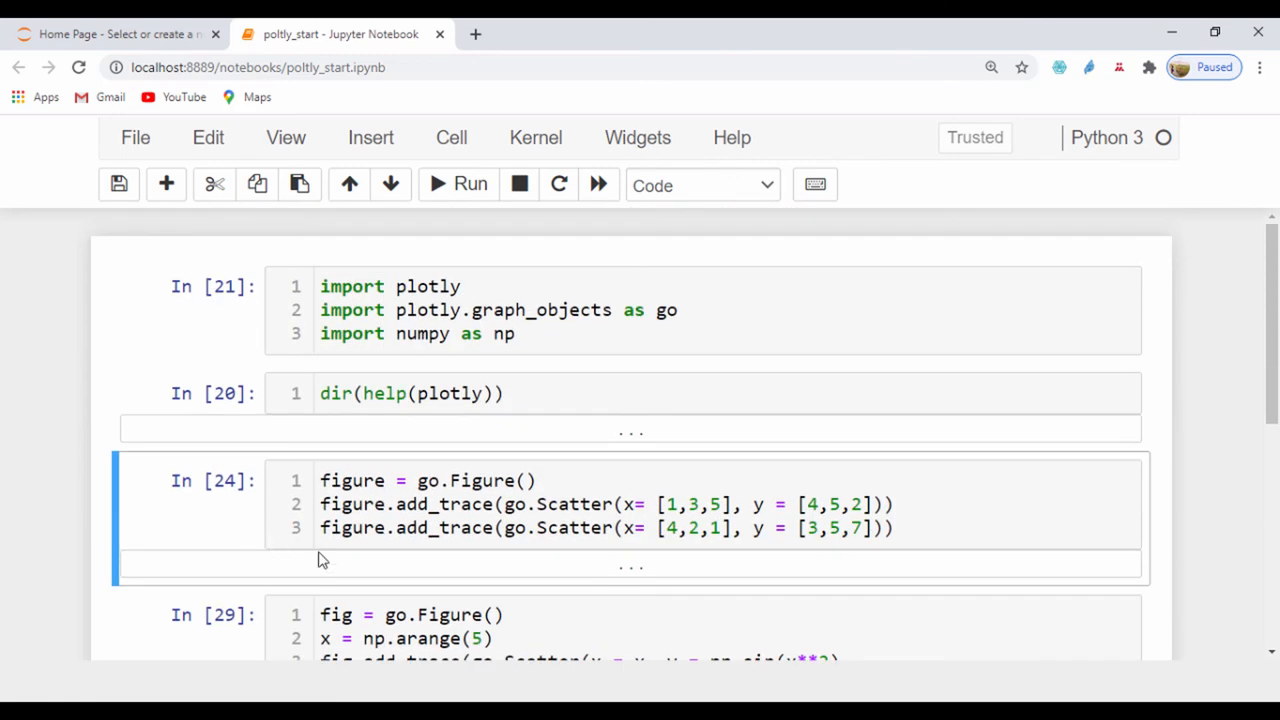
Expand the collapsed dir(help(plotly)) output and read through it
left_click(468, 184)
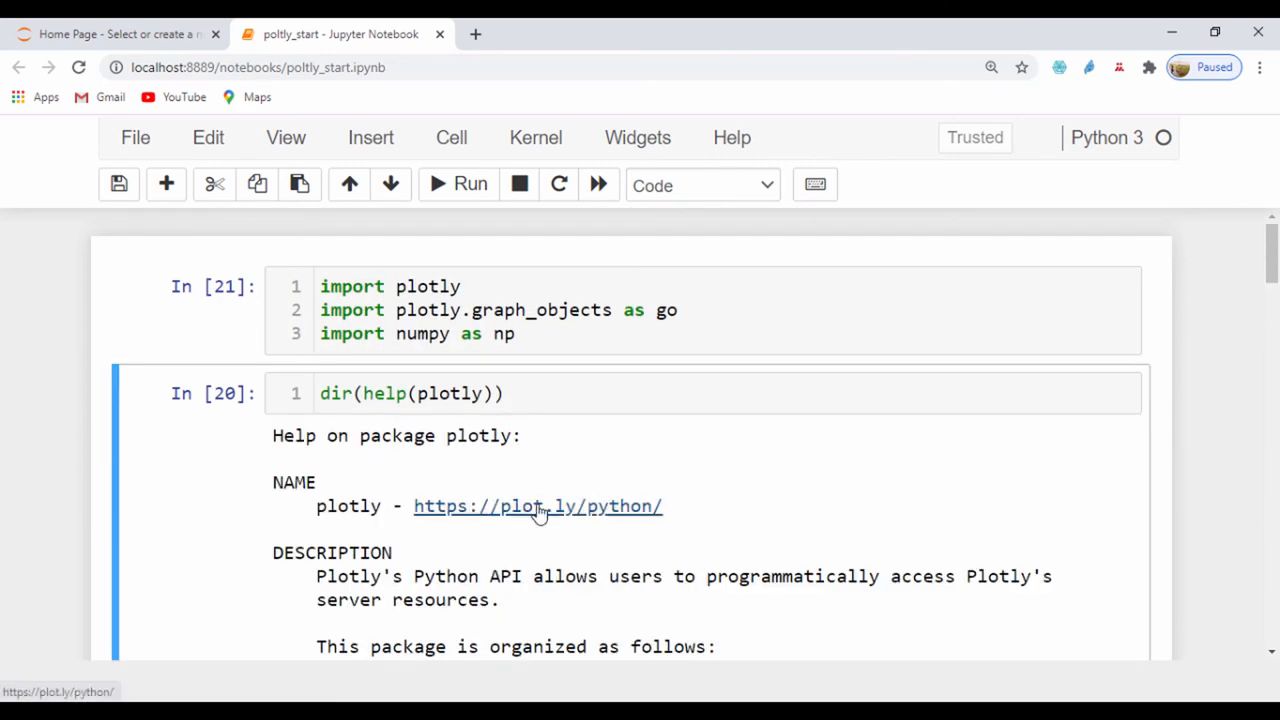
mouse_move(510, 518)
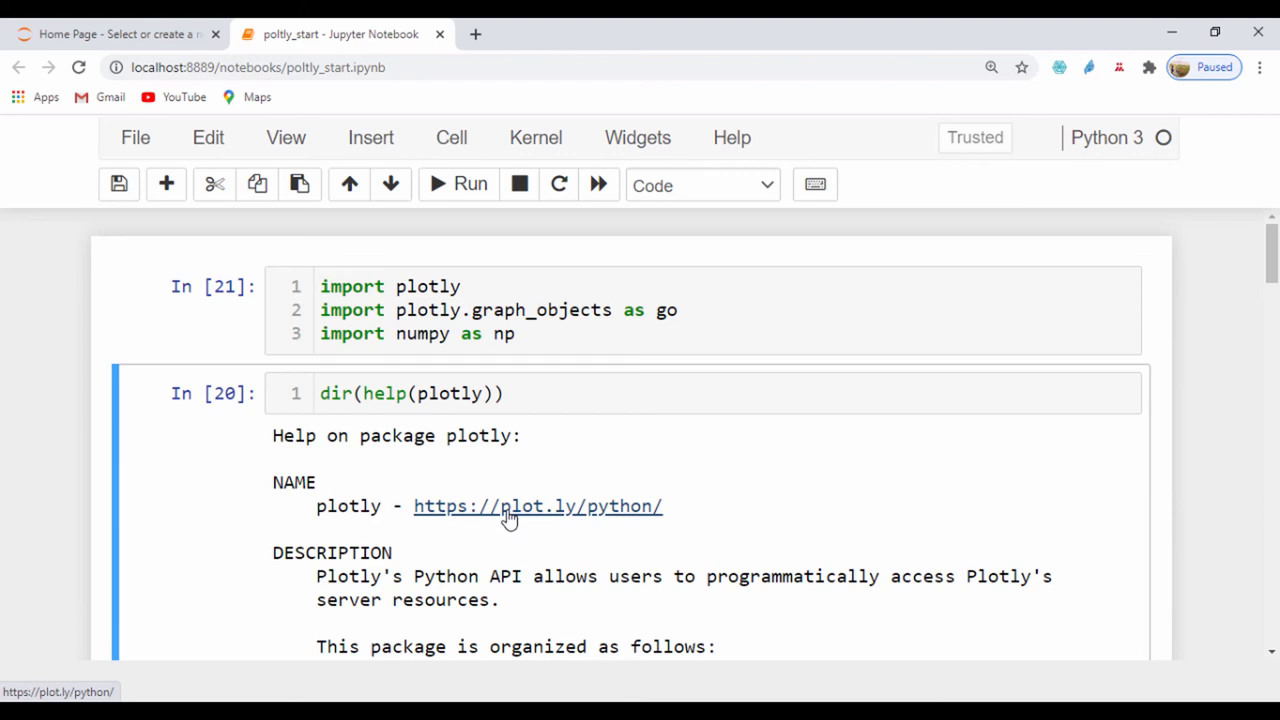
scroll("down", 3)
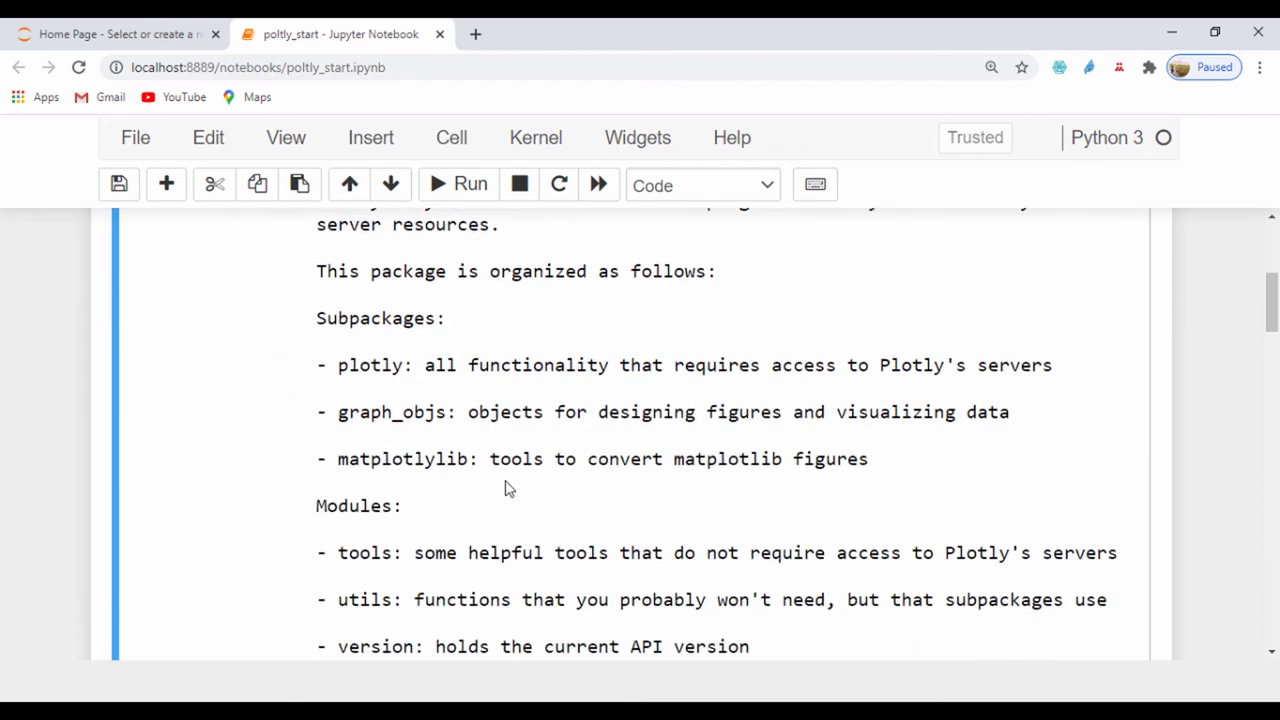
scroll("up", 3)
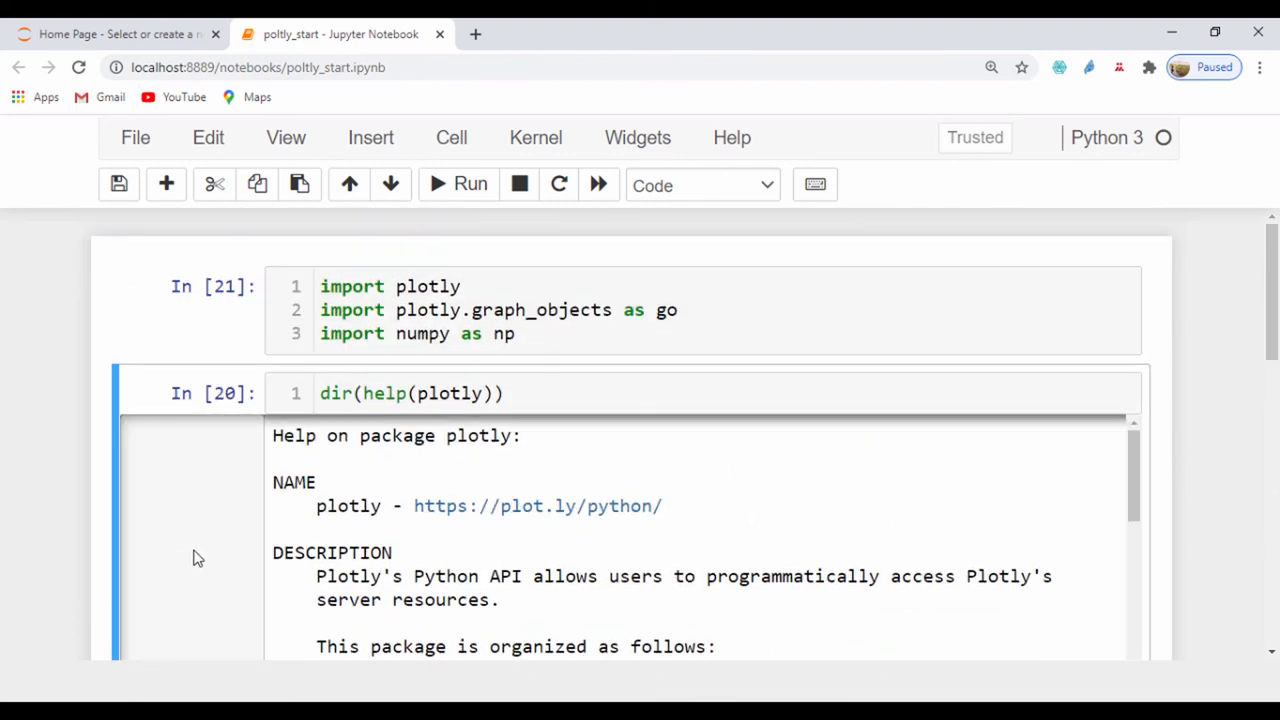